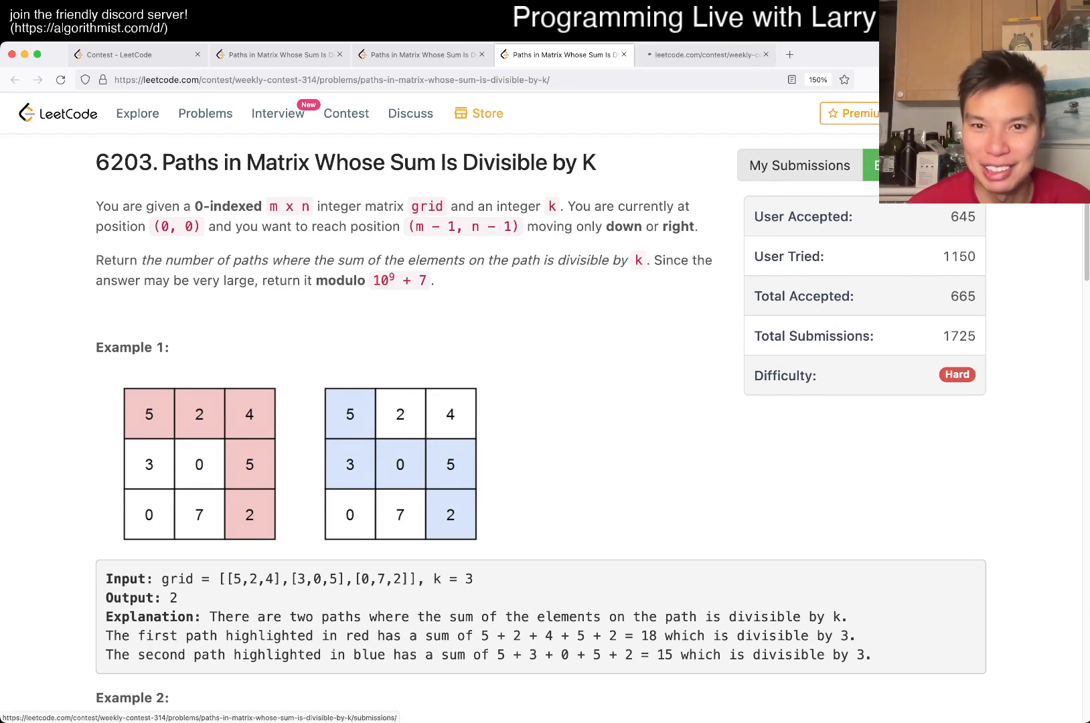
# - Compare the recursive Python, bottom-up Python and C++ submissions across browser tabs
pyautogui.click(799, 166)
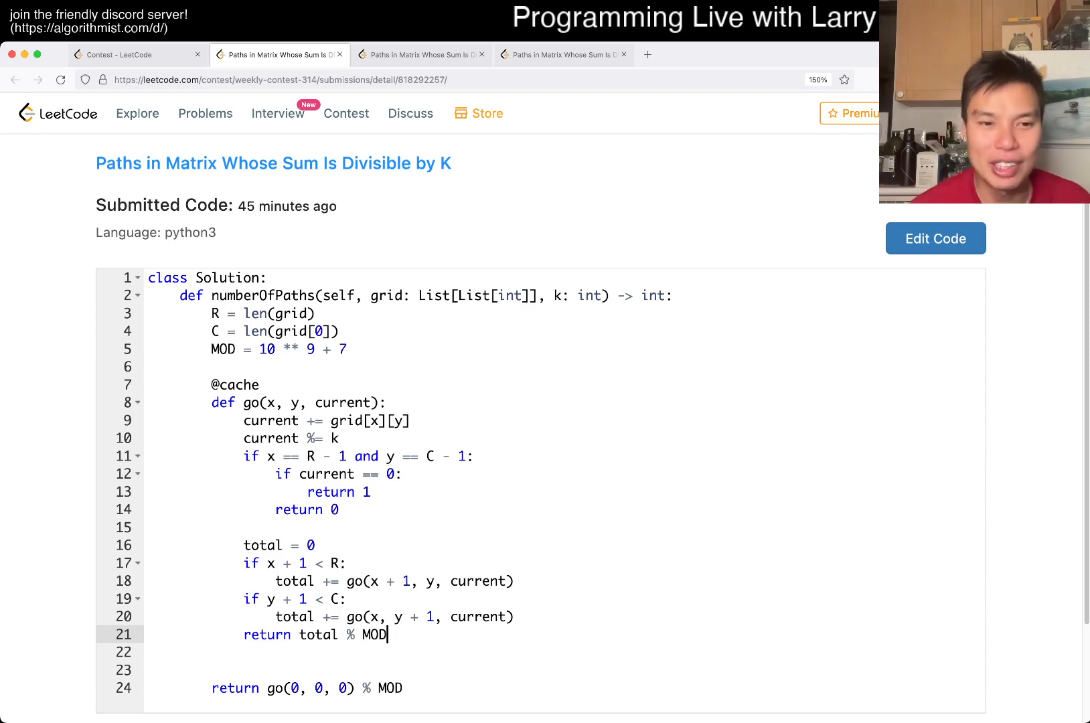
pyautogui.click(421, 55)
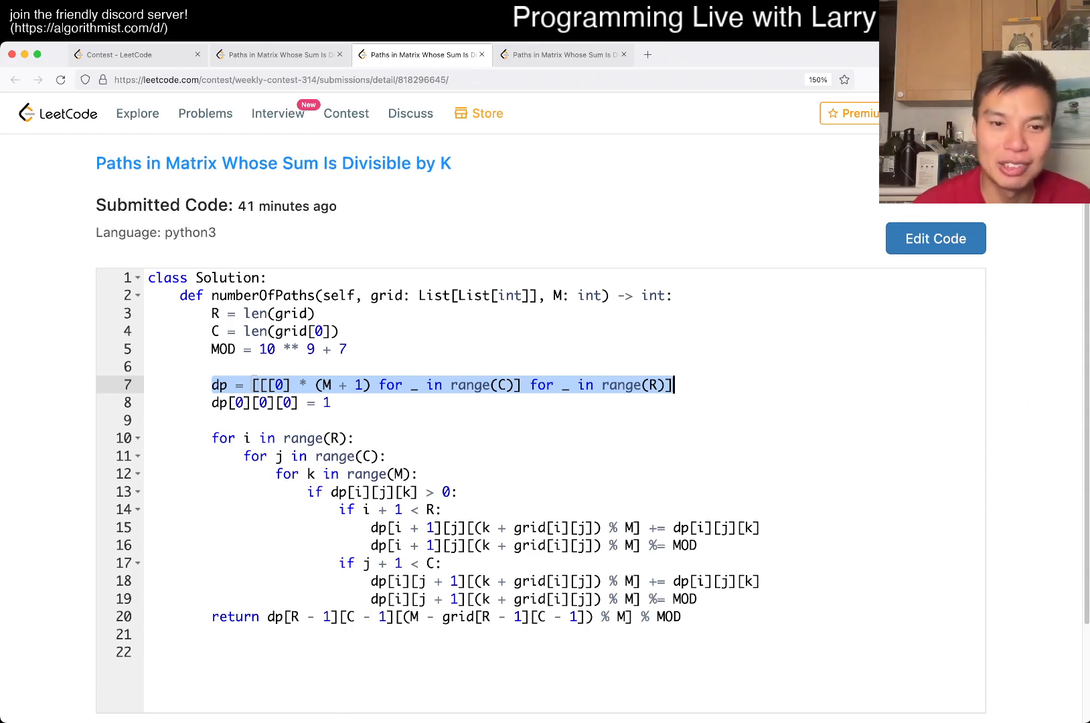
pyautogui.click(563, 54)
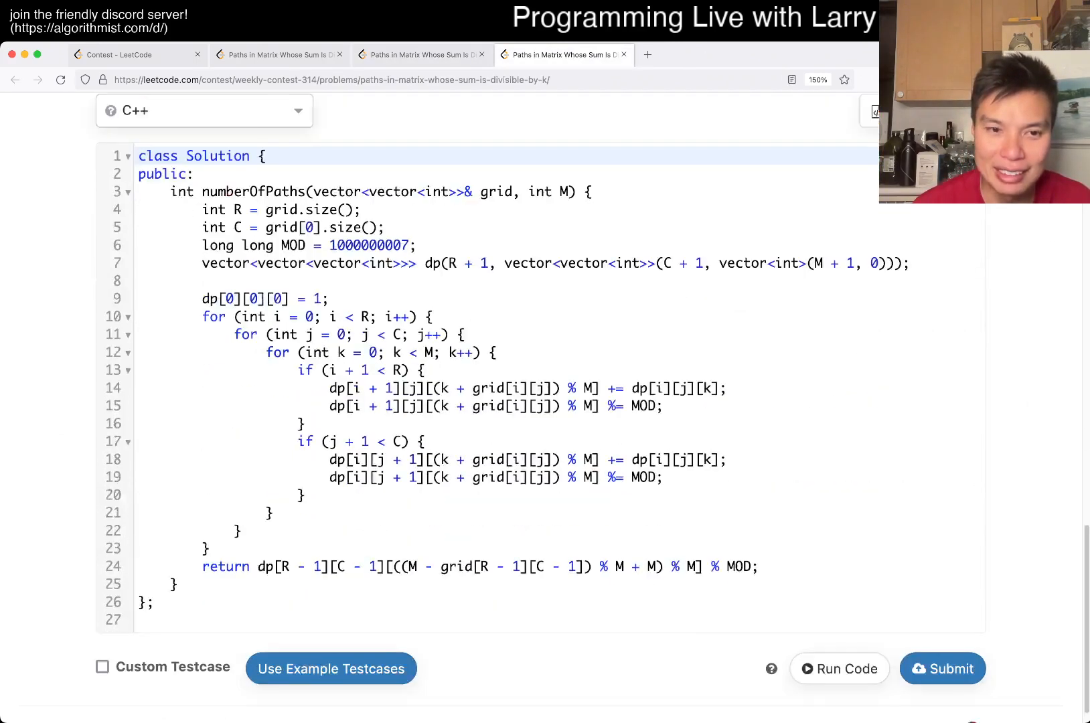
pyautogui.click(420, 54)
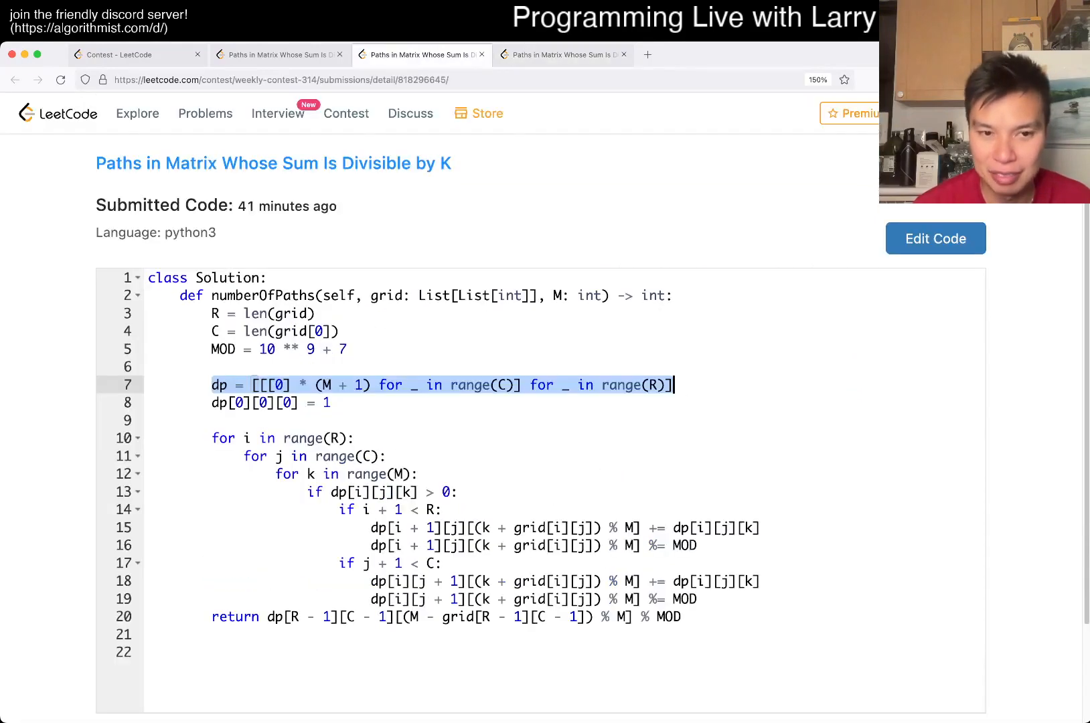
# - Bring up the problem's submissions list and the 45-minutes-ago recursive Python submission
pyautogui.click(563, 54)
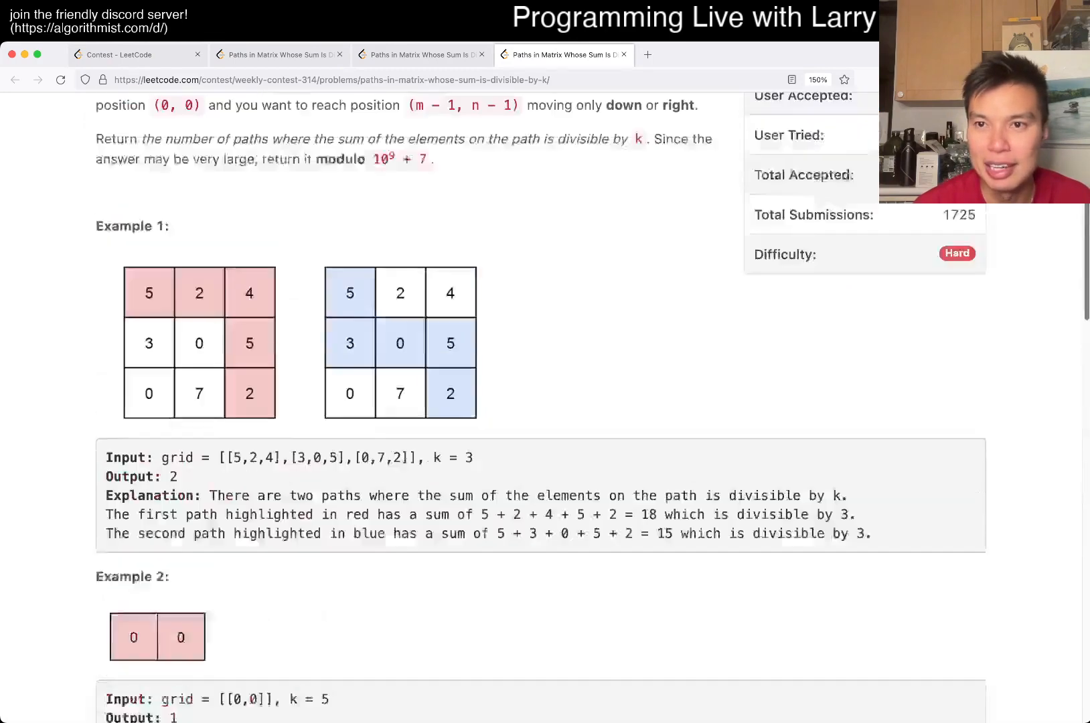
pyautogui.click(706, 54)
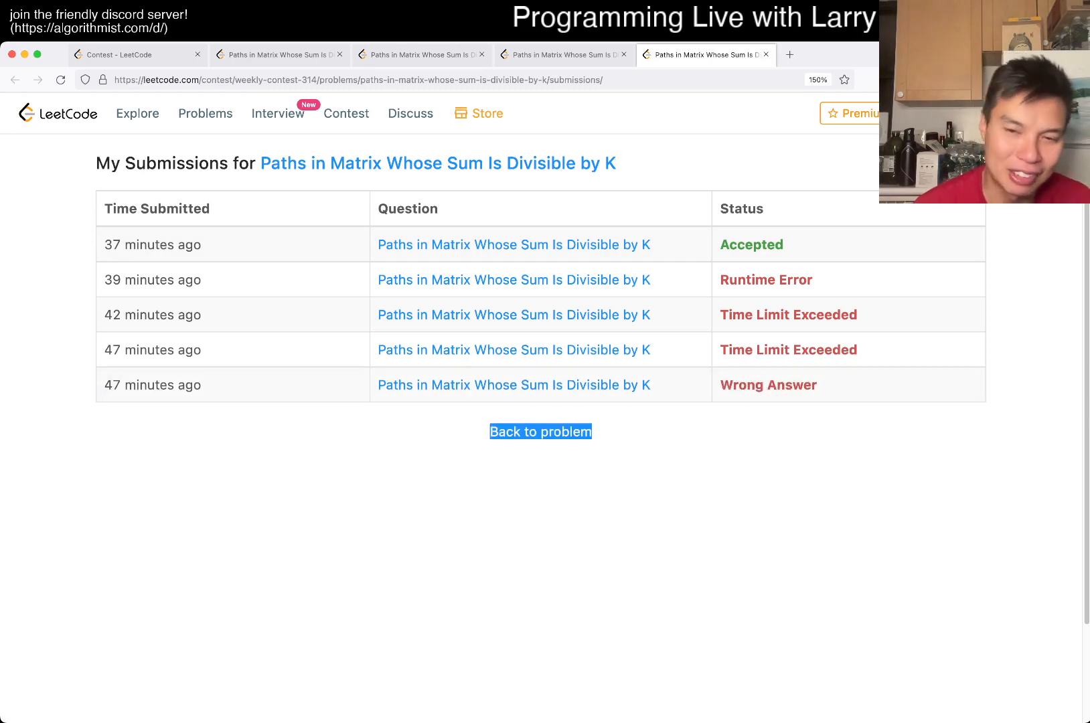
pyautogui.doubleClick(788, 349)
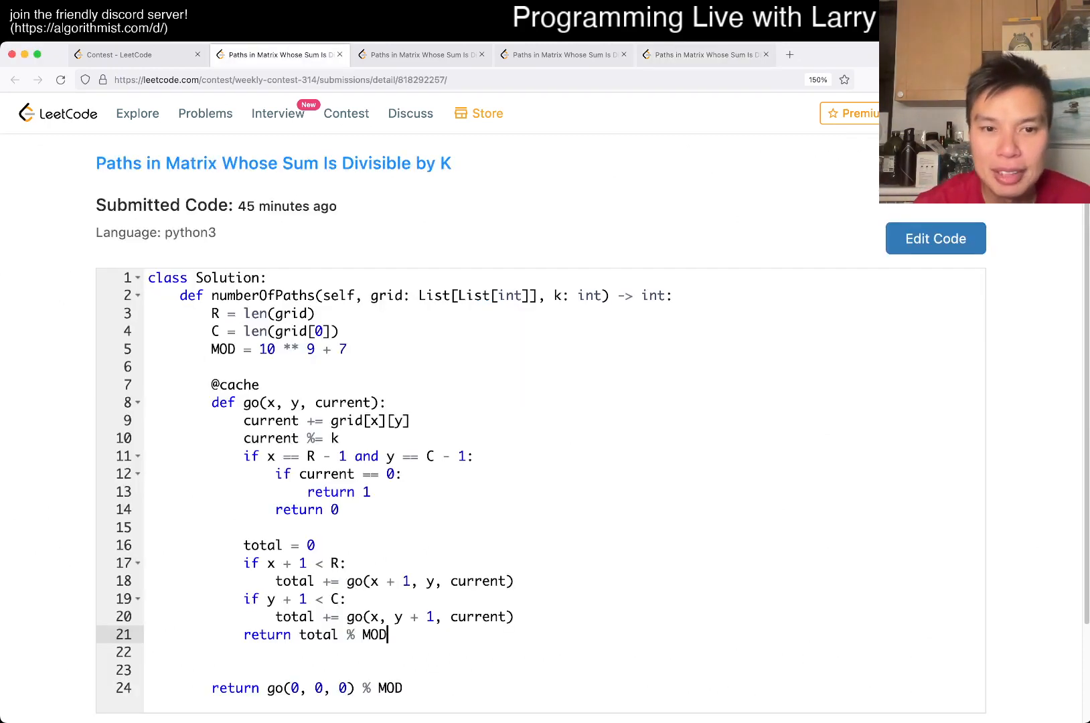
# - Load the recursive Python submission's code back onto the Paths in Matrix problem page
pyautogui.scroll(-3)
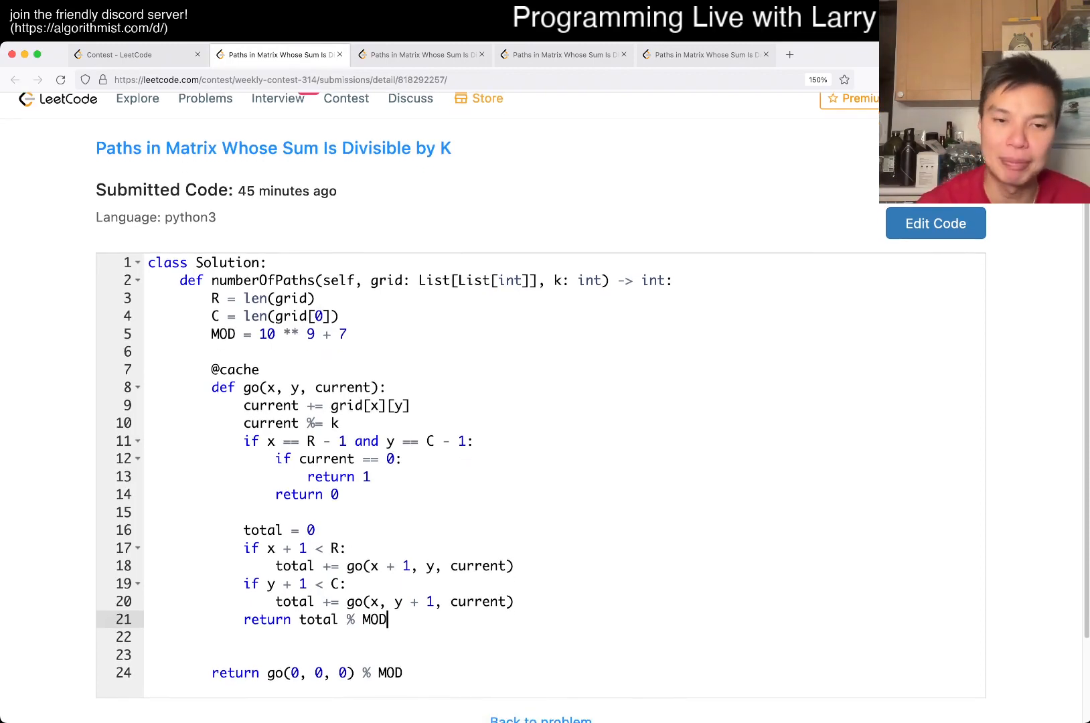
pyautogui.click(420, 55)
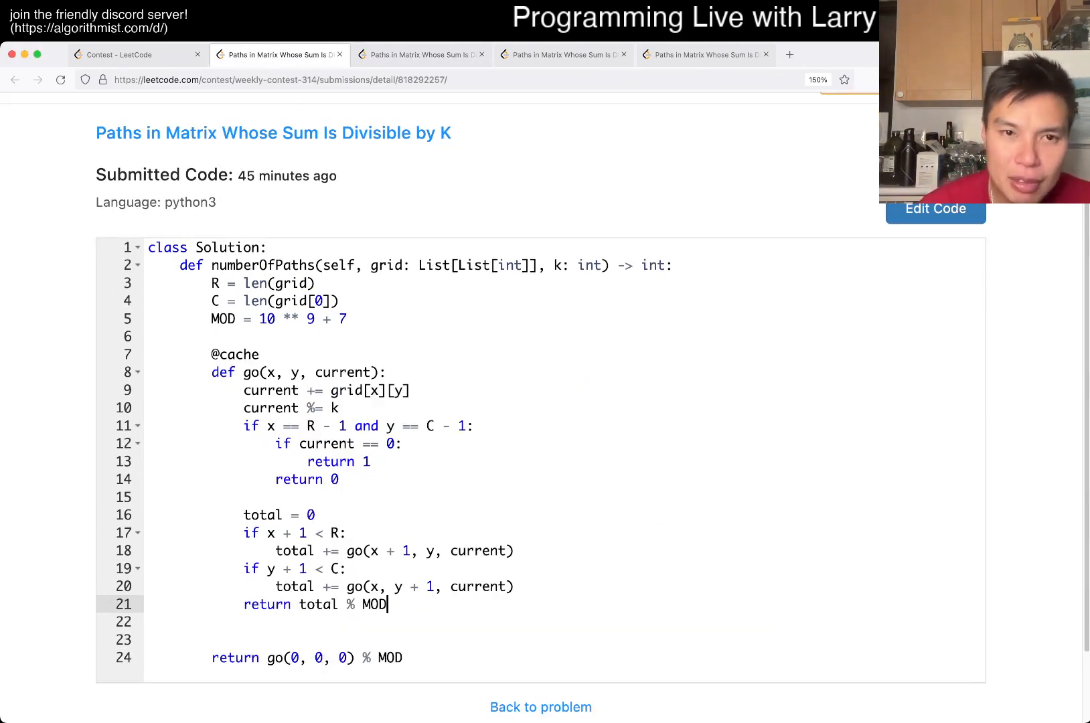
pyautogui.scroll(3)
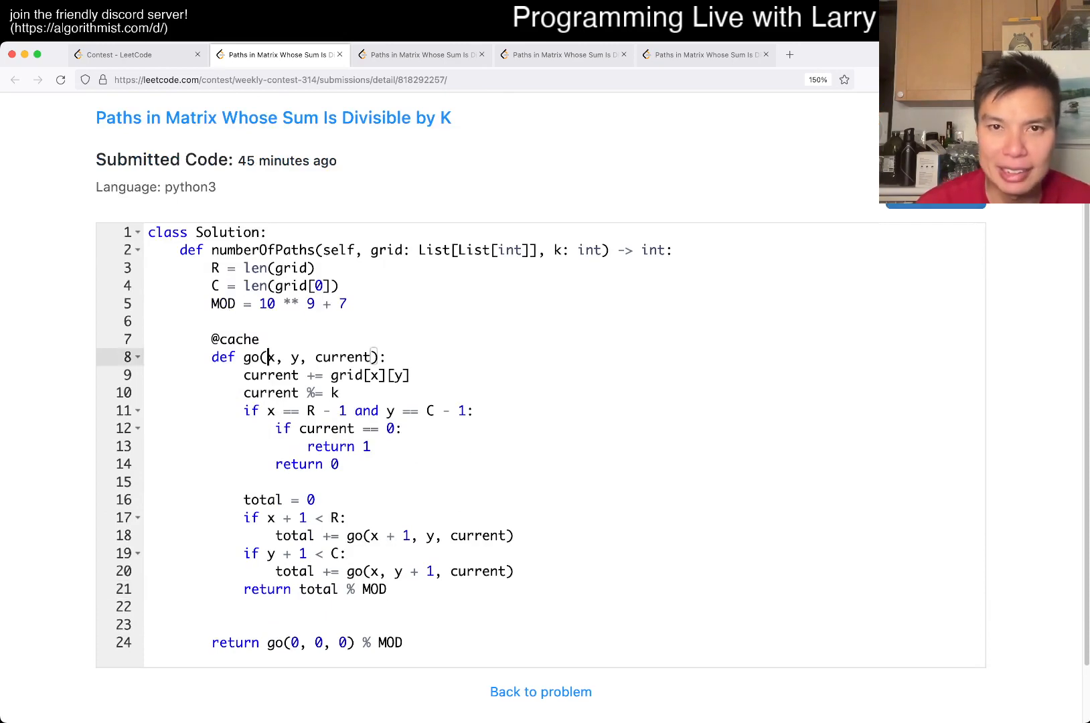
pyautogui.click(541, 692)
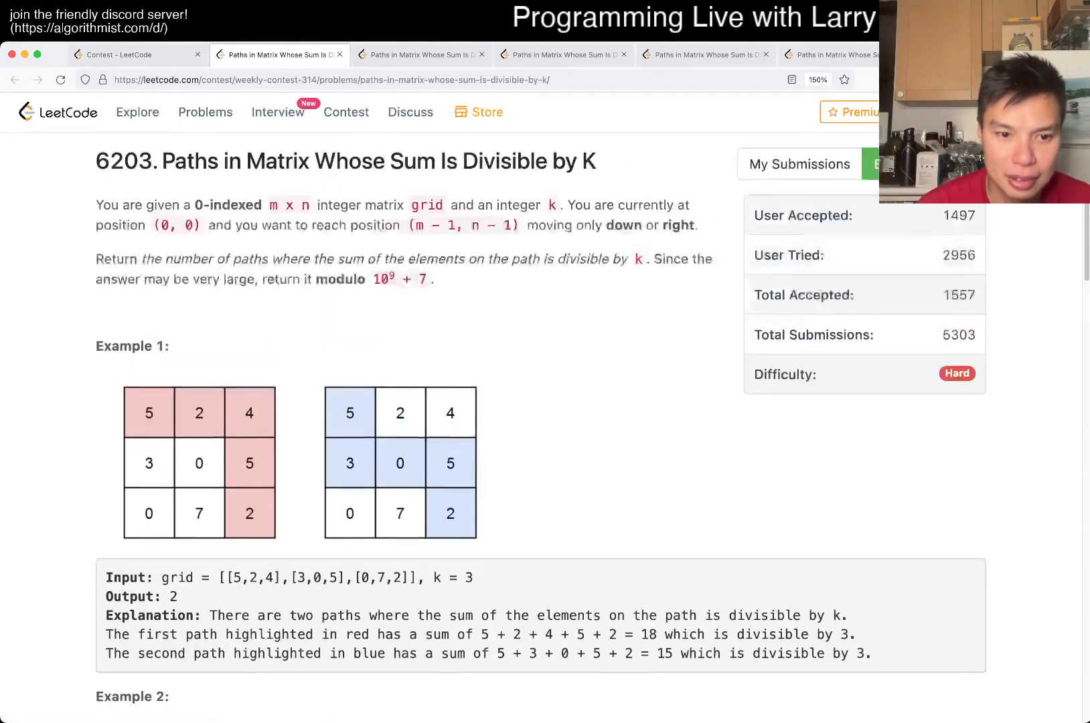
# - Add the comment '# current -> 0 to k' above the go function
pyautogui.scroll(-3)
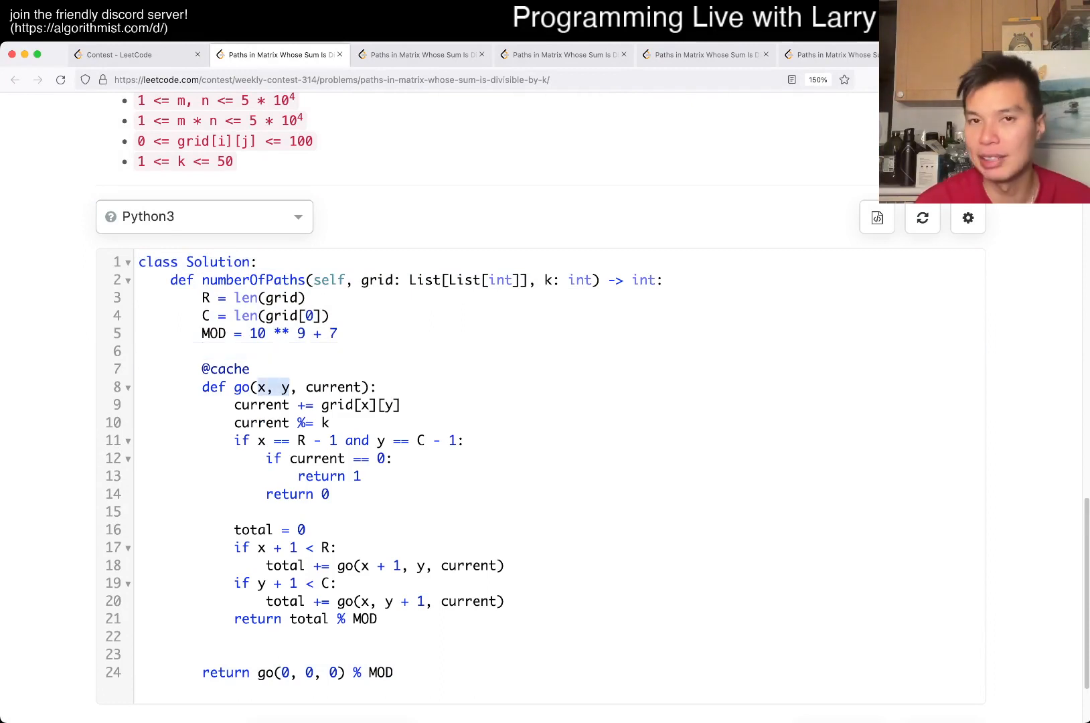
pyautogui.click(251, 368)
pyautogui.write('# current -')
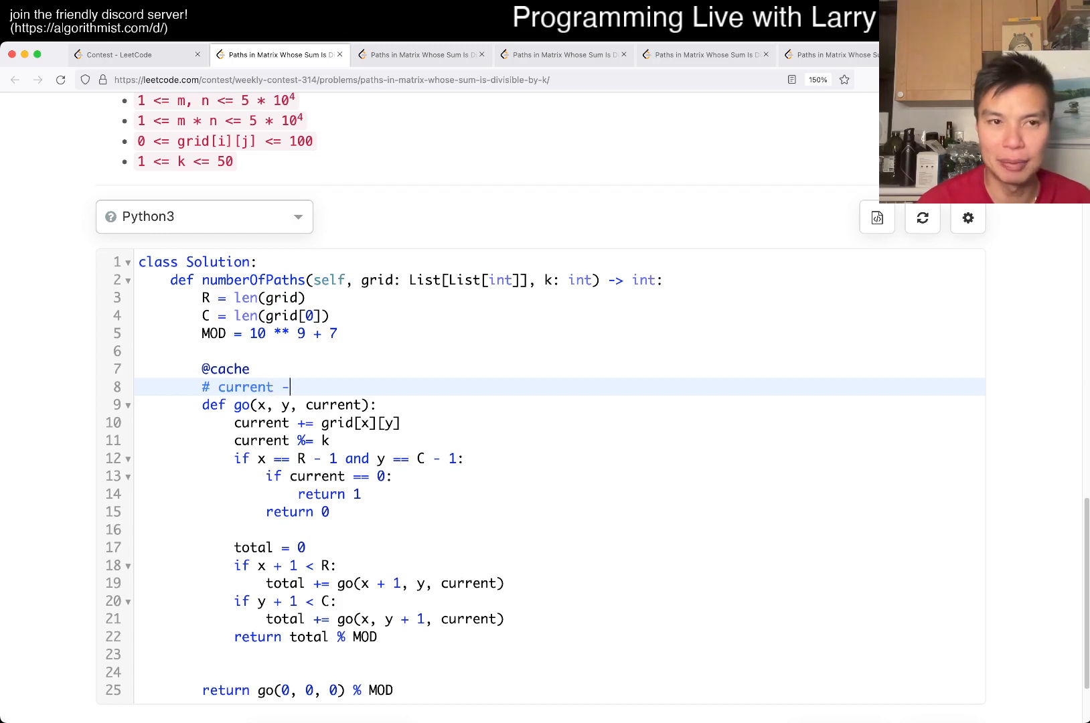
pyautogui.write('> 0 to k')
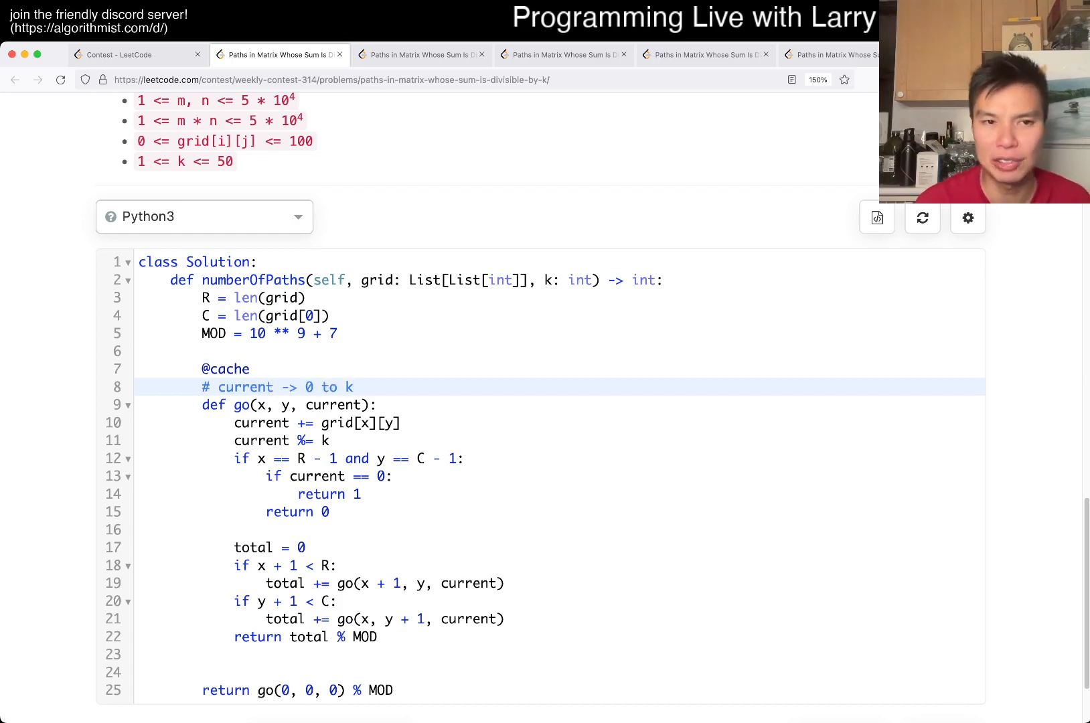
pyautogui.click(351, 387)
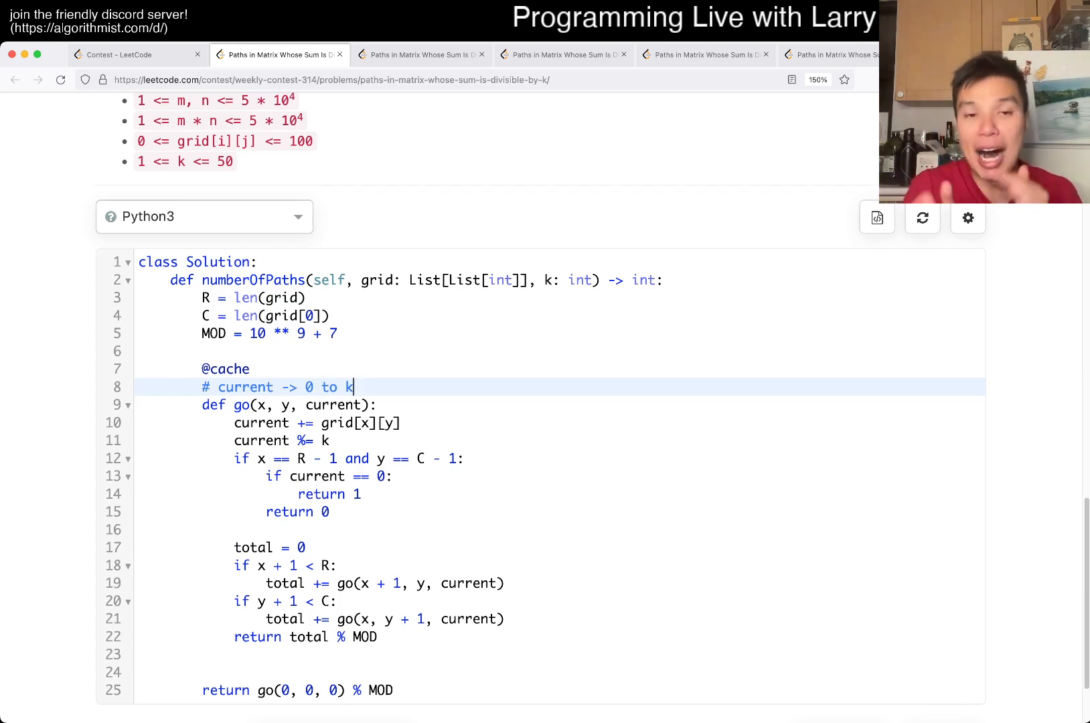
pyautogui.scroll(3)
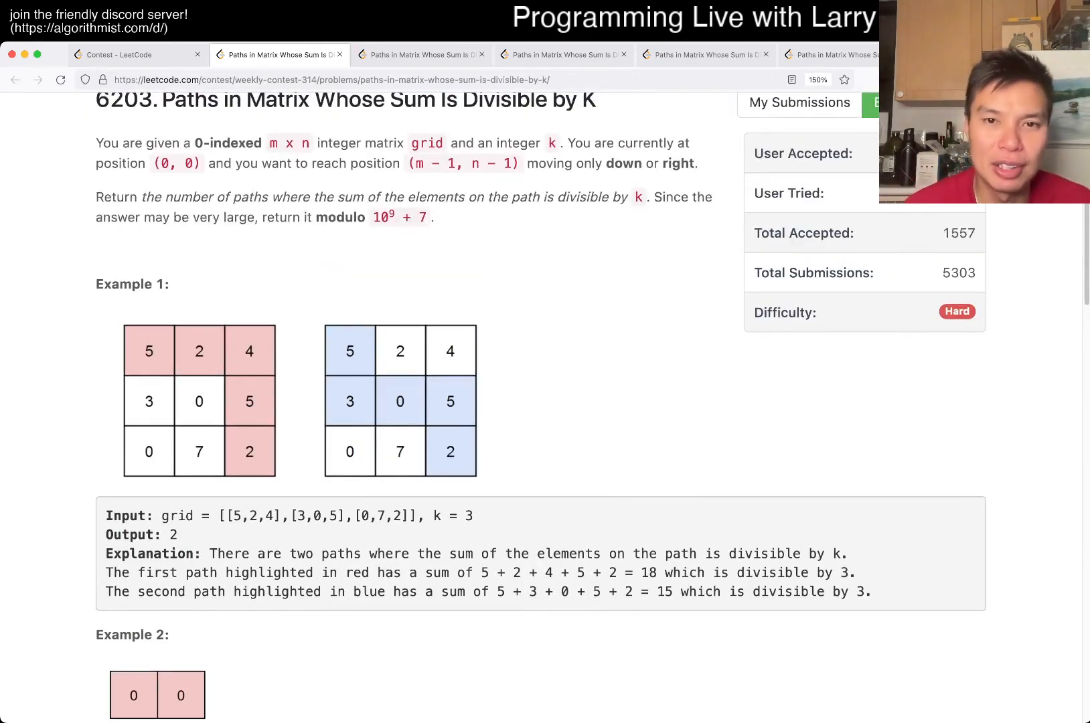
pyautogui.scroll(3)
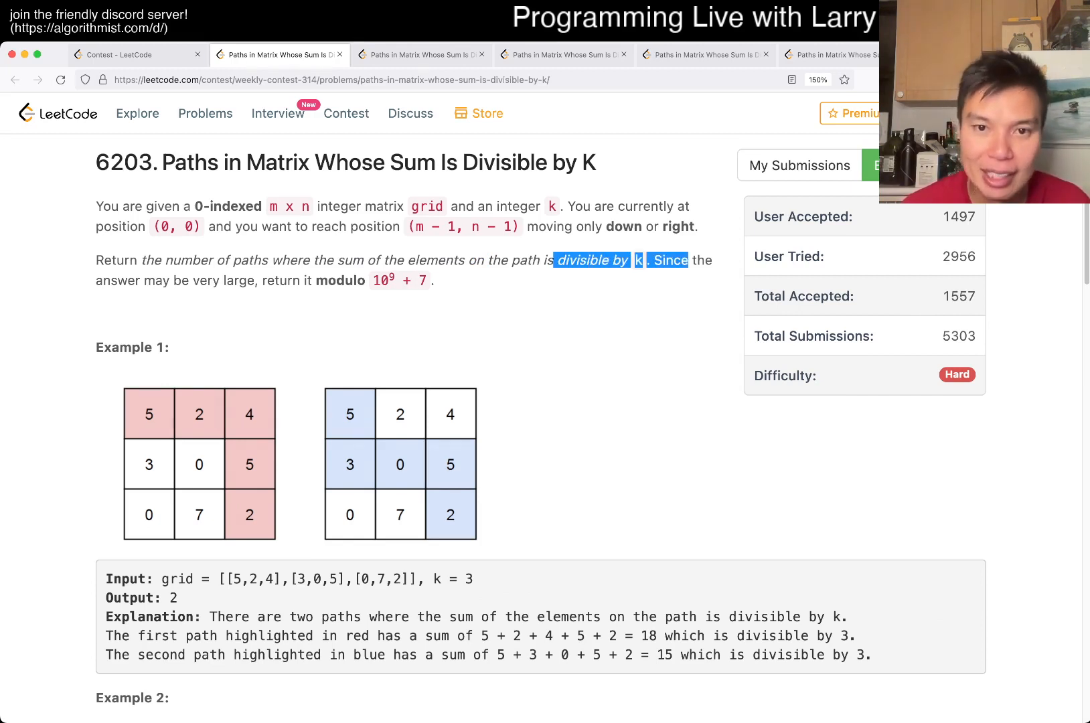
pyautogui.scroll(-3)
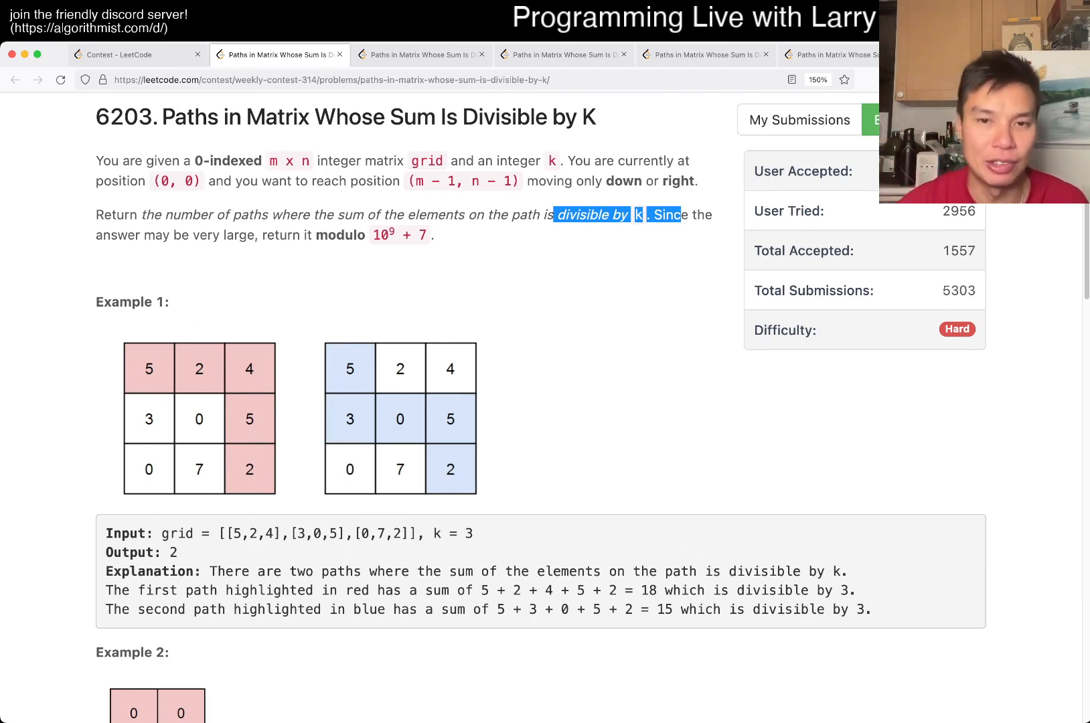
pyautogui.scroll(-3)
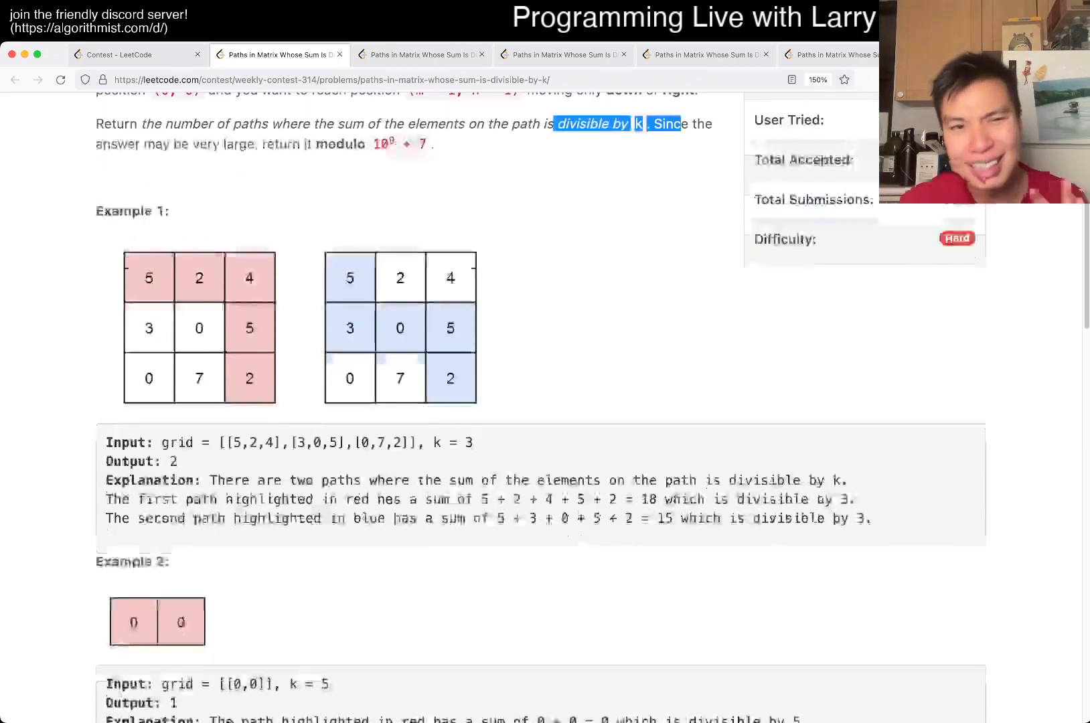
pyautogui.scroll(-3)
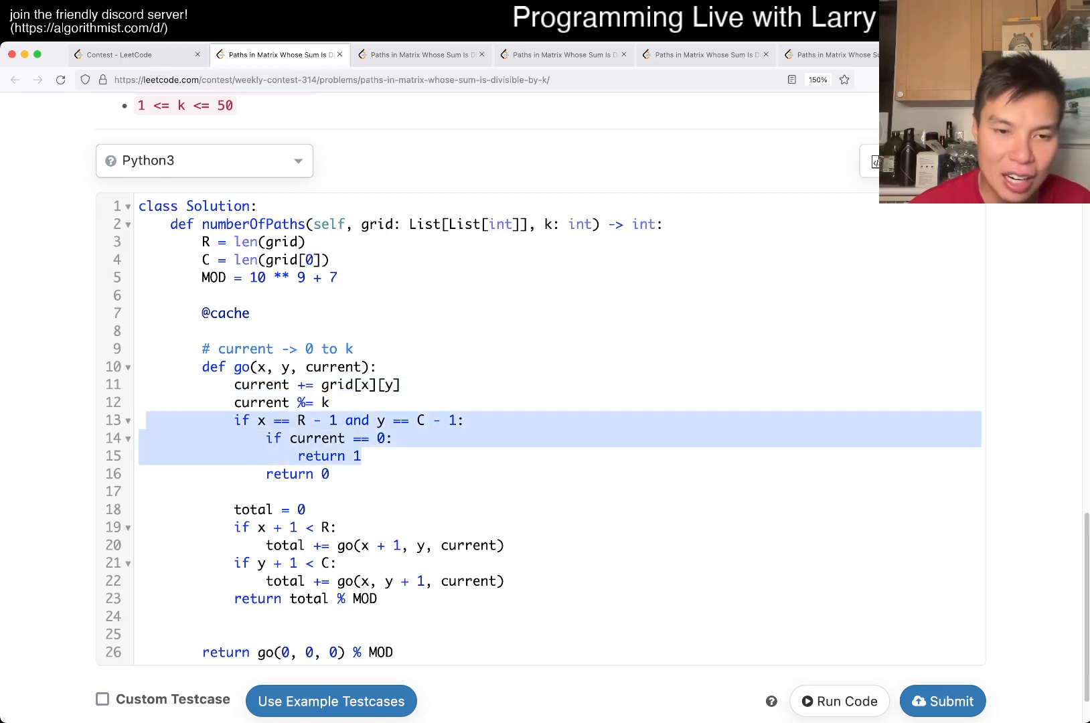
# - Comment x -> 0 to R, the y range, and 'O(R * C * K) total time and space'
pyautogui.click(234, 492)
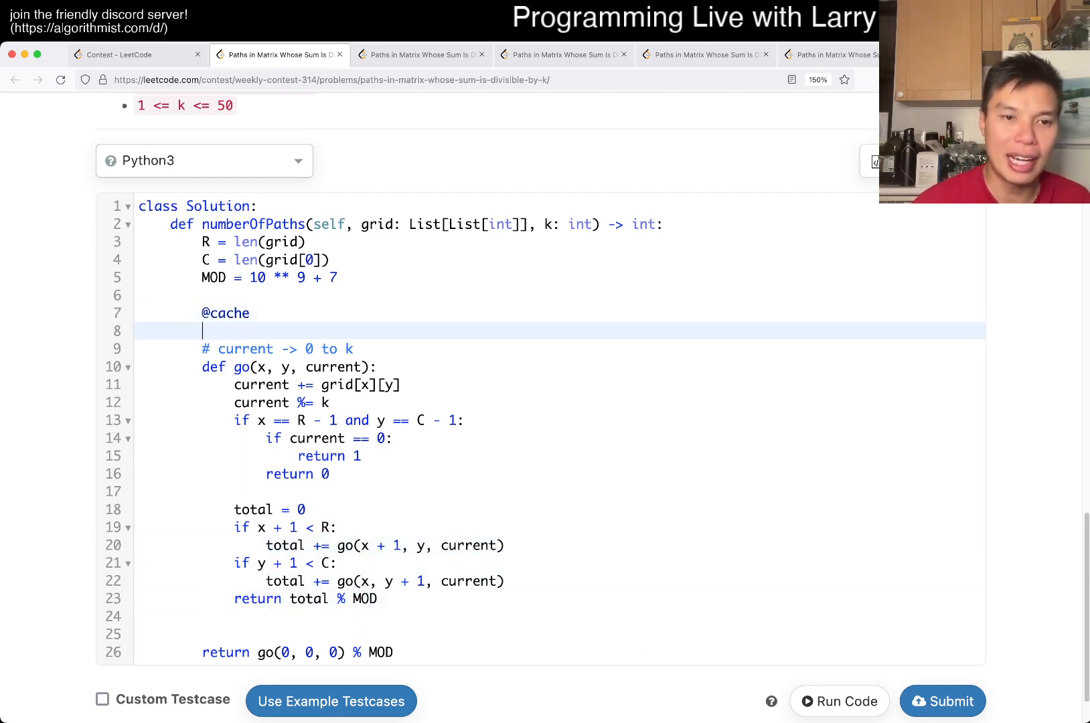
pyautogui.write('# x -> 0 to R')
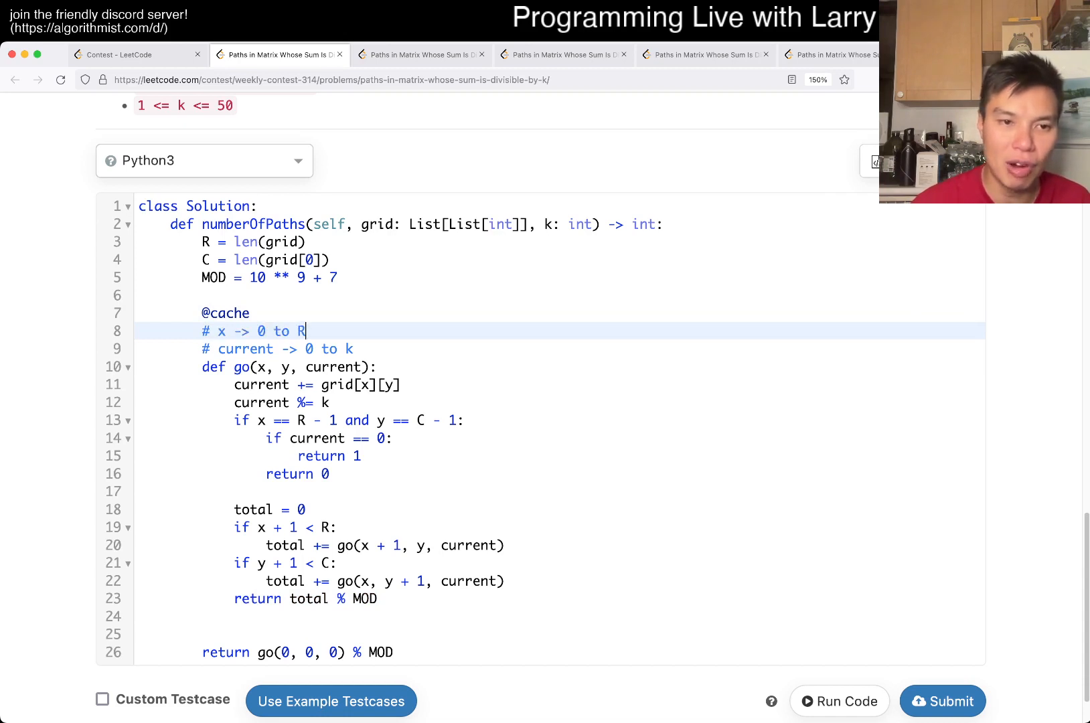
pyautogui.write('# y -> 0 to C')
pyautogui.write('# O(')
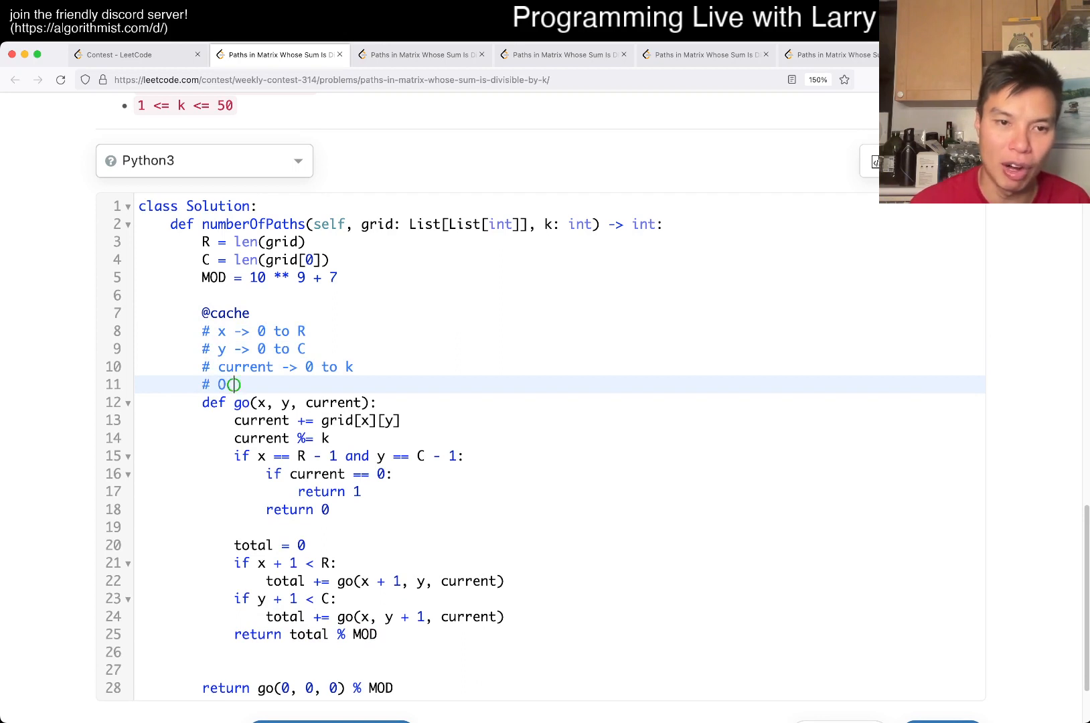
pyautogui.write('R * C * K')
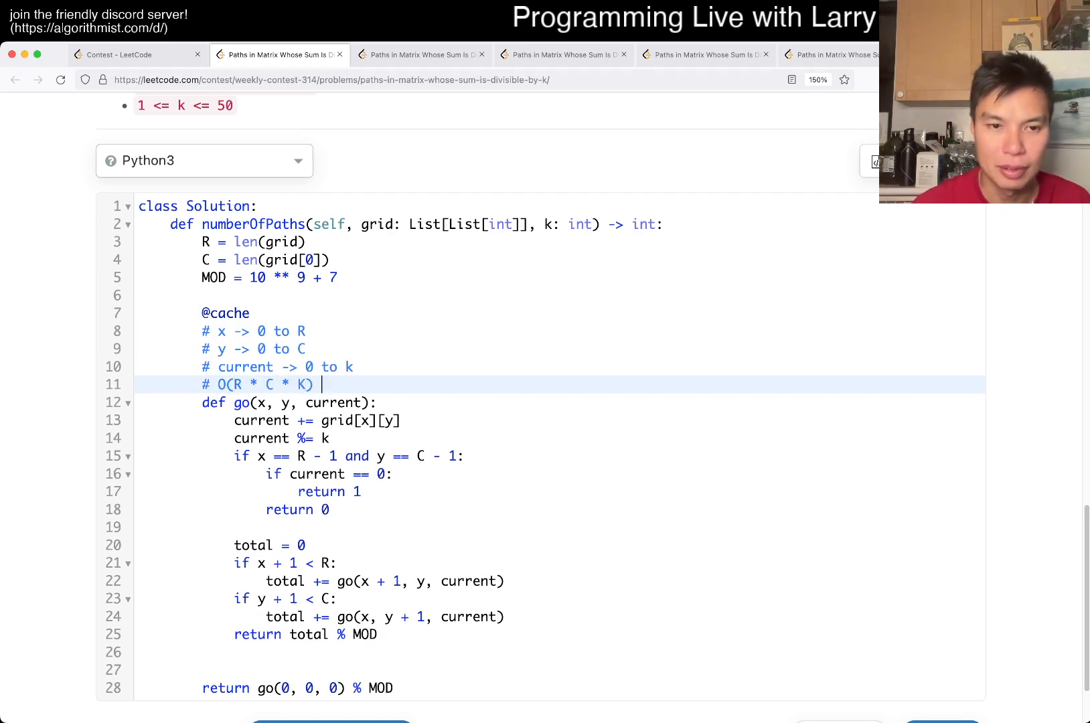
pyautogui.write('total time')
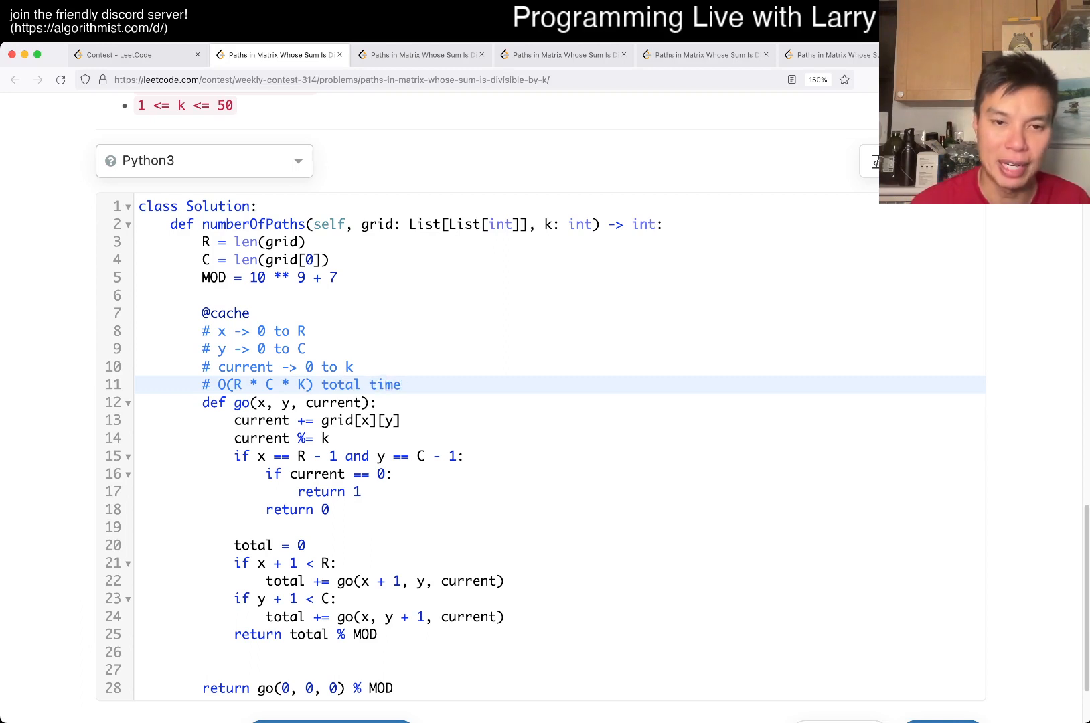
pyautogui.write('and space')
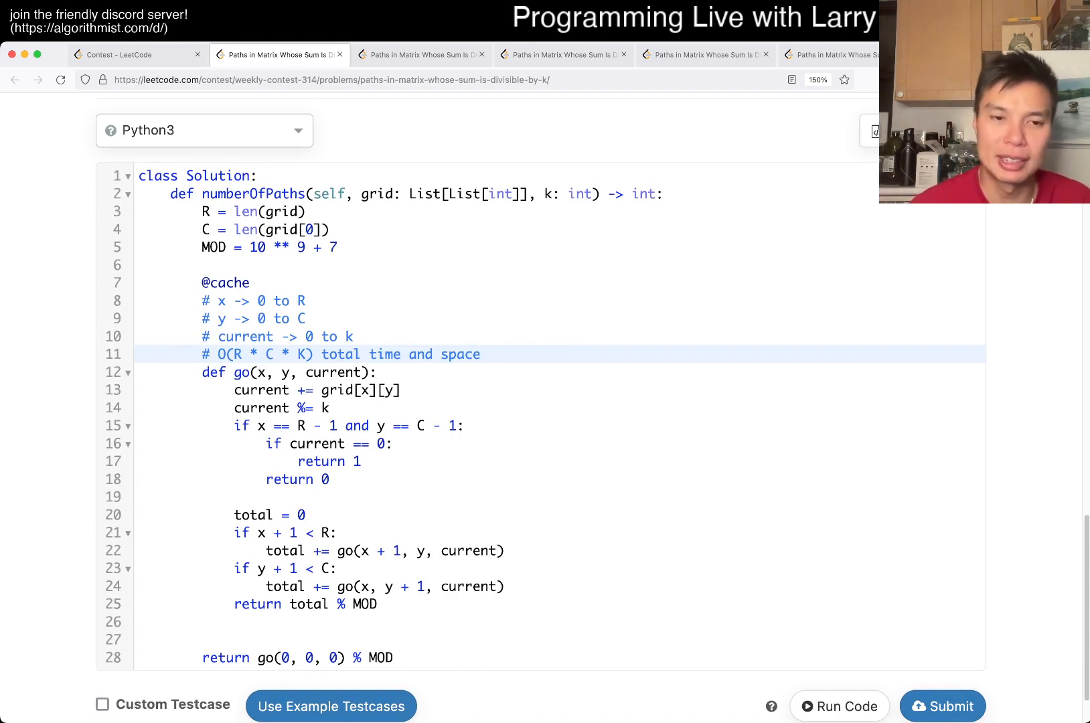
# - Switch to the tab showing the uncommented earlier recursive Python submission
pyautogui.click(479, 355)
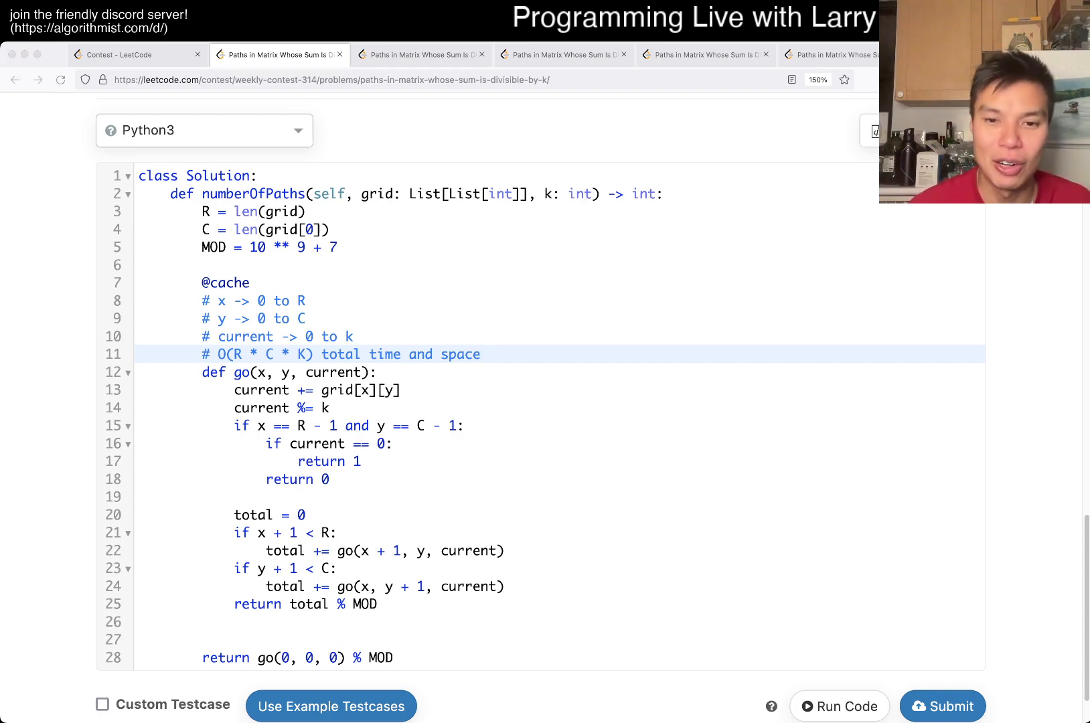
pyautogui.click(480, 355)
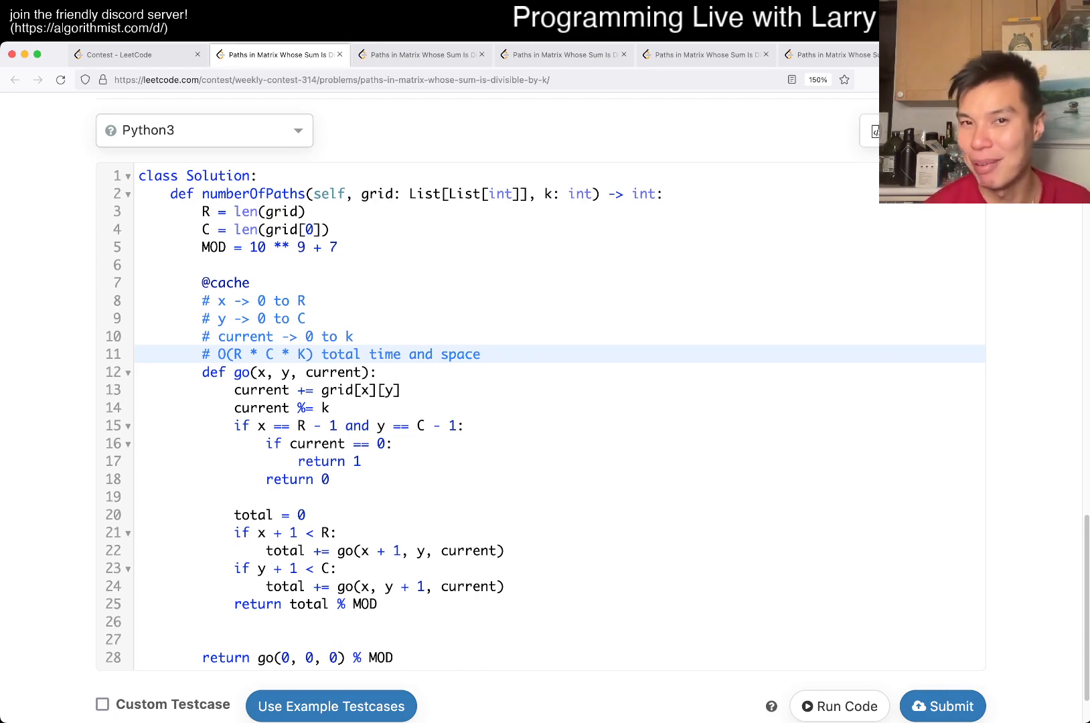
pyautogui.click(479, 355)
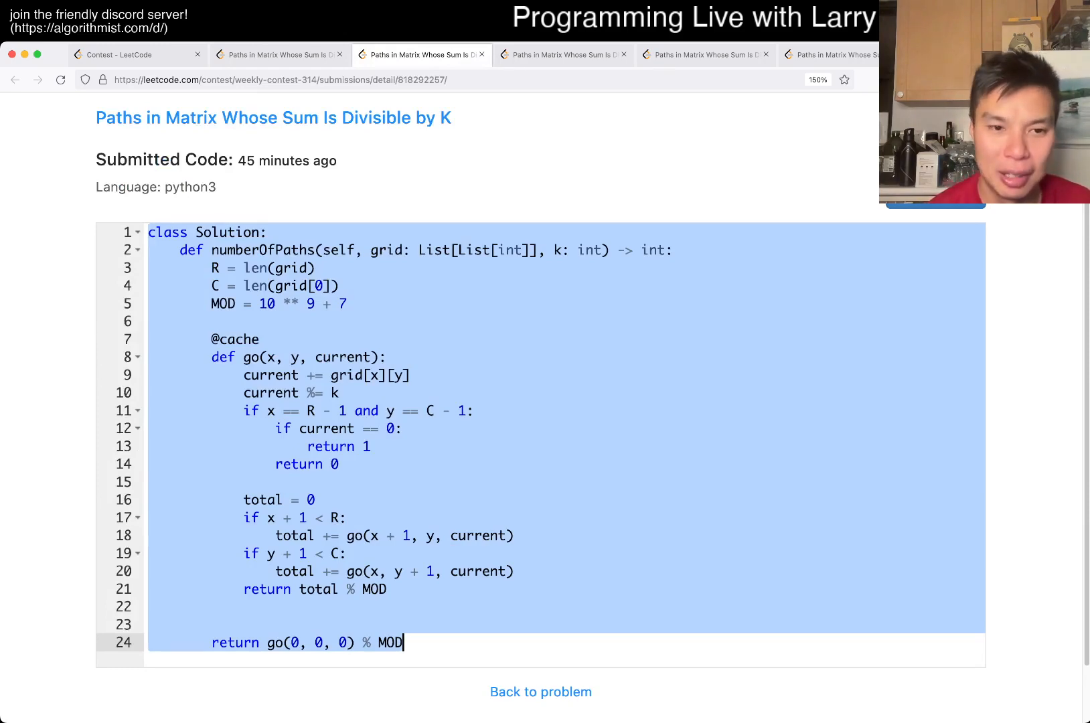
# - Return to the problem tab holding the commented recursive solution with its O(R * C * K) note
pyautogui.click(563, 54)
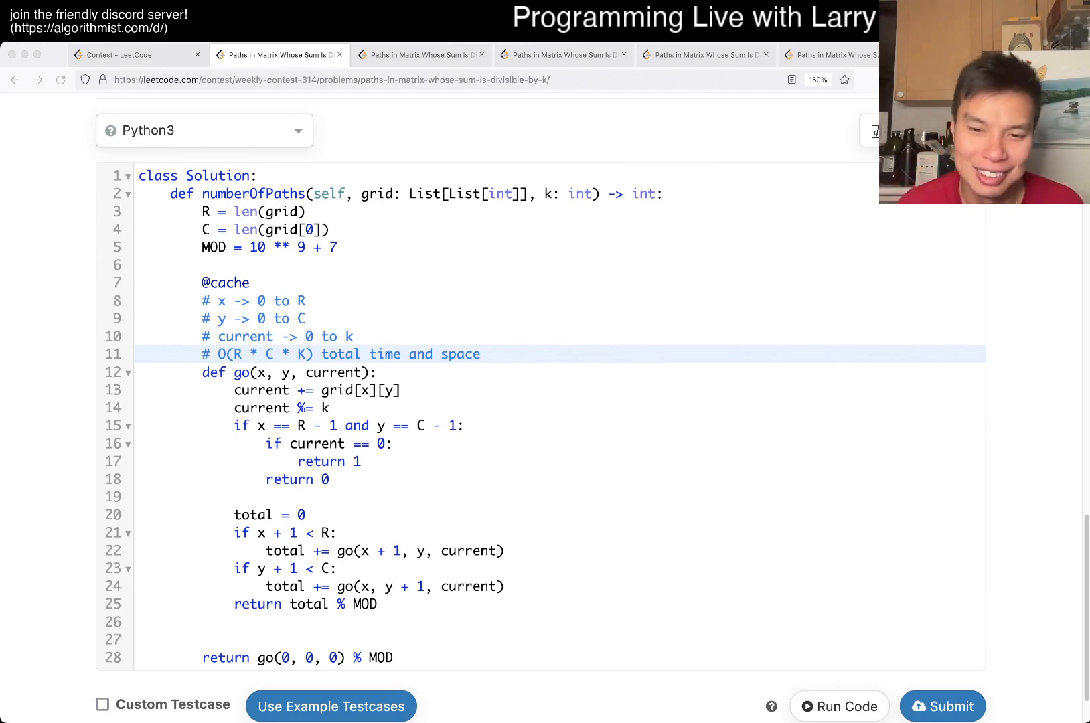
# - Glance at the Weekly Contest 314 ranking, then return to the problem's empty Python3 starter code
pyautogui.click(280, 54)
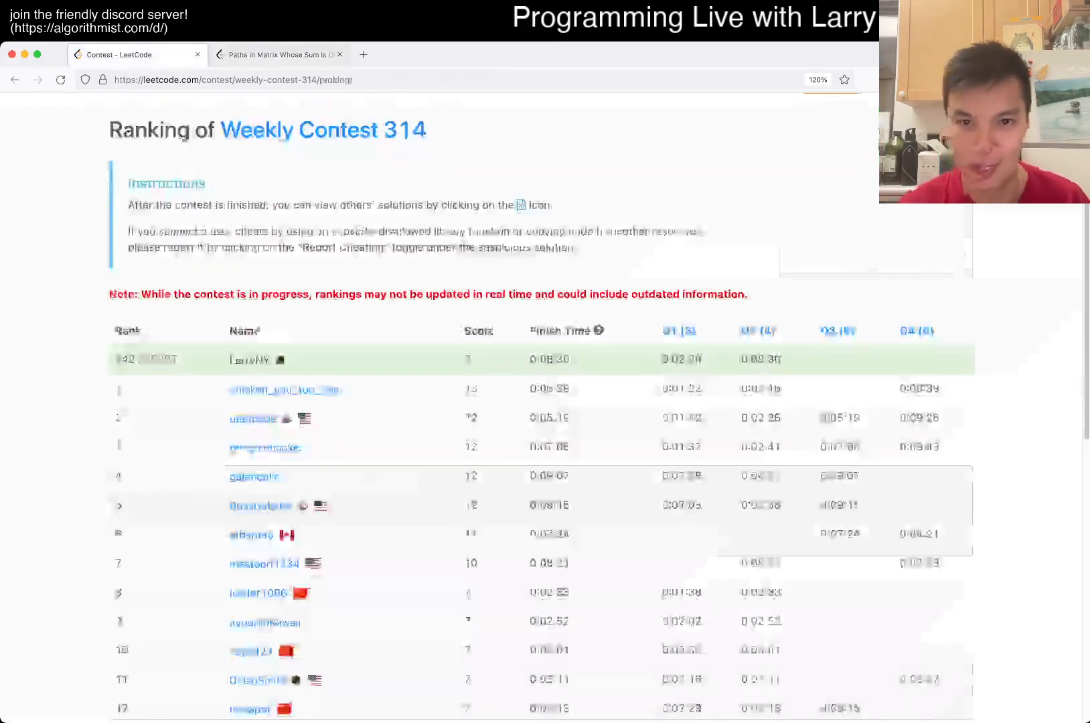
pyautogui.scroll(-3)
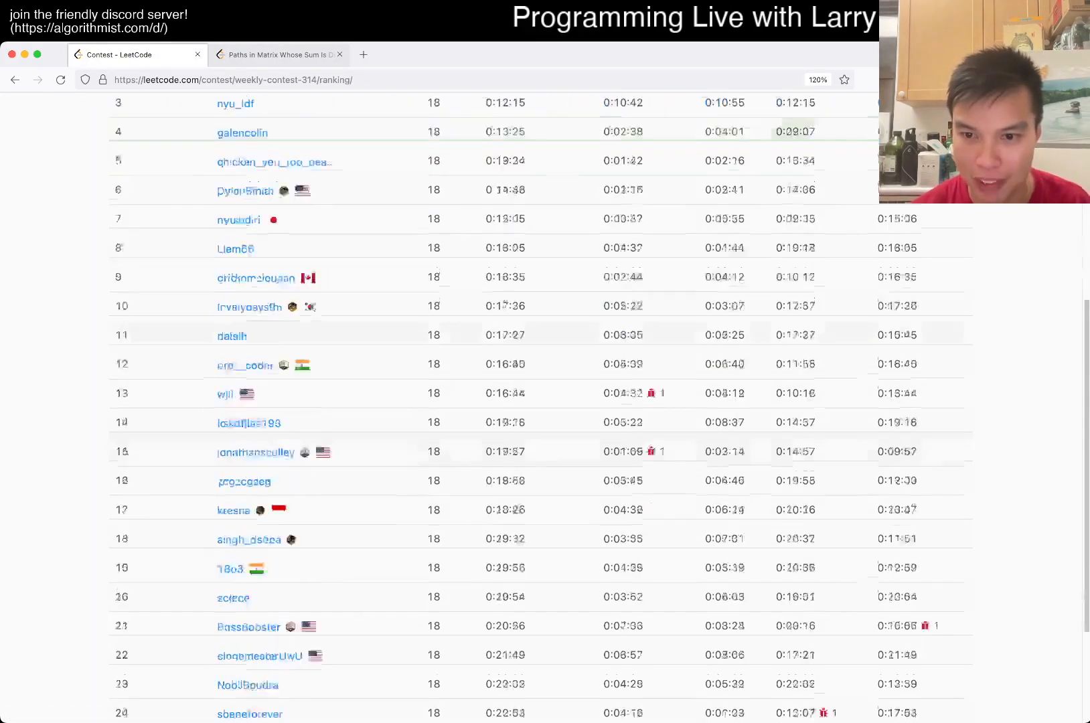
pyautogui.click(278, 54)
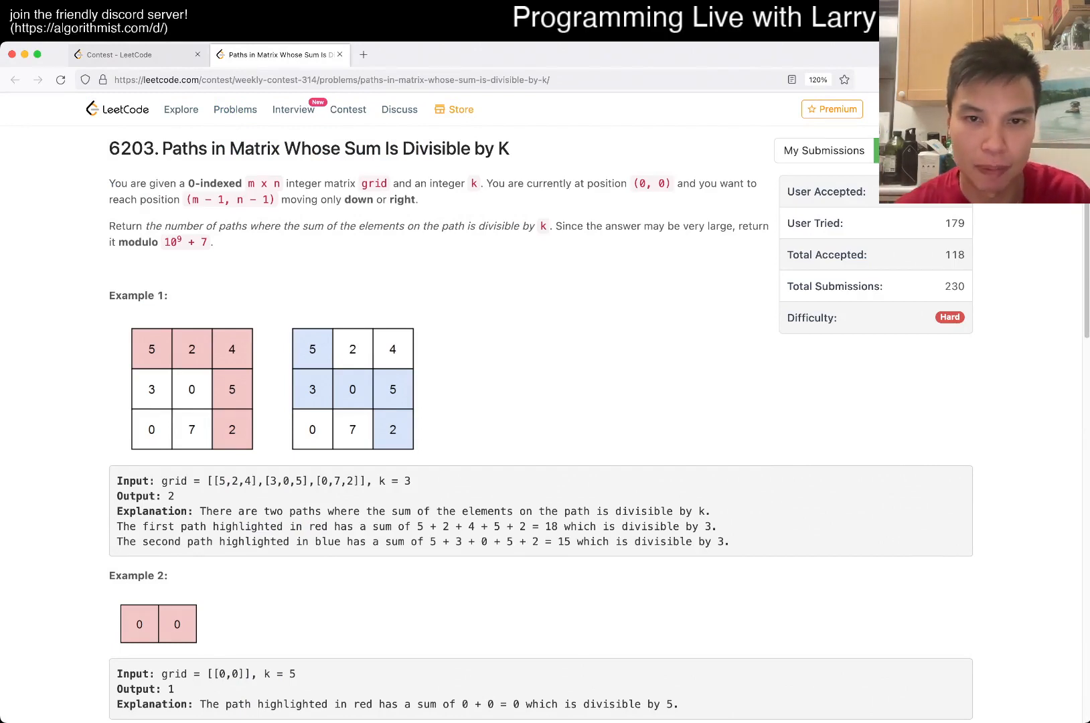
pyautogui.scroll(-3)
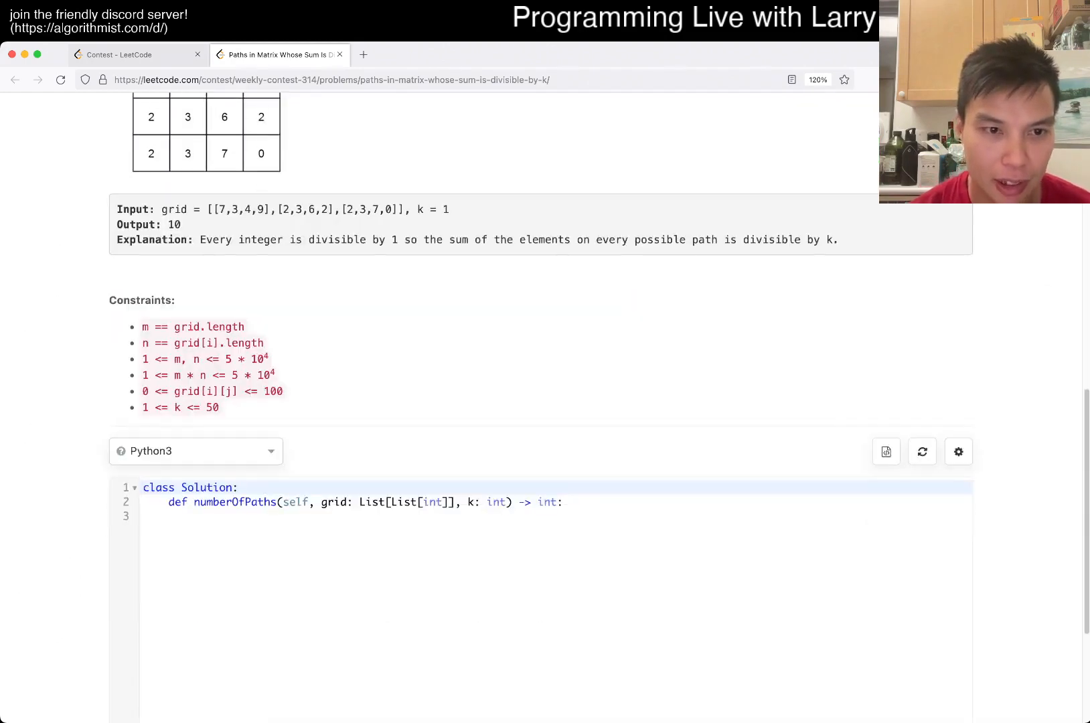
# - Set MOD = 10 ** 20, define go(x, y), and compute R and C from grid
pyautogui.write('MOD = 10 *')
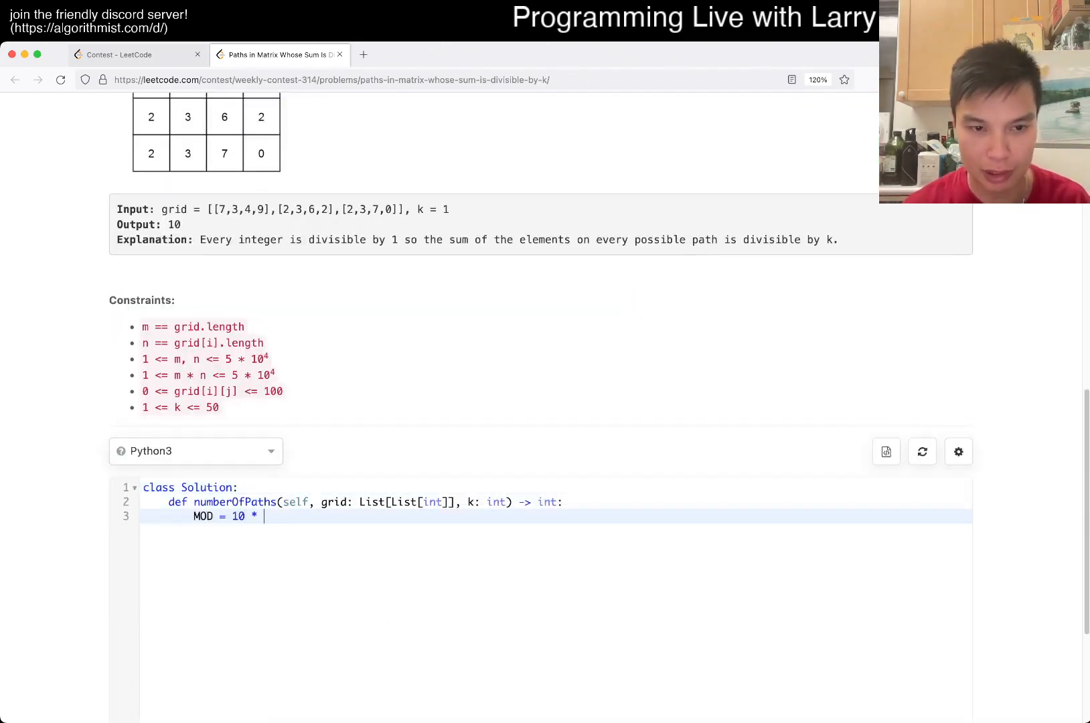
pyautogui.write('* 20')
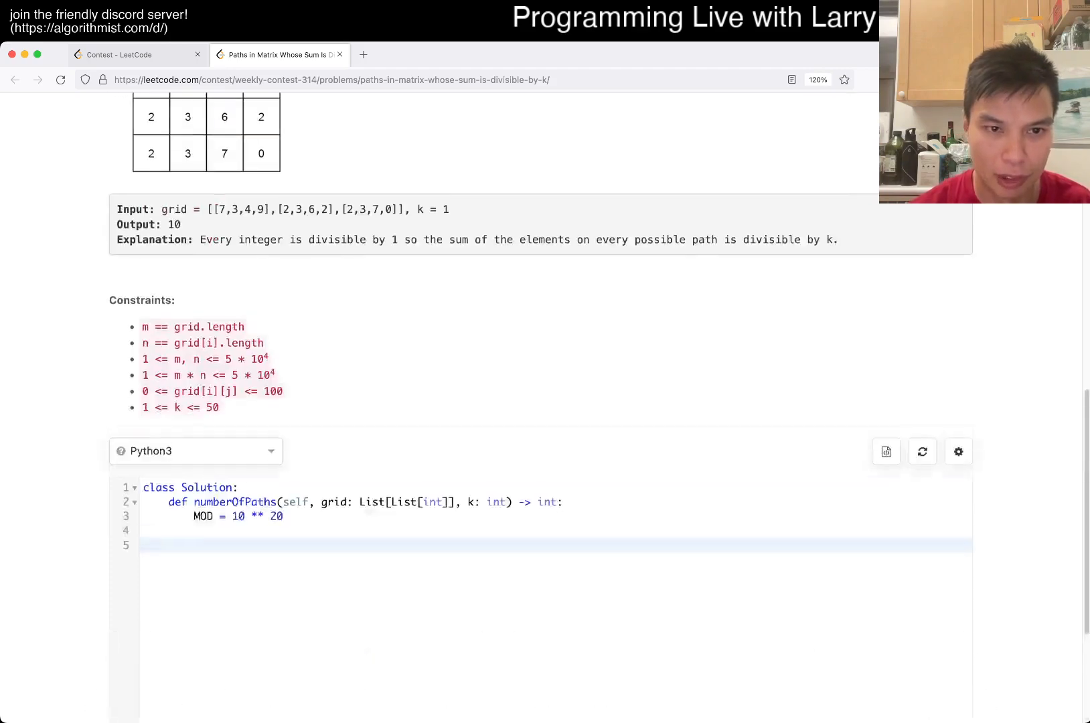
pyautogui.write('def go(')
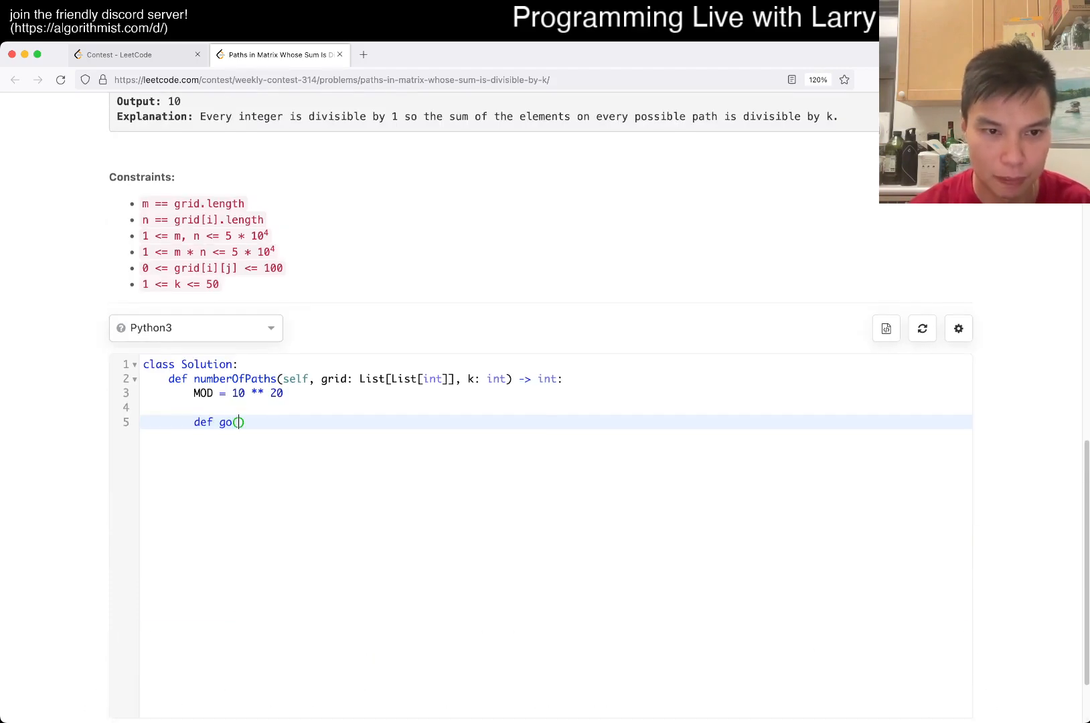
pyautogui.write('x, y):')
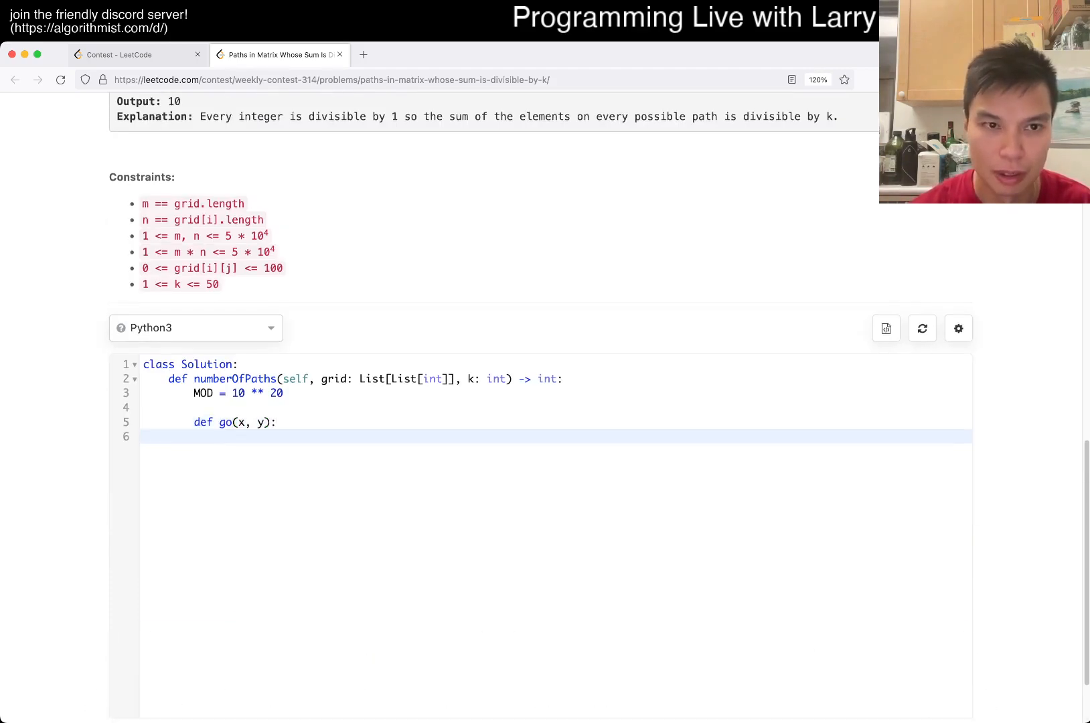
pyautogui.scroll(3)
pyautogui.write('if x ==')
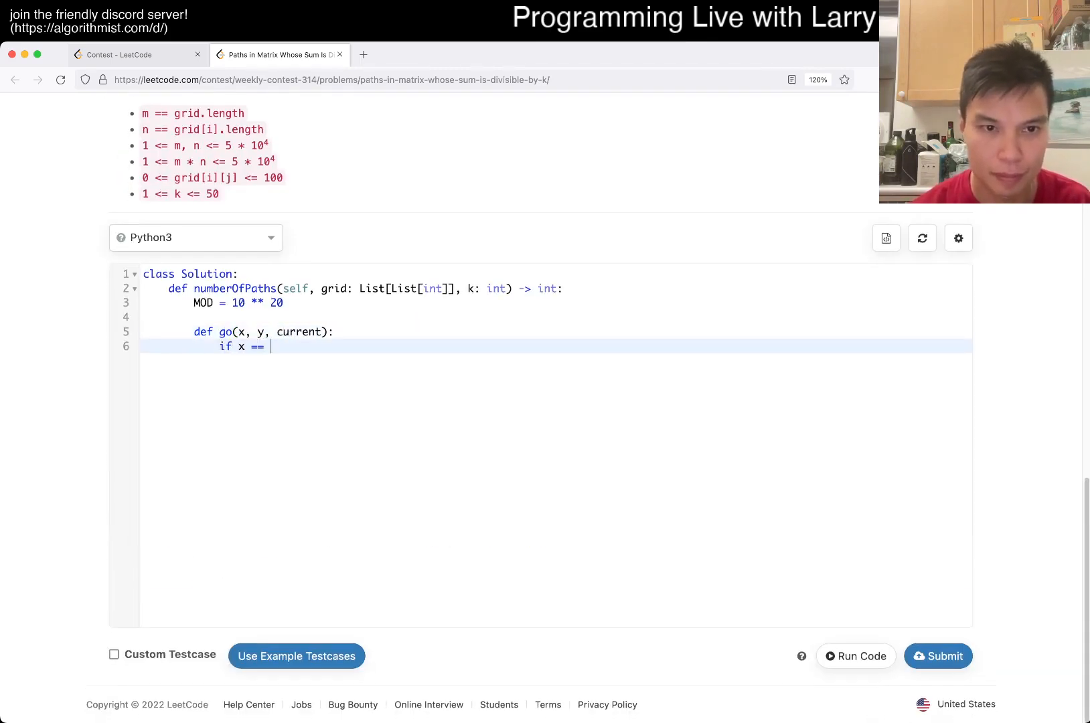
pyautogui.write('R =')
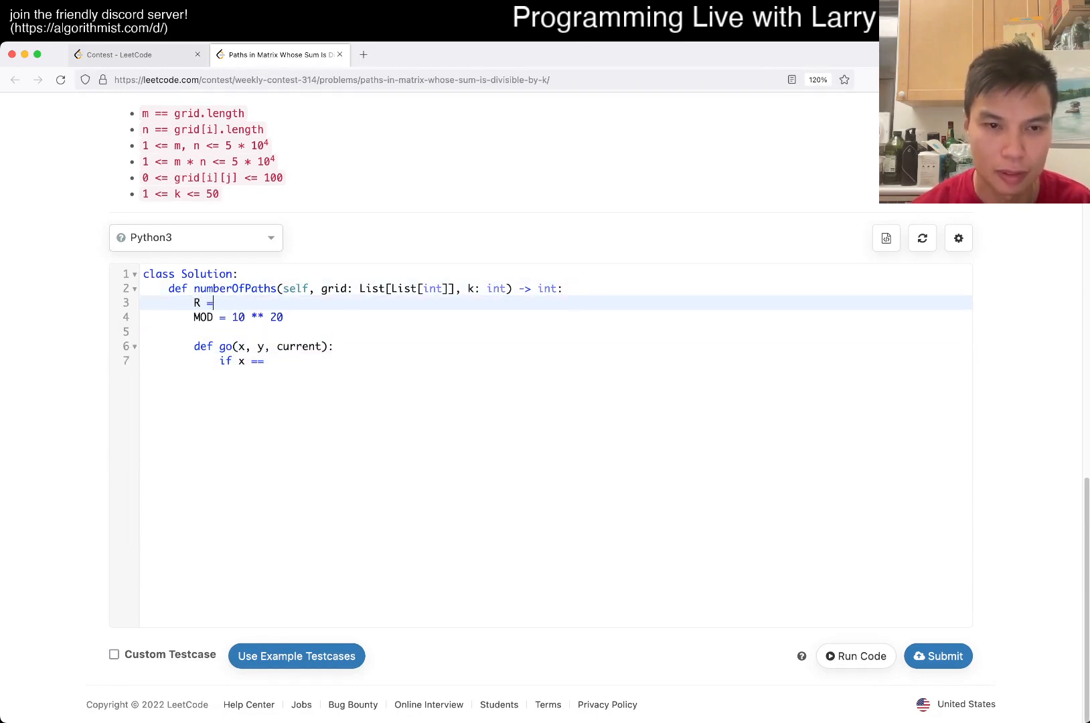
pyautogui.write('= len(grid)')
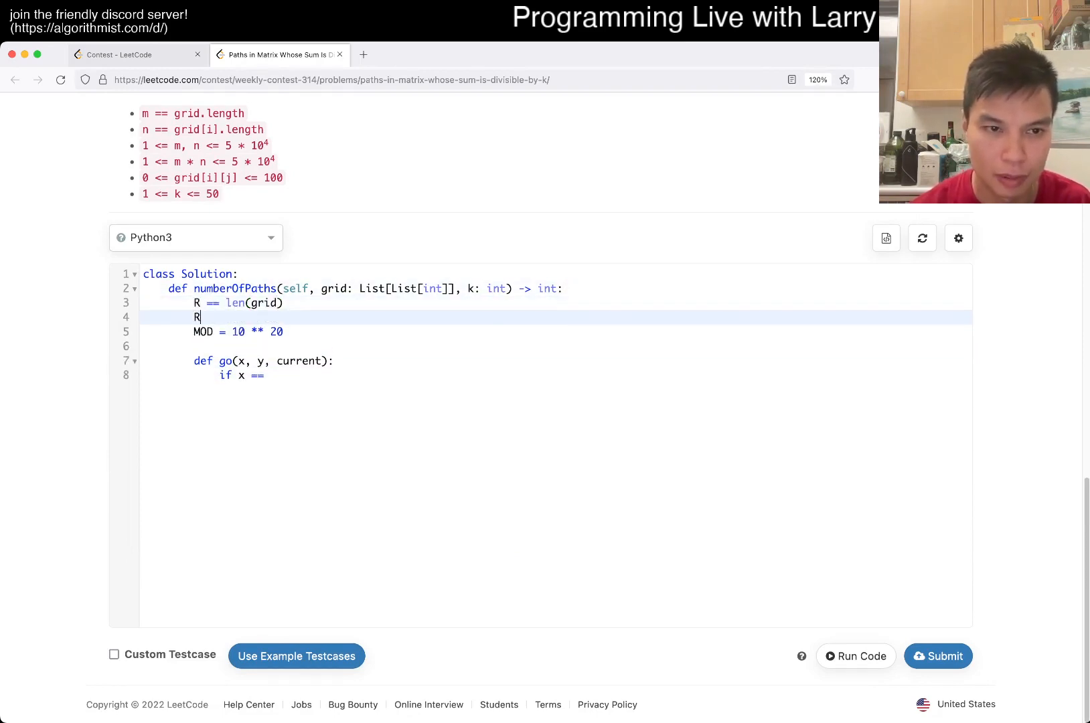
pyautogui.write('C = len(grid)')
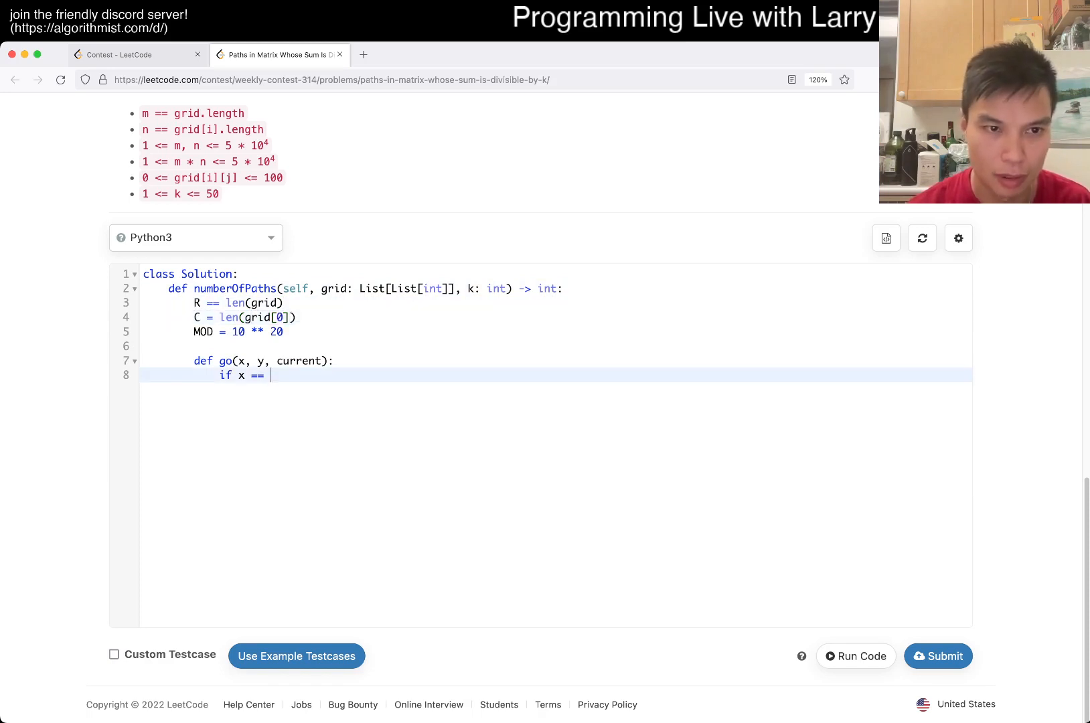
# - Add the bottom-right base case returning 1 when current is 0, plus the x + 1 < R check
pyautogui.write('R - 1 and y =')
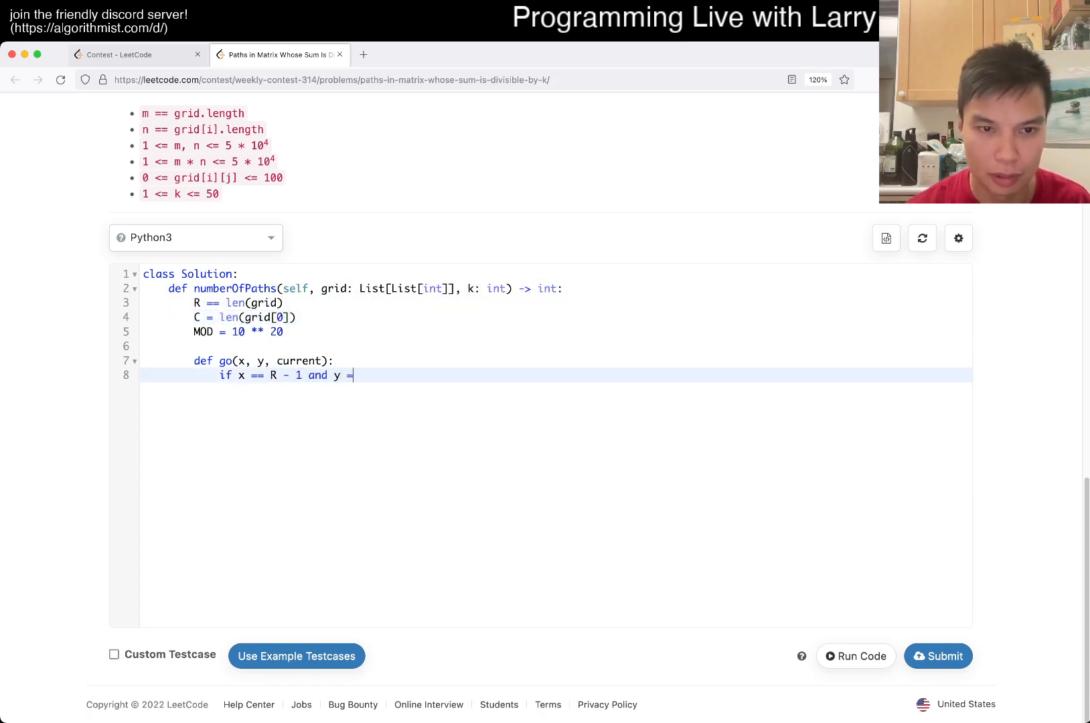
pyautogui.write('= C - 1:')
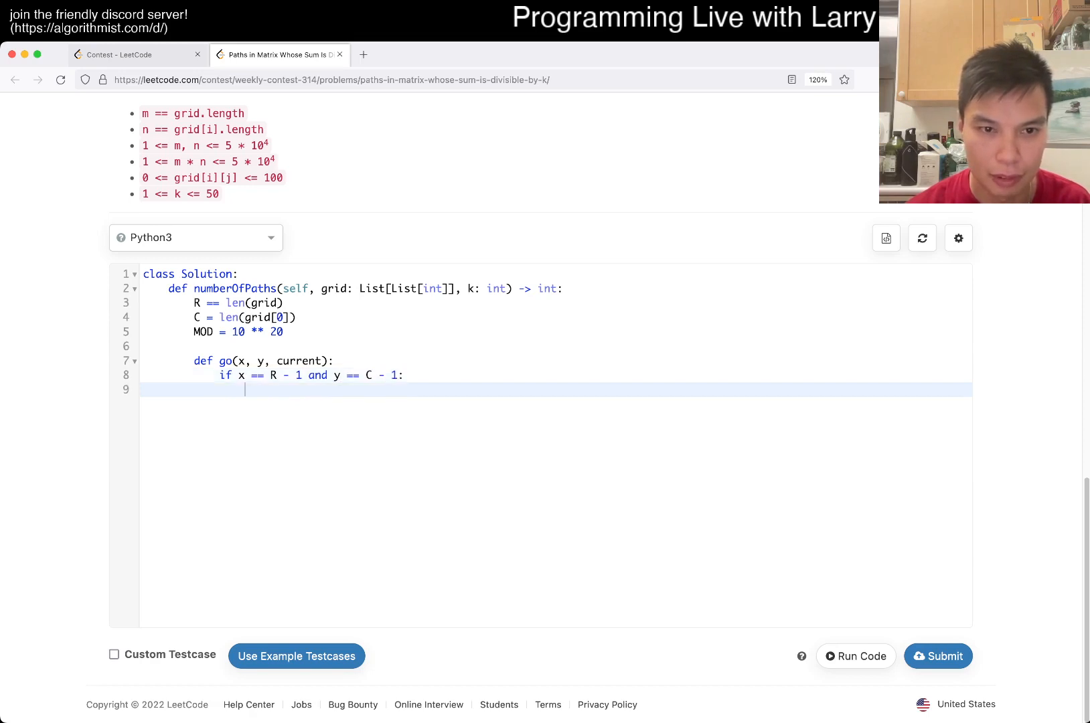
pyautogui.write('if current == 0:')
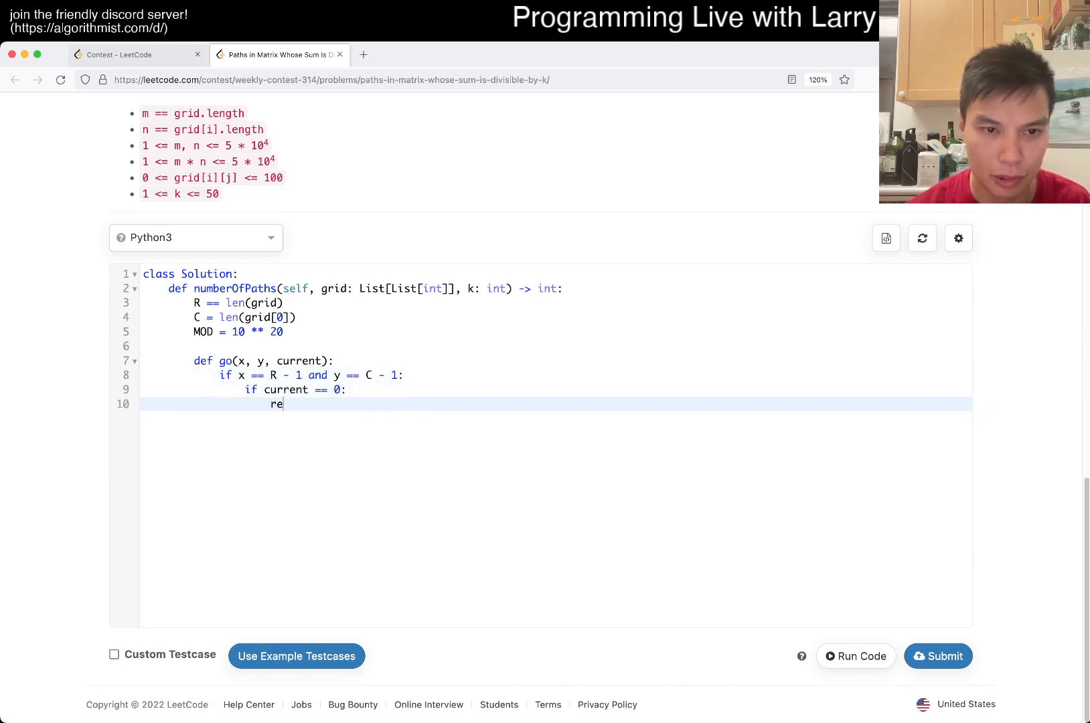
pyautogui.write('return 1')
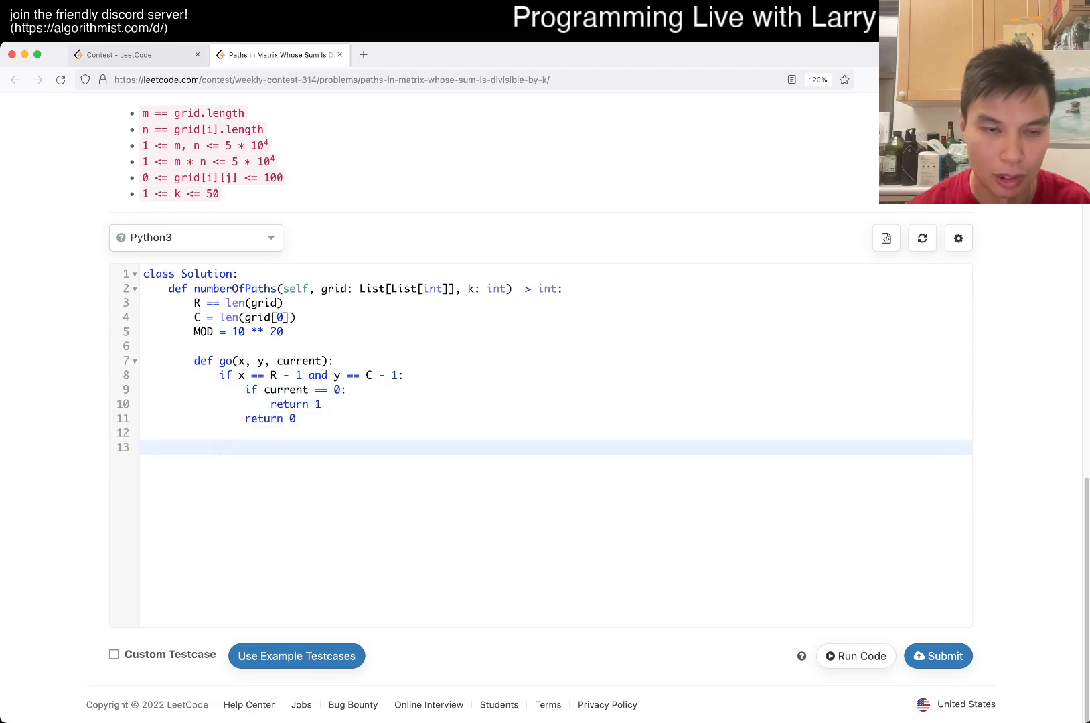
pyautogui.write('return ans % MOD')
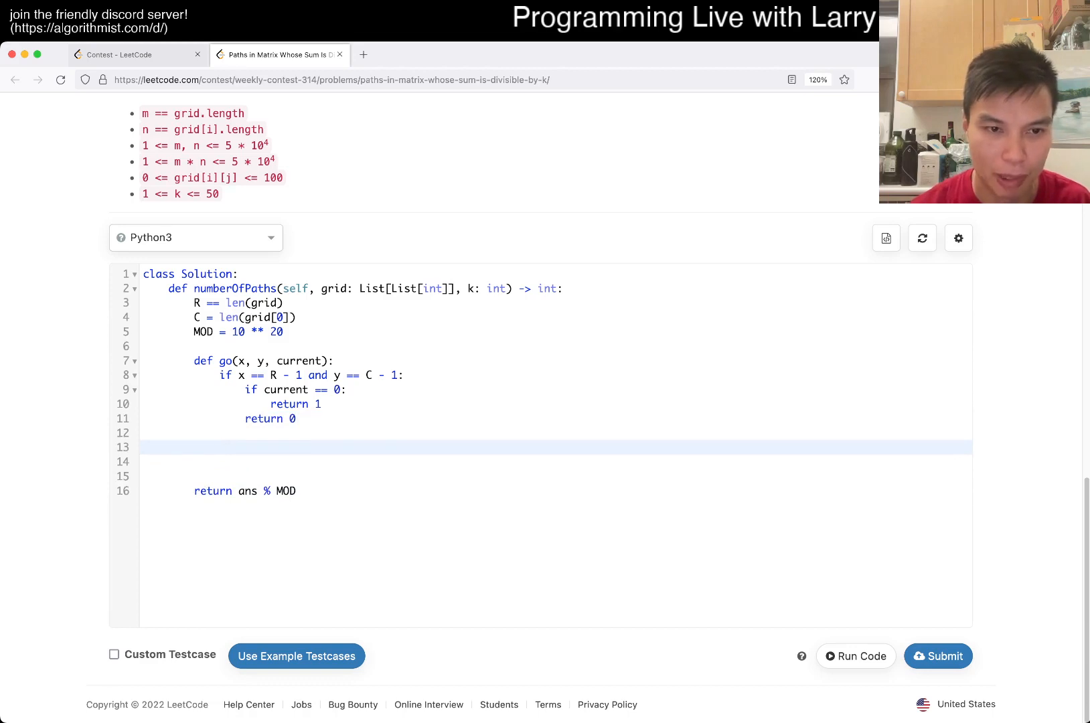
pyautogui.write('return MOD')
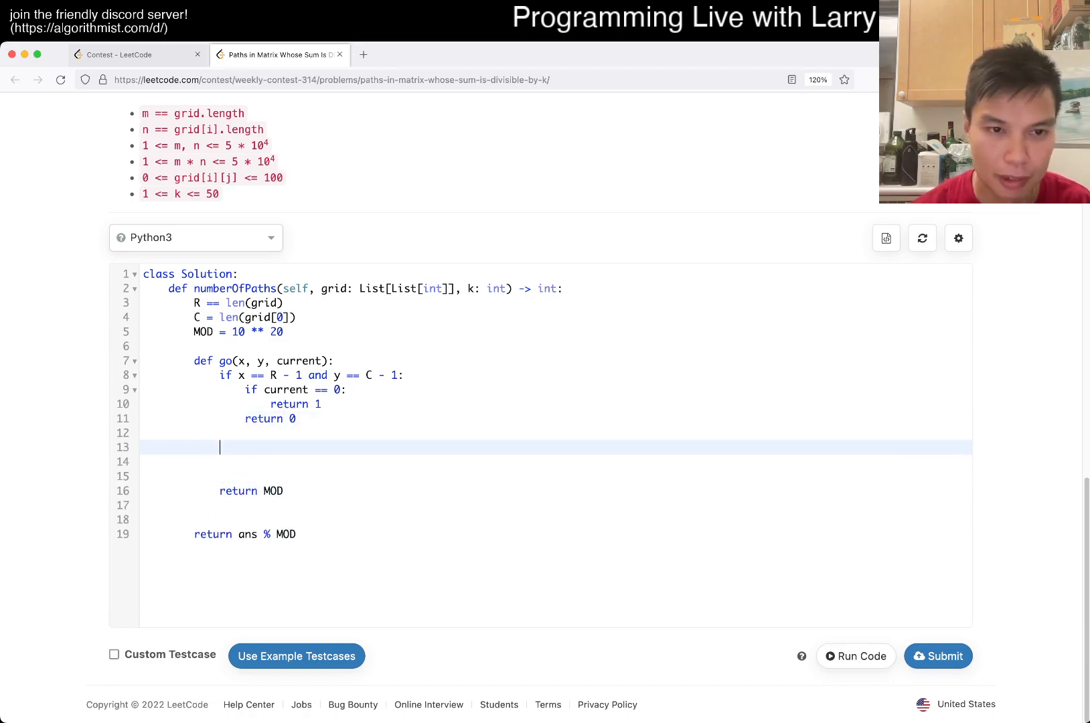
pyautogui.write('if')
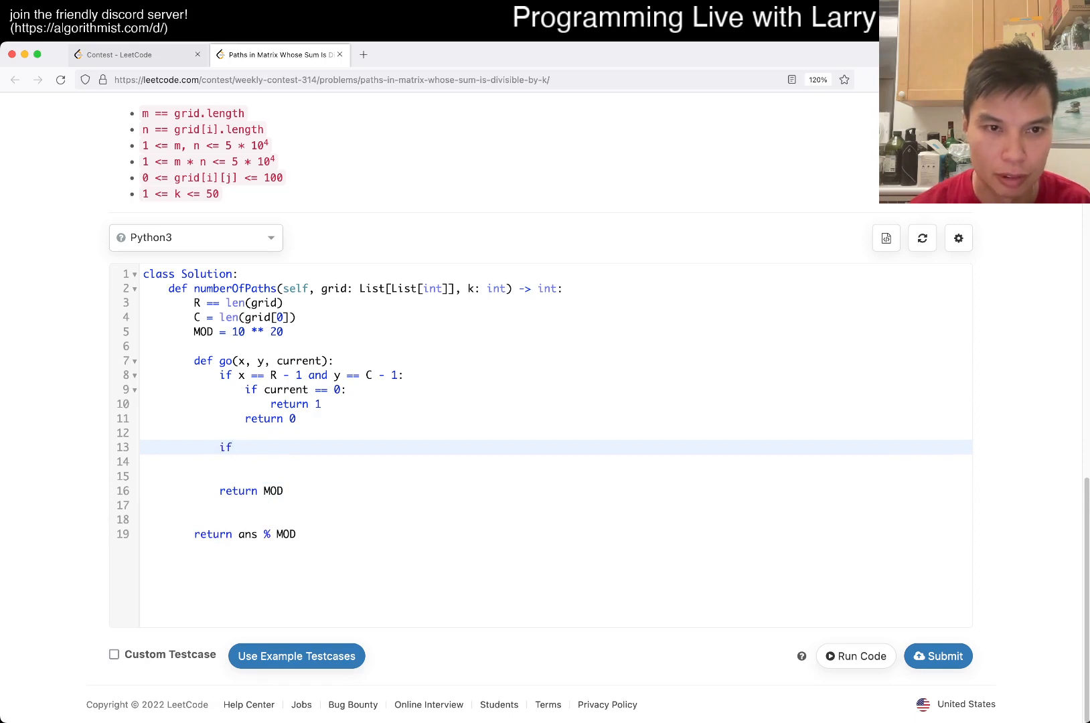
pyautogui.write('x + 1 < R:')
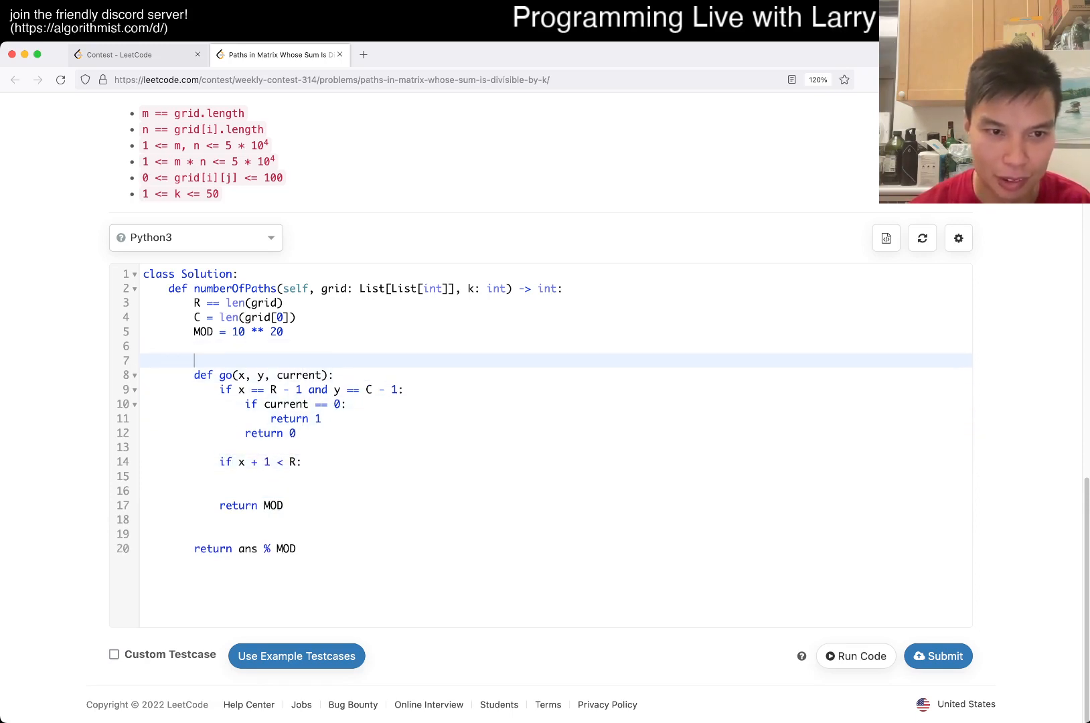
pyautogui.write('@cache')
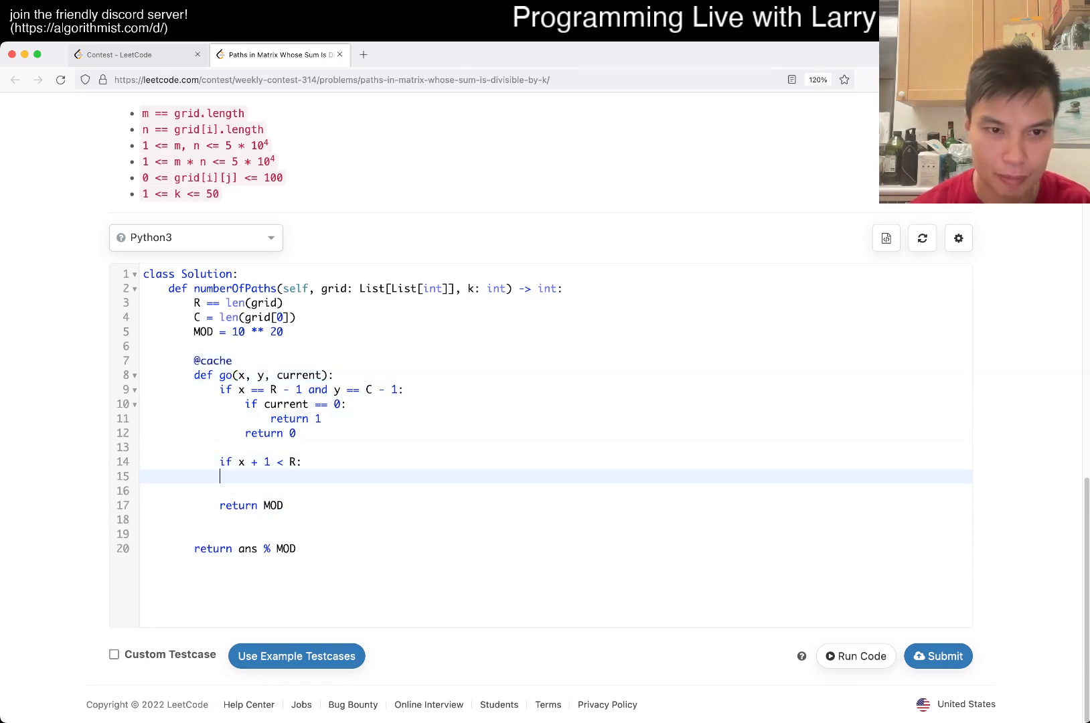
pyautogui.write('total =')
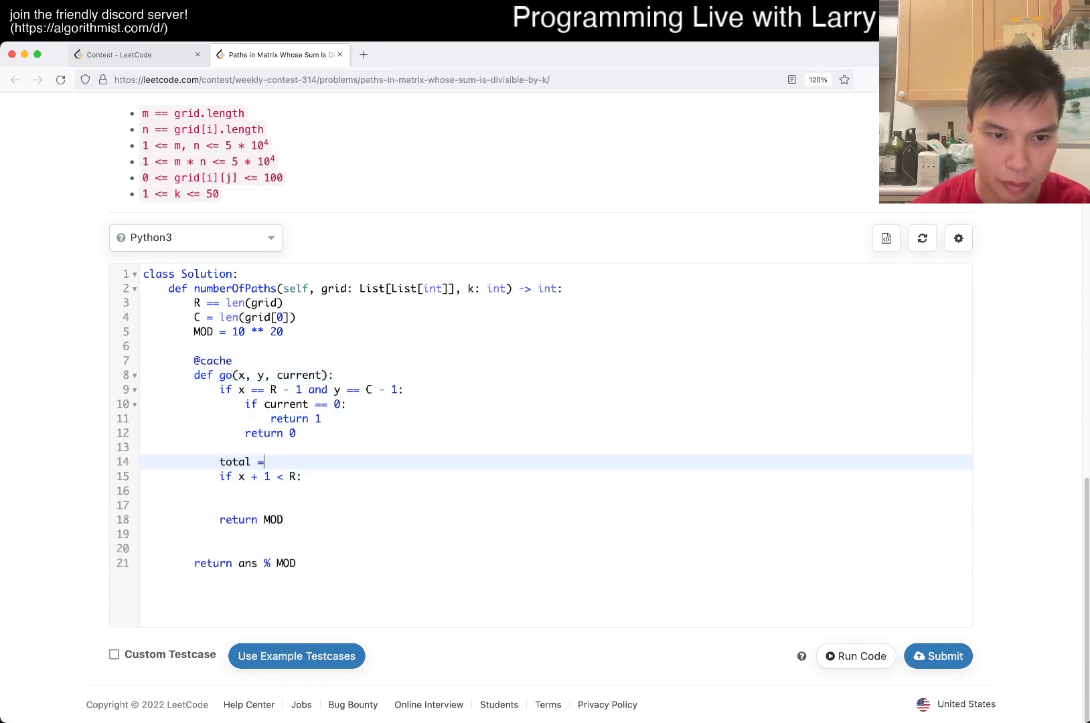
pyautogui.write('0')
pyautogui.click(556, 491)
pyautogui.write('total += go(x + 1, ')
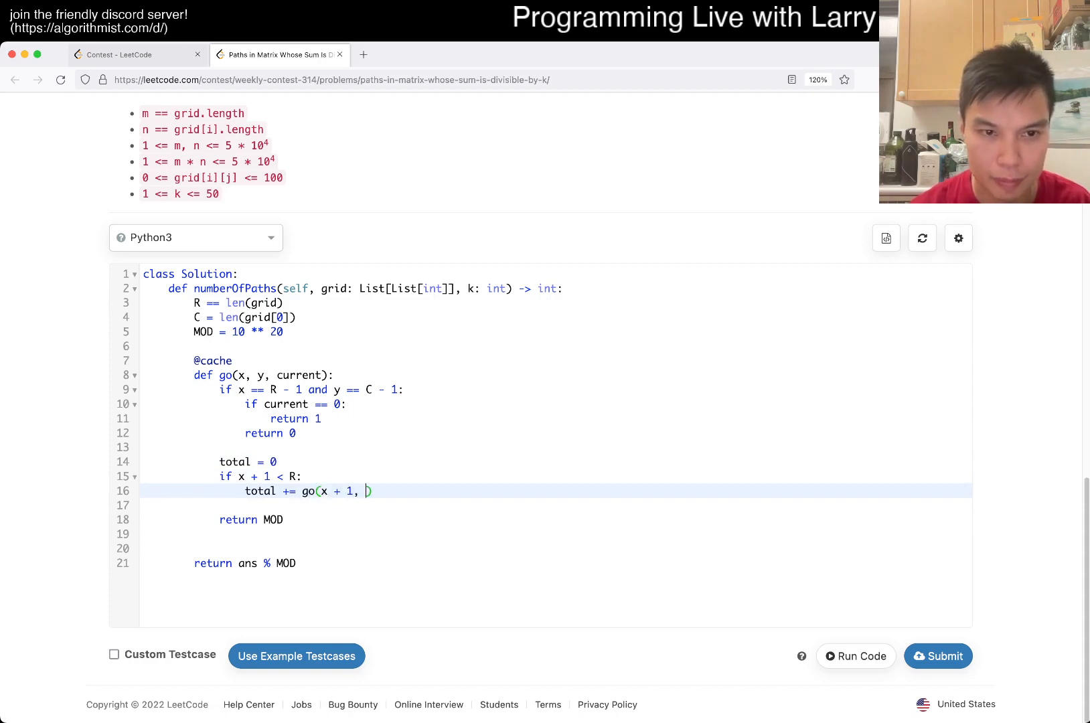
pyautogui.write('y, current')
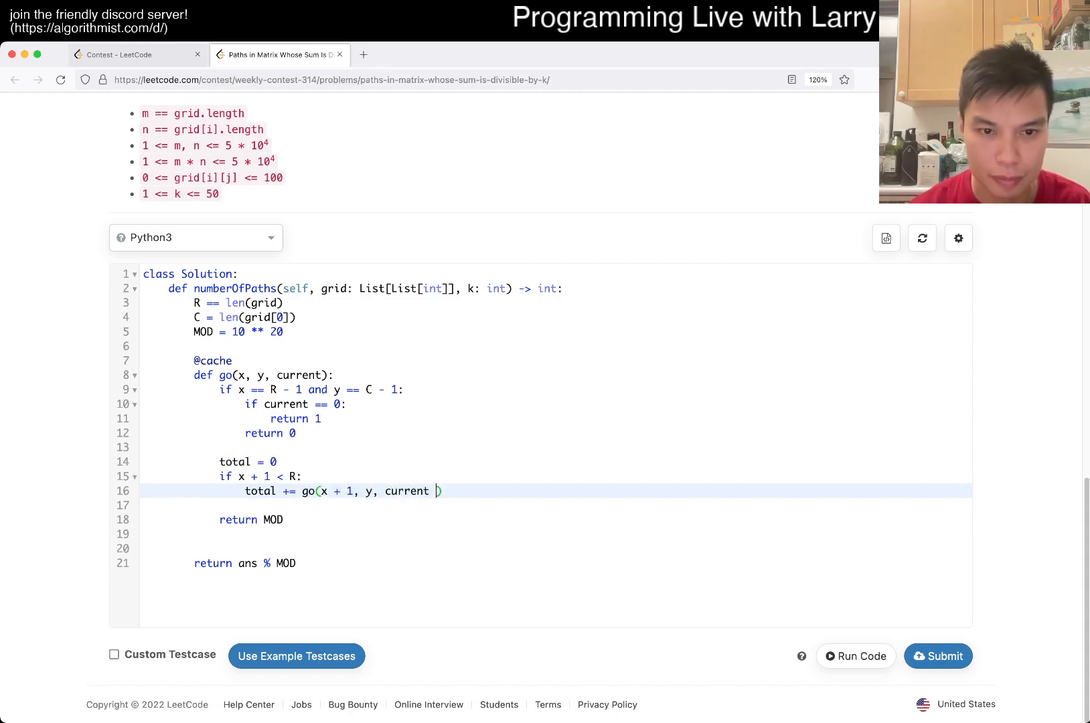
pyautogui.write('+ grid[]')
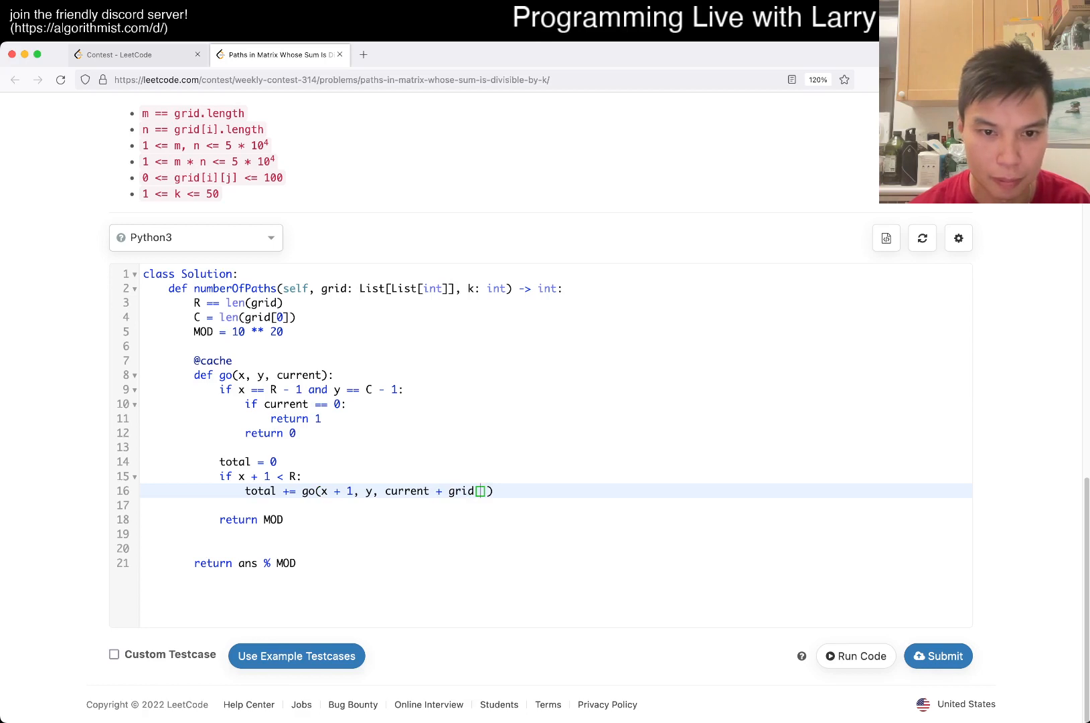
pyautogui.write('x')
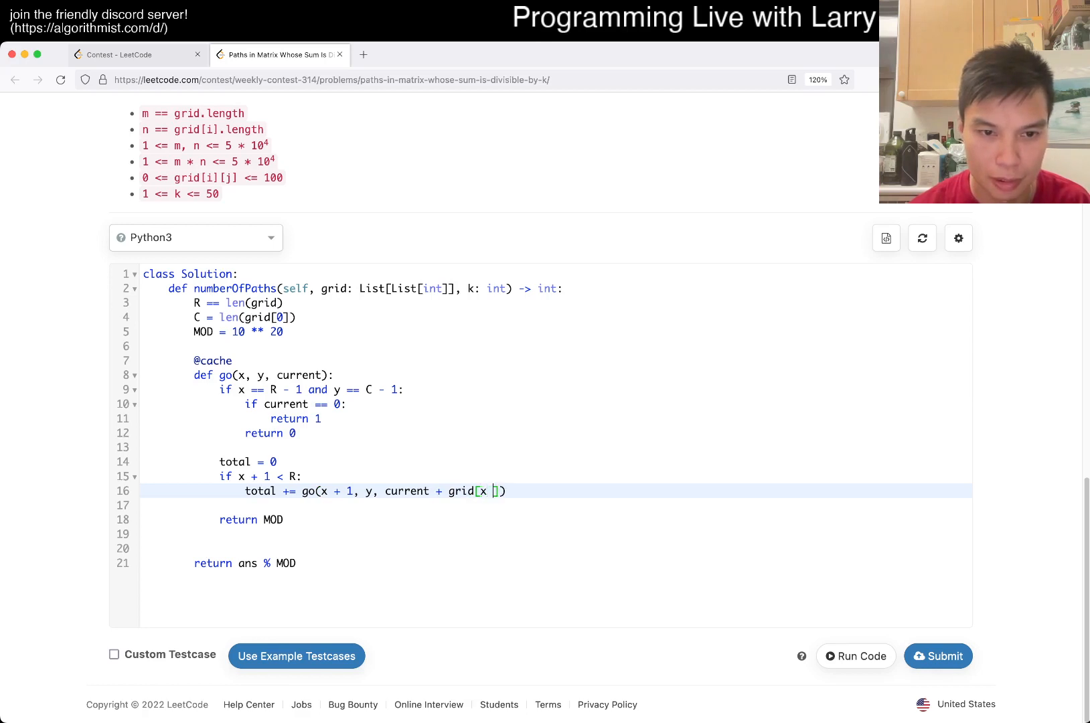
pyautogui.write('][y]')
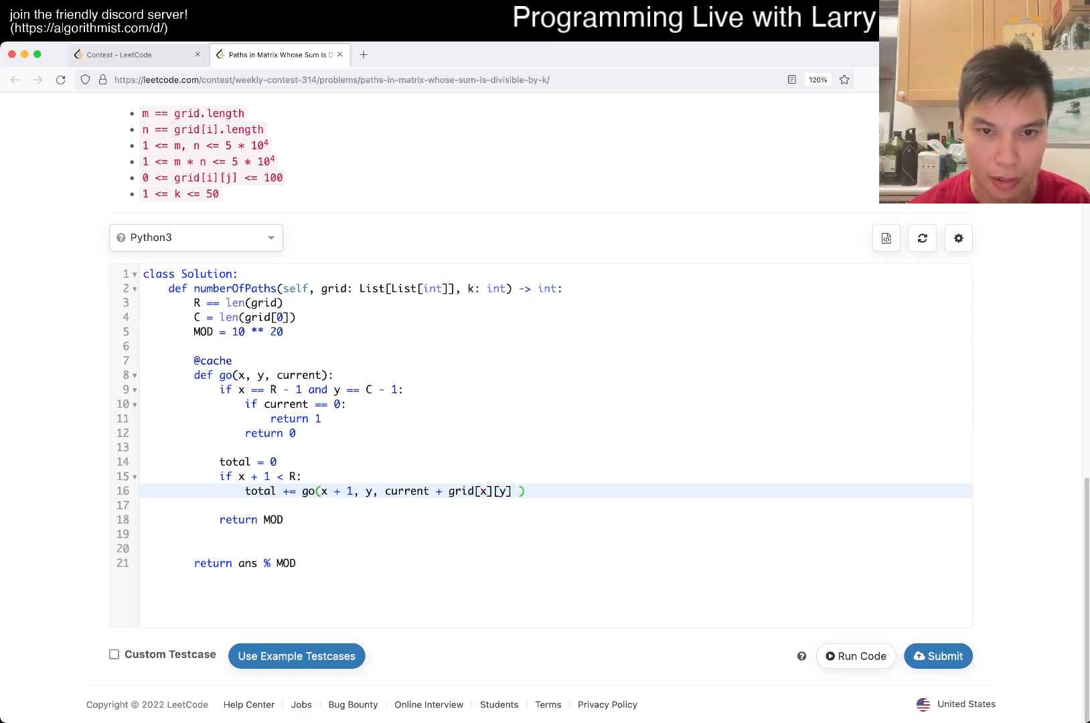
pyautogui.write('% k')
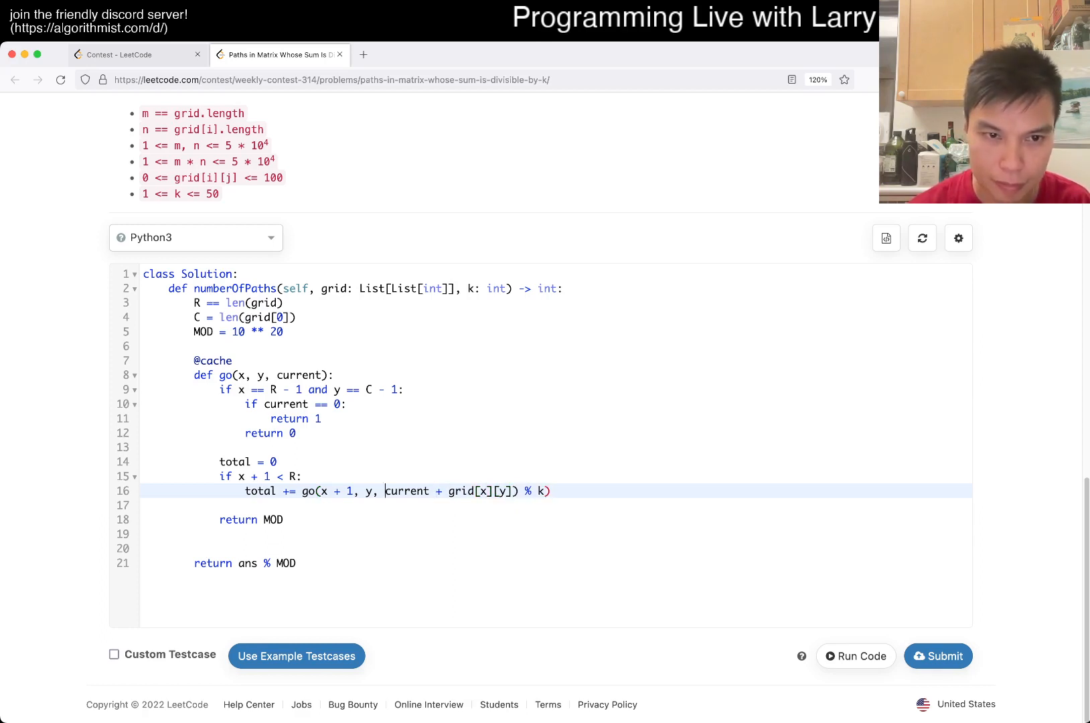
# - Add the right move when y + 1 < C, with current %= k, and return total % MOD
pyautogui.write('(')
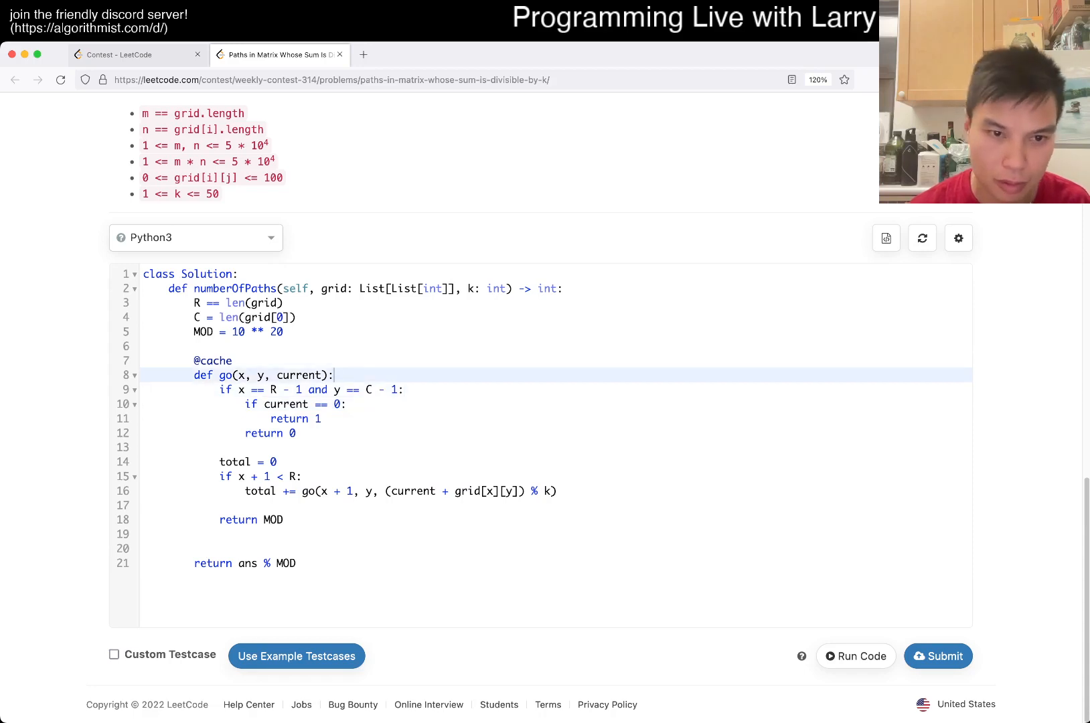
pyautogui.write('current +=')
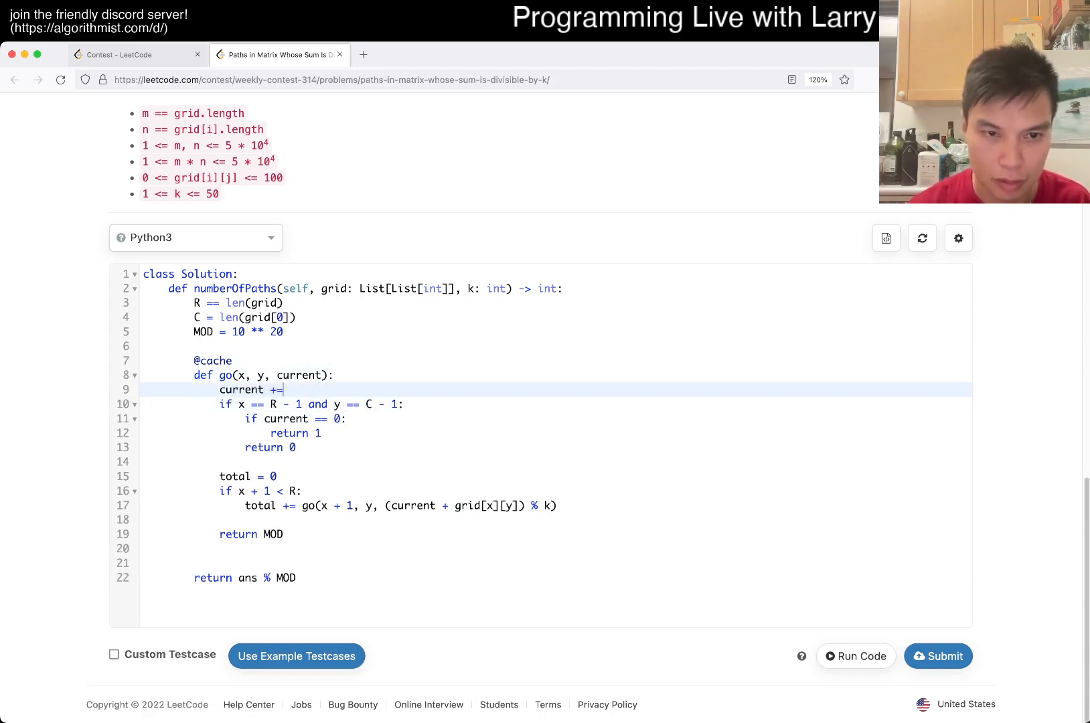
pyautogui.write('grid[x][]')
pyautogui.write('c')
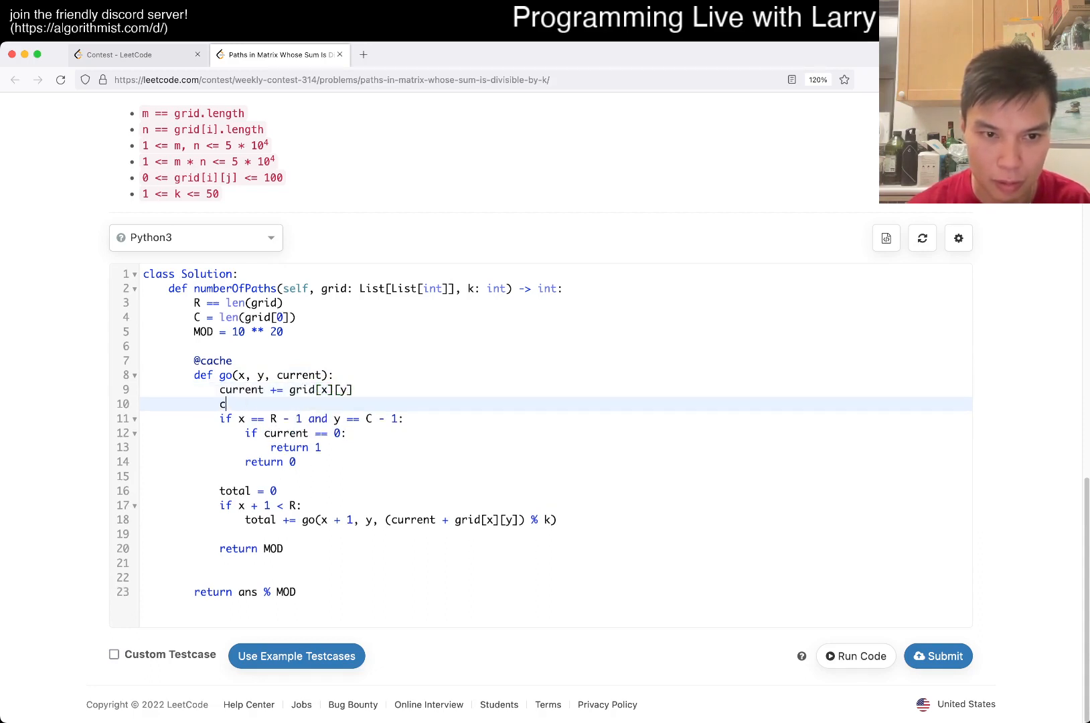
pyautogui.write('urrent %= k')
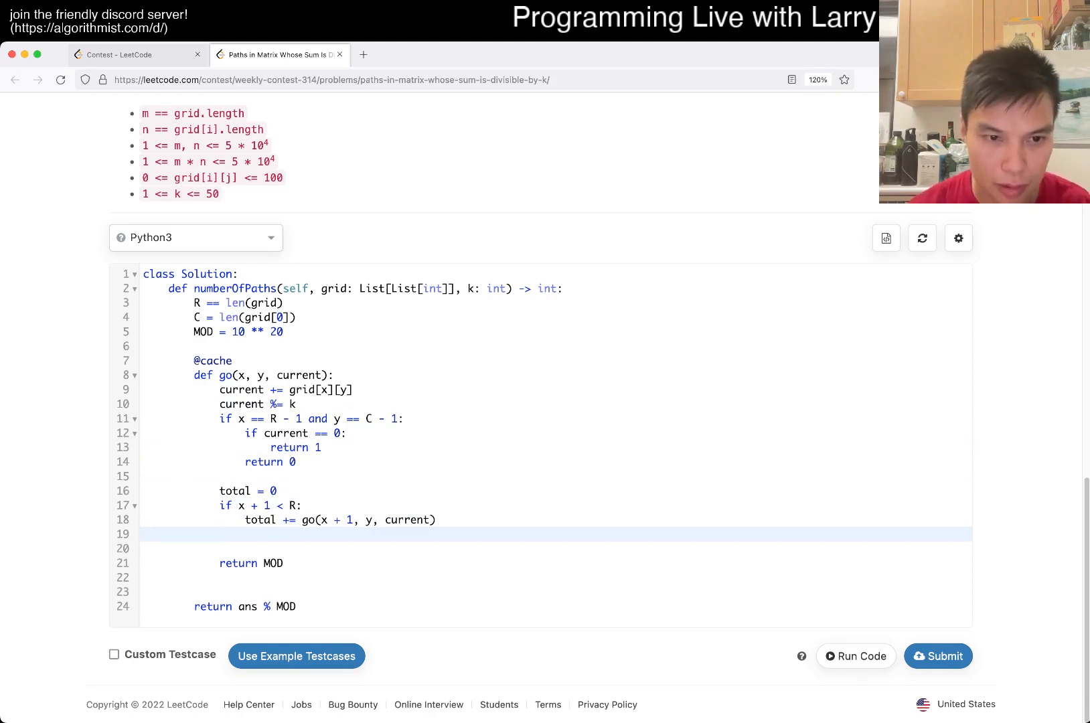
pyautogui.write('if y + 1 < C:')
pyautogui.write('total += go(x,')
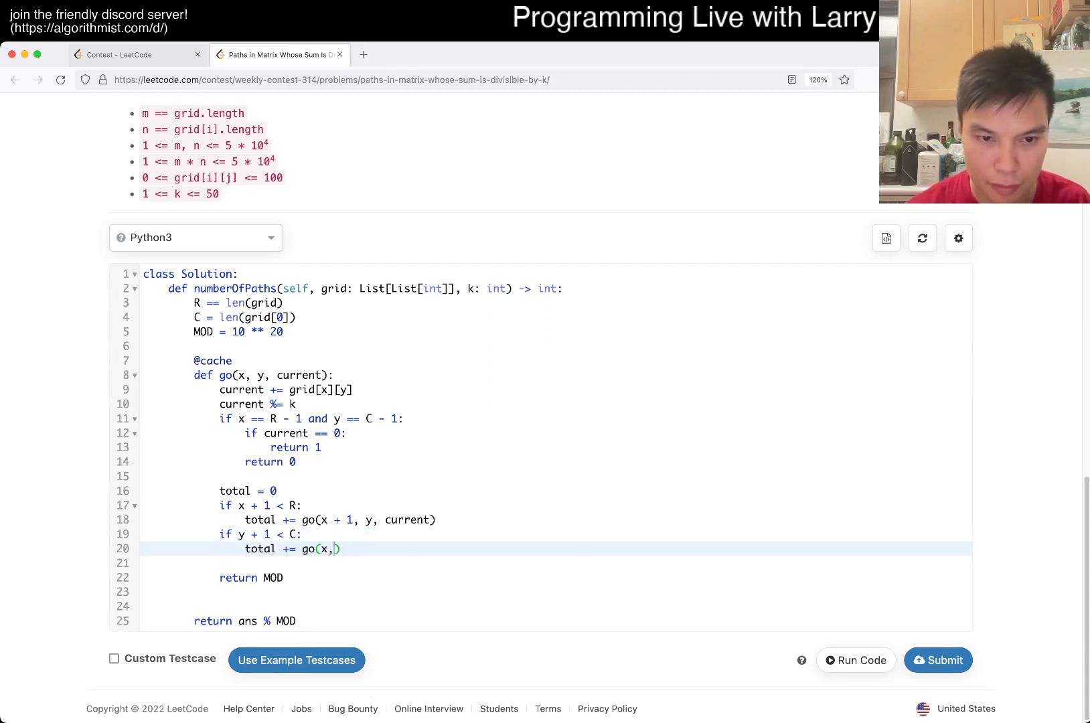
pyautogui.write('y + 1, current)')
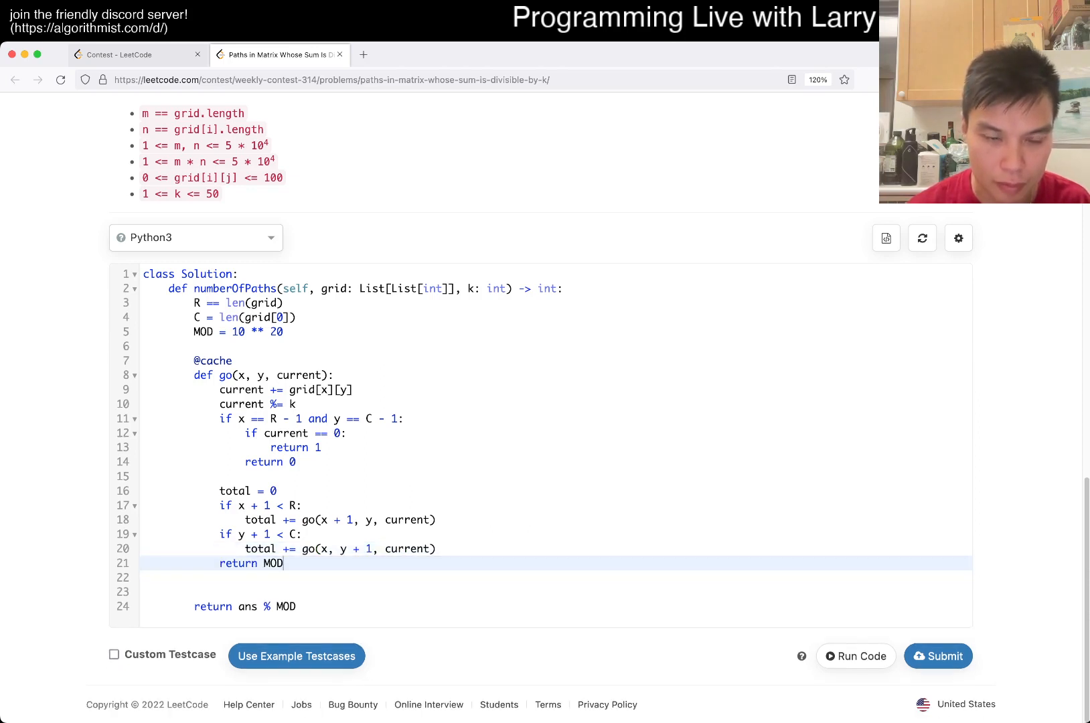
pyautogui.write('total %')
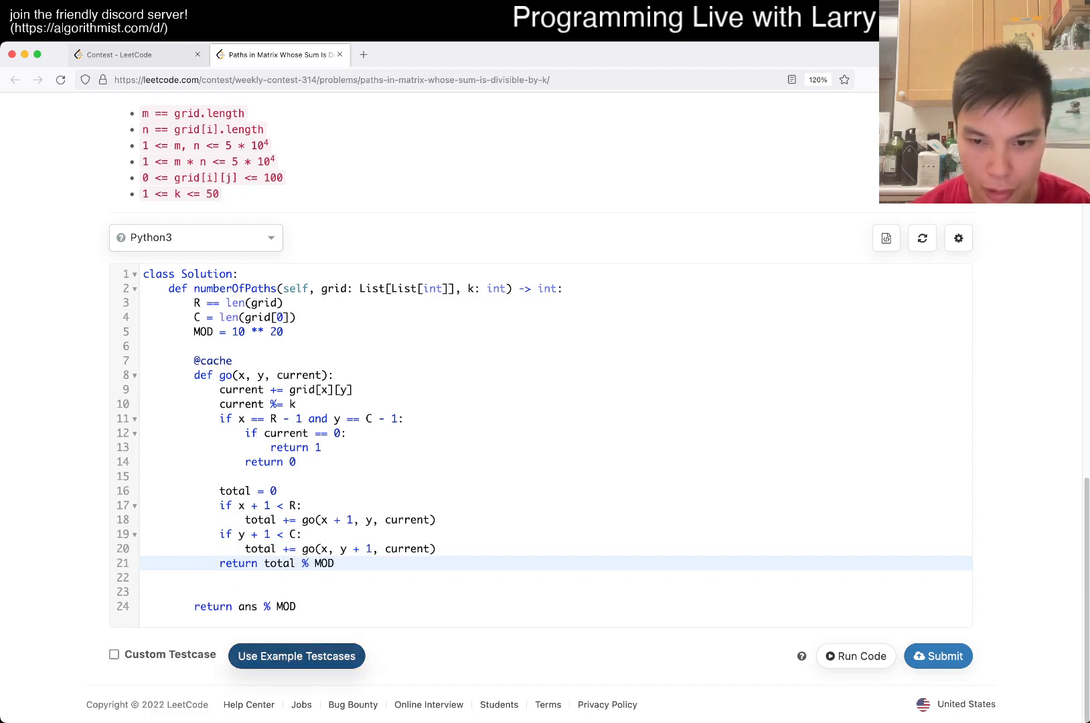
# - Enable Custom Testcase and make the solution return go(0, 0, 0) % MOD
pyautogui.click(114, 654)
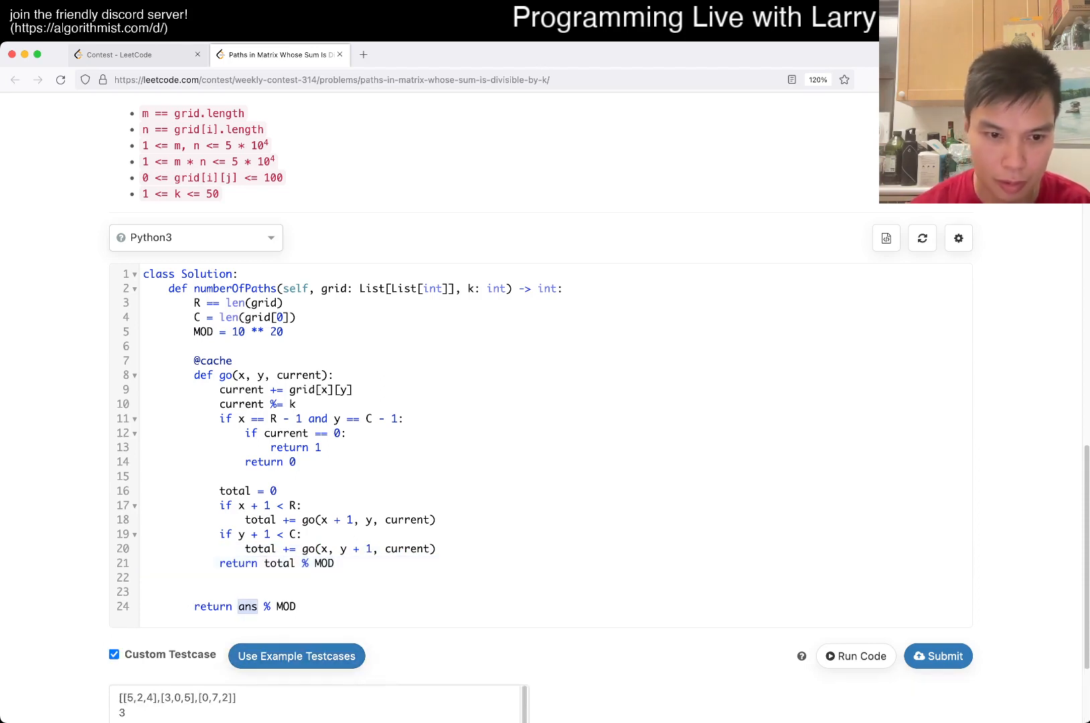
pyautogui.write('go(0, 0, grid)')
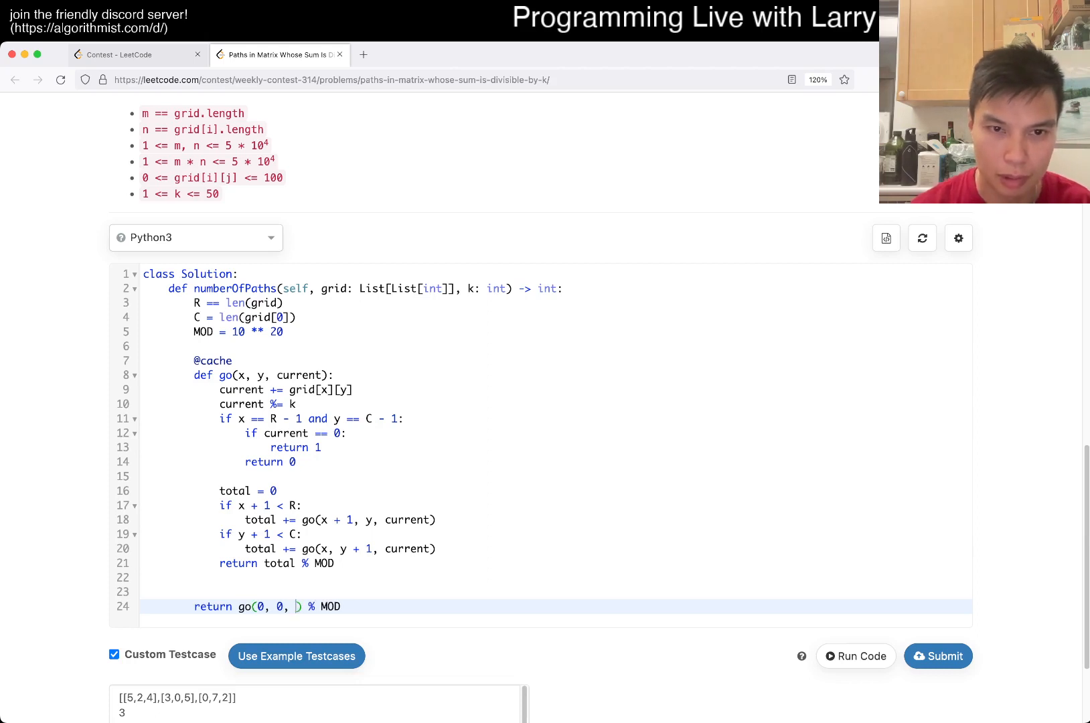
pyautogui.write('0')
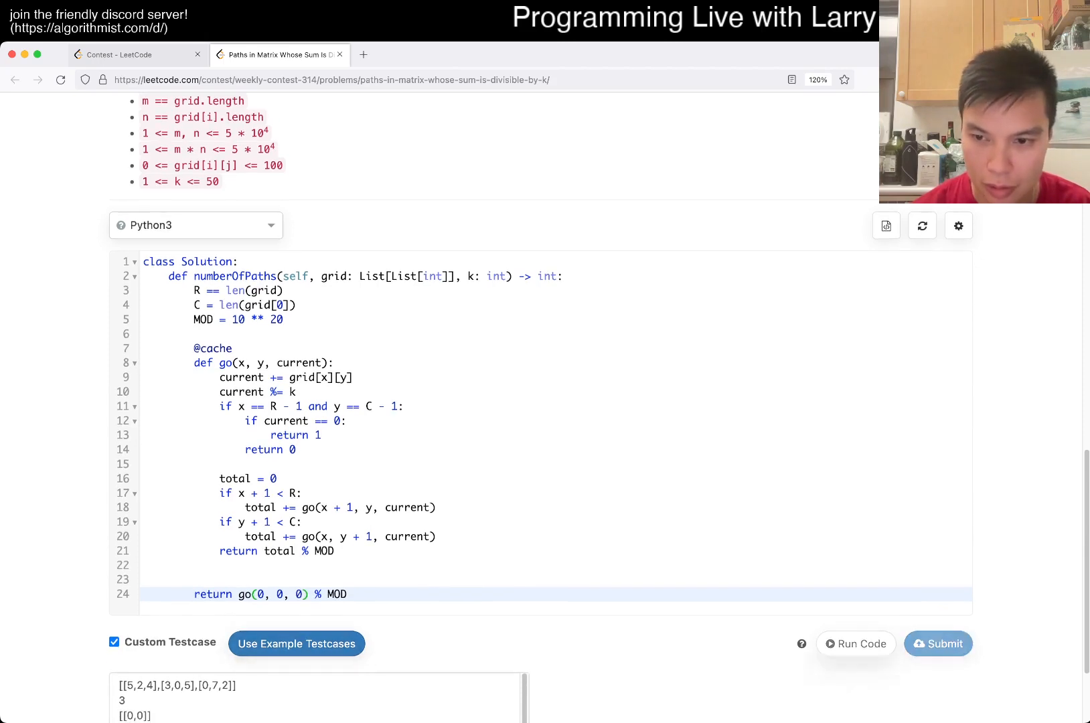
# - Run the example tests, then submit, which returns Wrong Answer on a large grid
pyautogui.click(856, 644)
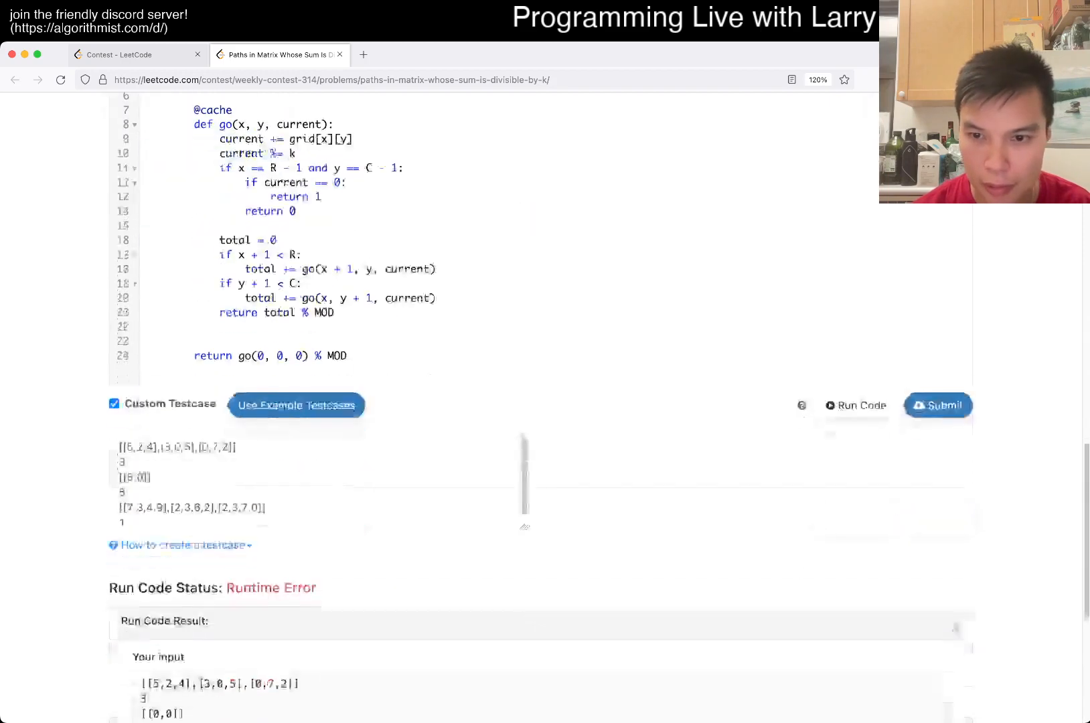
pyautogui.click(859, 405)
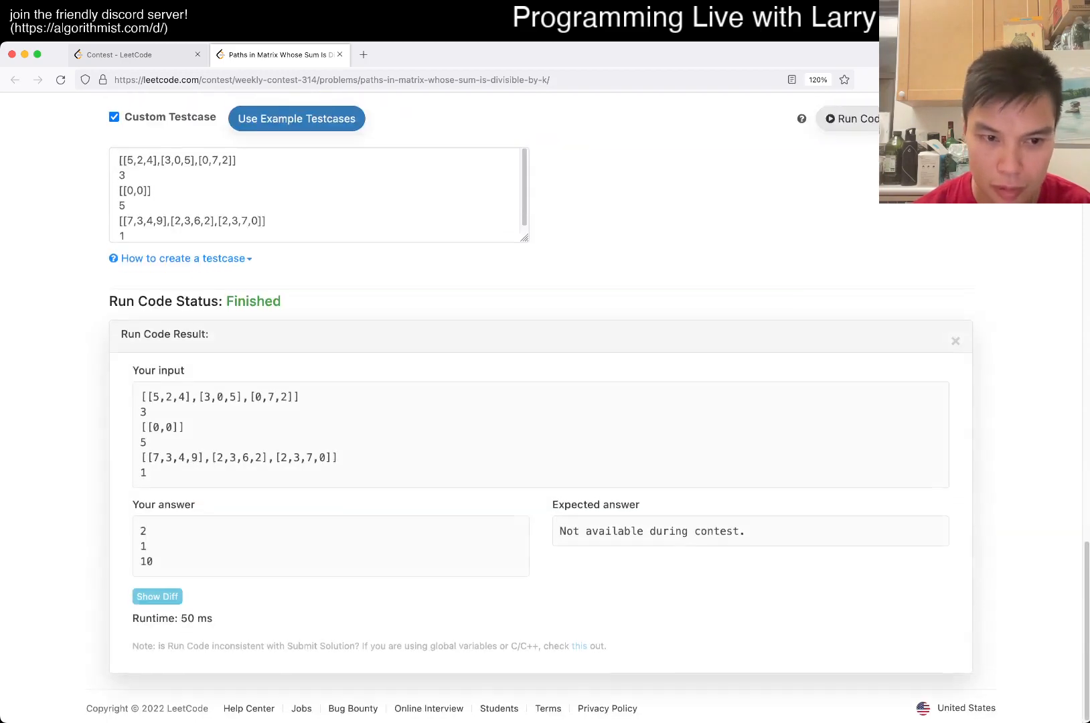
pyautogui.scroll(3)
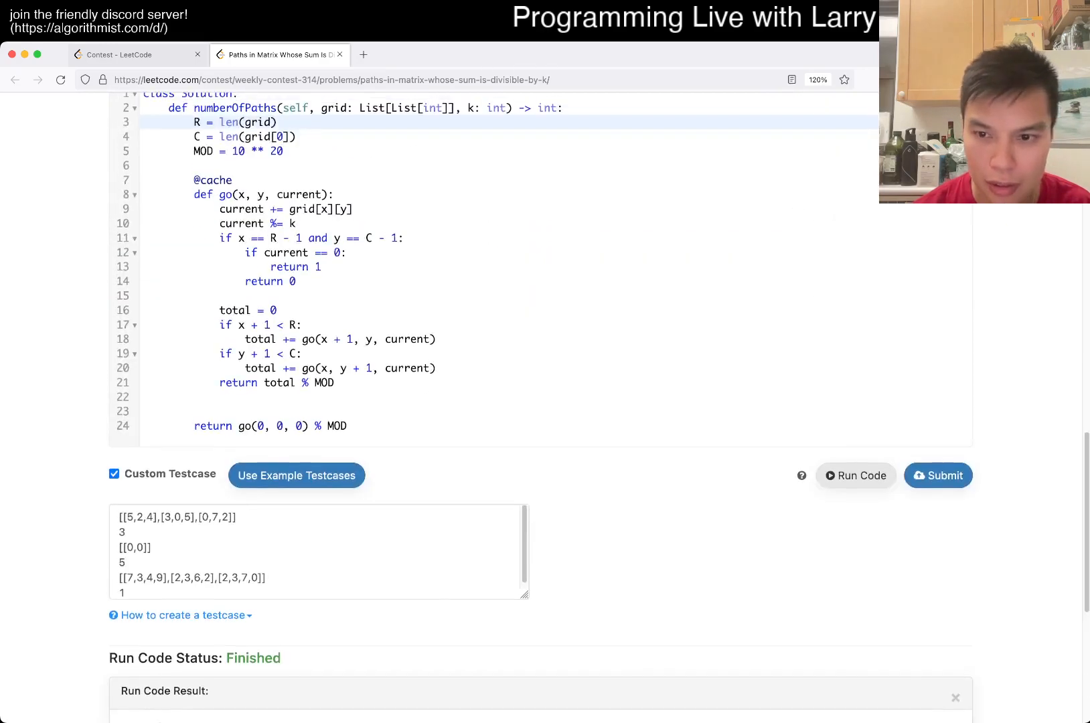
pyautogui.click(938, 475)
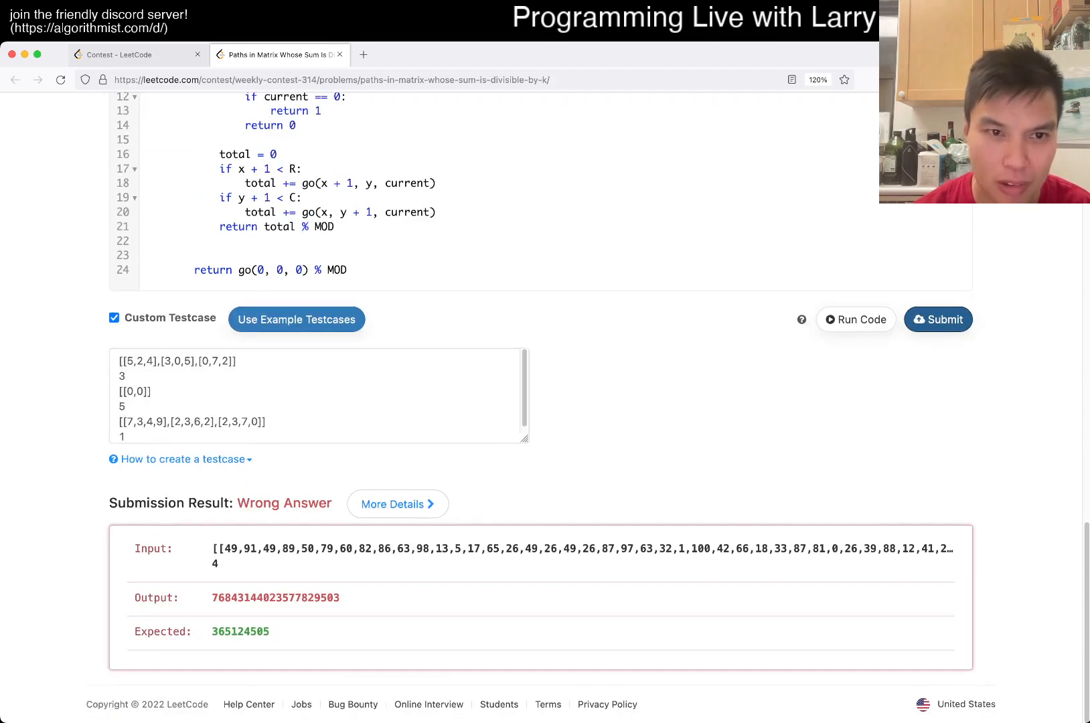
# - Change MOD to 10 ** 9 + 7
pyautogui.scroll(3)
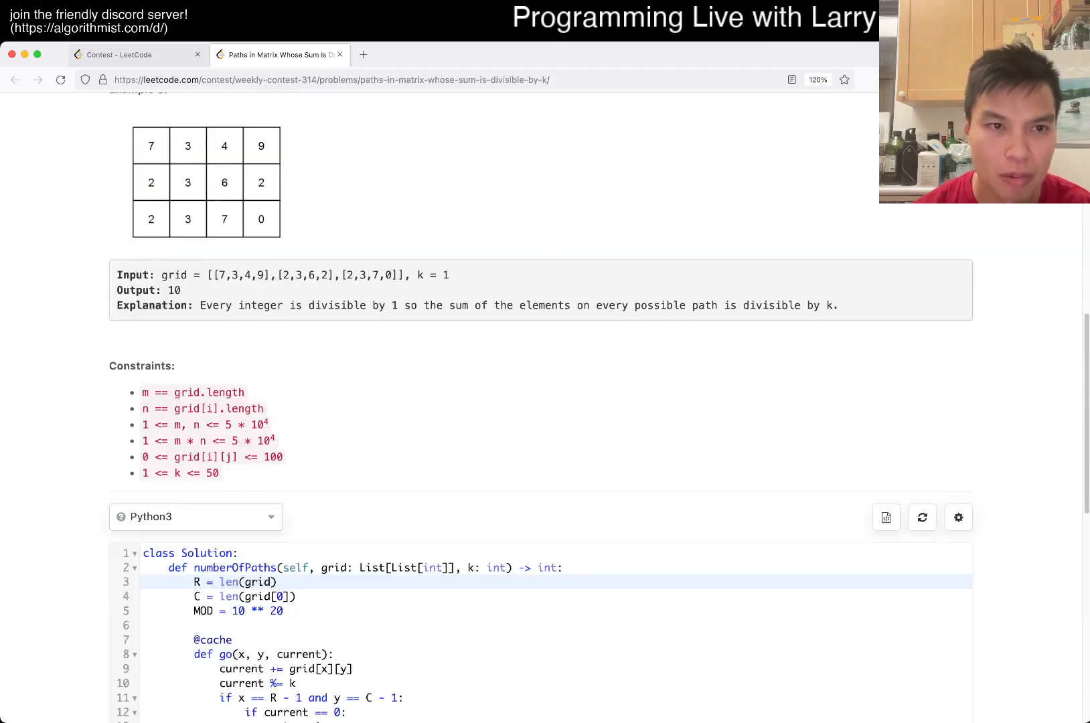
pyautogui.scroll(3)
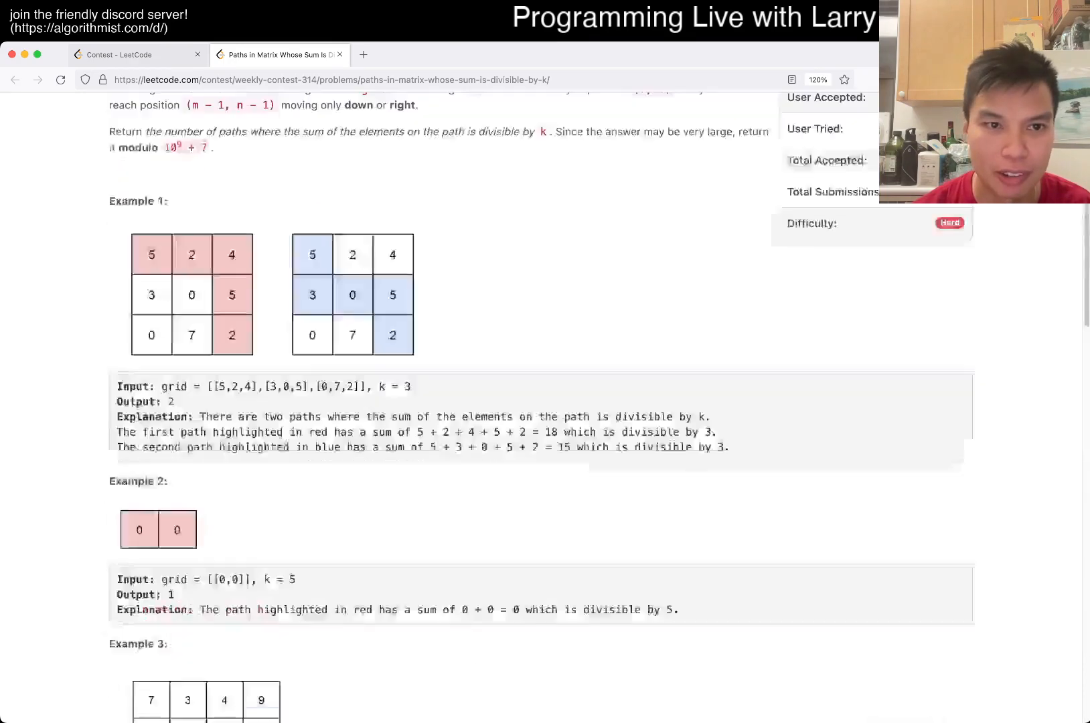
pyautogui.scroll(-3)
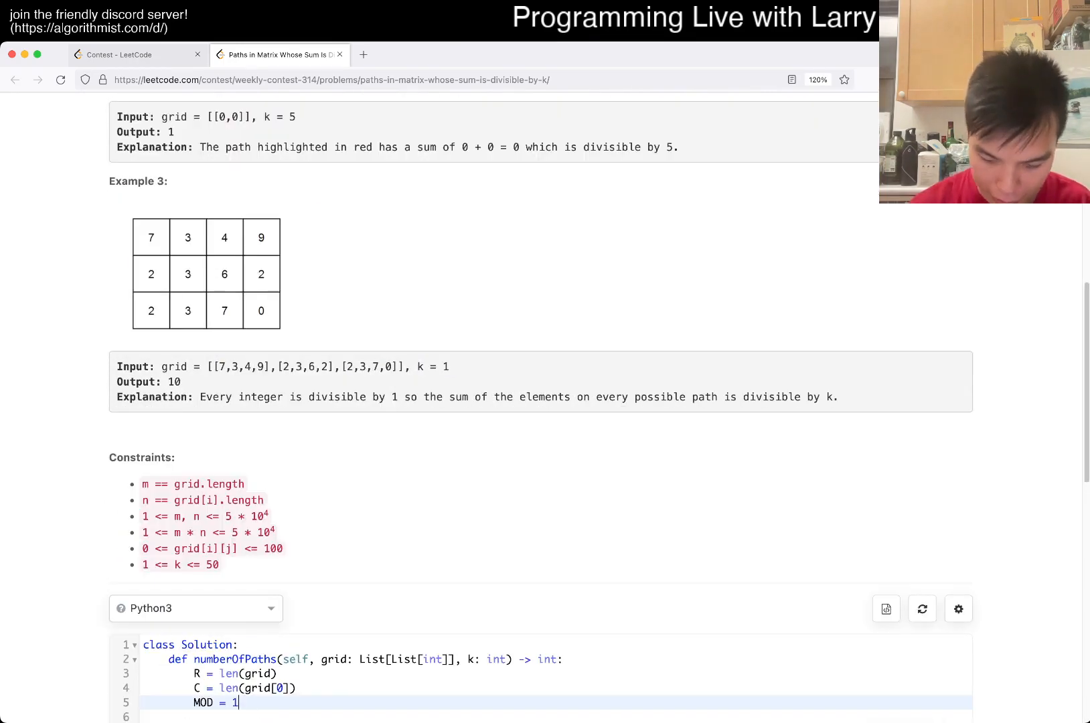
pyautogui.write('0 ** )')
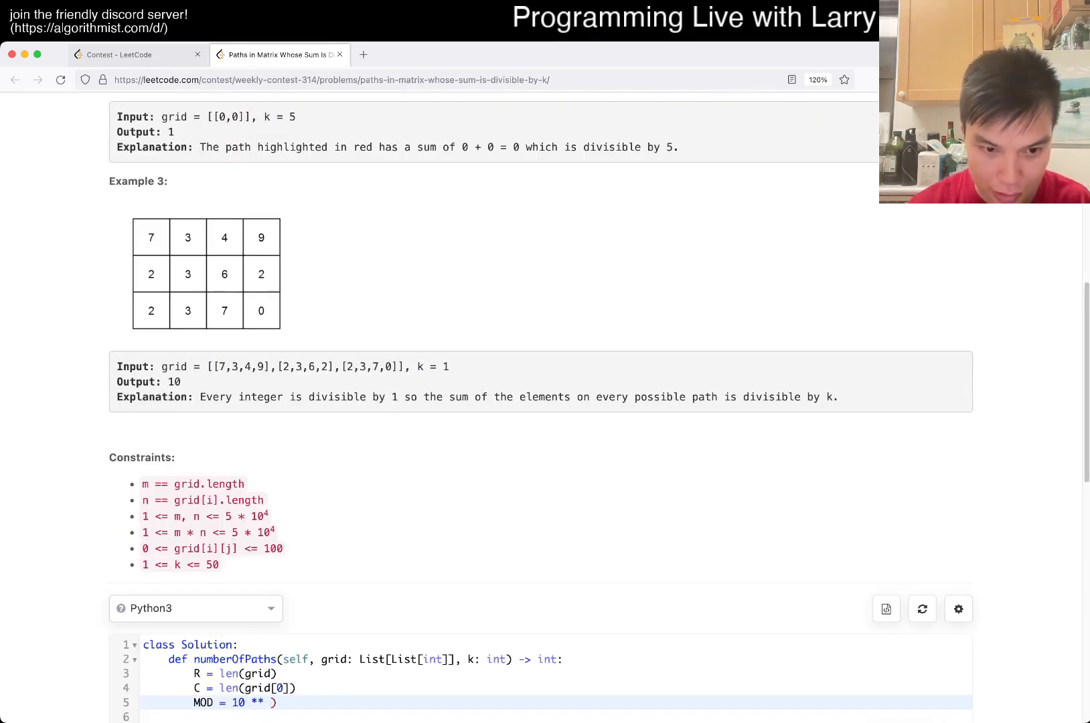
pyautogui.write('9 + 7')
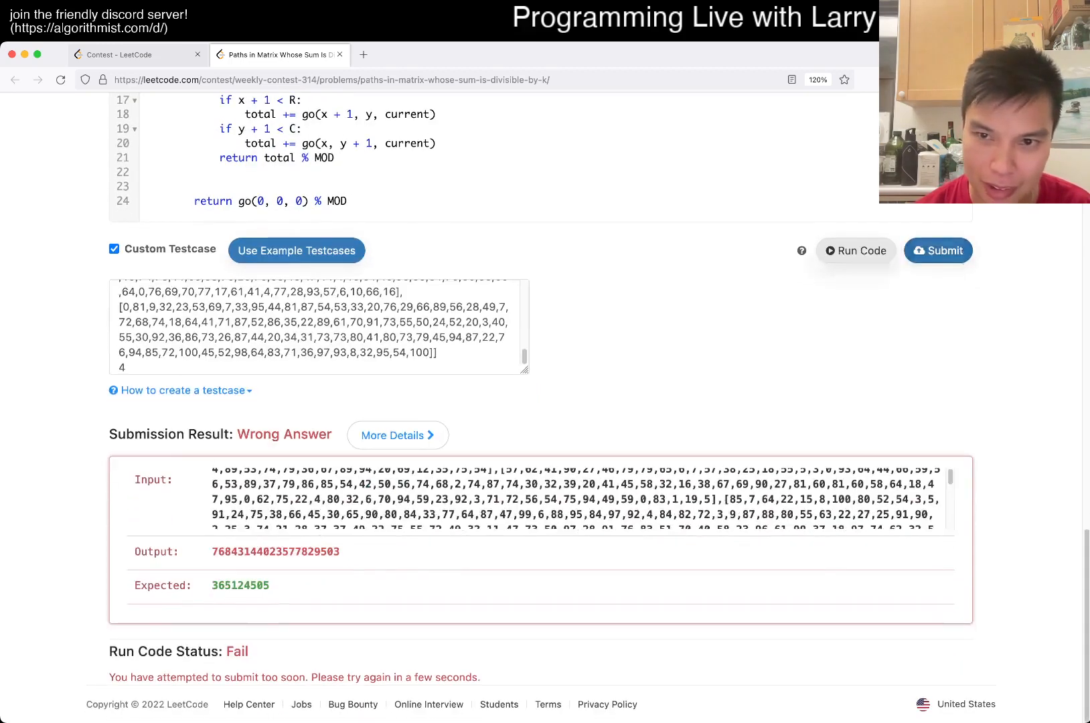
# - Resubmit the solution with the corrected modulus
pyautogui.scroll(3)
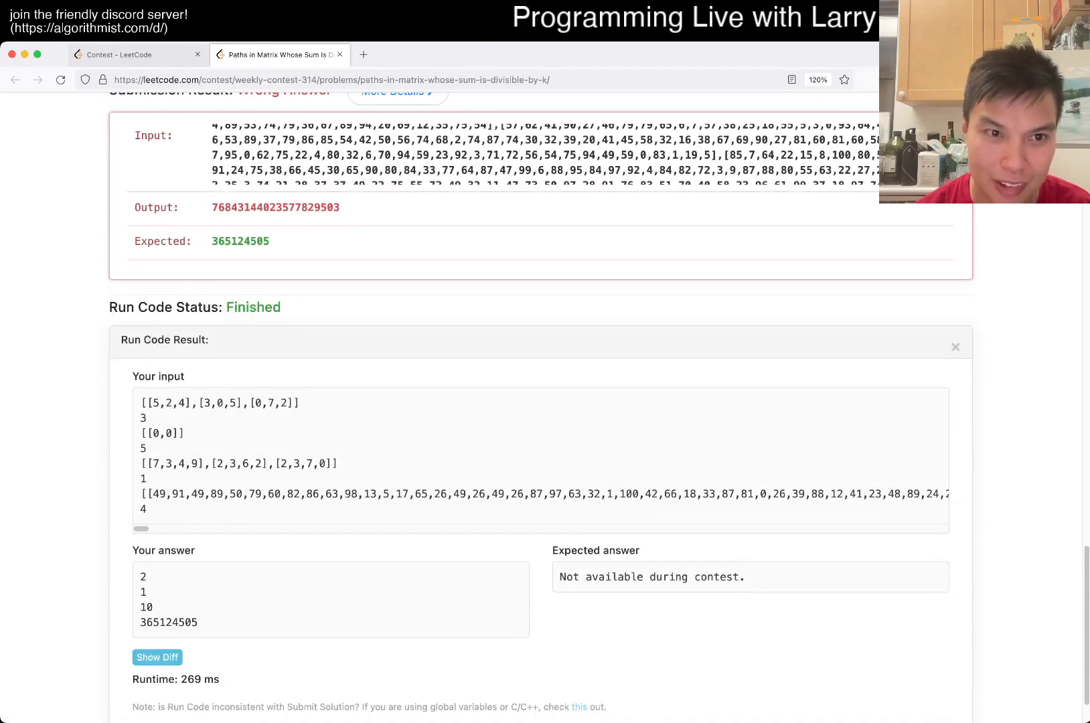
pyautogui.scroll(3)
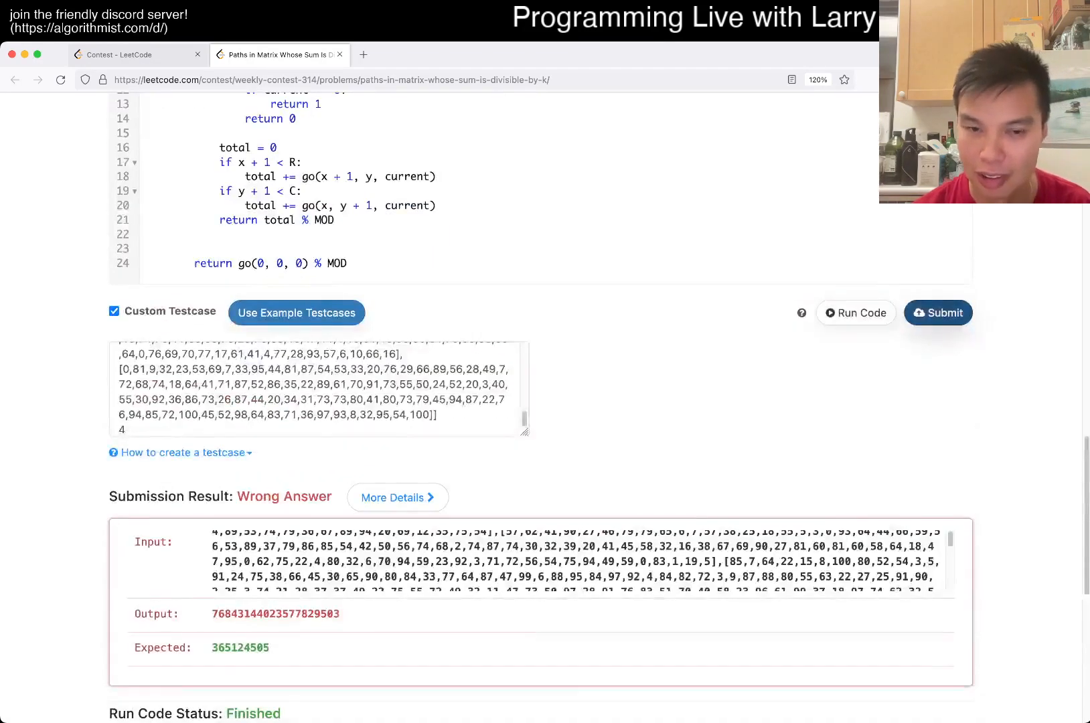
pyautogui.click(938, 313)
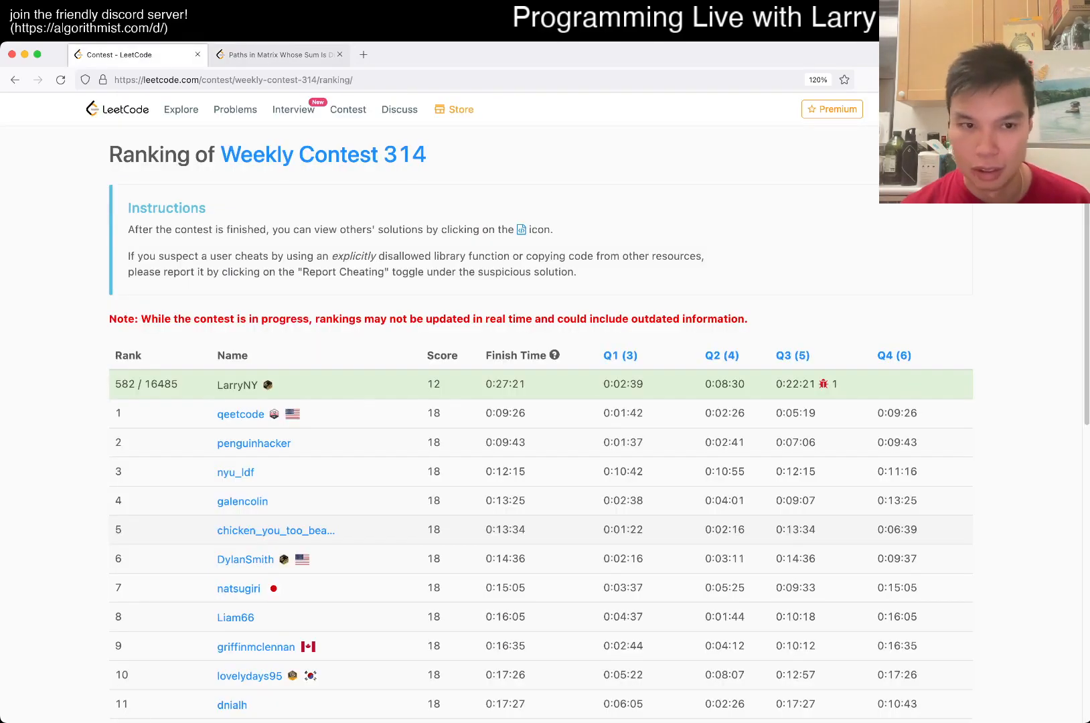
# - Return to the problem tab, where the resubmission shows Time Limit Exceeded
pyautogui.click(277, 54)
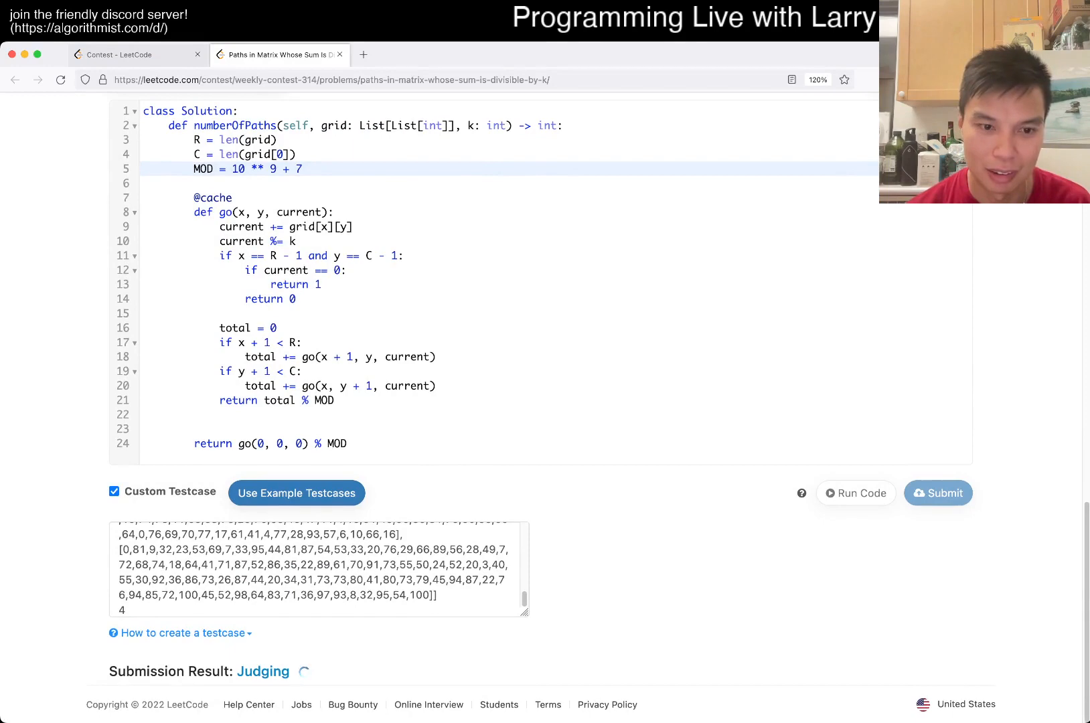
pyautogui.scroll(-3)
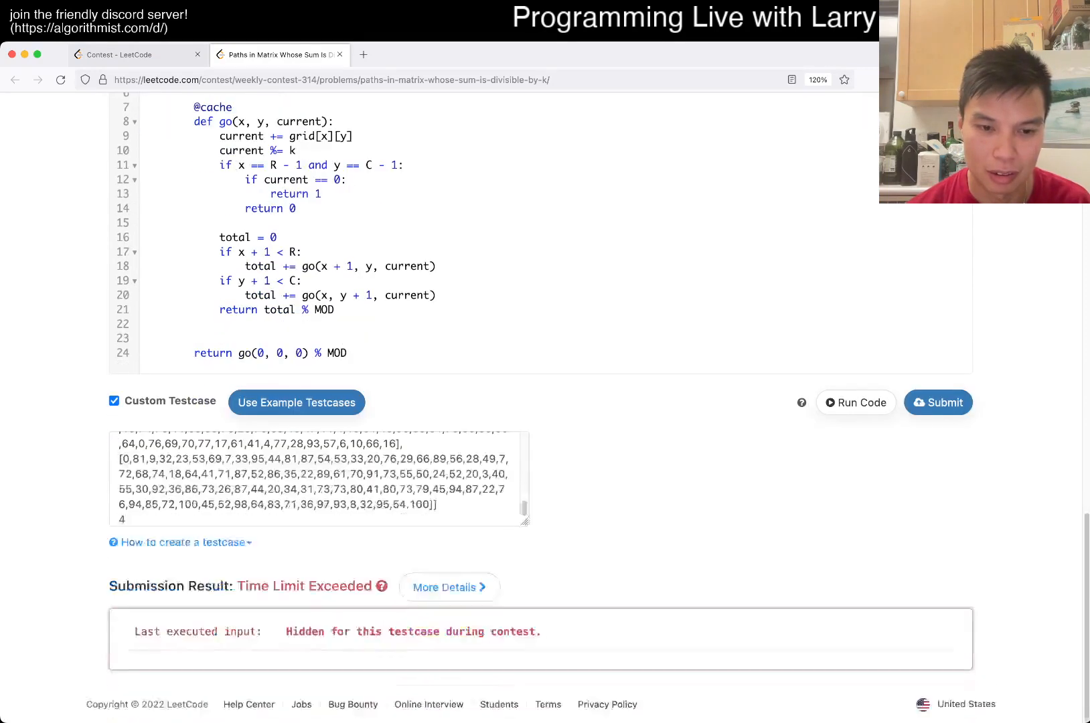
pyautogui.scroll(3)
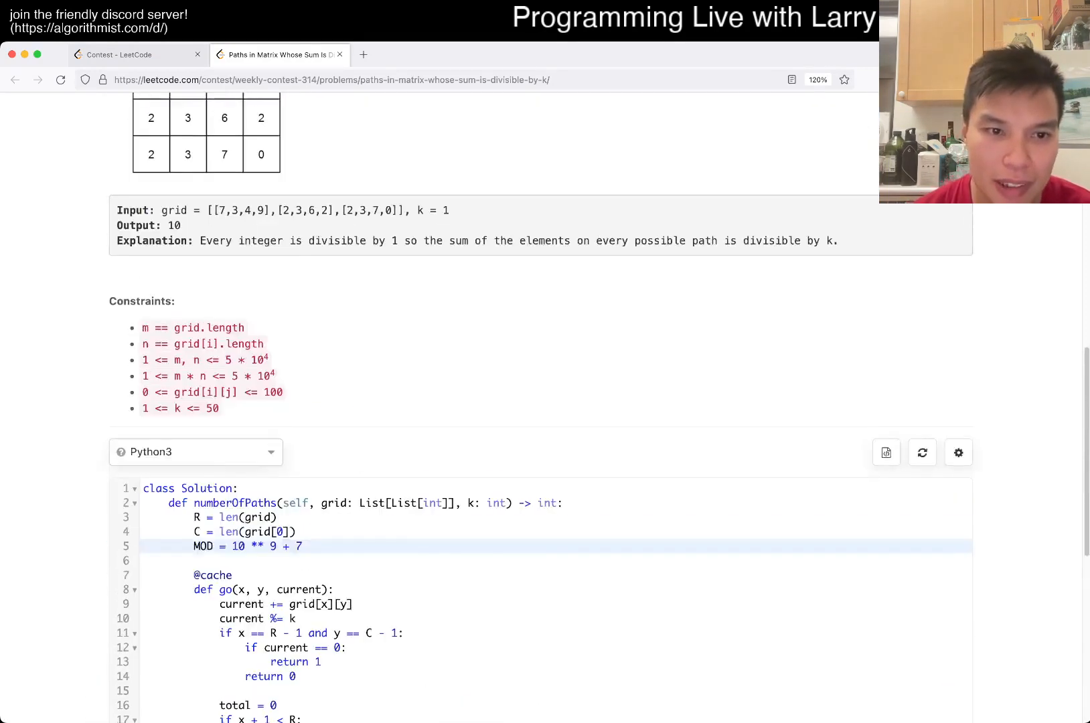
pyautogui.scroll(-3)
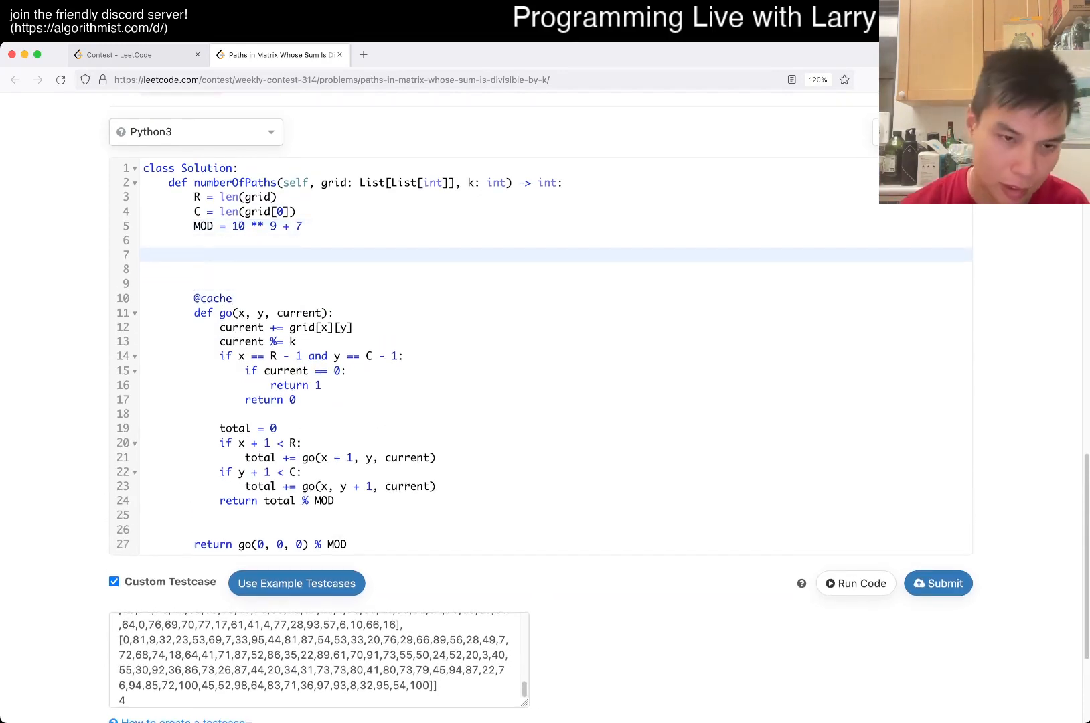
# - Build dp as an R × C × (k + 1) table of zeros, set dp[0][0][0] = 1, remove go
pyautogui.write('dp = []')
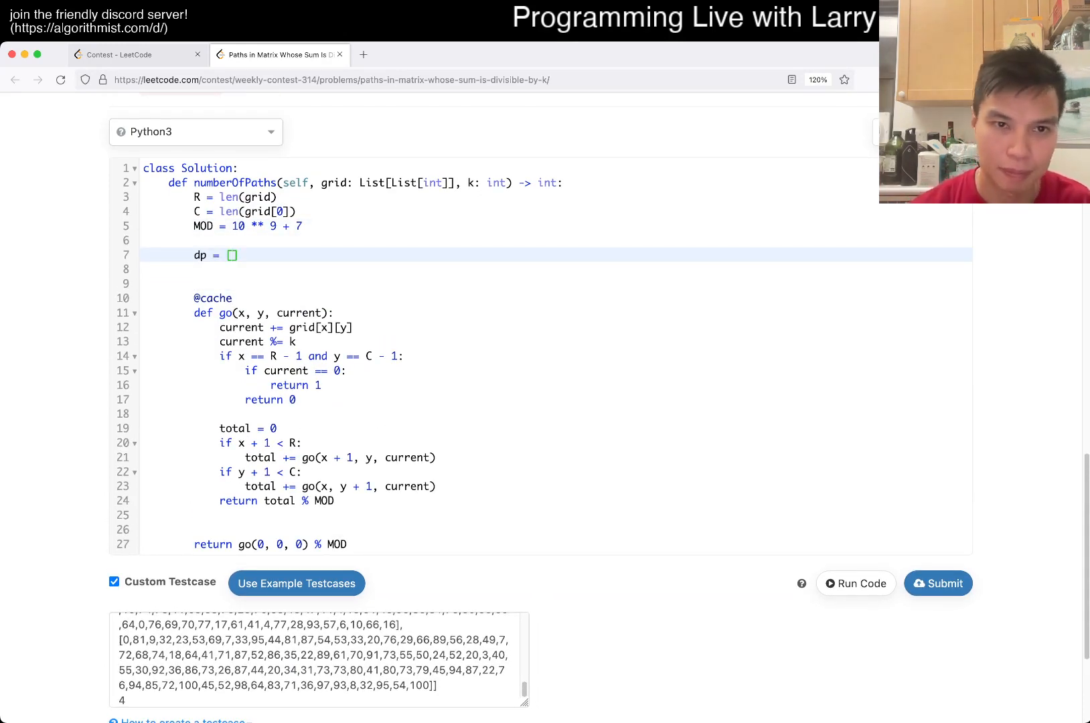
pyautogui.write('0] * R')
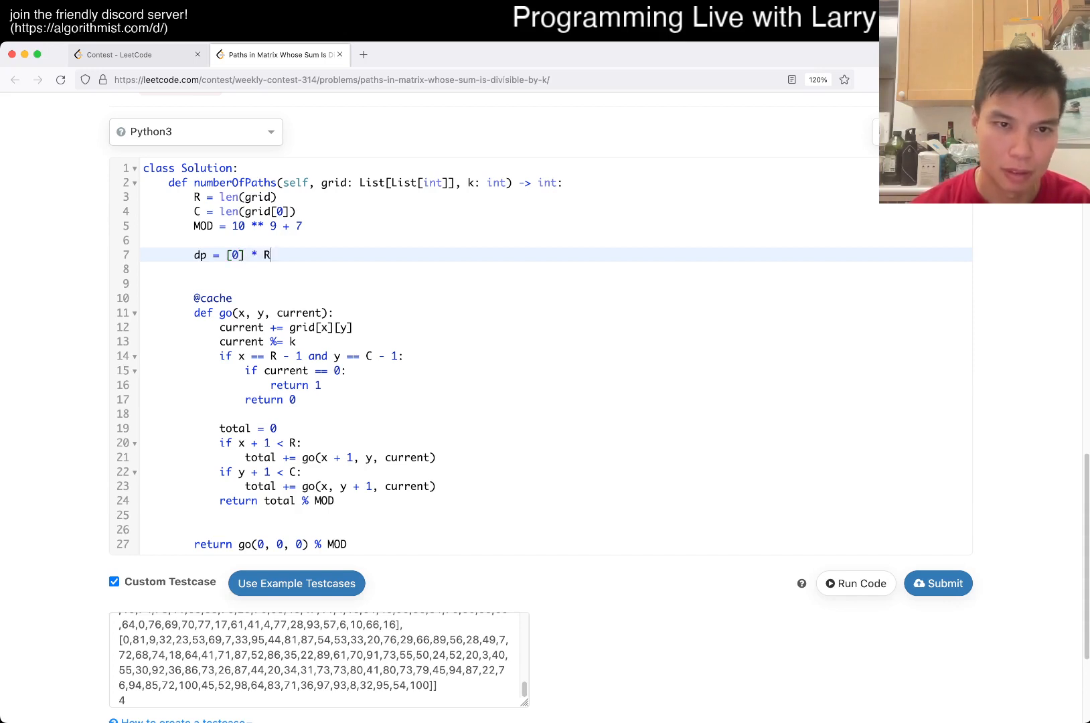
pyautogui.write('C')
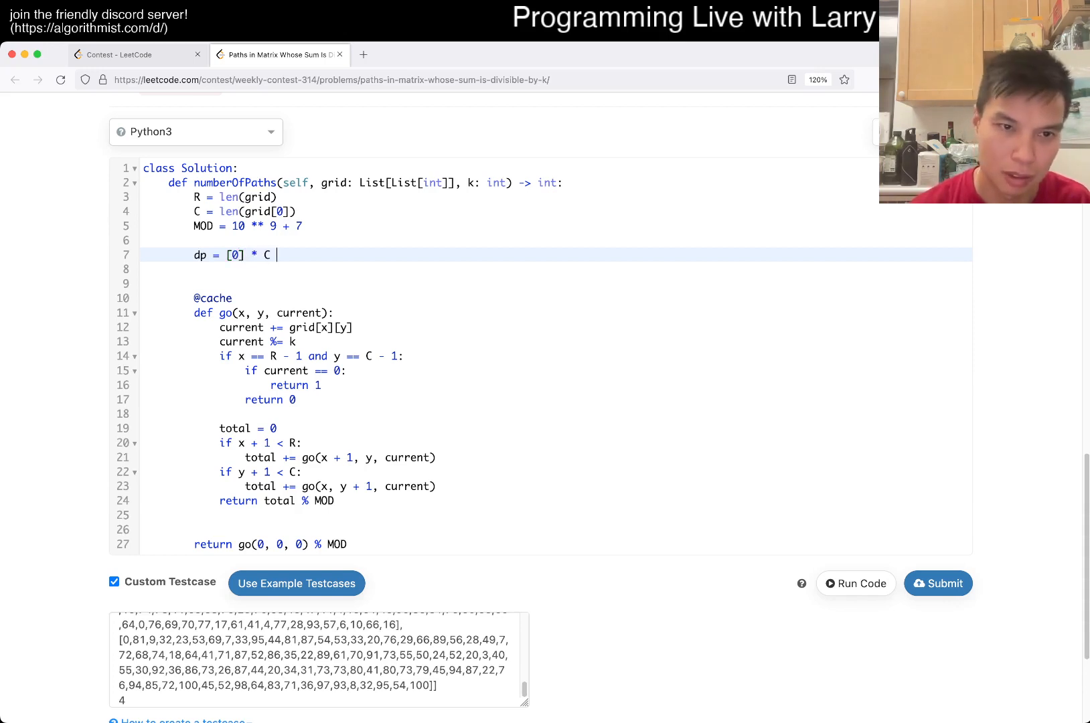
pyautogui.write('[')
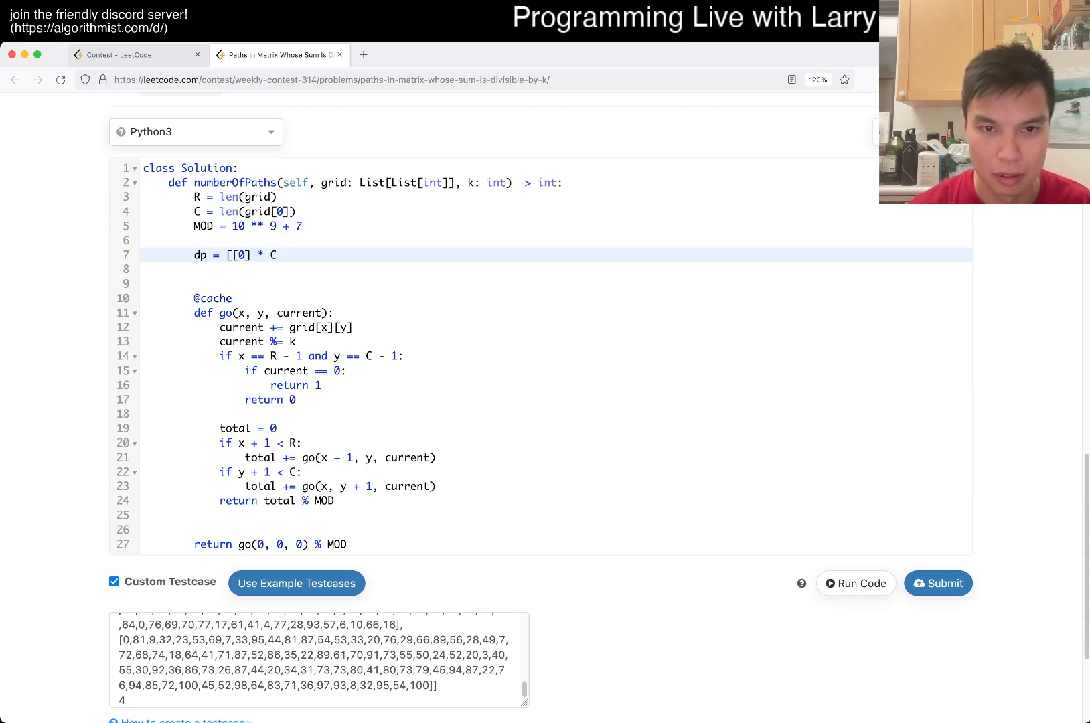
pyautogui.write('for')
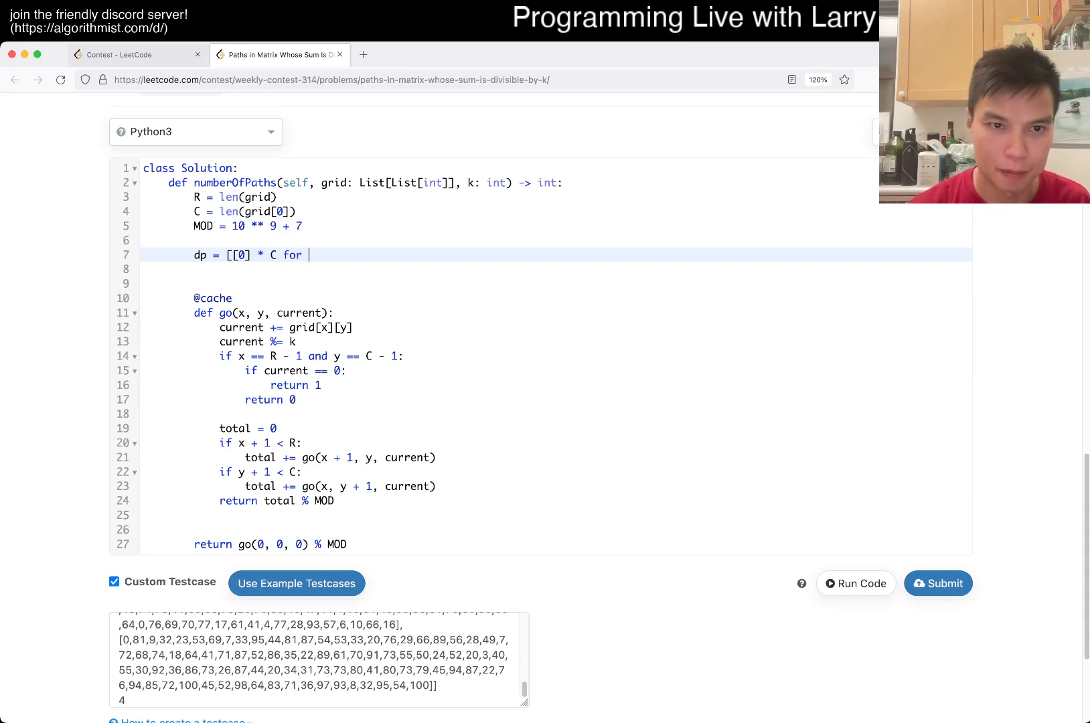
pyautogui.write('_ in range(R)]')
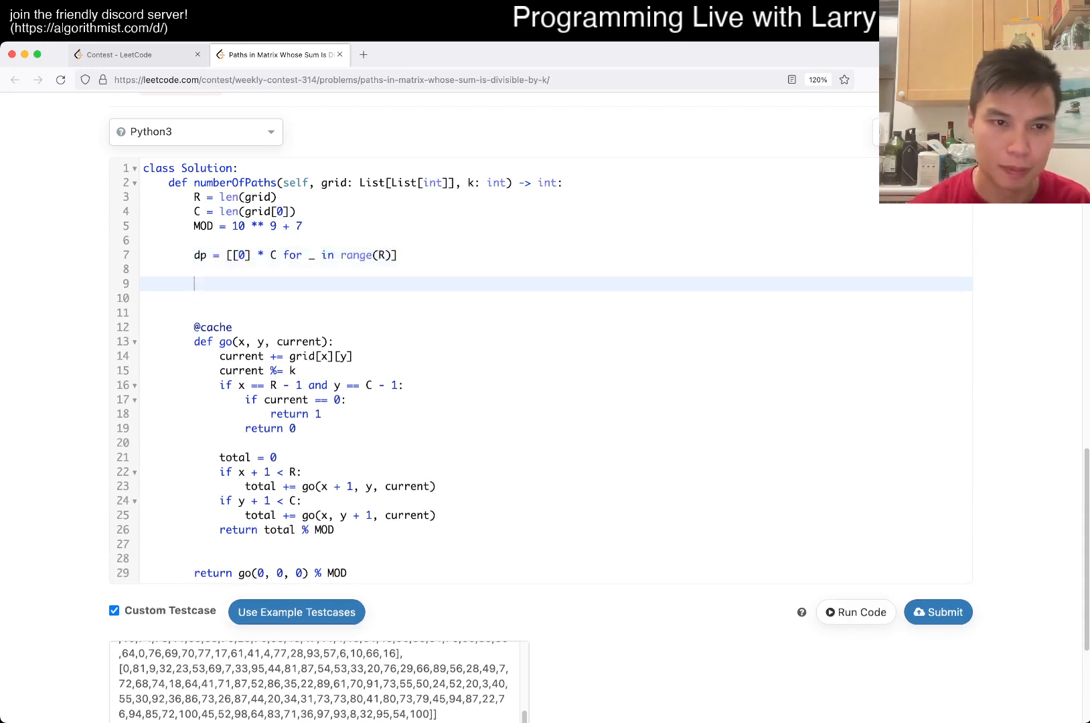
pyautogui.write('dp[0][0] = 1')
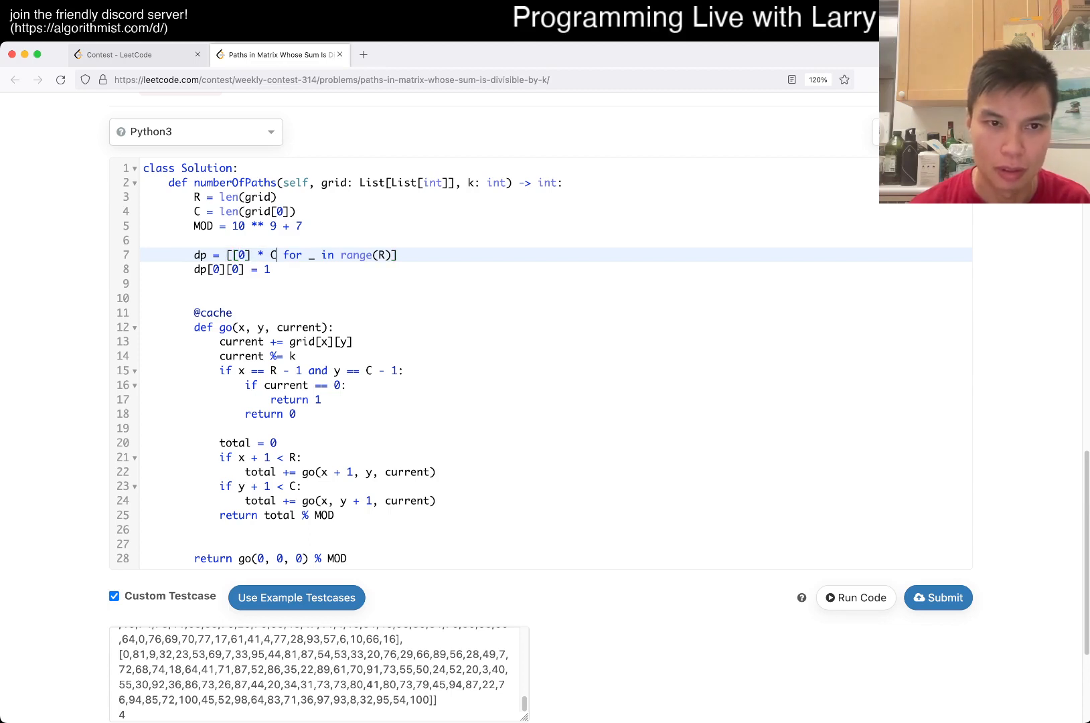
pyautogui.write('(k + 1)')
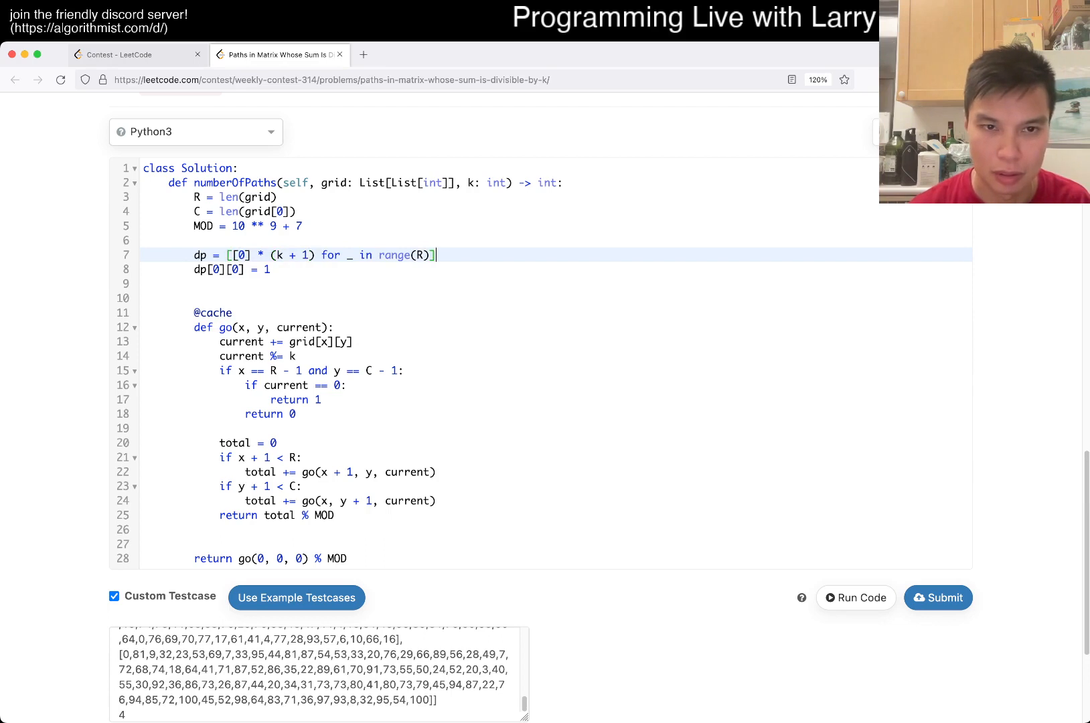
pyautogui.write('C)] for _ in range(')
pyautogui.click(556, 269)
pyautogui.write('[')
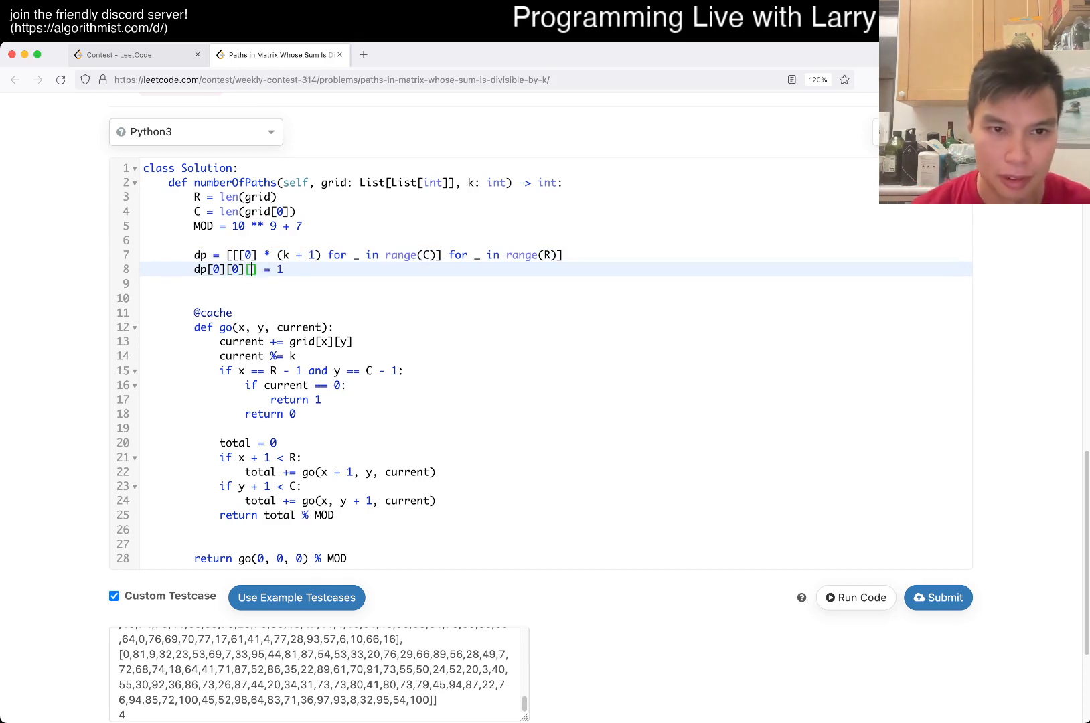
pyautogui.write('0')
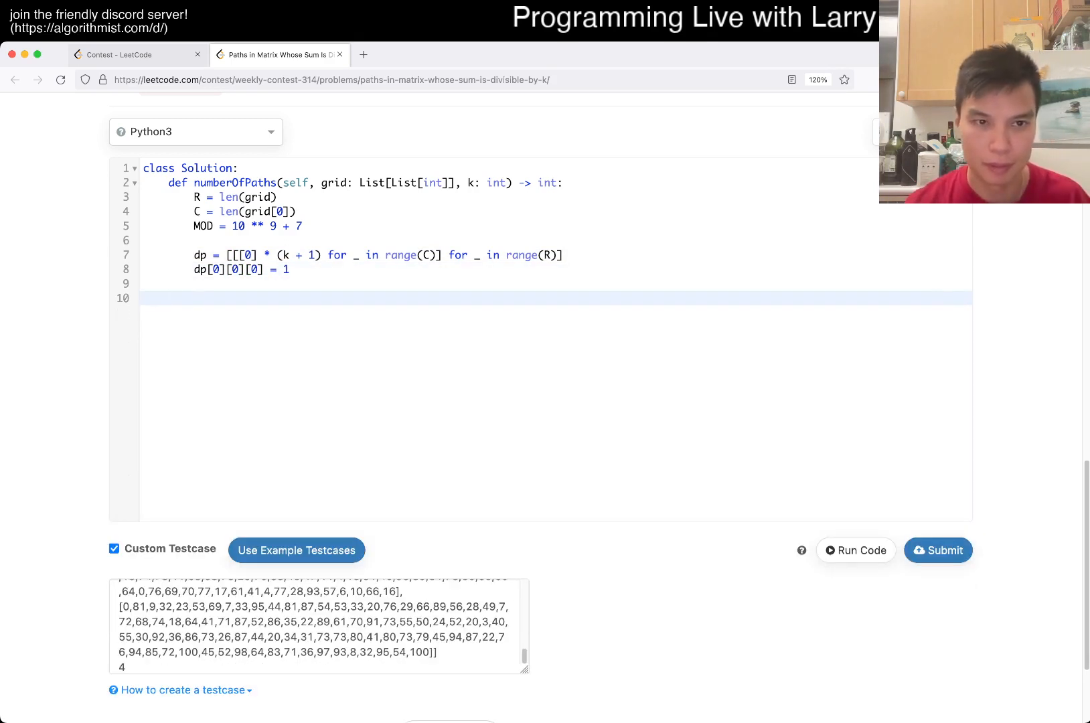
# - Rename k to M and loop over i in range(R), j in range(C), k in range(M)
pyautogui.scroll(3)
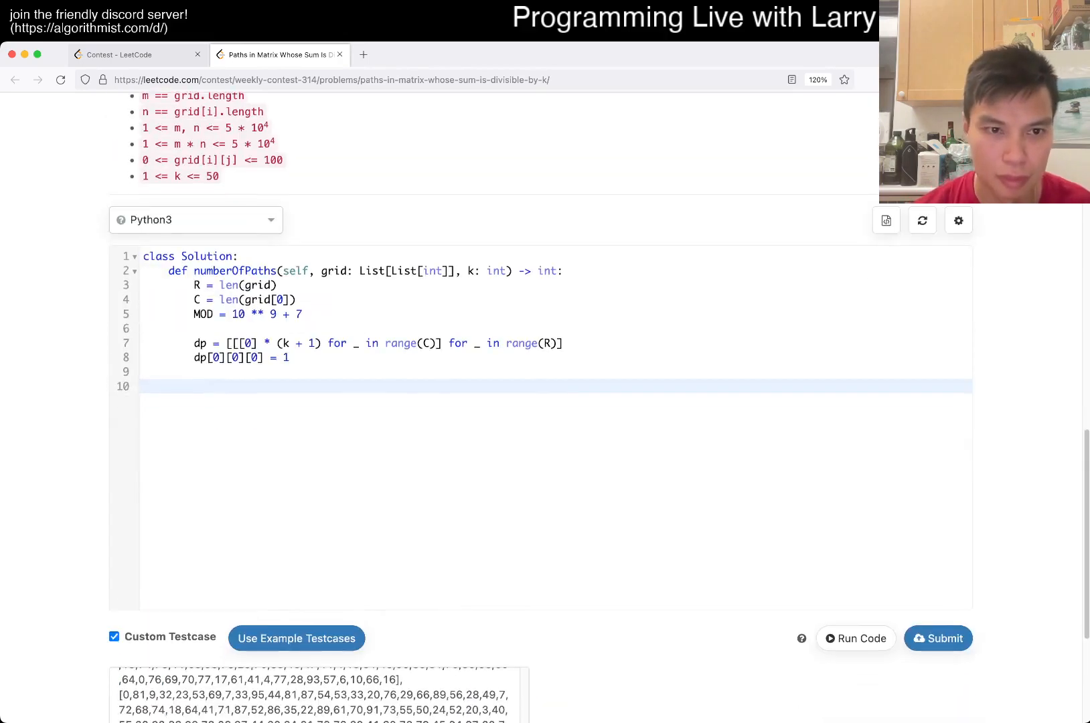
pyautogui.write('for i in range(')
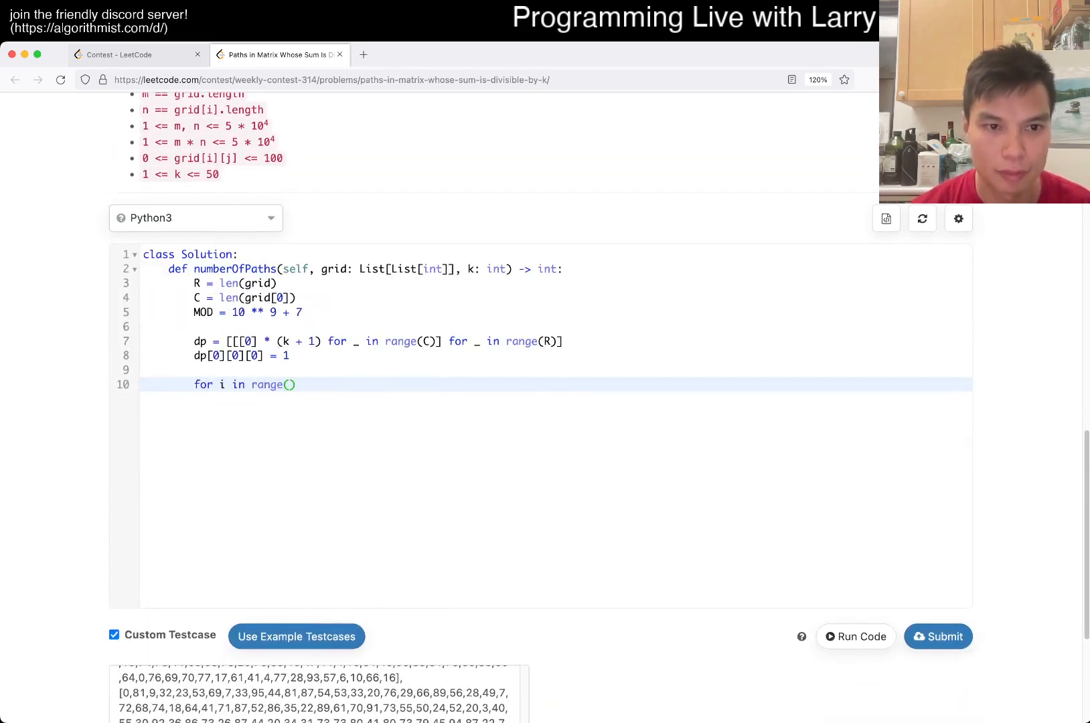
pyautogui.write('R):')
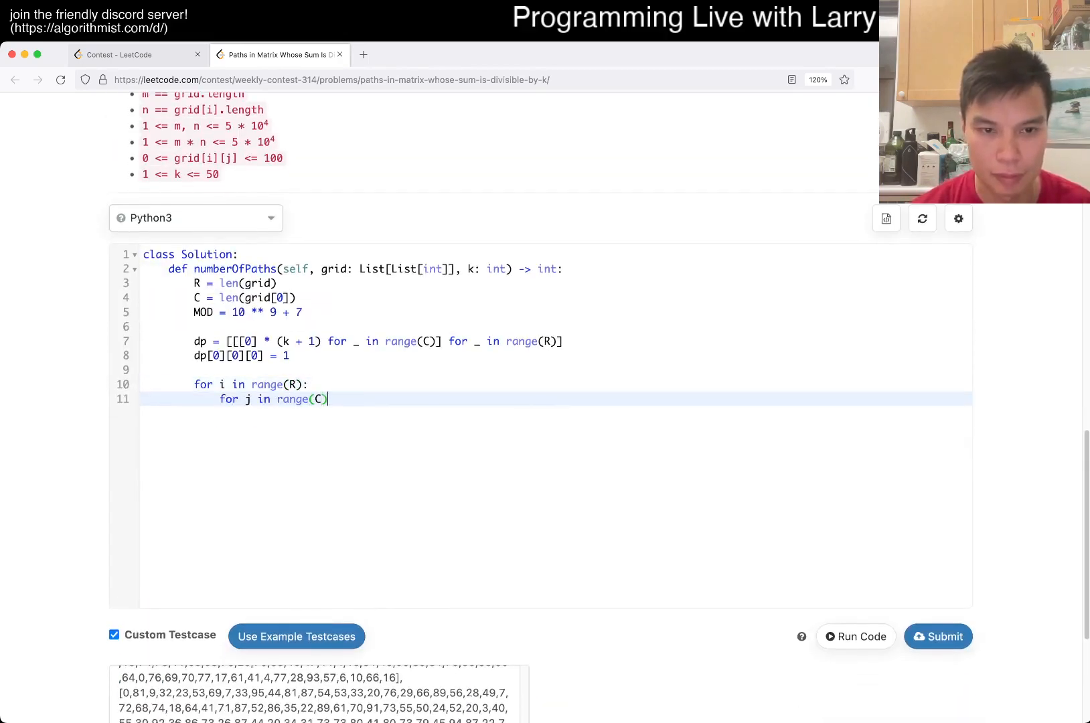
pyautogui.write(':')
pyautogui.write('for')
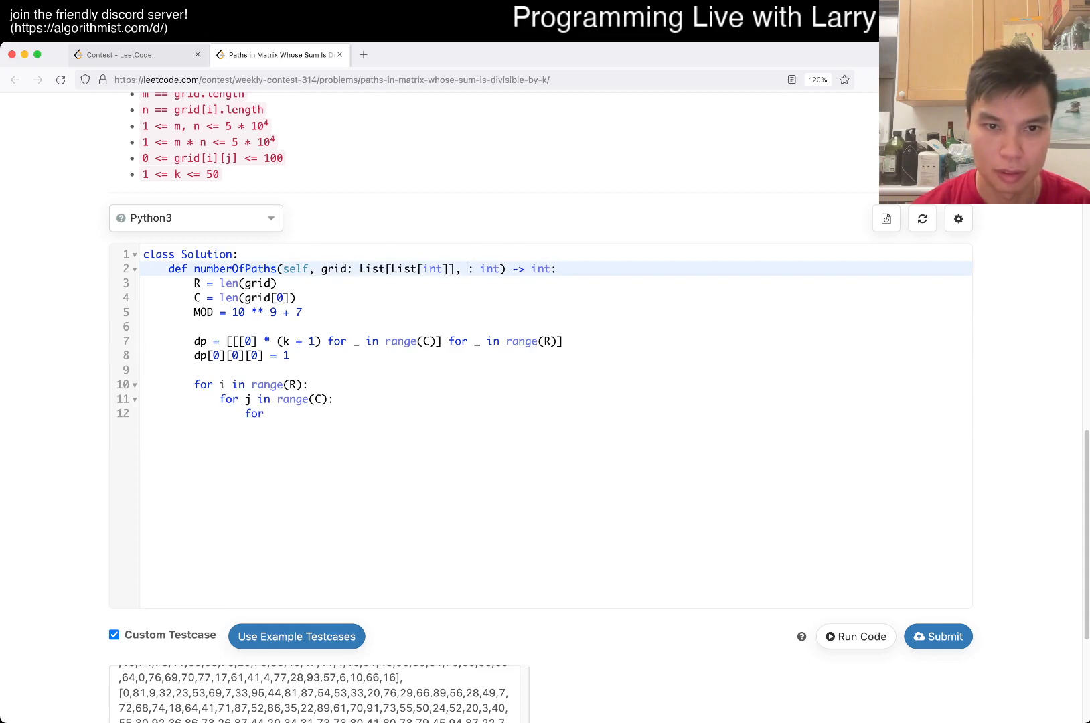
pyautogui.write('M')
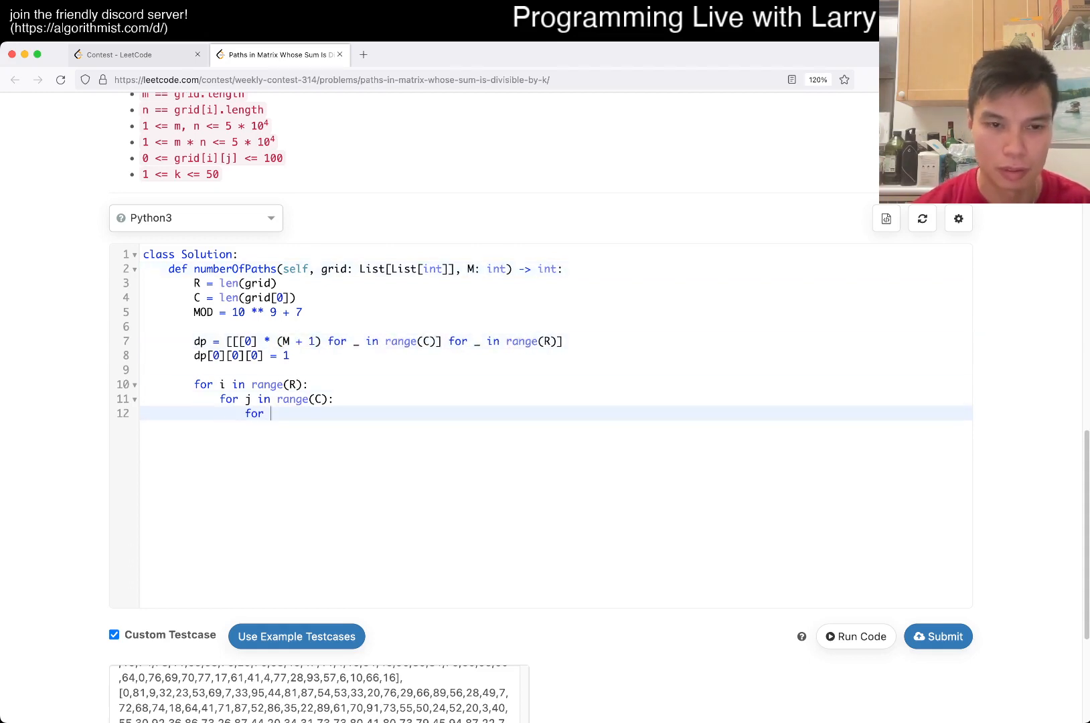
pyautogui.write('k in range(M')
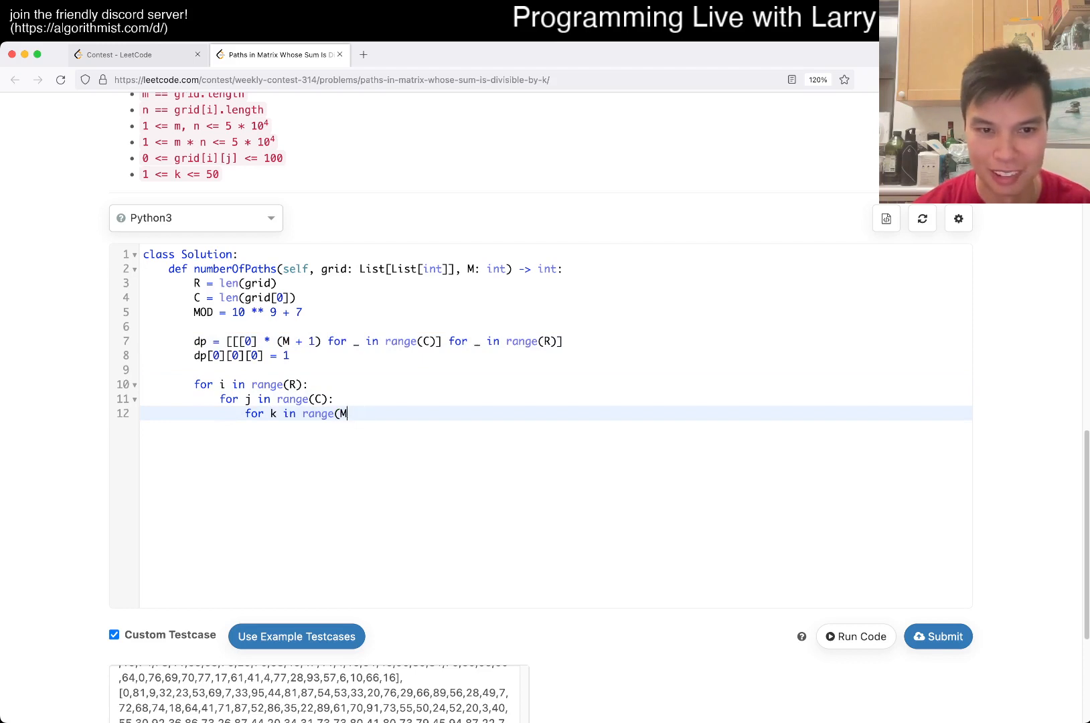
pyautogui.write('):')
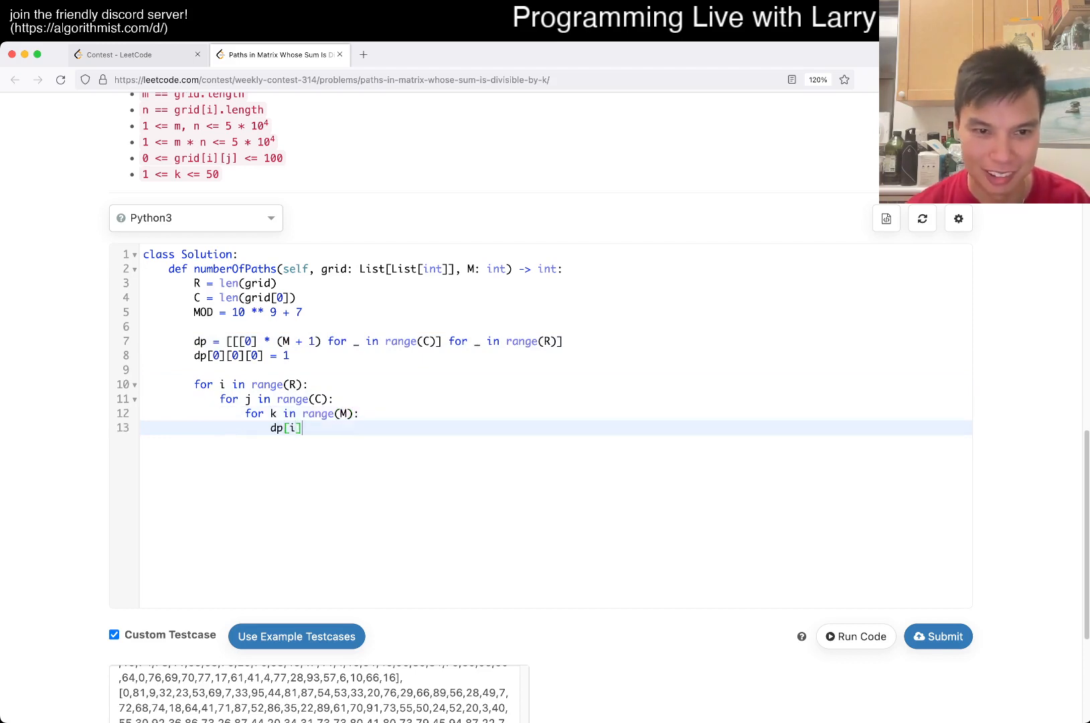
pyautogui.write('[j][k]')
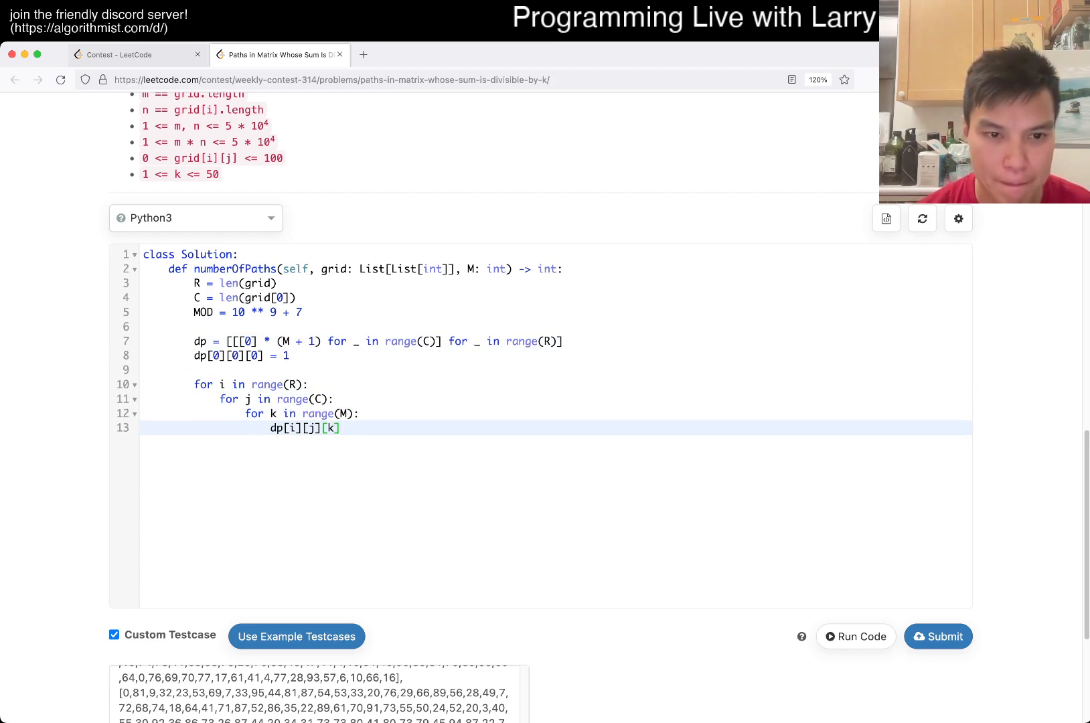
pyautogui.write('=')
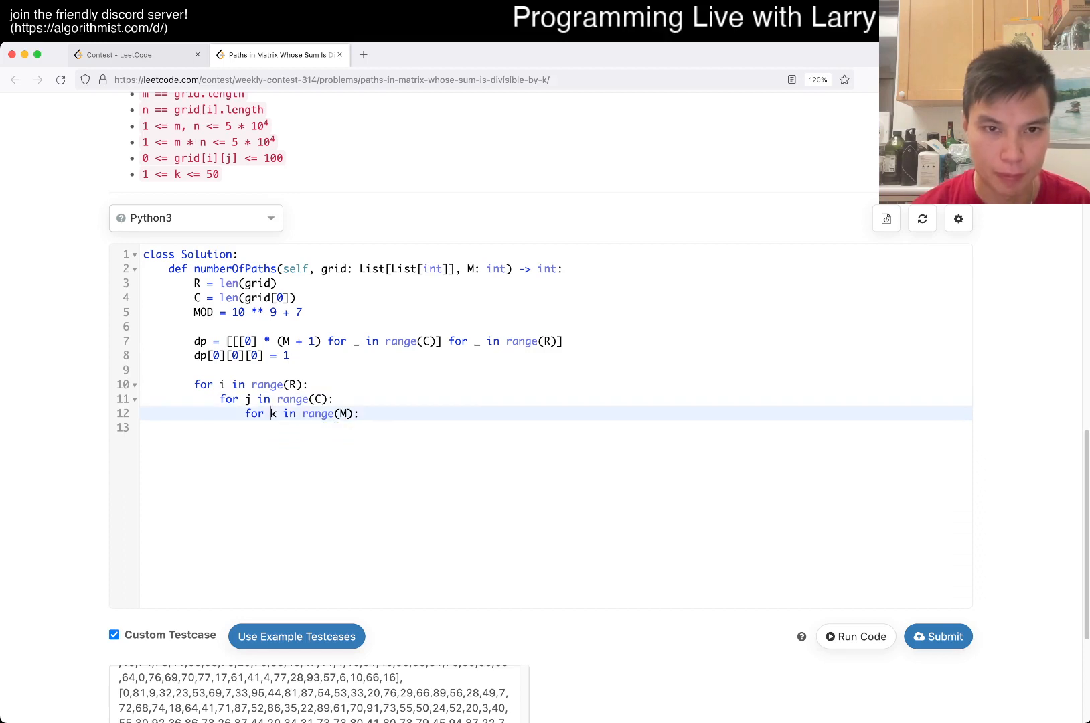
# - Draft a dp update pulling from dp[i - 1][j], then replace it with 'if dp[i]'
pyautogui.click(266, 355)
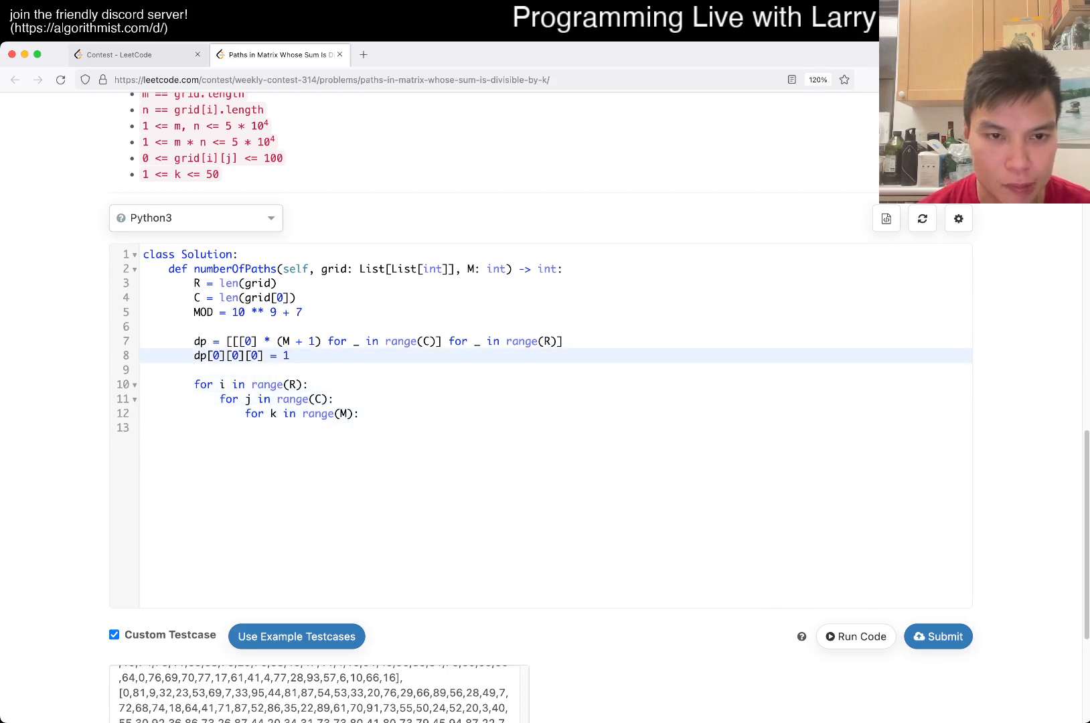
pyautogui.click(287, 414)
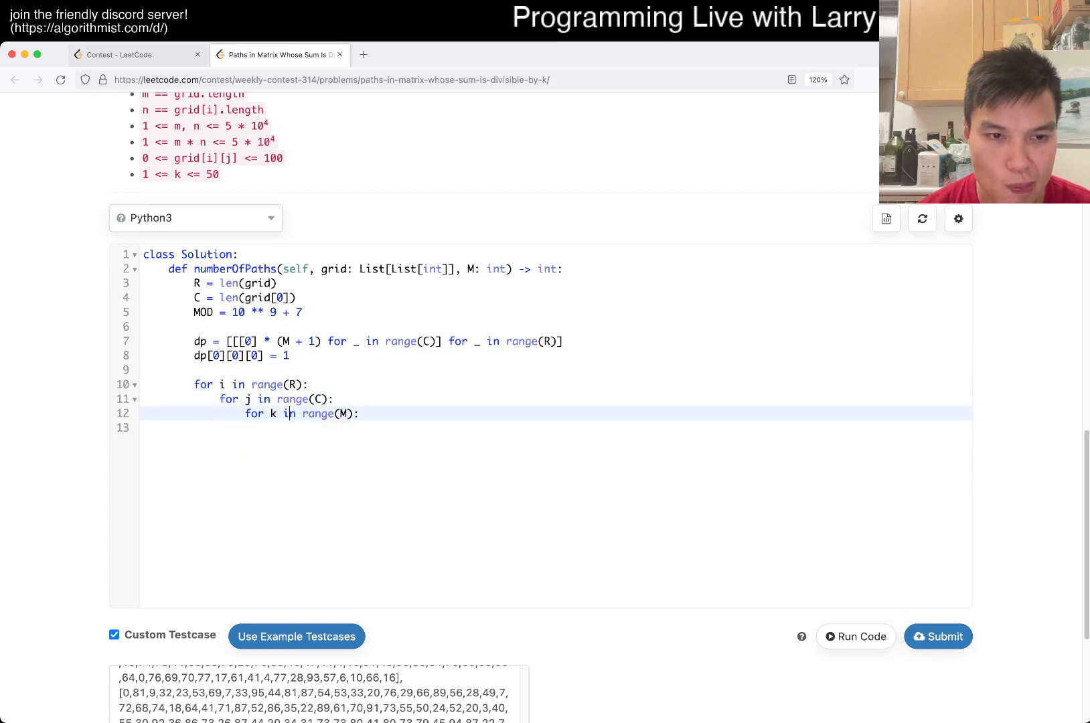
pyautogui.write('gir')
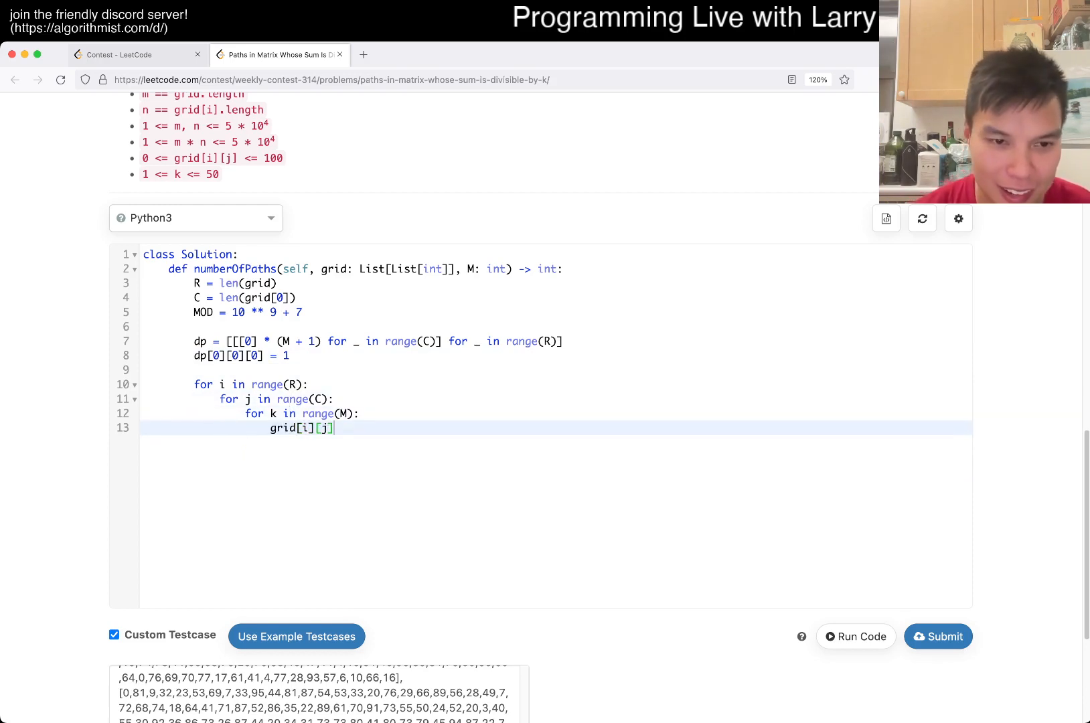
pyautogui.write('=')
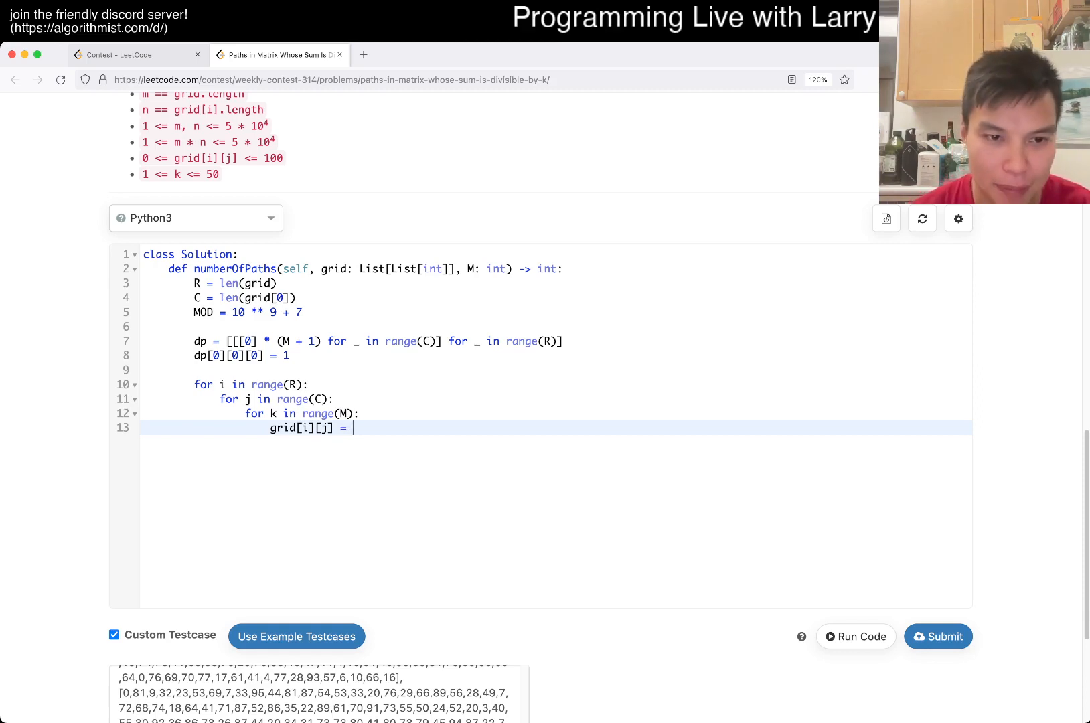
pyautogui.write('[k]')
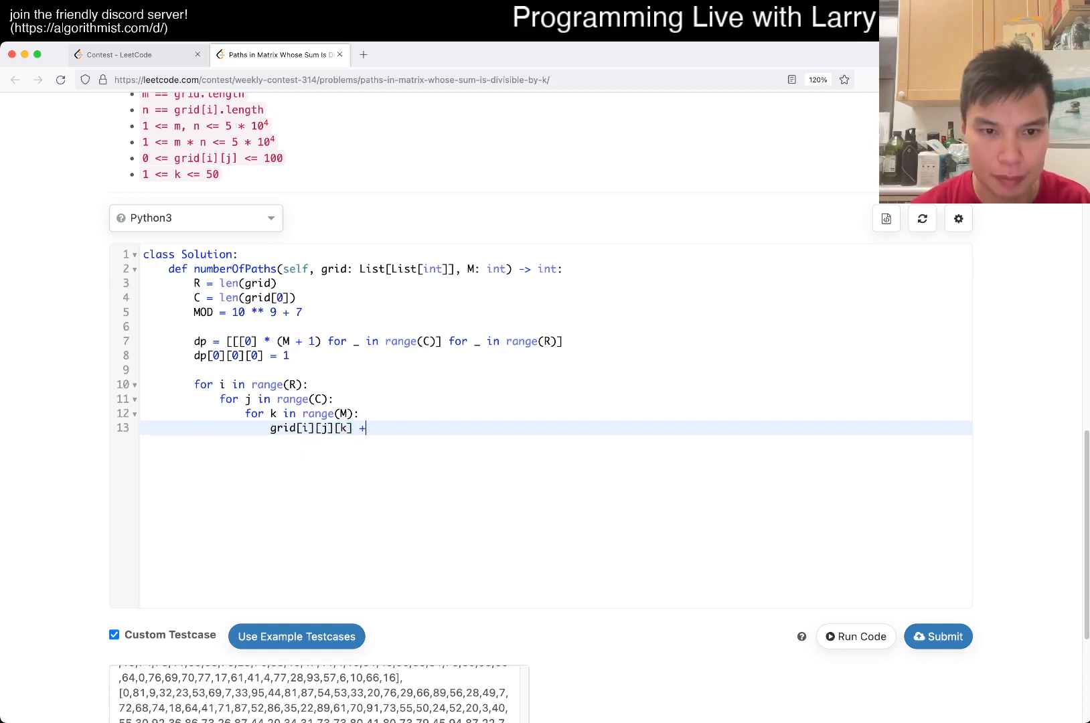
pyautogui.write('= grid[i')
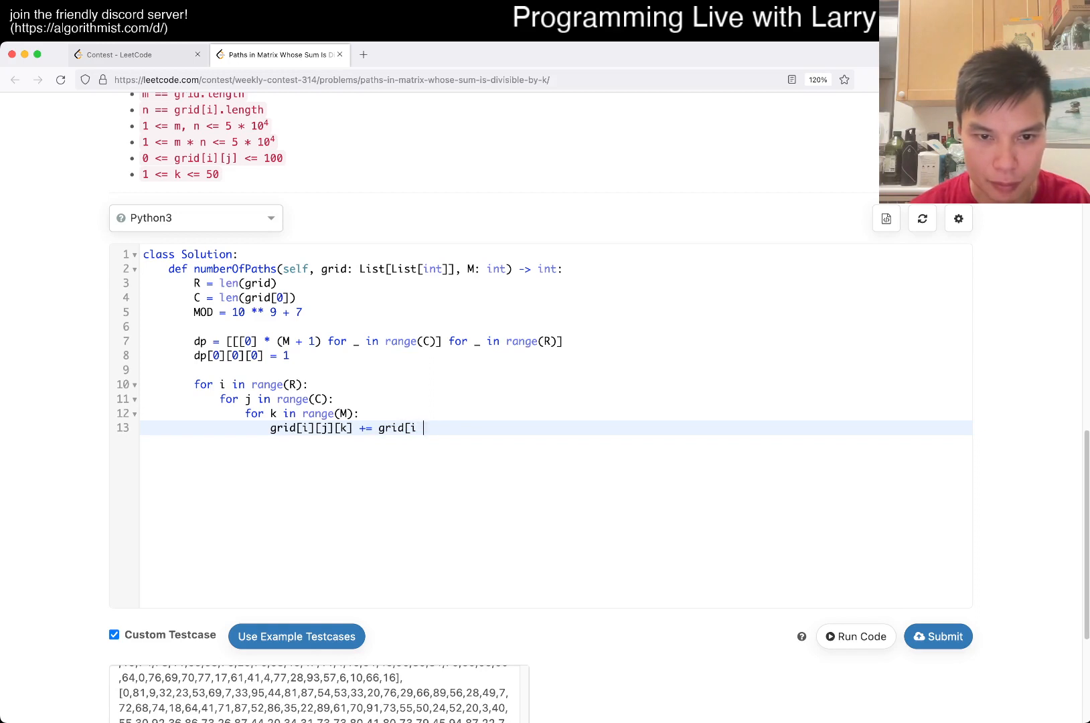
pyautogui.write('- 1][j]')
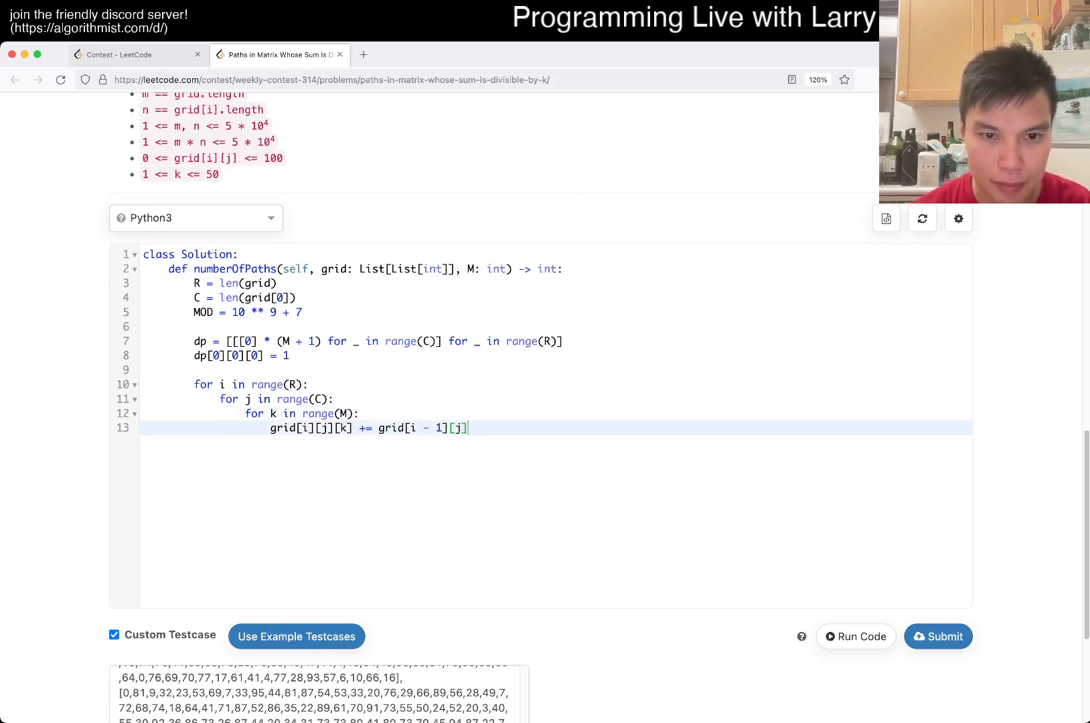
pyautogui.write('[]')
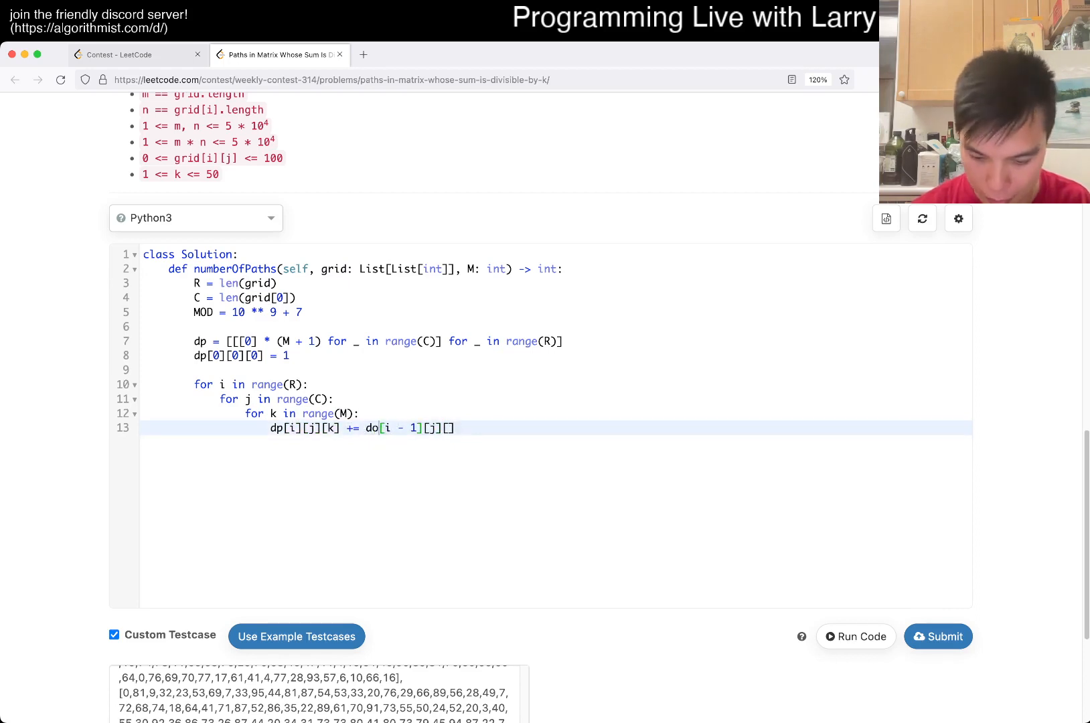
pyautogui.write('p[i - 1][j][grid[i')
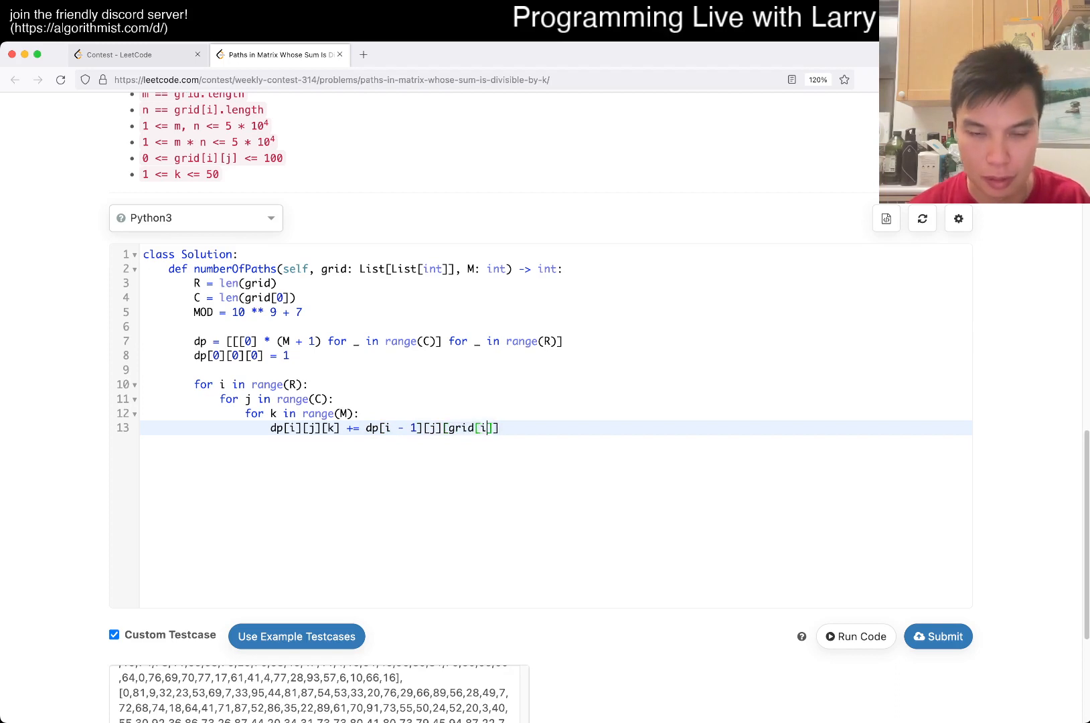
pyautogui.write('[j]')
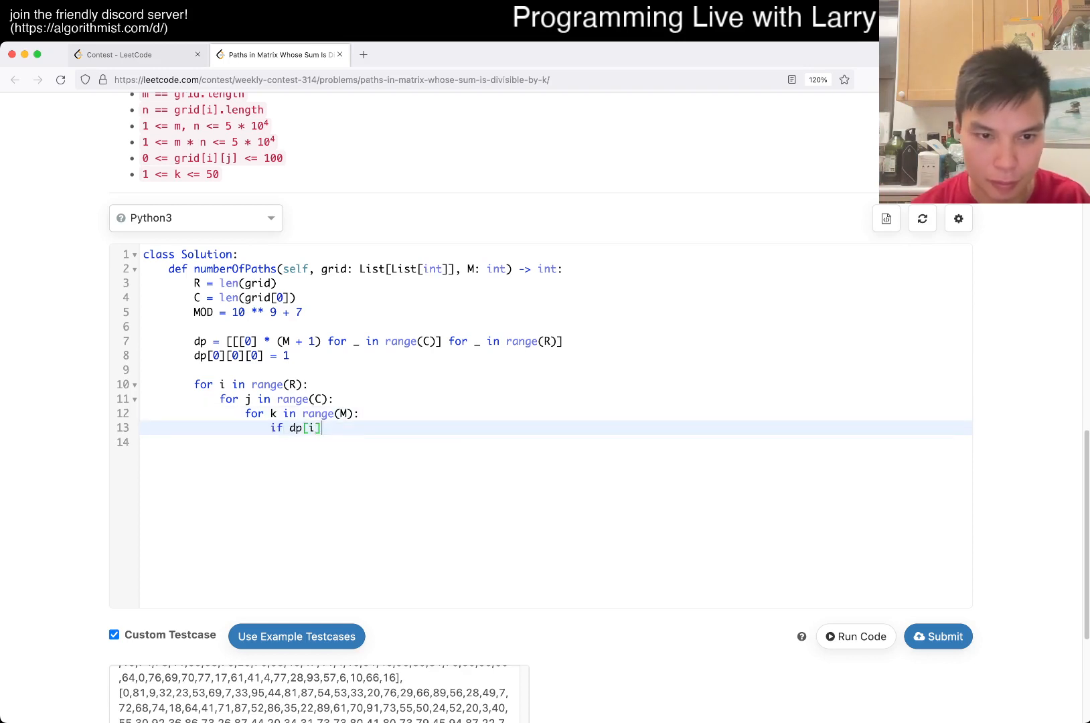
# - Add if dp[i][j][k] > 0, pushing counts to dp[i + 1][j] and dp[i][j + 1] within bounds
pyautogui.write('[j][k] > 0:')
pyautogui.click(555, 442)
pyautogui.write('dp[i + 1')
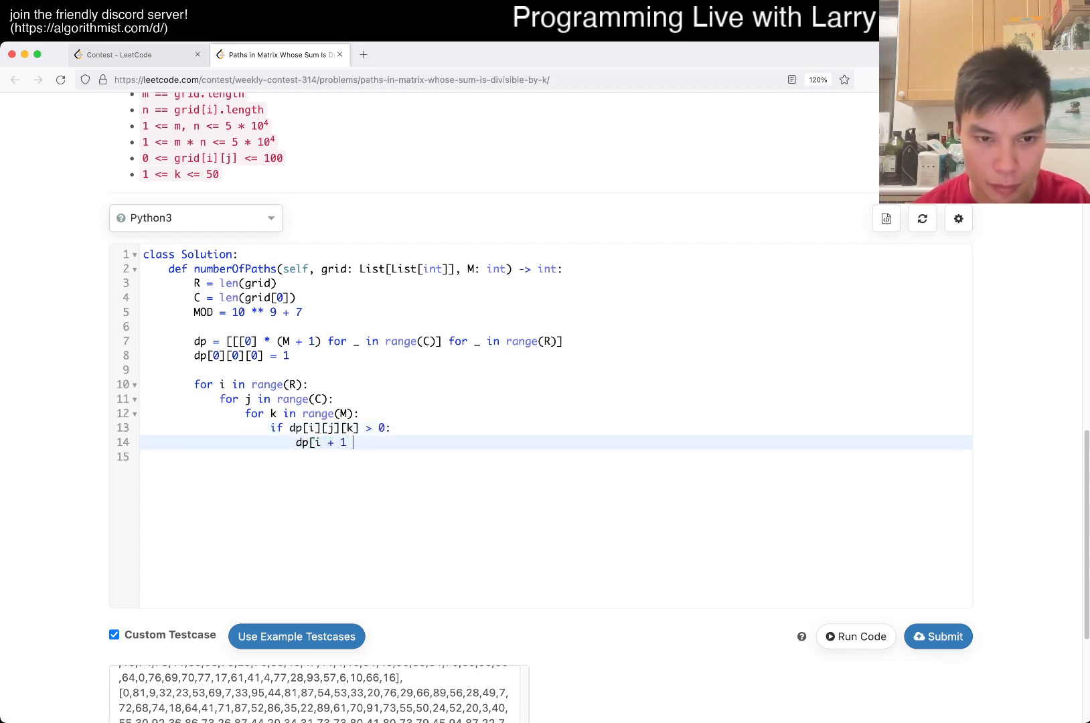
pyautogui.write('][j]')
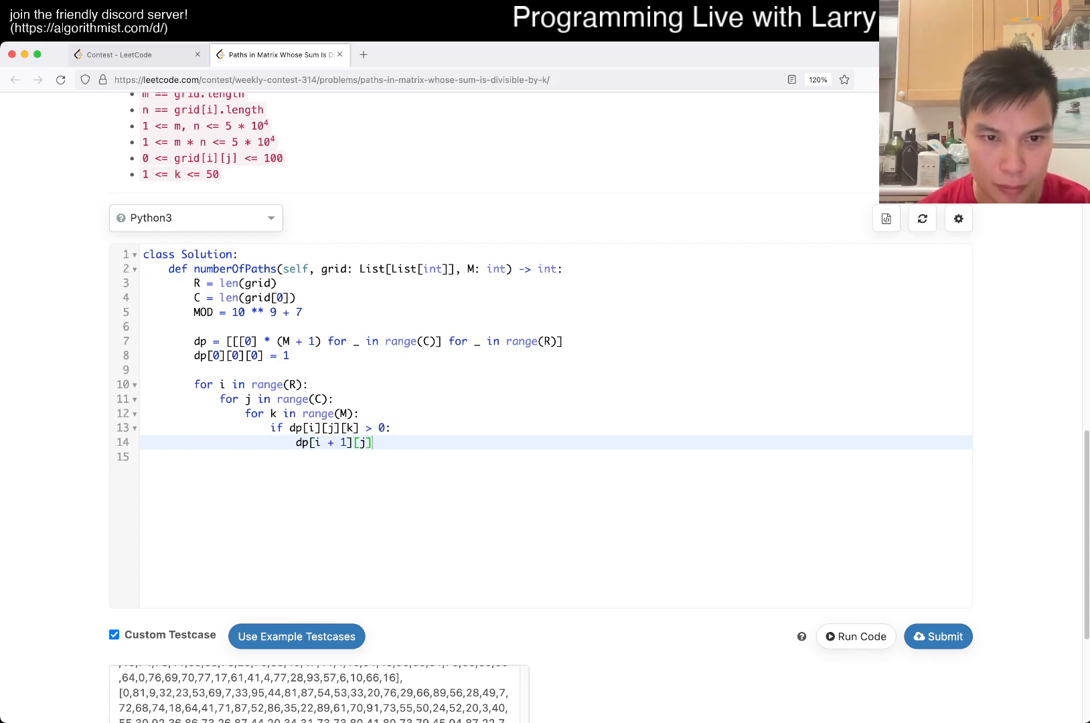
pyautogui.write('[k +')
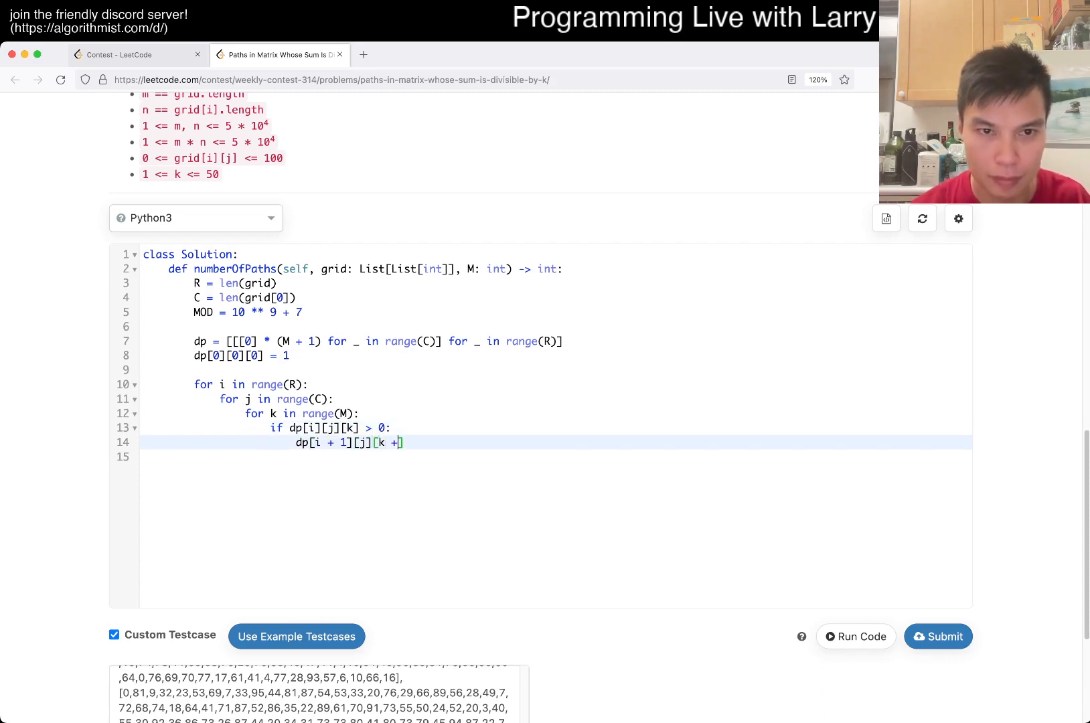
pyautogui.write('grid[i][j]) % M')
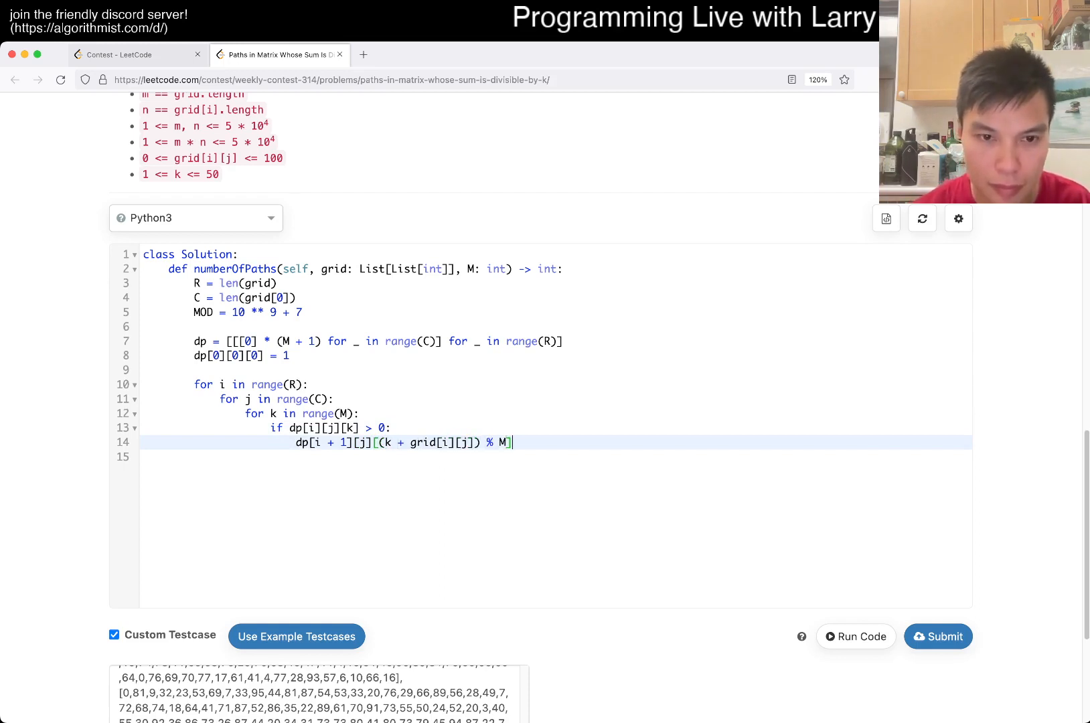
pyautogui.write('+= dp[i][]')
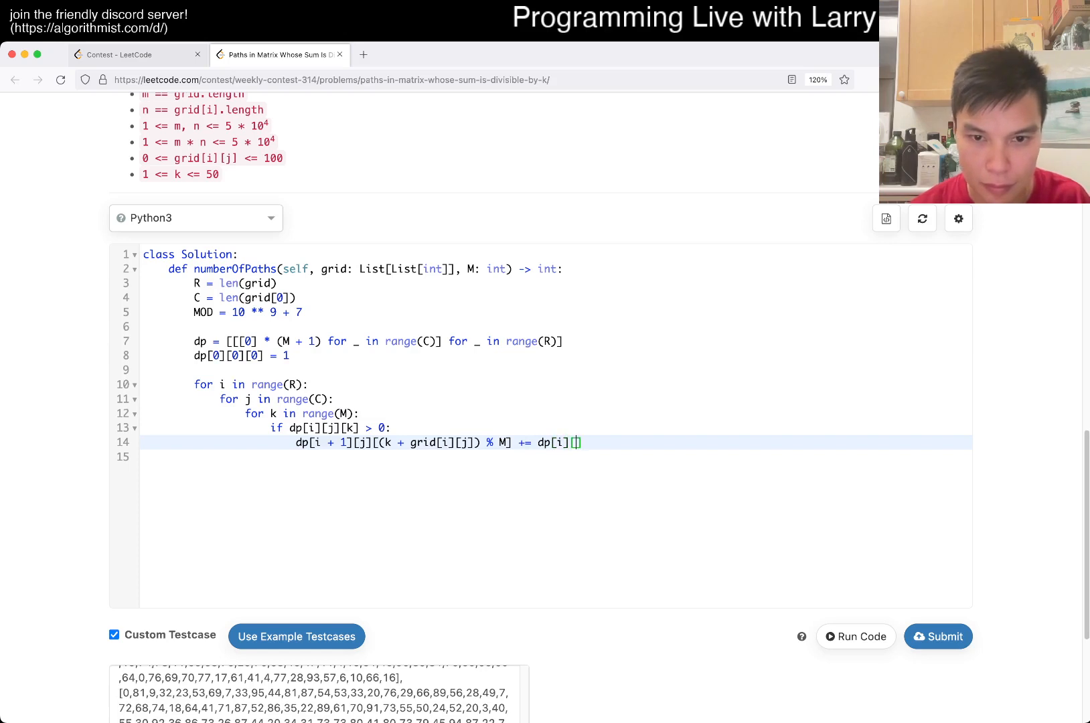
pyautogui.write('j][k]')
pyautogui.write('if i + 1 <')
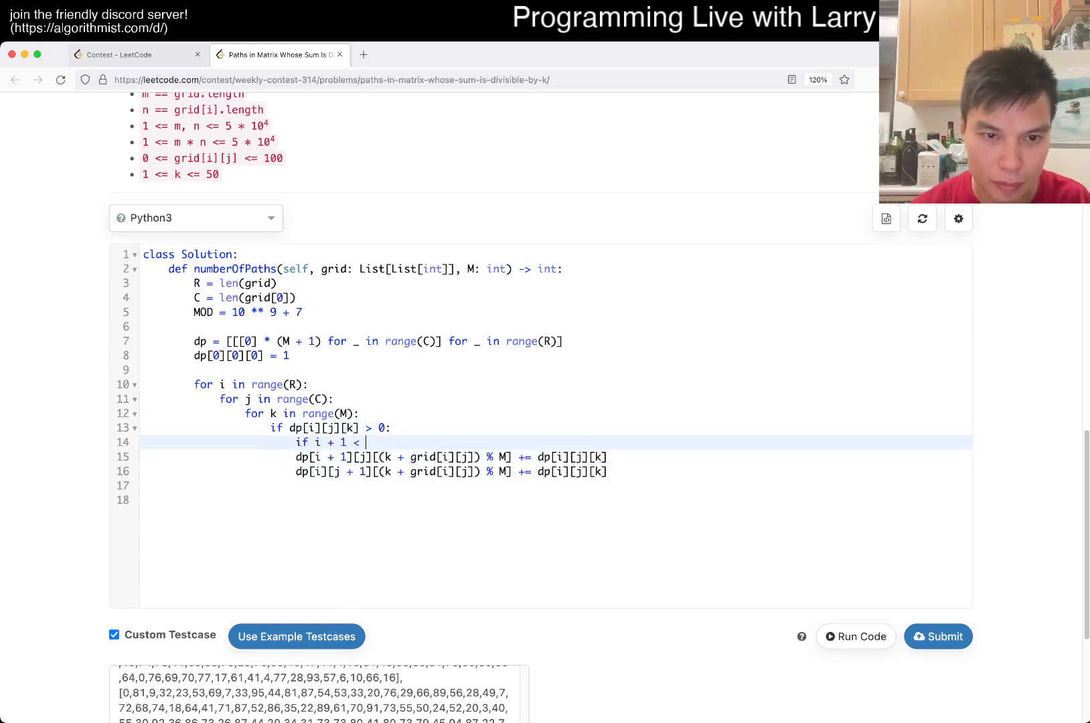
pyautogui.write('R:')
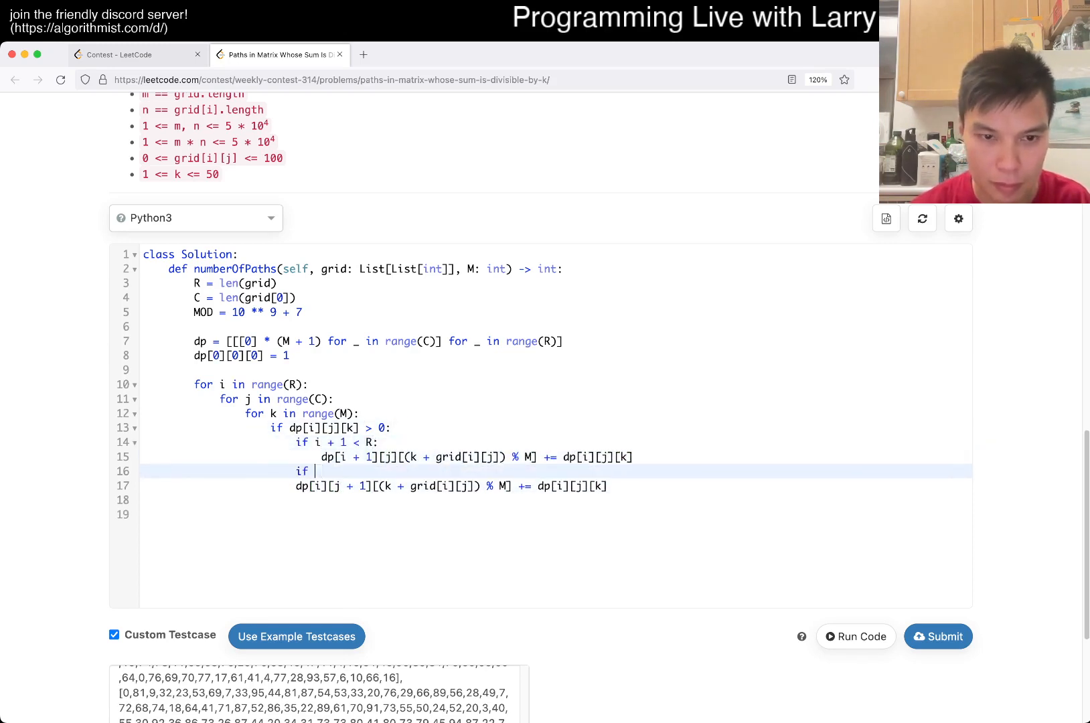
pyautogui.write('j + 1 < C:')
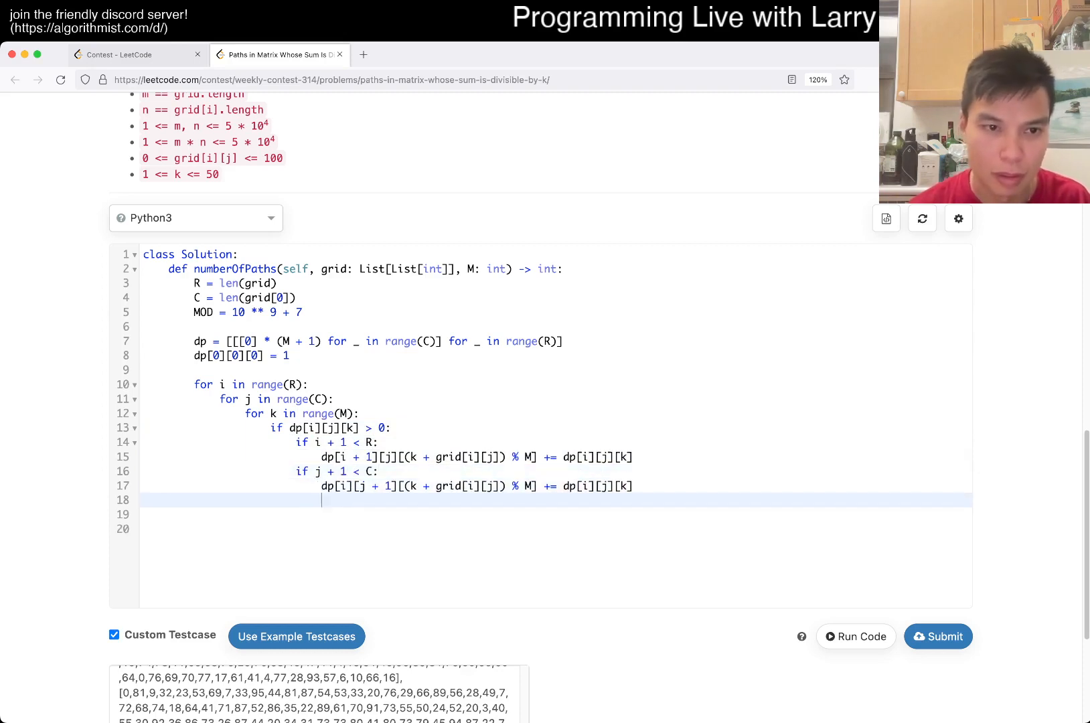
# - Begin the return statement with dp[R - 1][C - 1]
pyautogui.write('return dp[]')
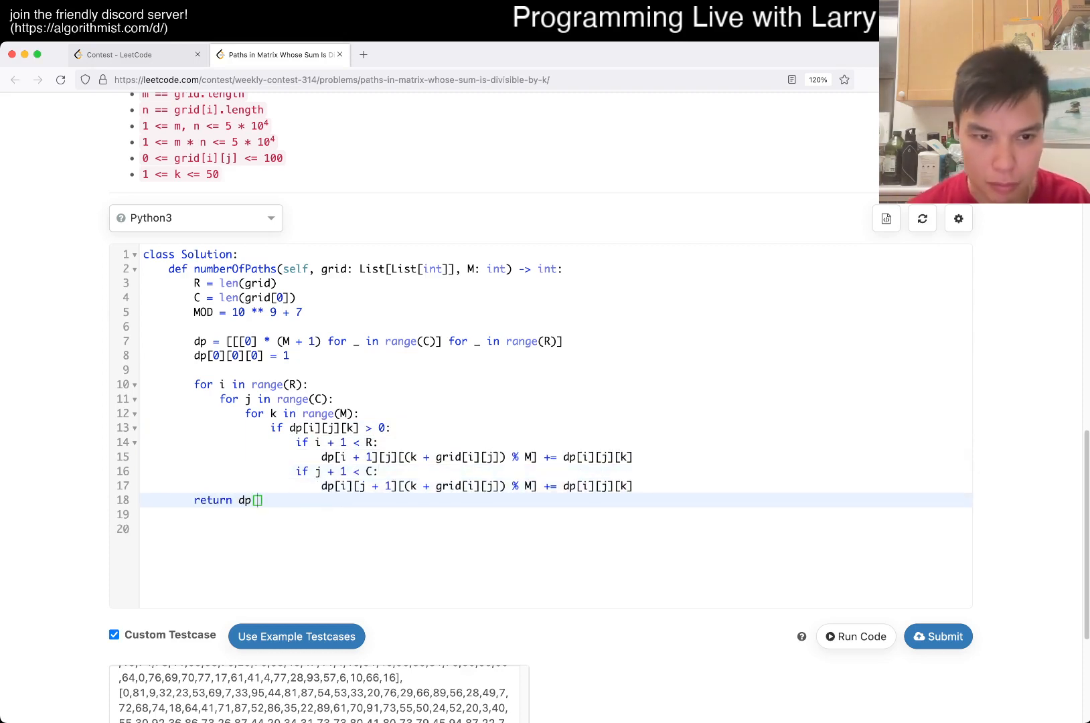
pyautogui.write('0')
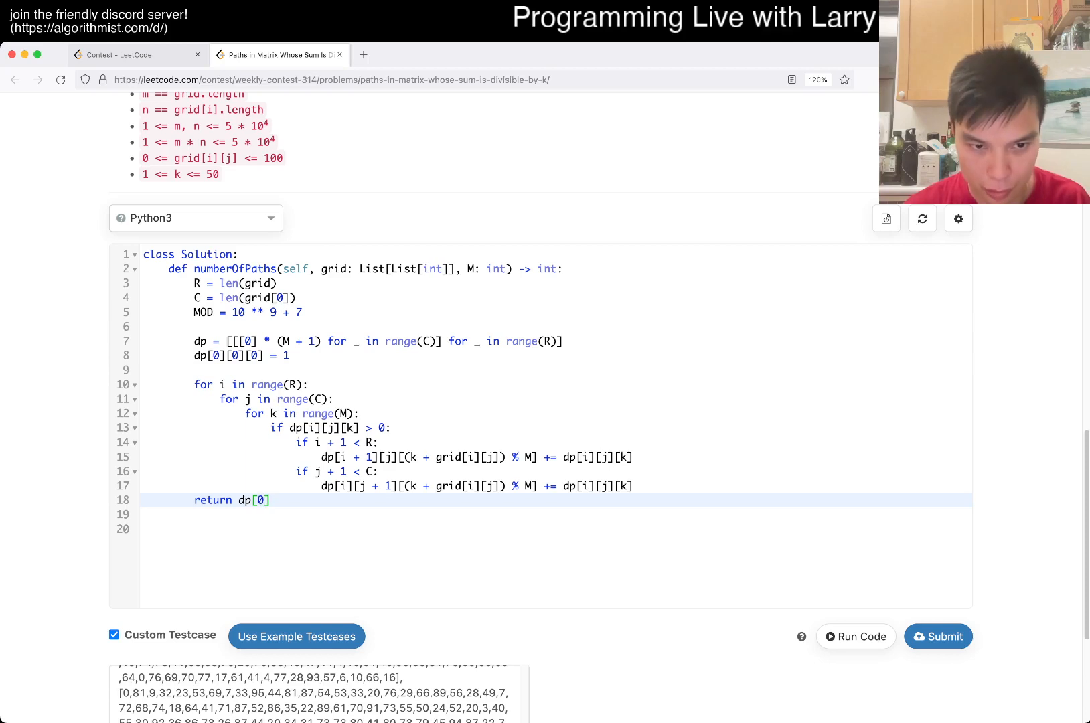
pyautogui.write('R - 1][C-')
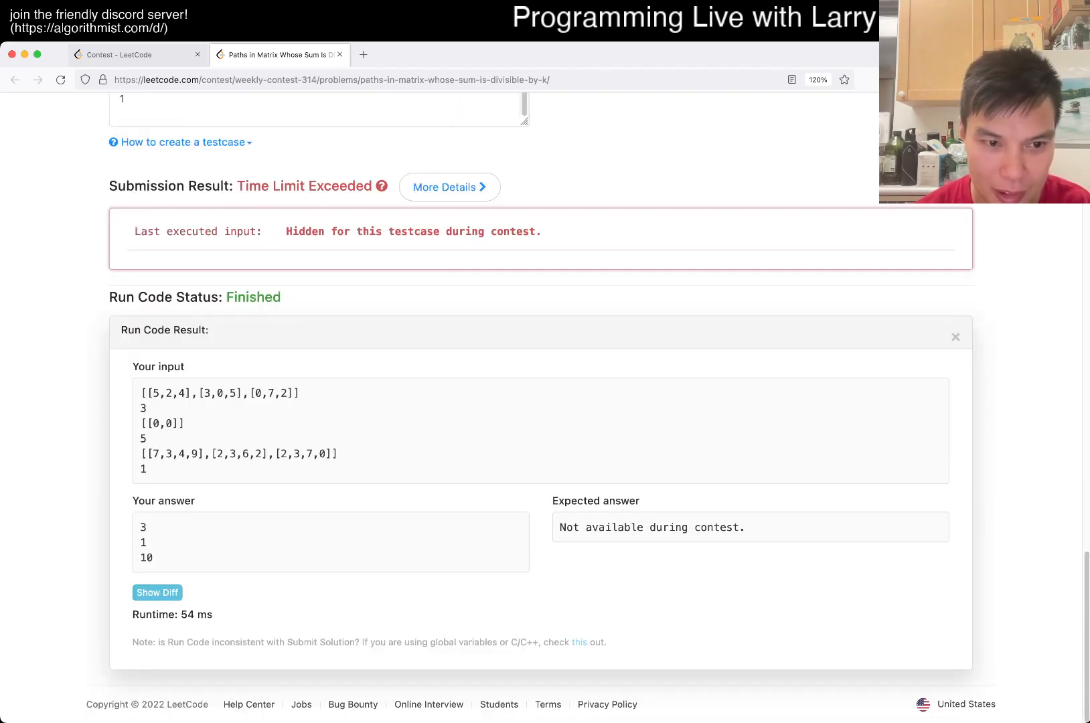
pyautogui.scroll(3)
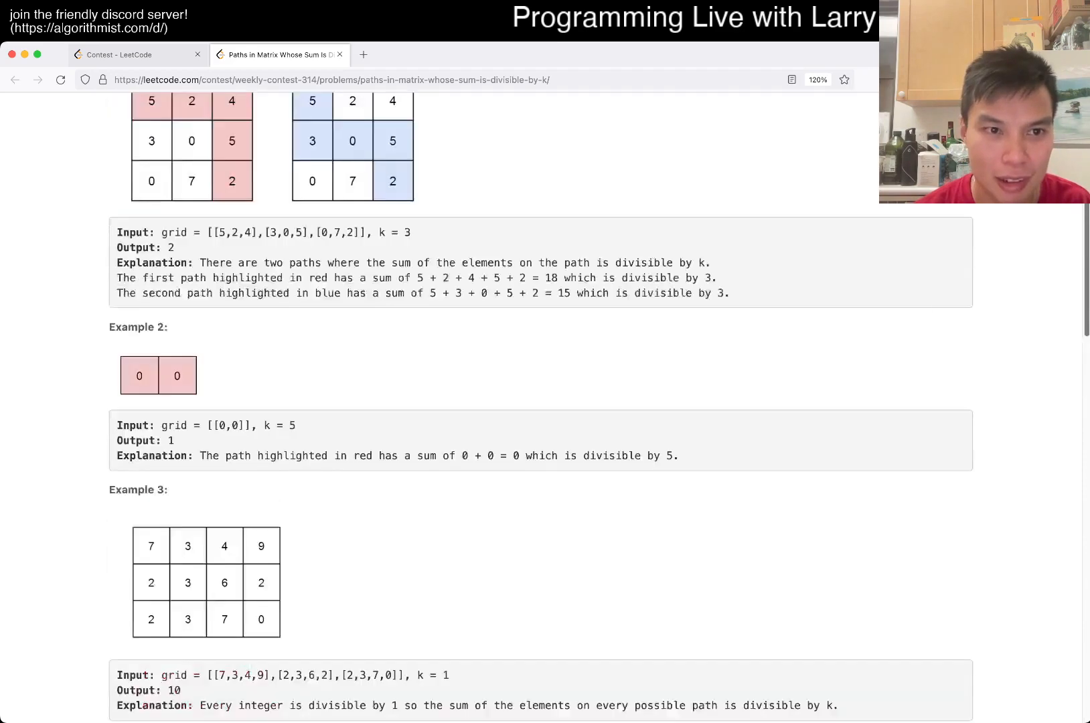
pyautogui.scroll(-3)
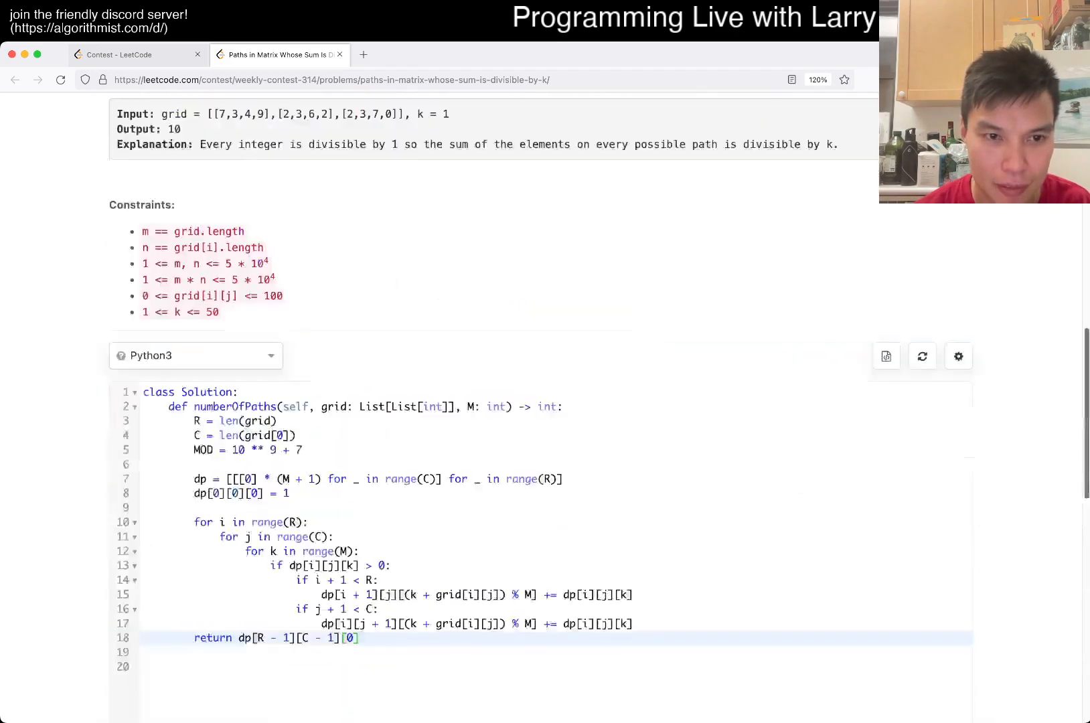
pyautogui.scroll(3)
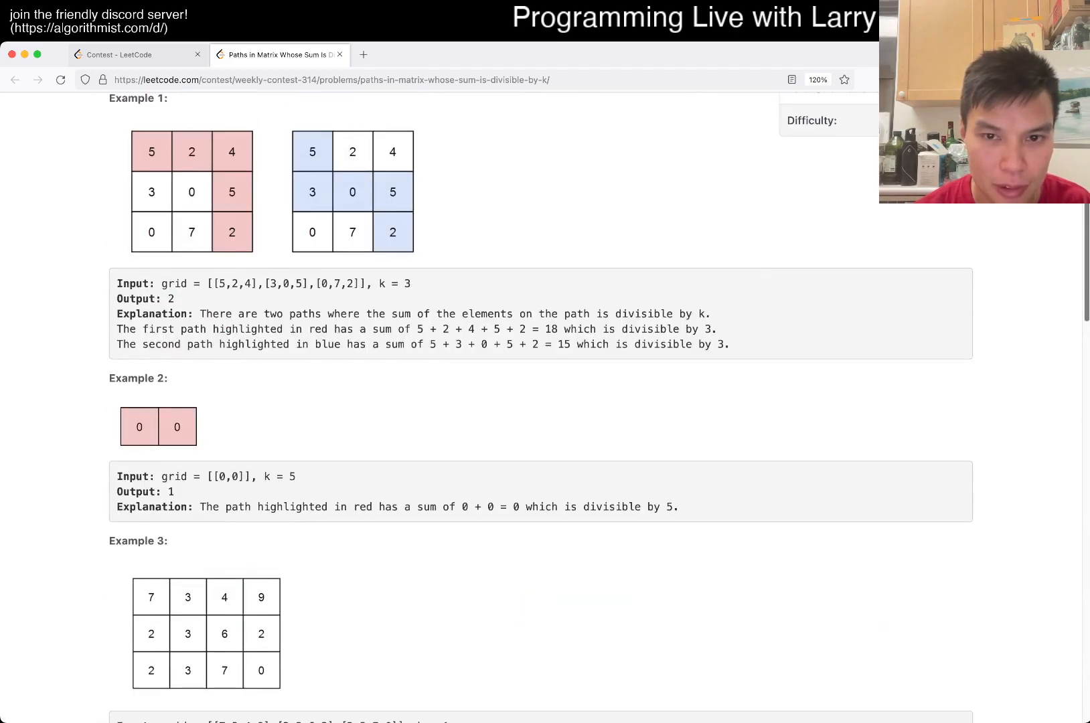
pyautogui.scroll(-3)
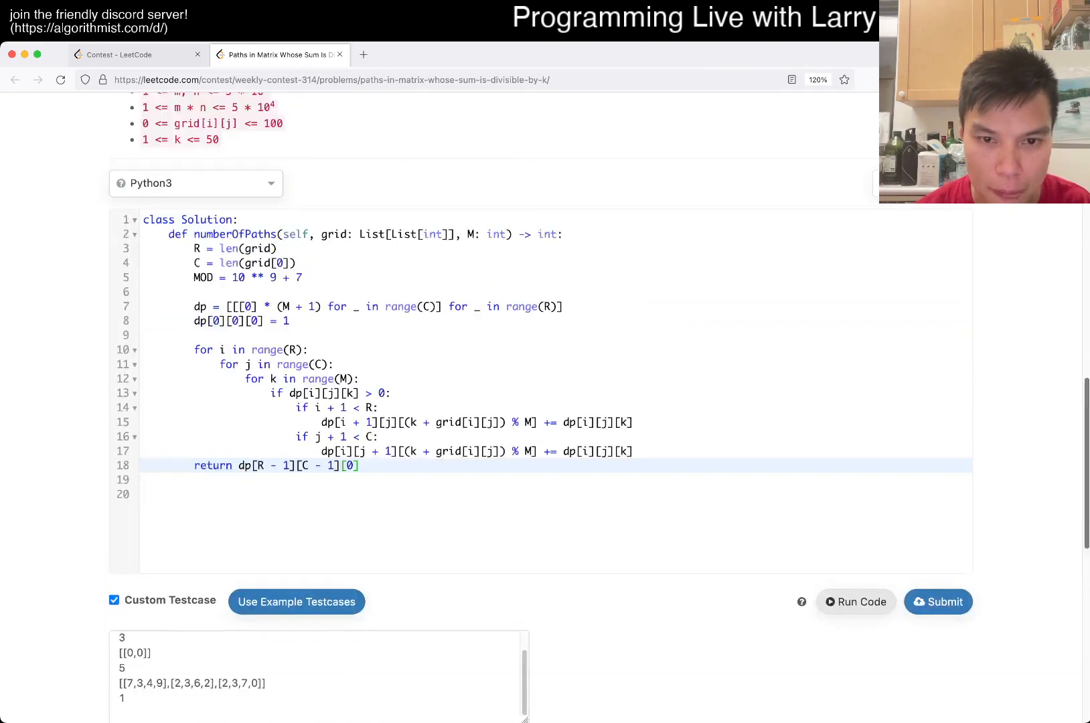
pyautogui.scroll(-3)
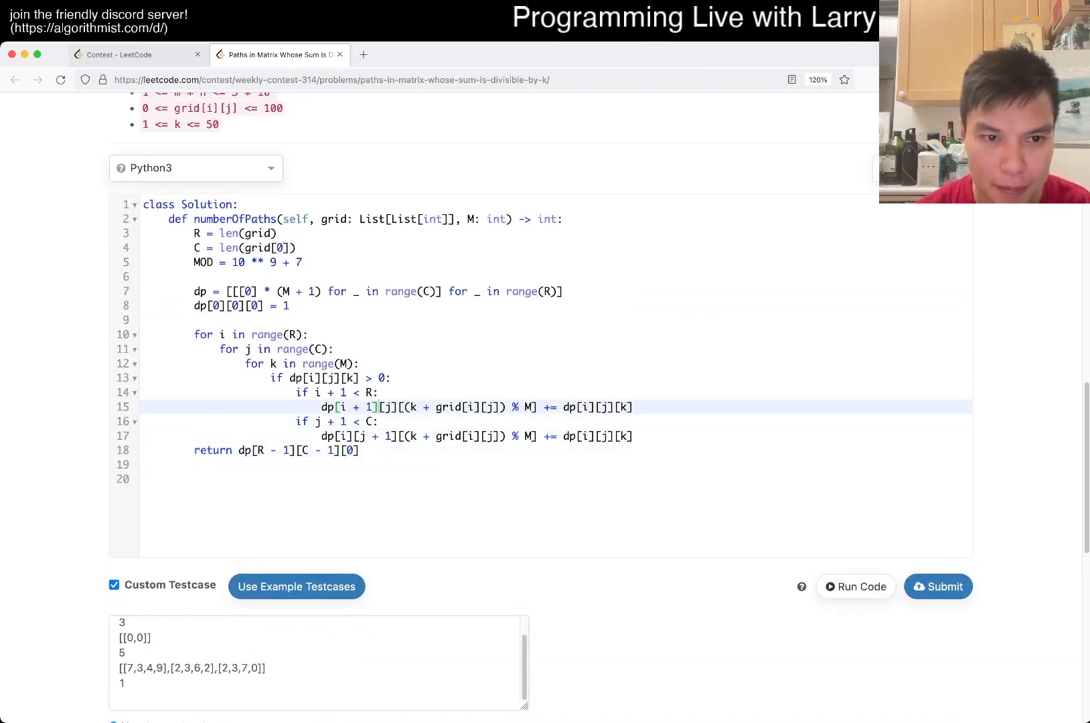
# - Index dp entries by grid values, returning dp[R - 1][C - 1][grid[R - 1][C - 1]]; submission gets Time Limit Exceeded
pyautogui.click(253, 306)
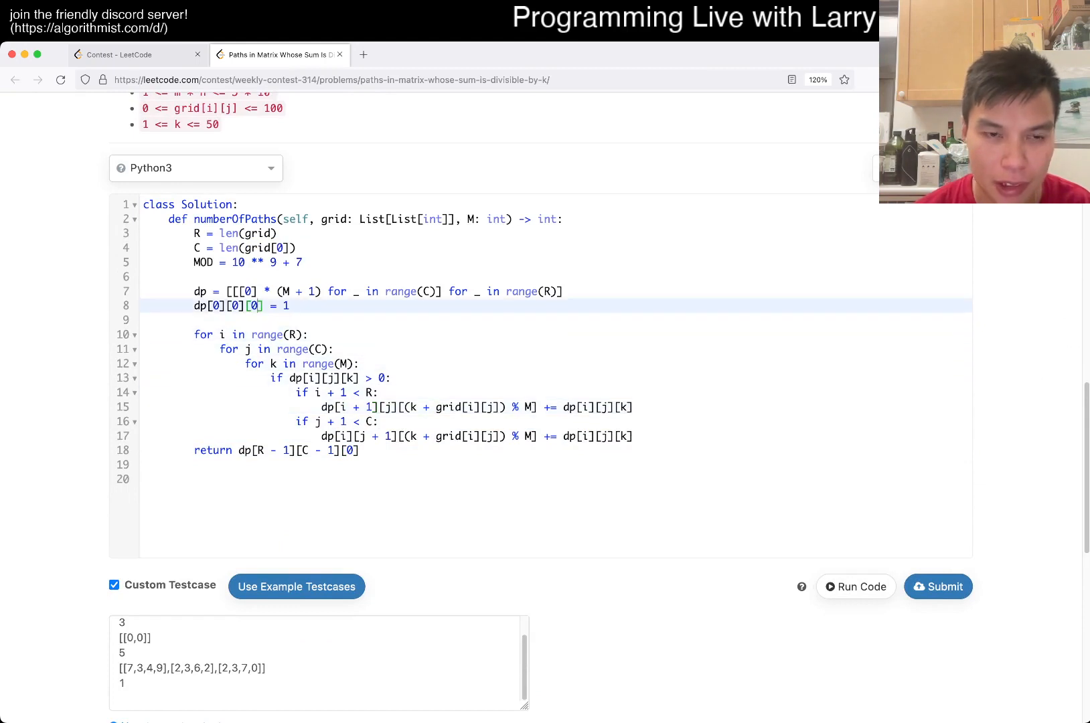
pyautogui.write('grid')
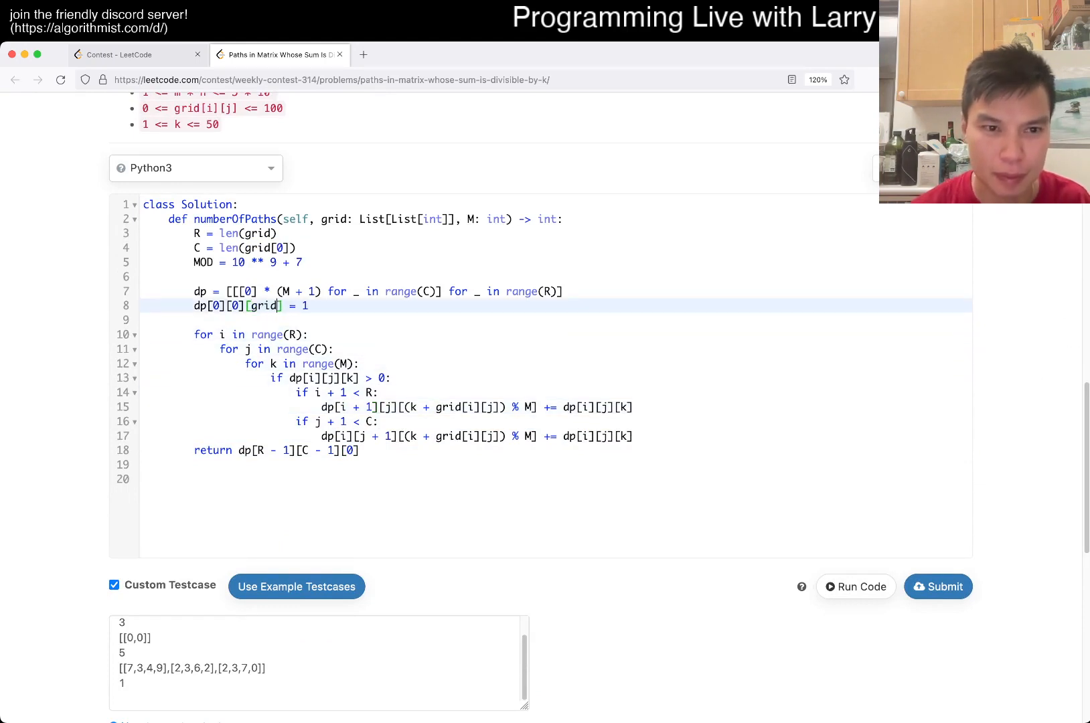
pyautogui.write('[0][')
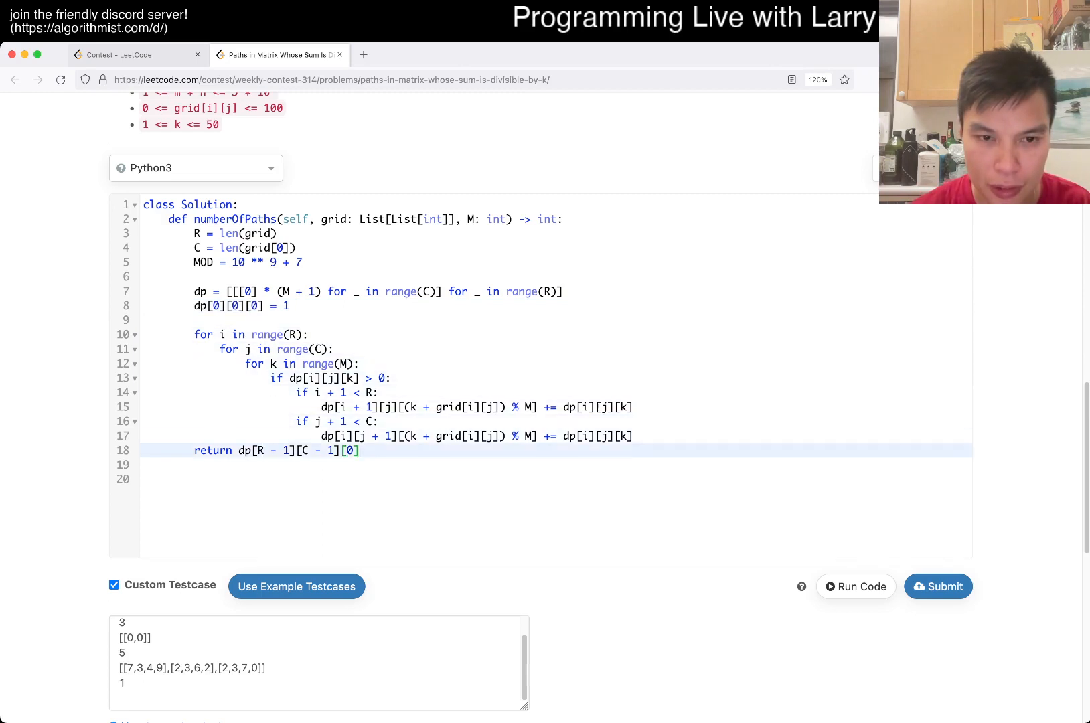
pyautogui.write('grid[R - 1')
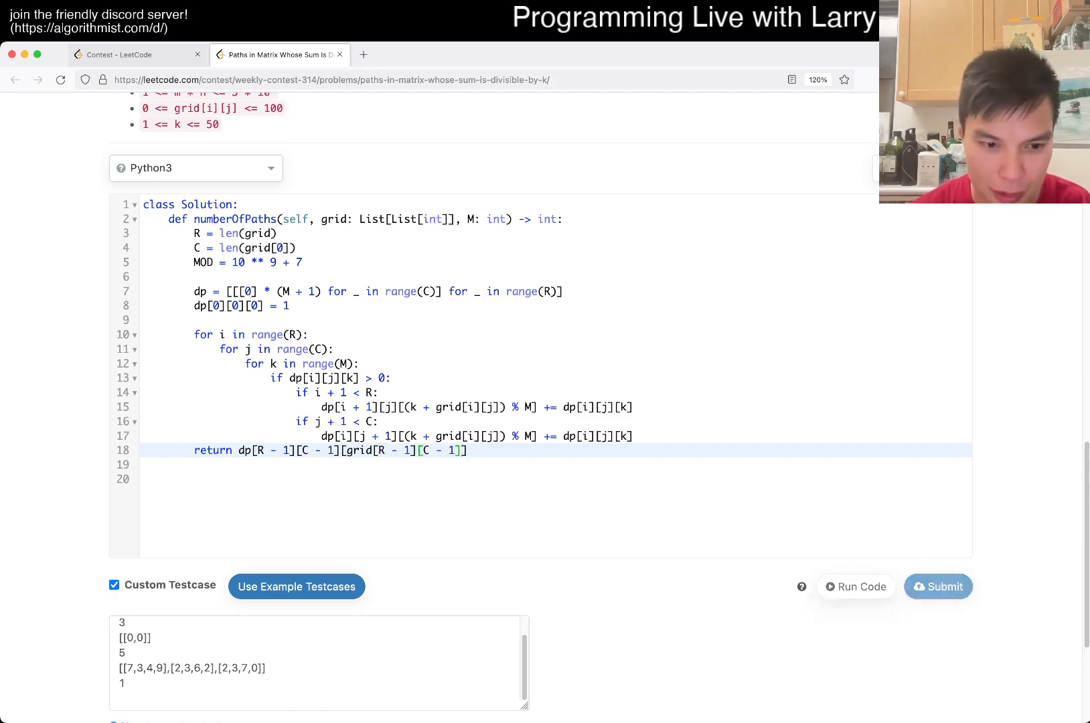
pyautogui.scroll(3)
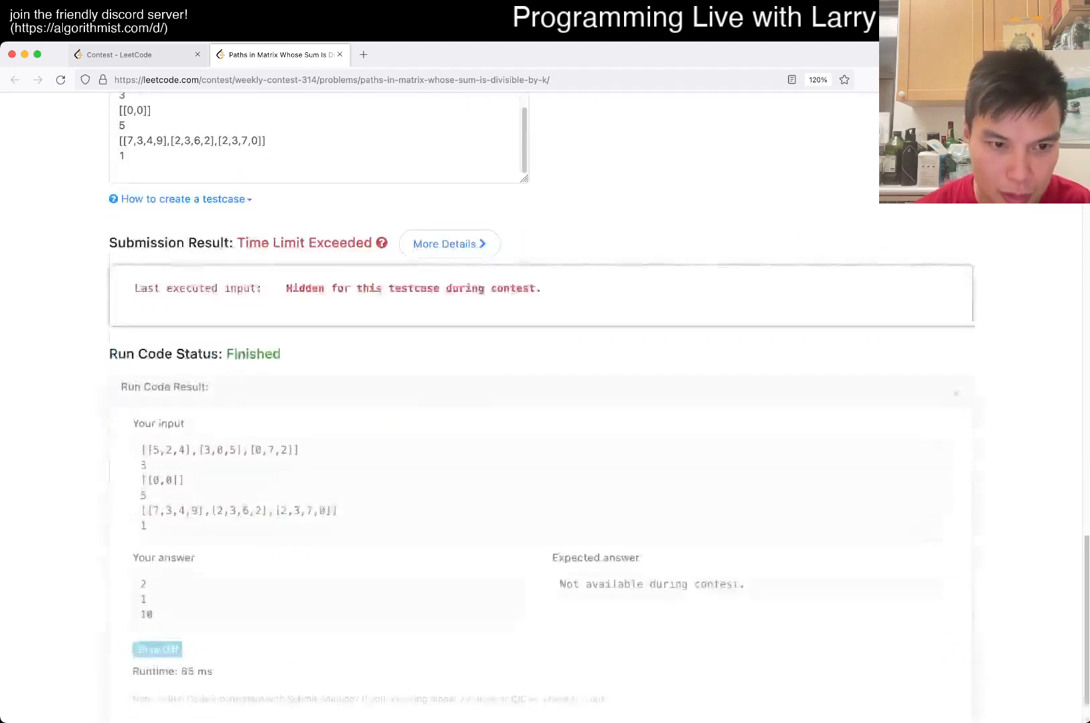
# - Add %= MOD after both dp updates and return remainder (M - grid[R - 1][C - 1]) % M
pyautogui.scroll(3)
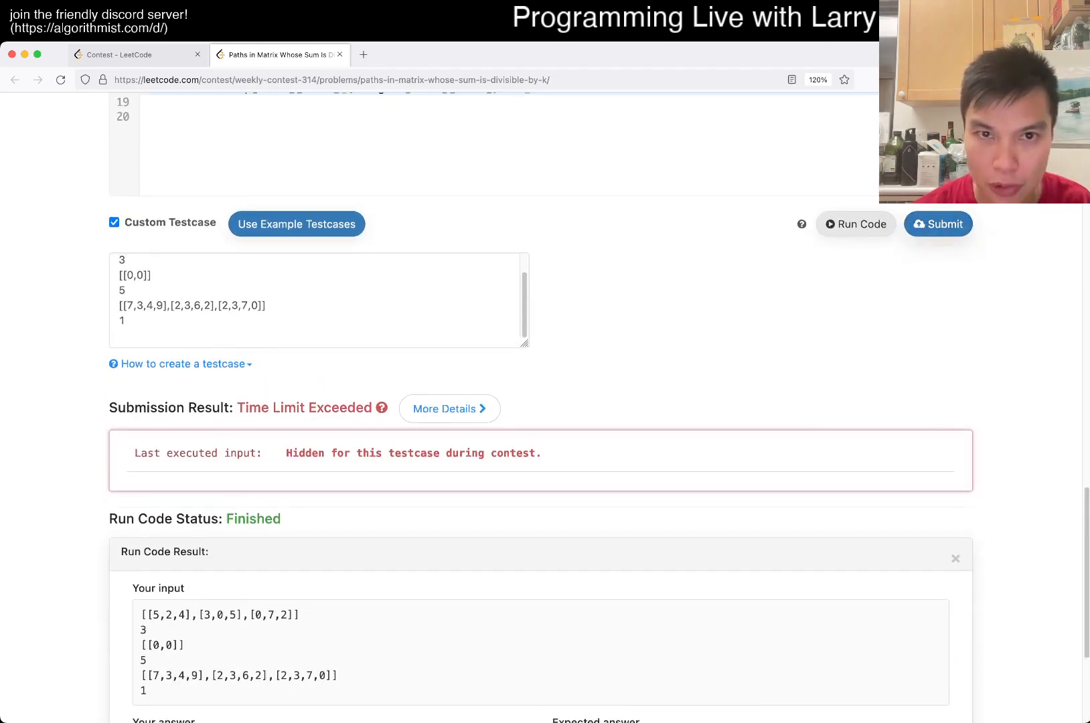
pyautogui.scroll(3)
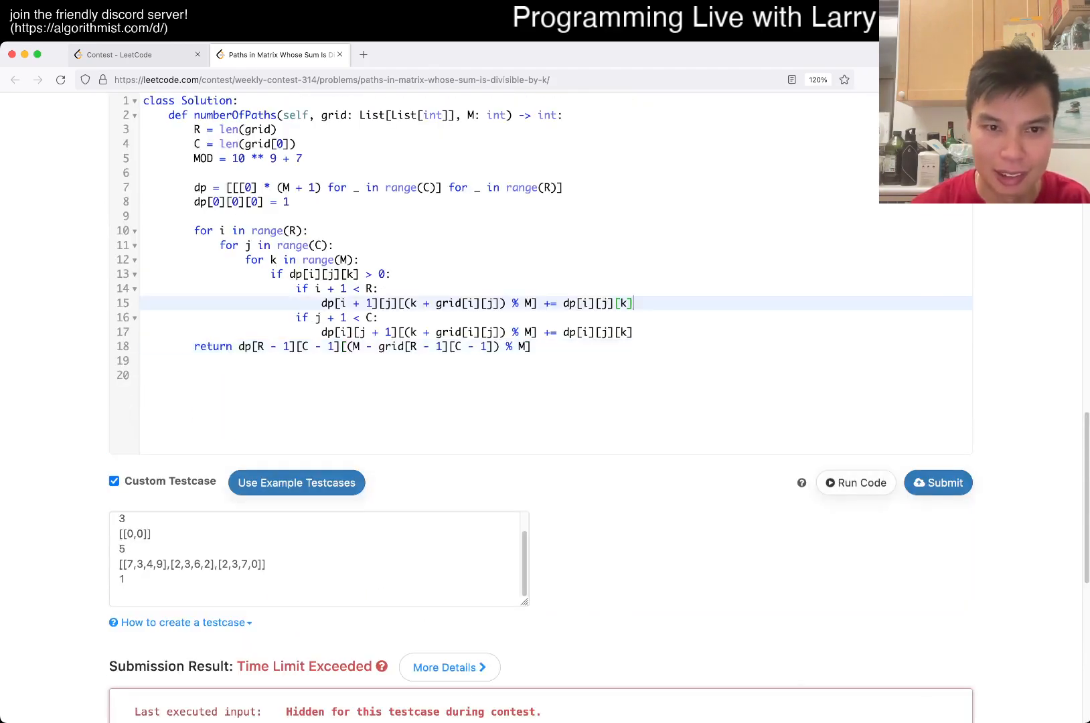
pyautogui.press('Enter')
pyautogui.write('dp[i + 1][j][(k + grid[i][j]) % M] %= MOD')
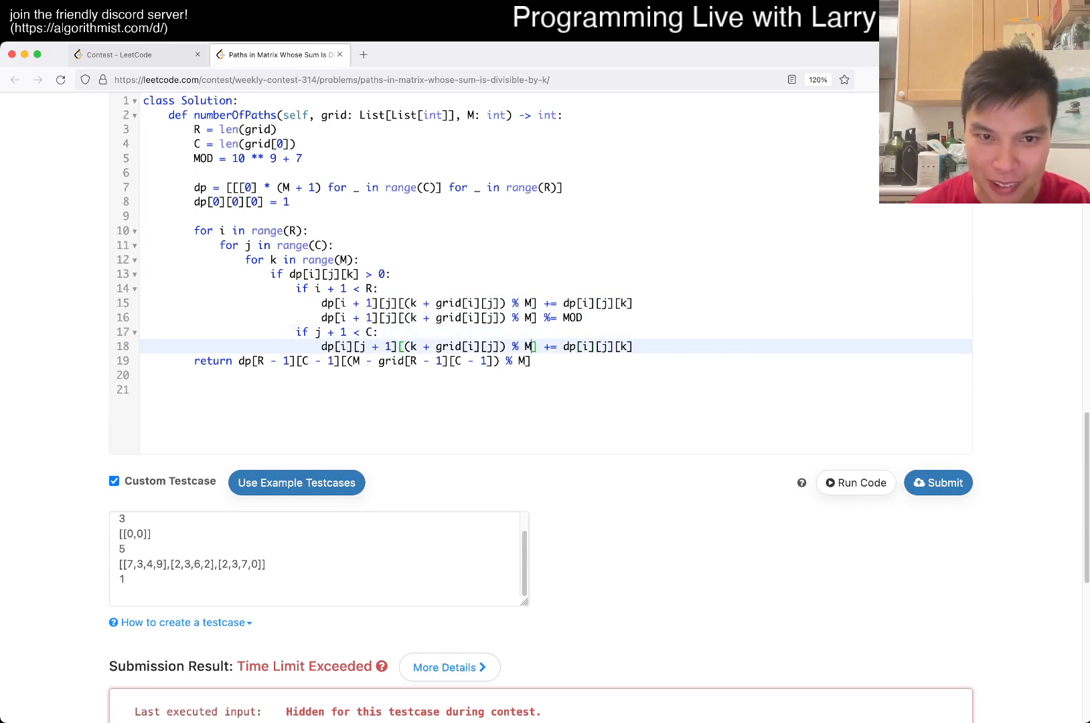
pyautogui.write('dp[i][j + 1][(k + grid[i][j]) % M] %= MOD')
pyautogui.click(557, 360)
pyautogui.write(' % MOD')
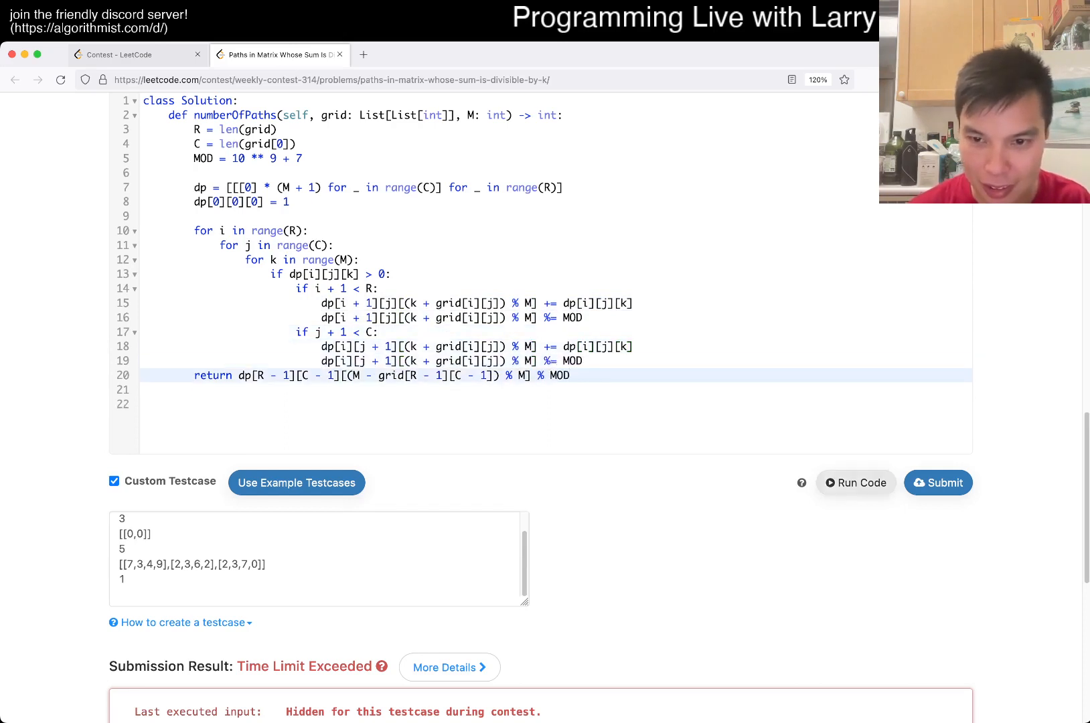
pyautogui.scroll(-3)
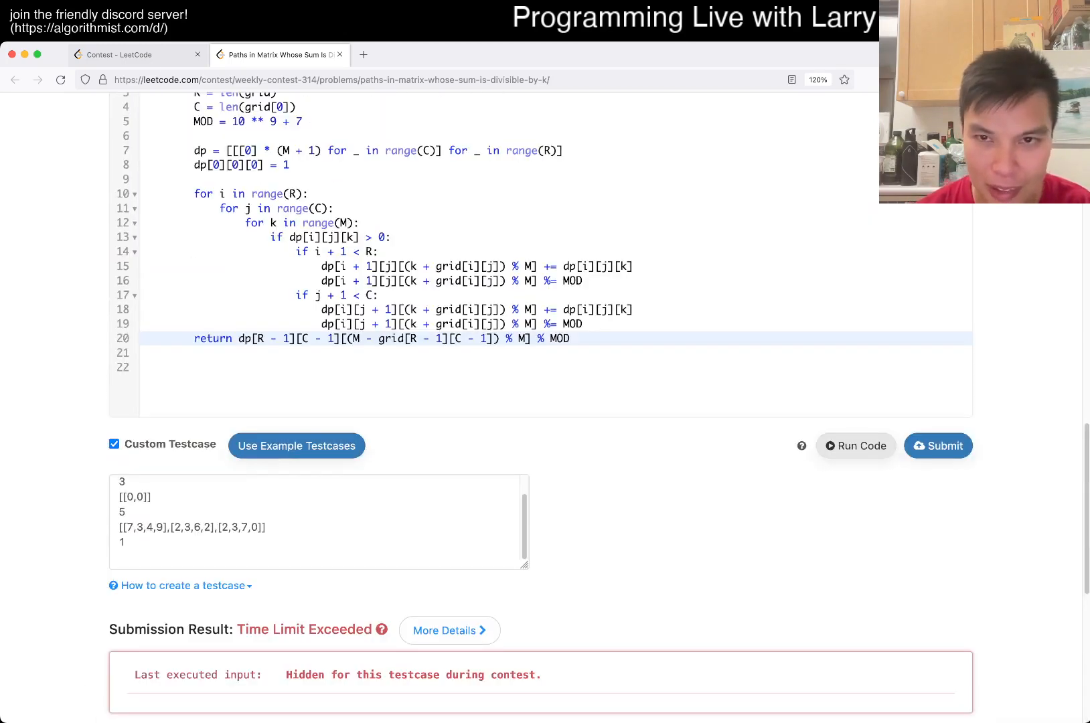
pyautogui.click(938, 446)
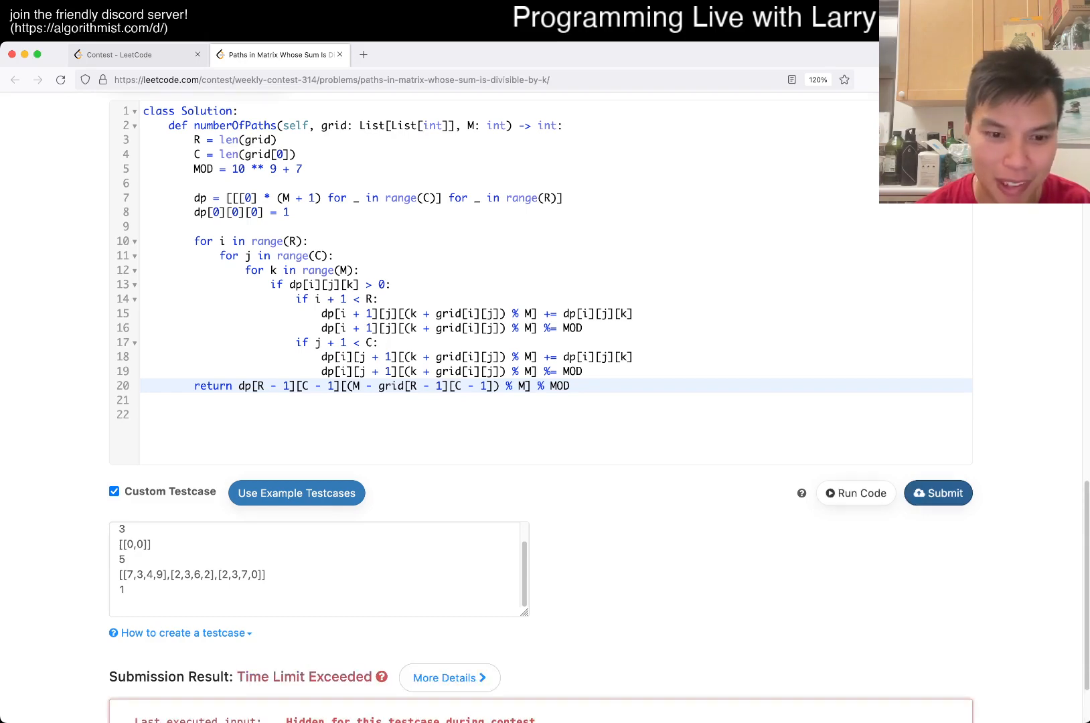
pyautogui.scroll(3)
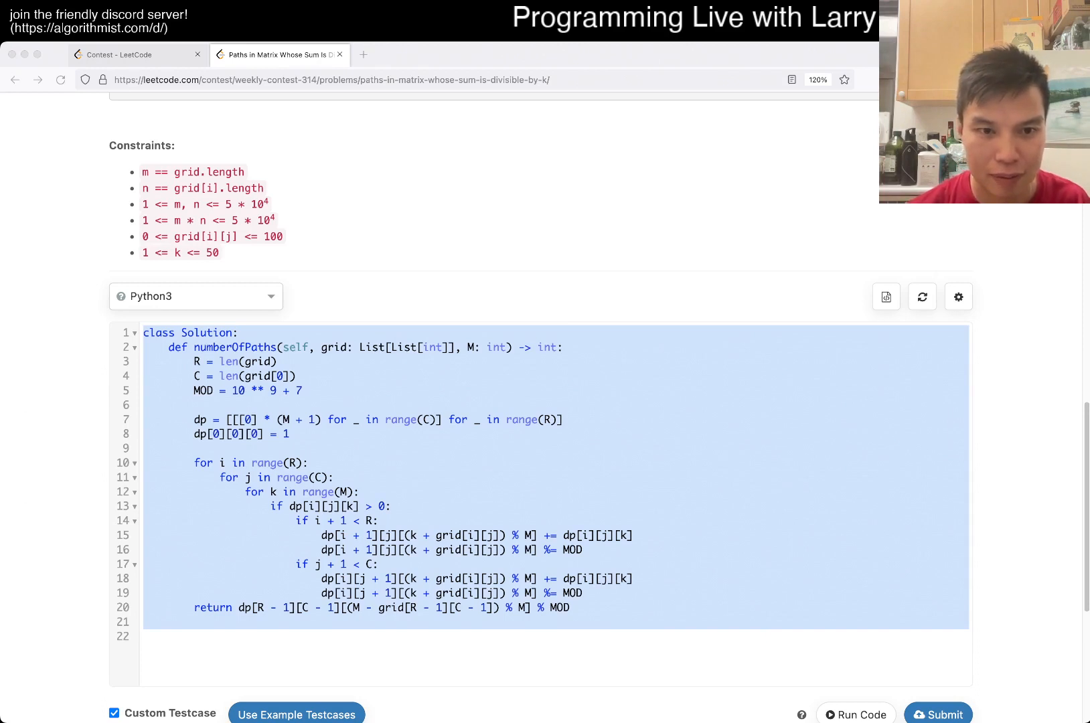
# - Change the language to C++, keeping the Python code in a /* */ comment
pyautogui.click(196, 296)
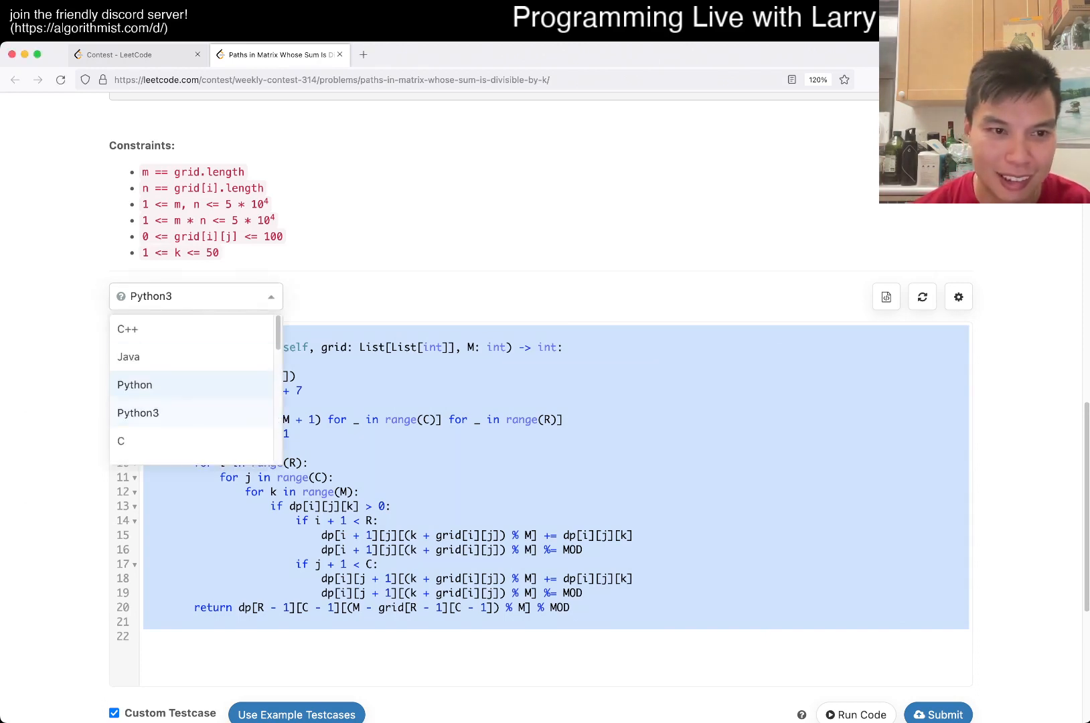
pyautogui.click(128, 328)
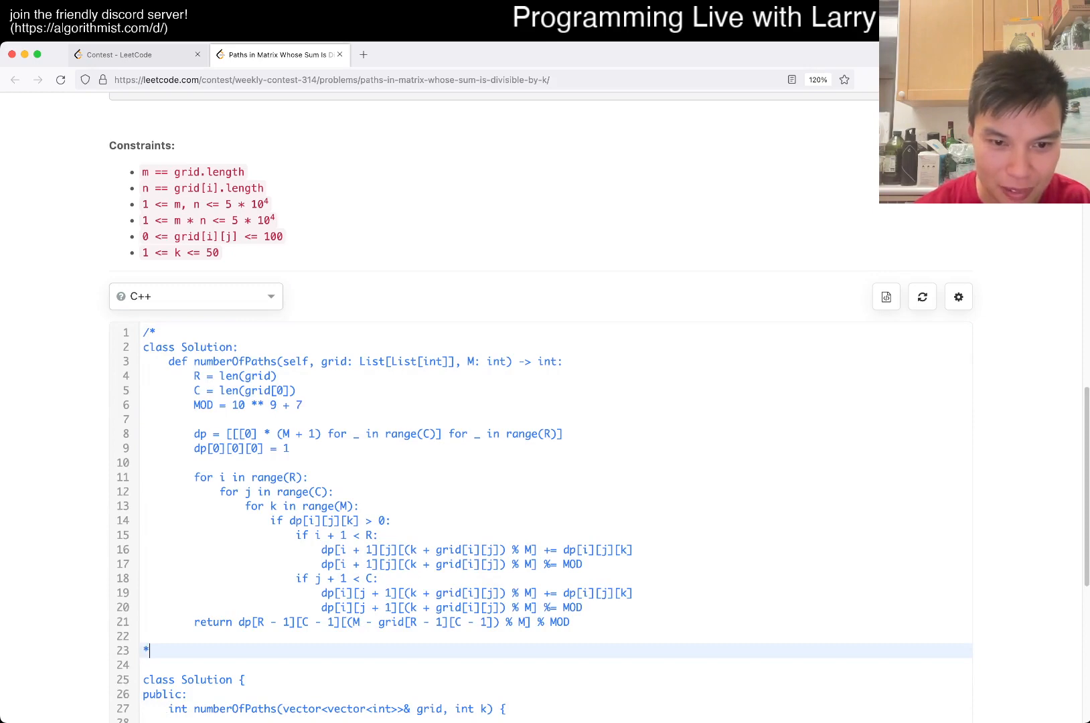
pyautogui.scroll(-3)
pyautogui.write('/')
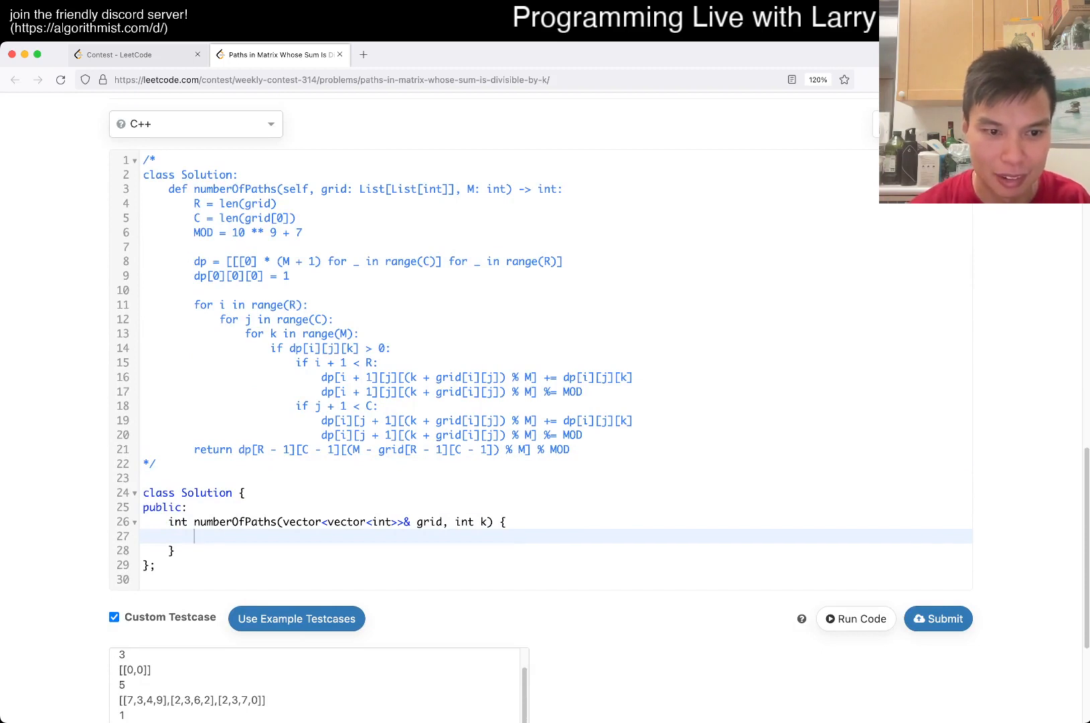
# - Declare the vector<vector<vector<int>>> dp table and a placeholder return 5;
pyautogui.write('vector<int')
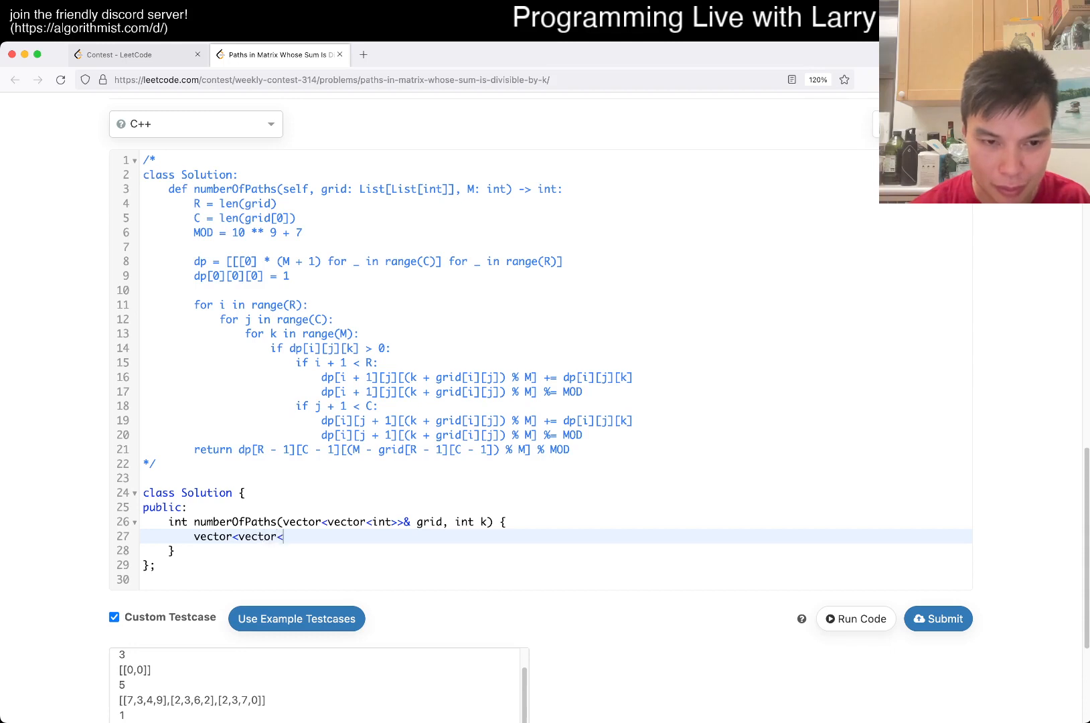
pyautogui.write('vector<int>>> dp(')
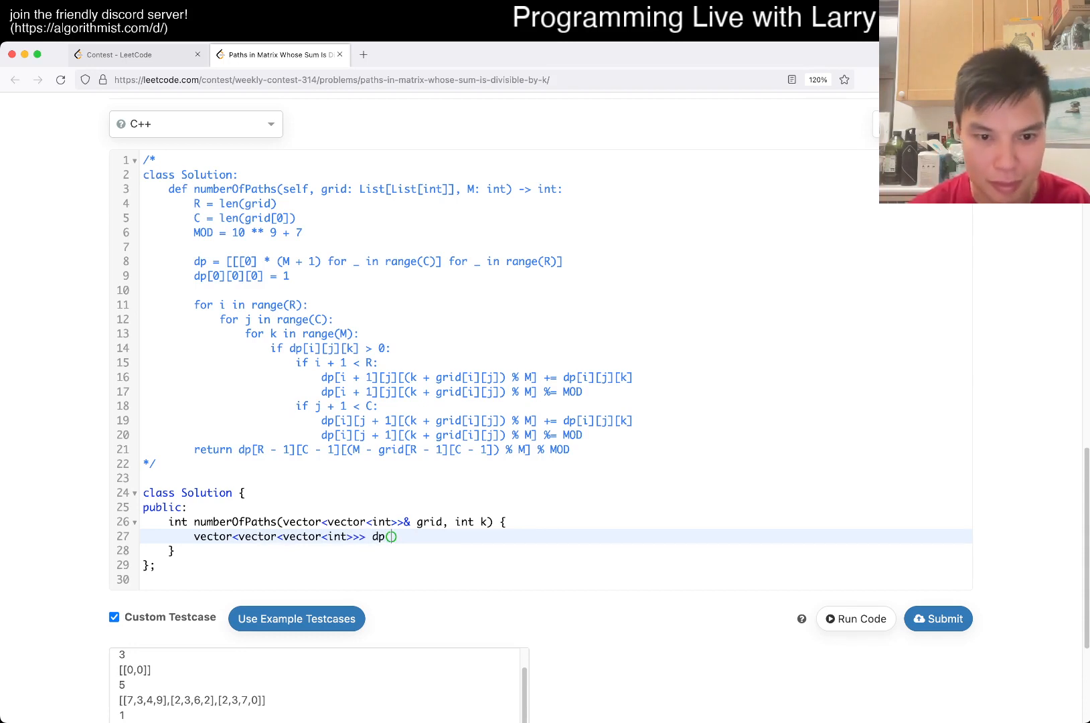
pyautogui.write('R, vector<int>')
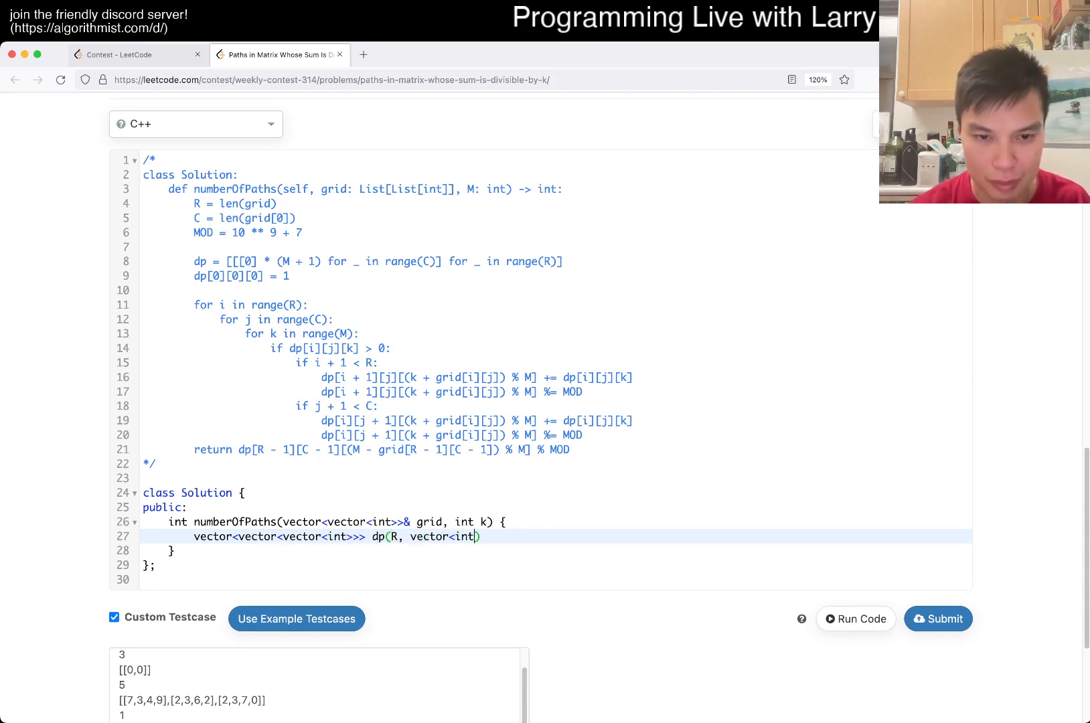
pyautogui.write('ive')
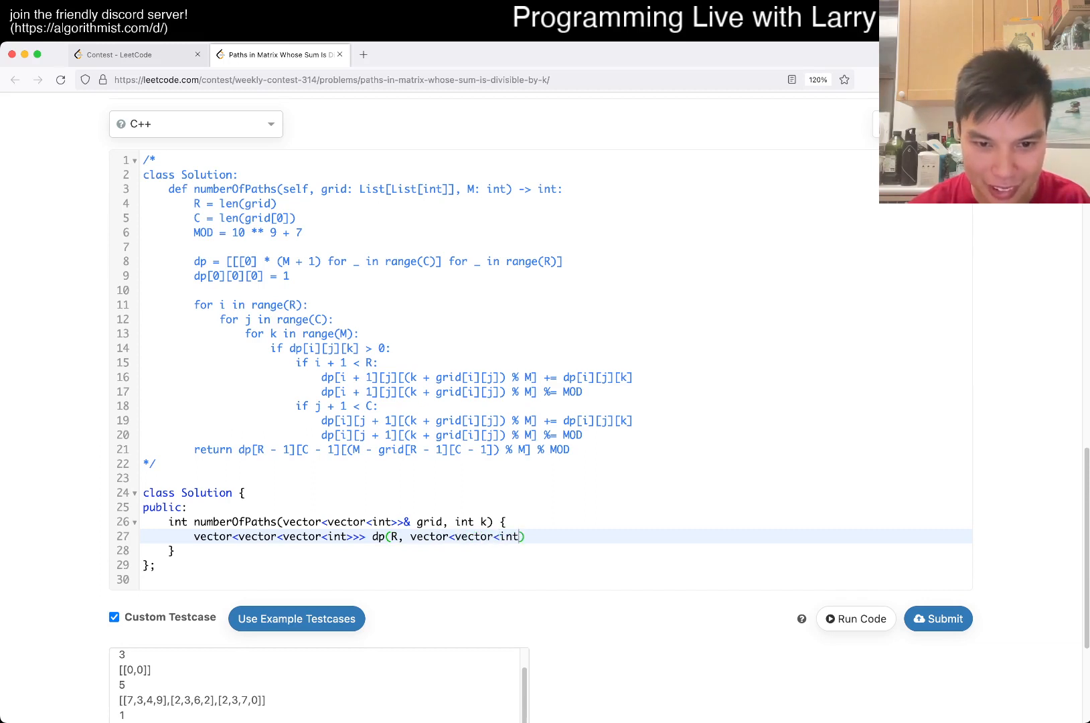
pyautogui.write('(')
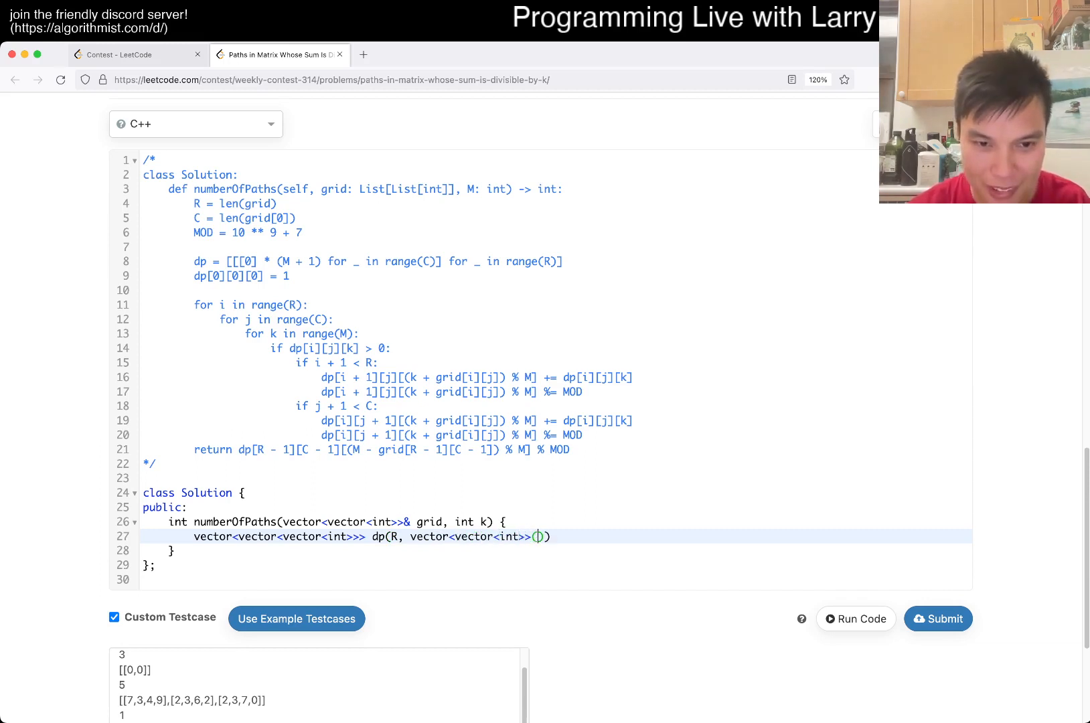
pyautogui.write('C, vector<int>')
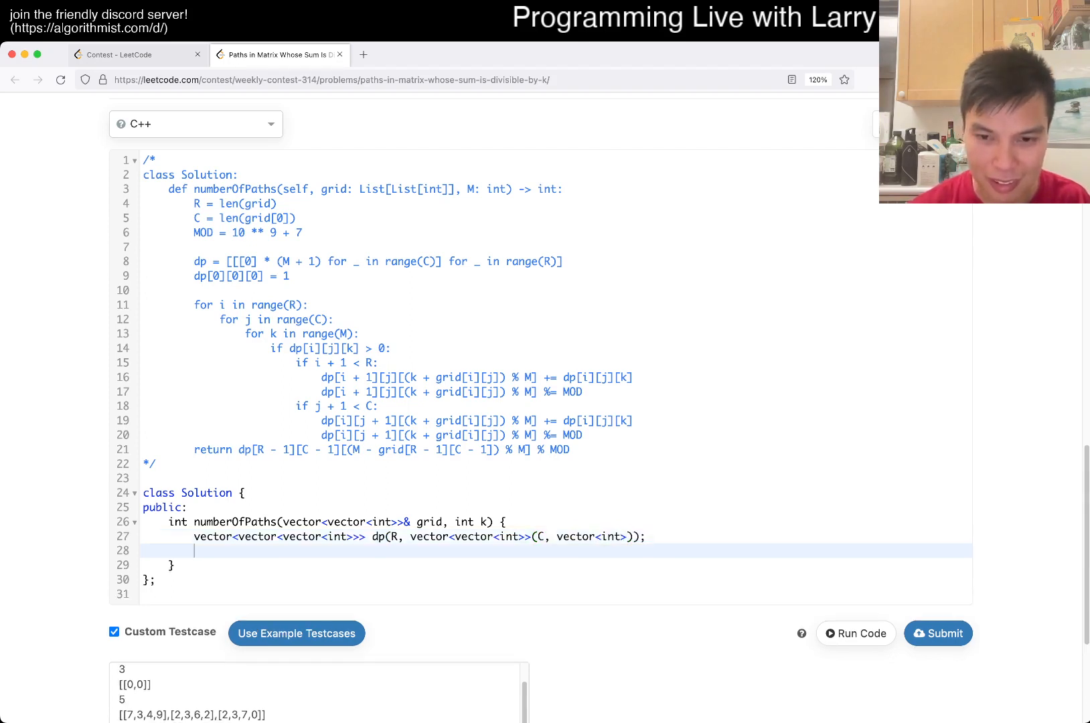
pyautogui.write('return 5;')
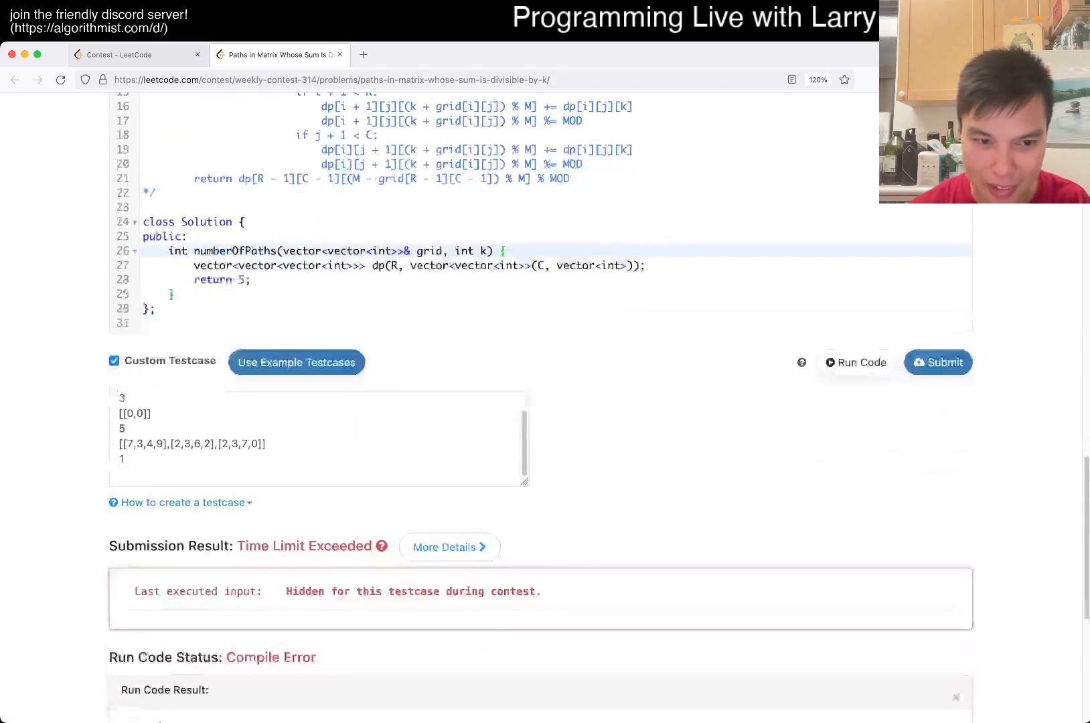
# - Add int R = grid.size() and C = grid[0].size(), then run the custom tests
pyautogui.scroll(3)
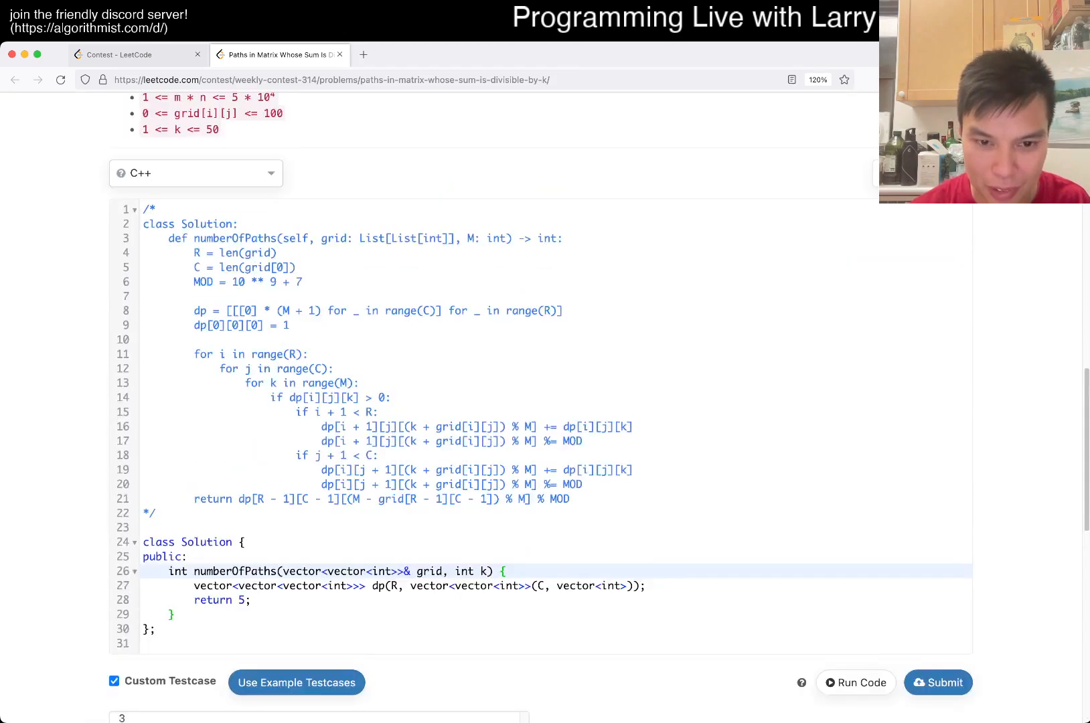
pyautogui.press('Enter')
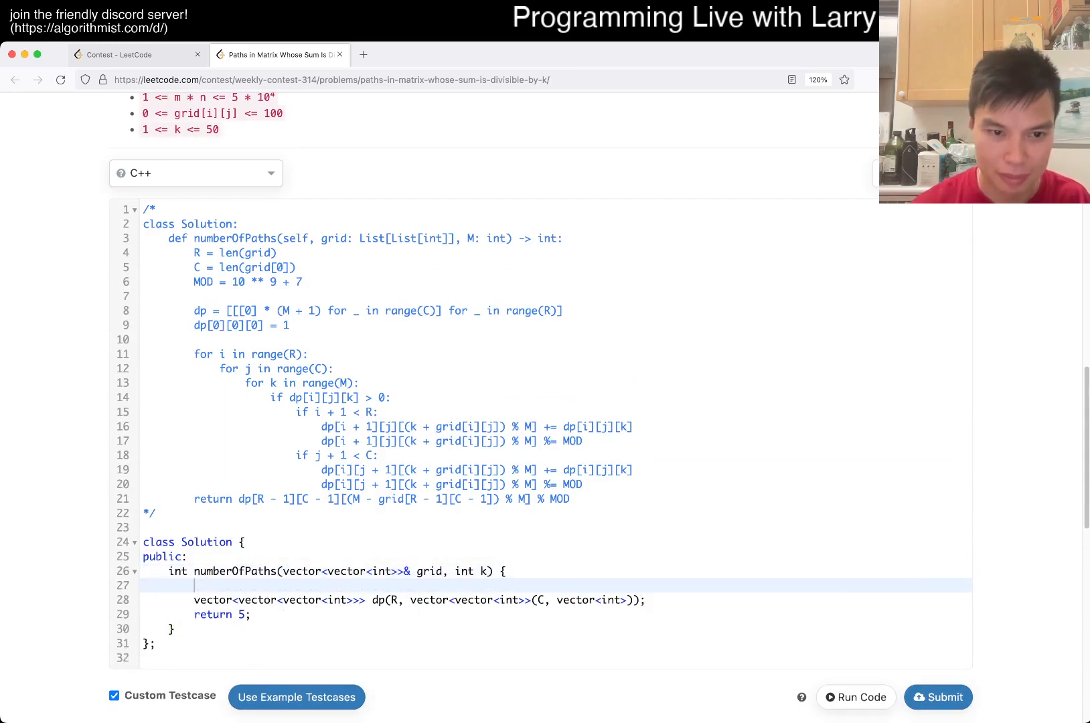
pyautogui.write('int R = g')
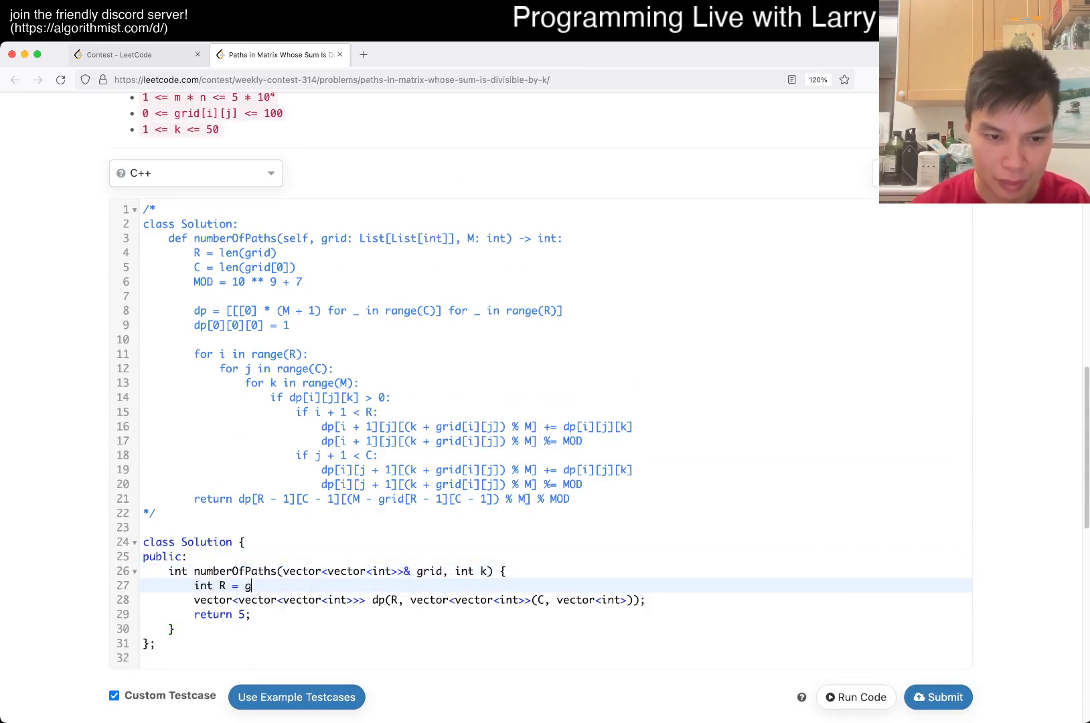
pyautogui.write('rid.size();')
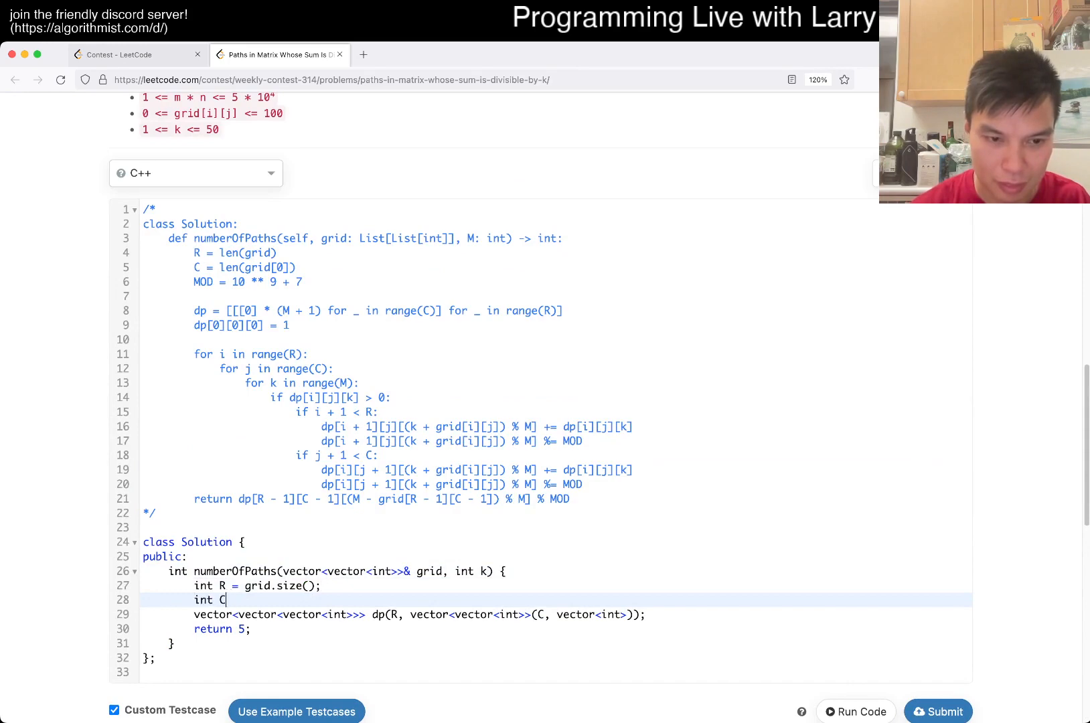
pyautogui.write('= grid[0].size();')
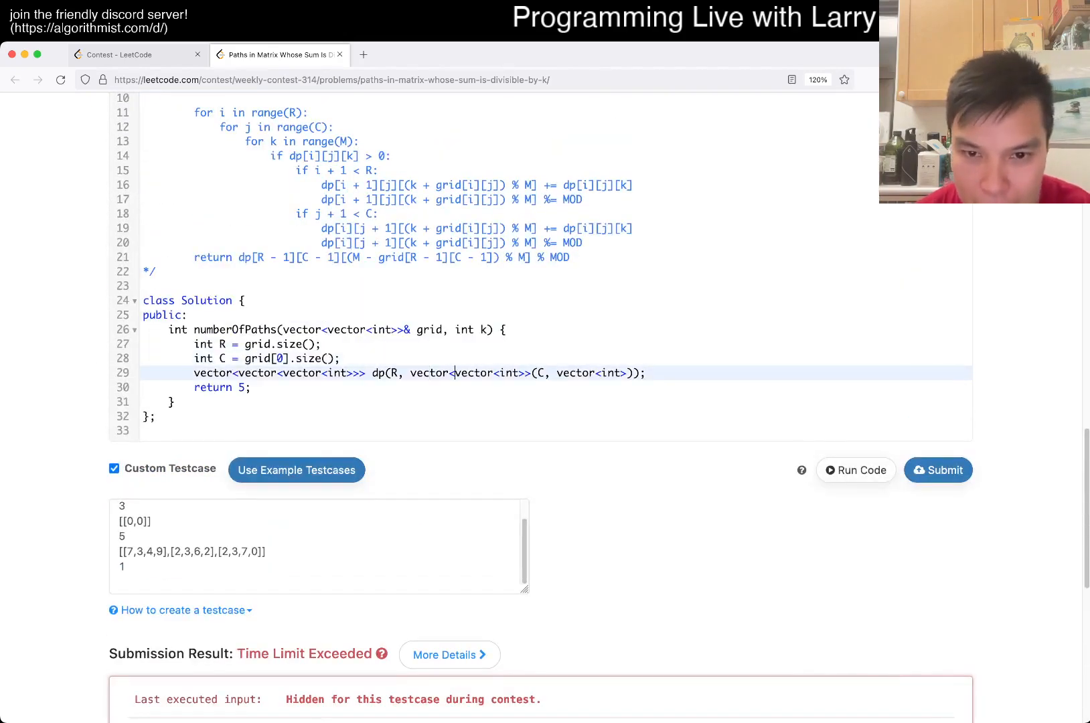
pyautogui.write('()')
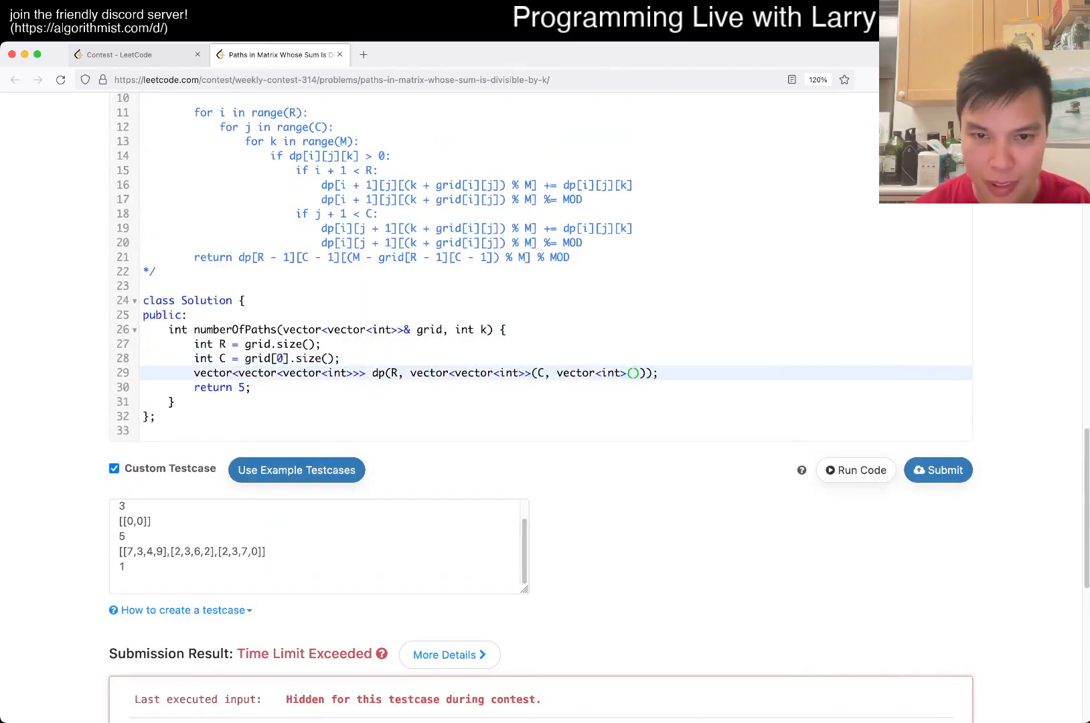
pyautogui.write('0')
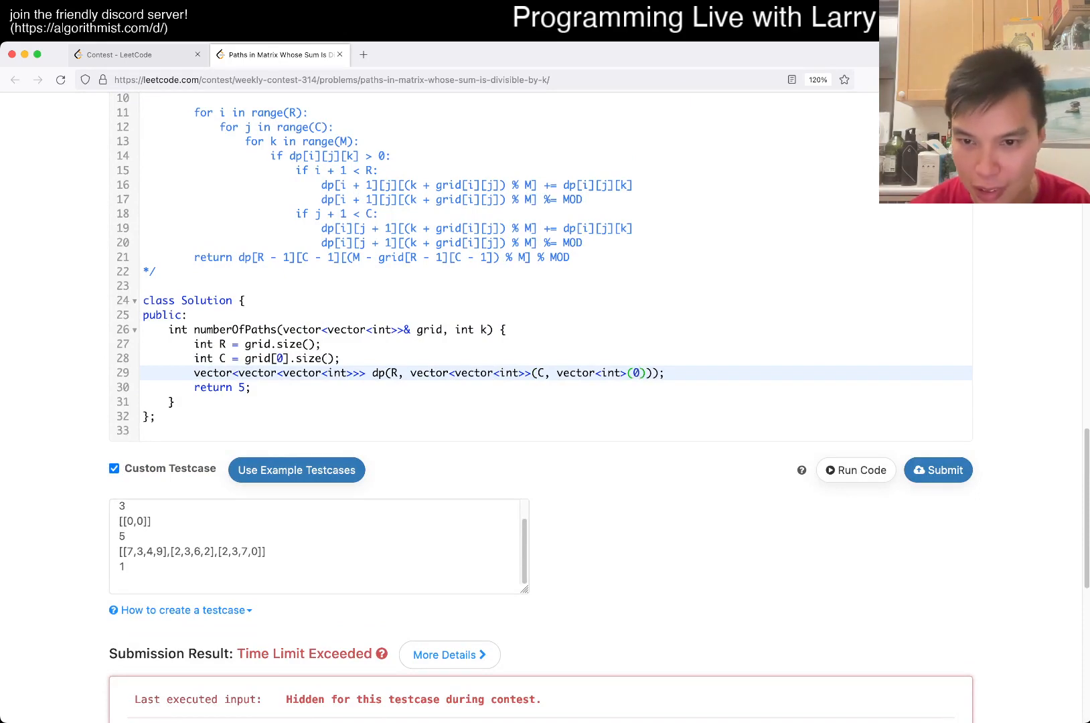
pyautogui.click(855, 470)
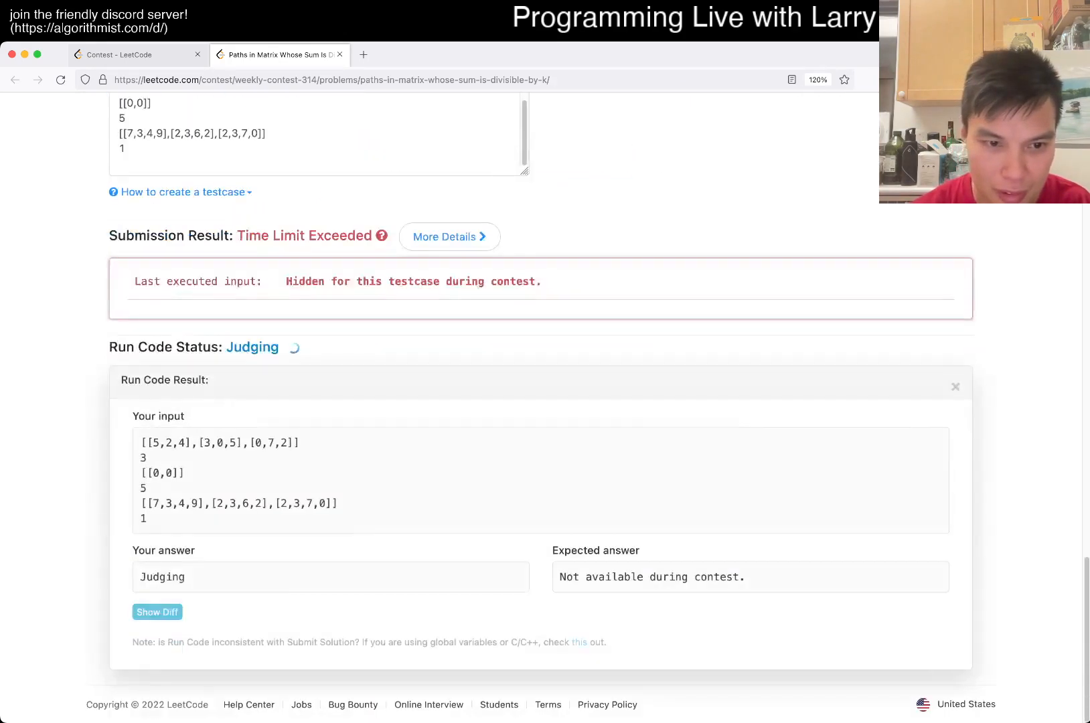
pyautogui.scroll(3)
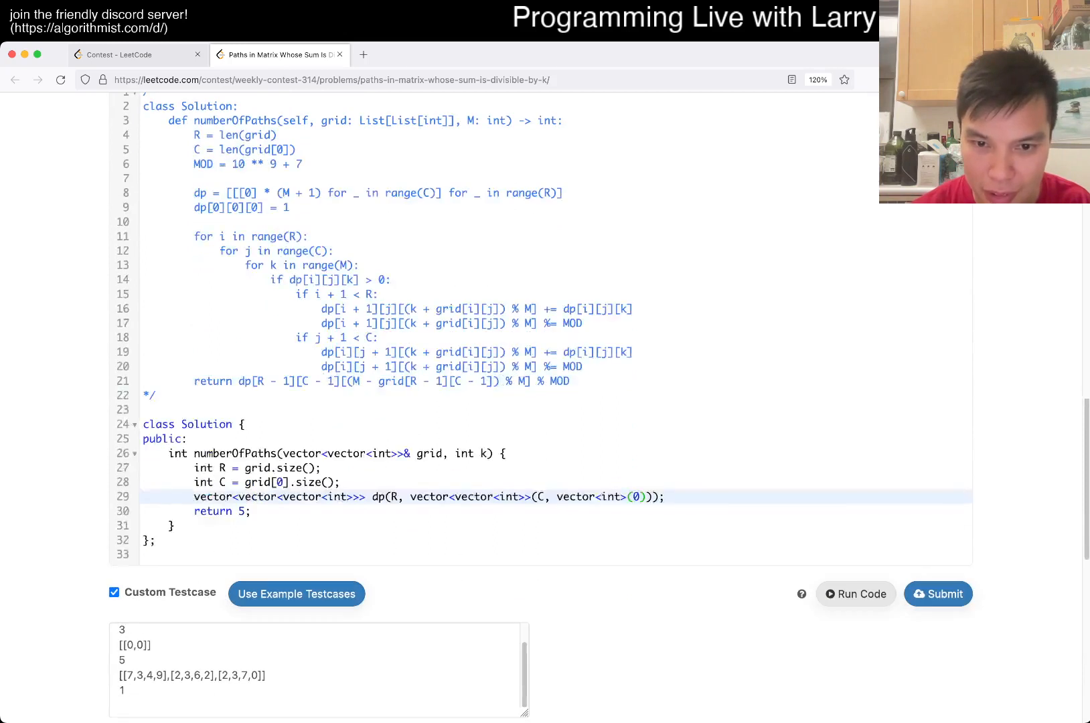
pyautogui.write('M,')
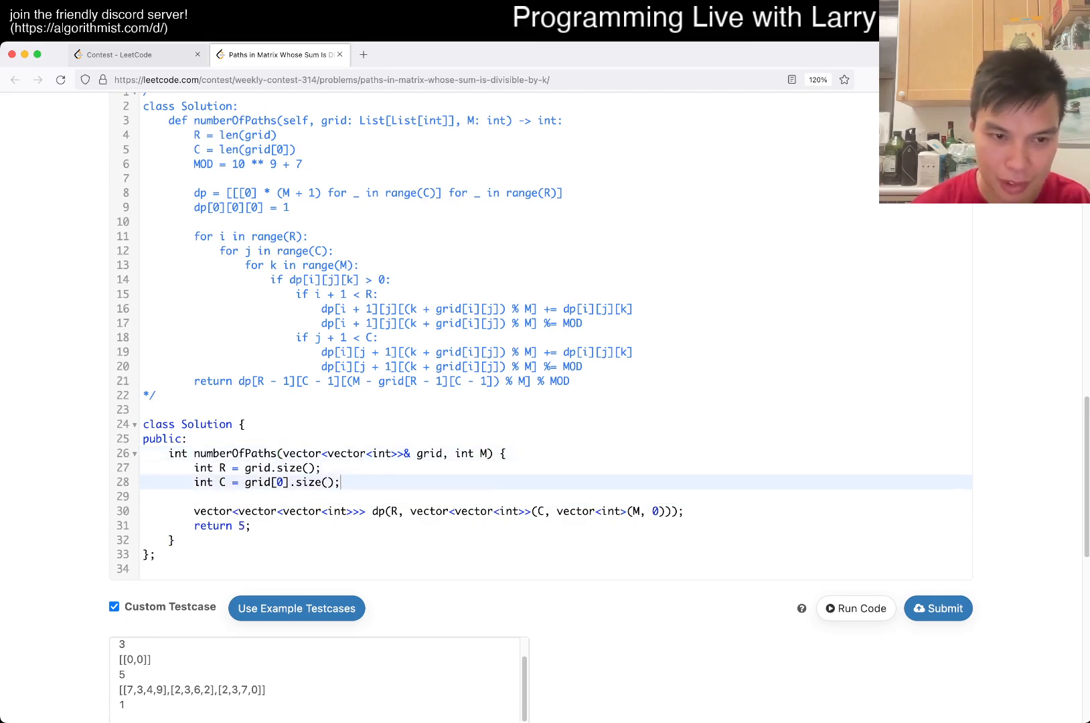
pyautogui.write('long long MOD = 1')
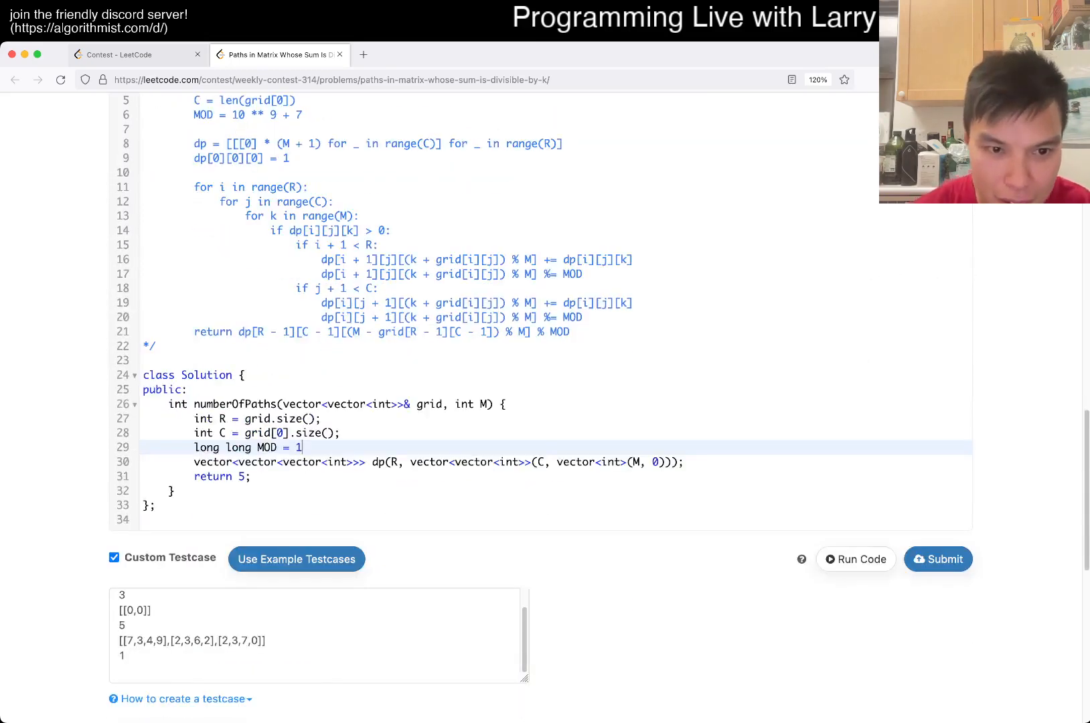
pyautogui.write('000000')
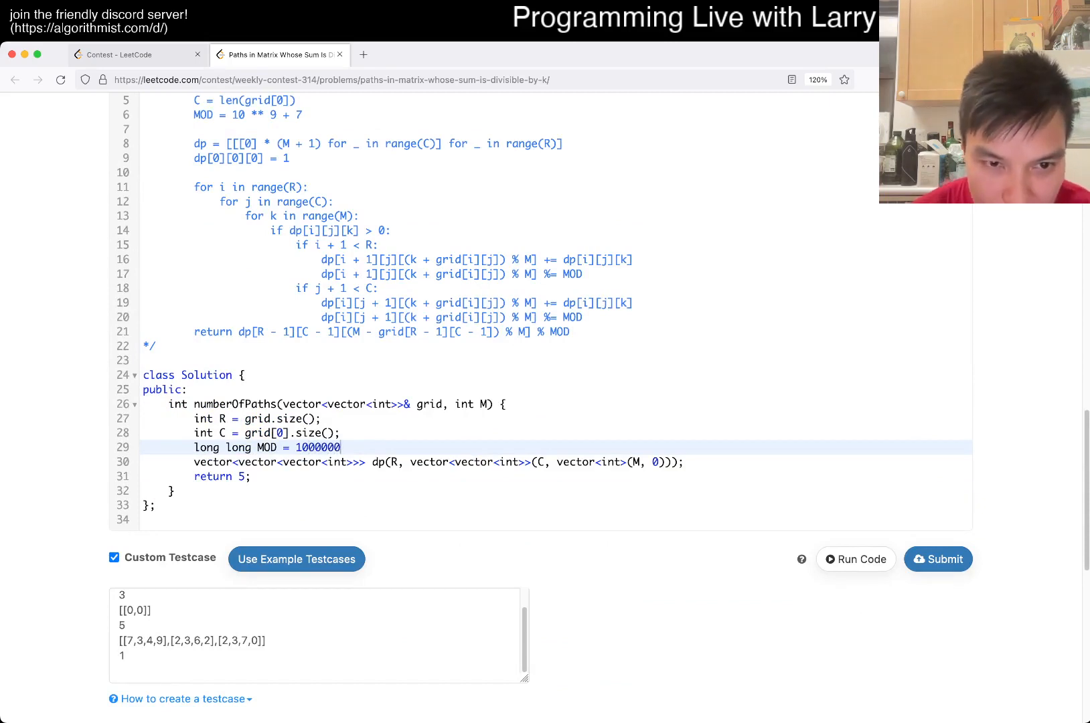
pyautogui.write('007;')
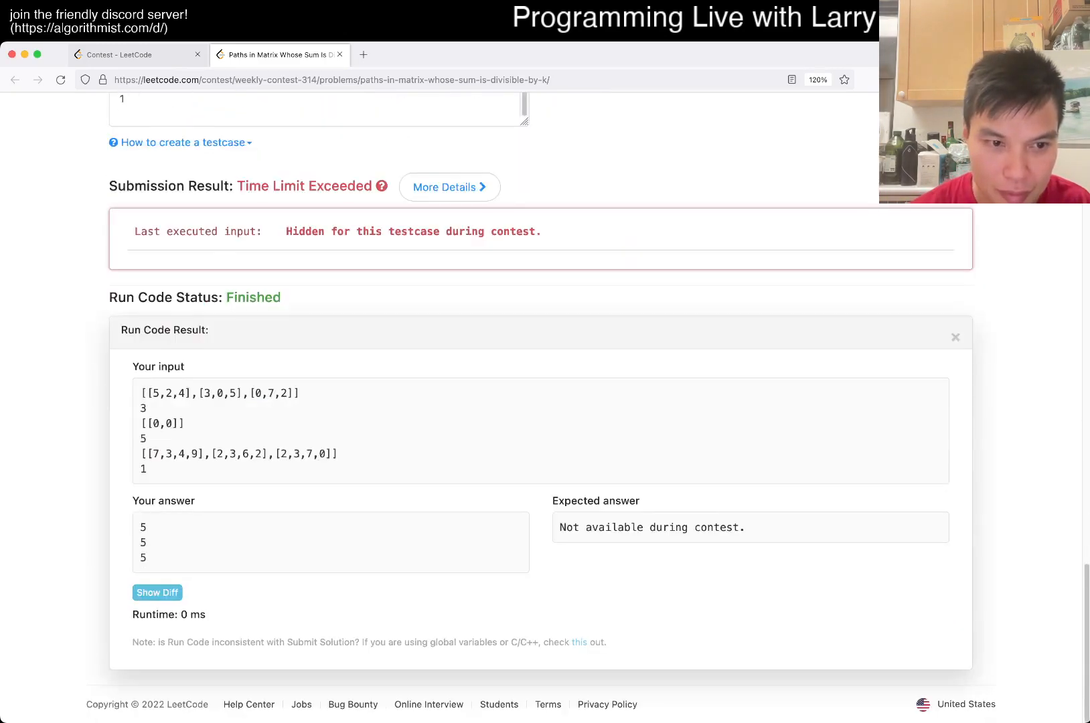
pyautogui.scroll(3)
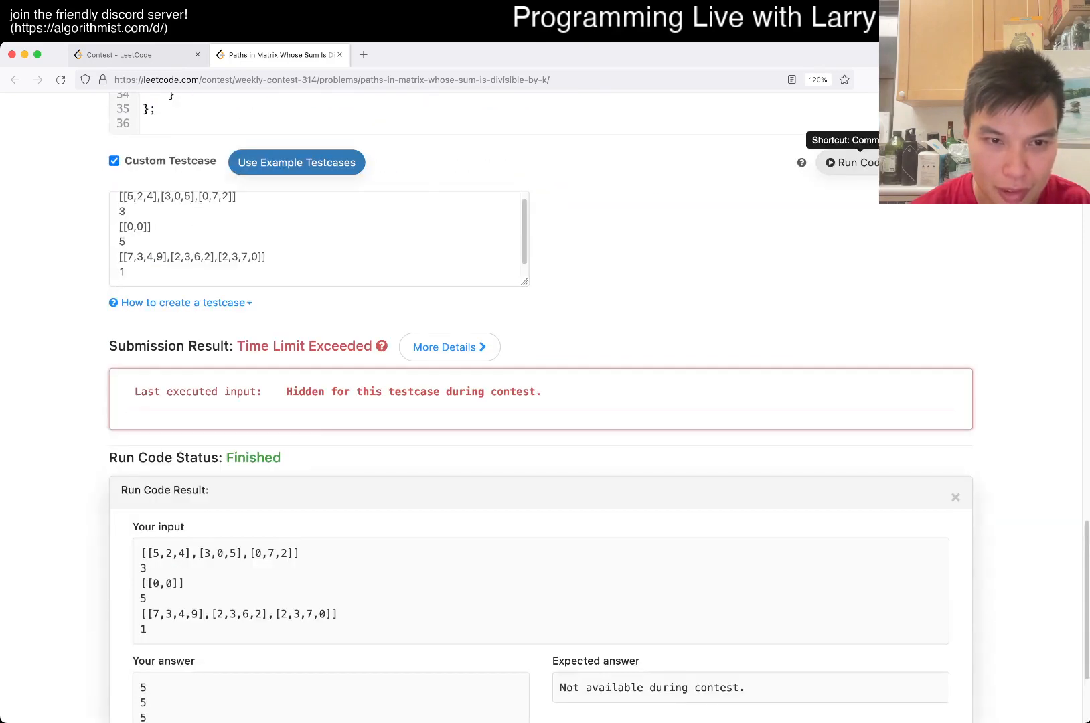
pyautogui.scroll(3)
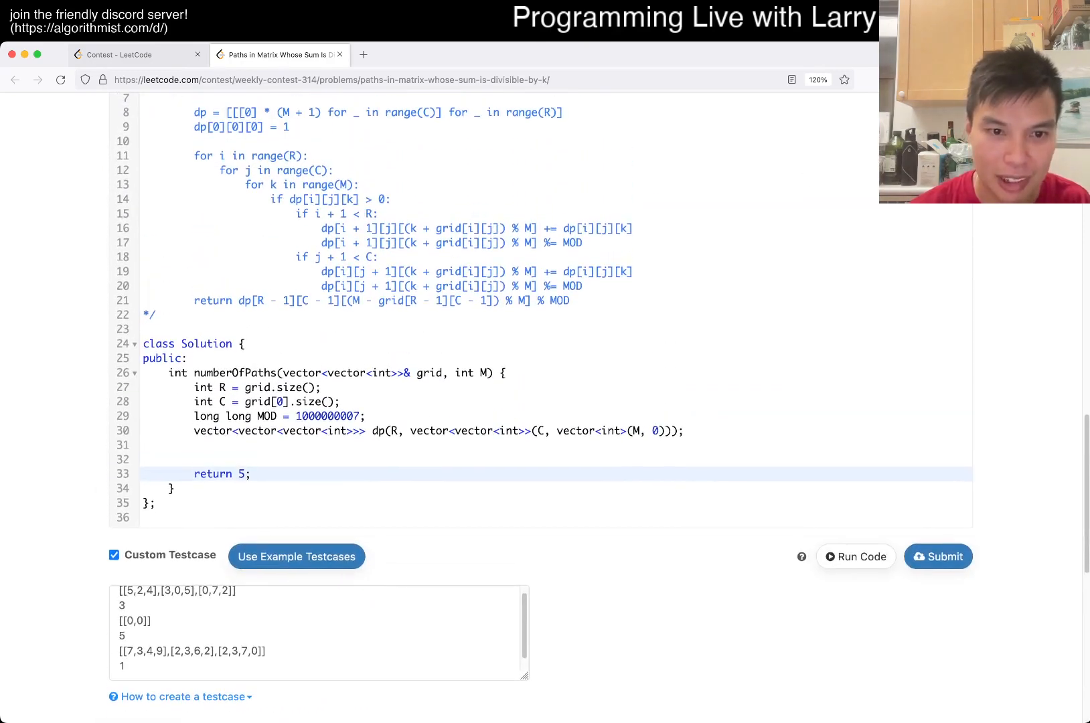
# - Set dp[0][0][0] = 1 and write the nested i, j, k loops over R, C and M
pyautogui.write('d')
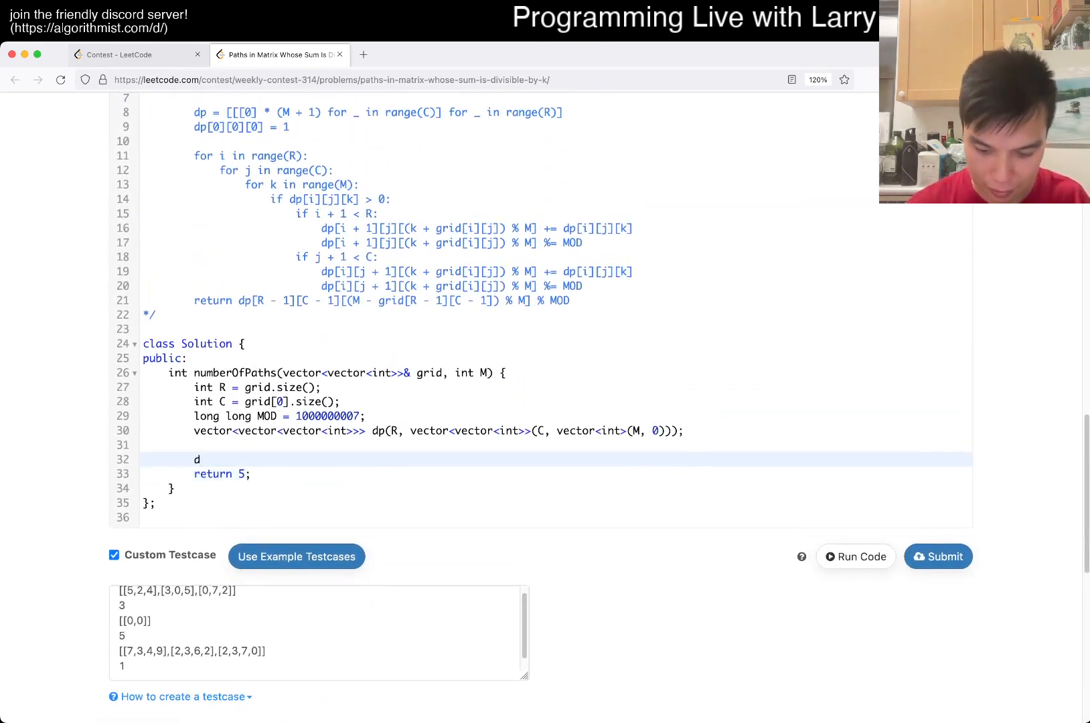
pyautogui.write('p[0][0][0] = 1;')
pyautogui.write('for (int i = 0; i ra')
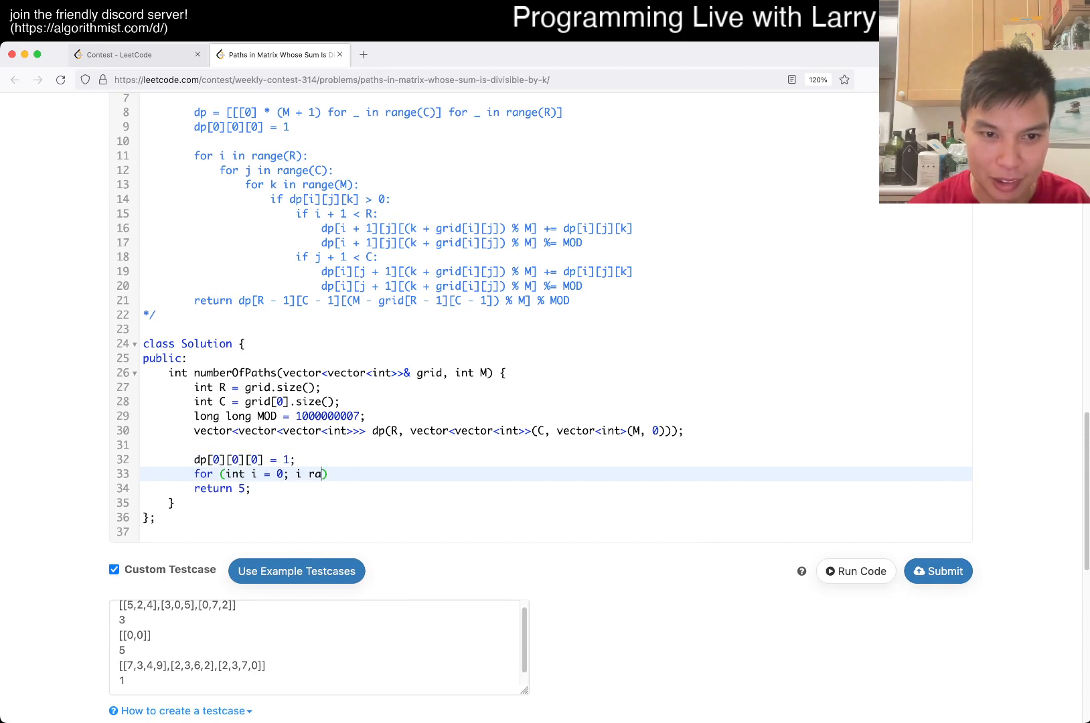
pyautogui.write('< R; i++)')
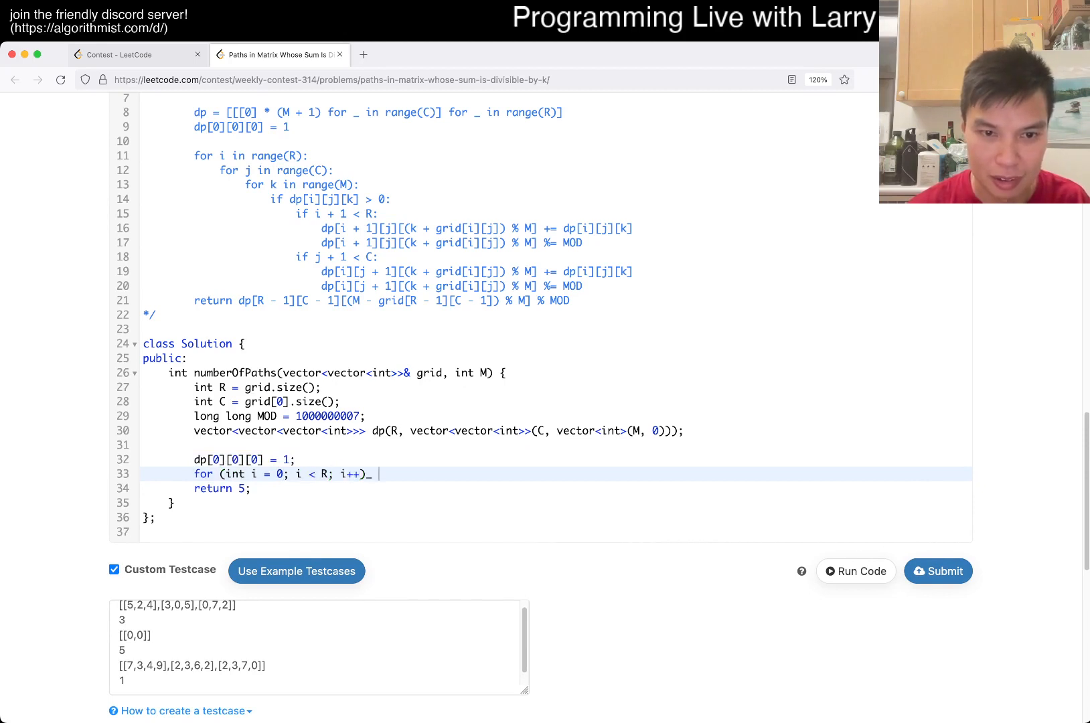
pyautogui.write('{')
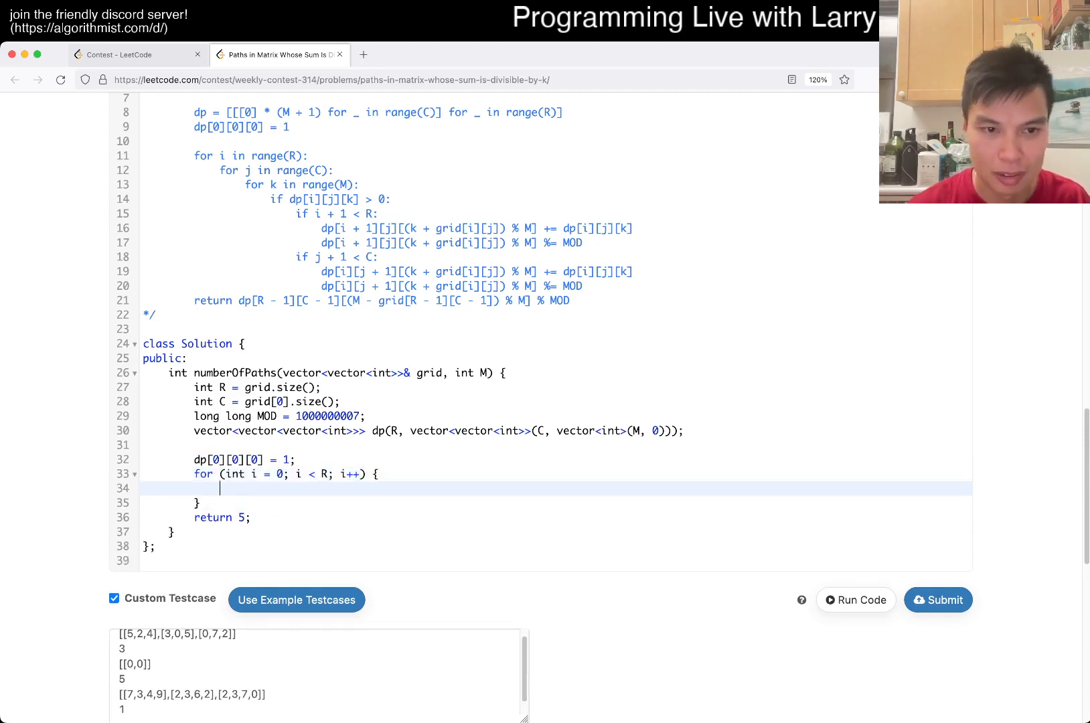
pyautogui.write('for (int j = 0)')
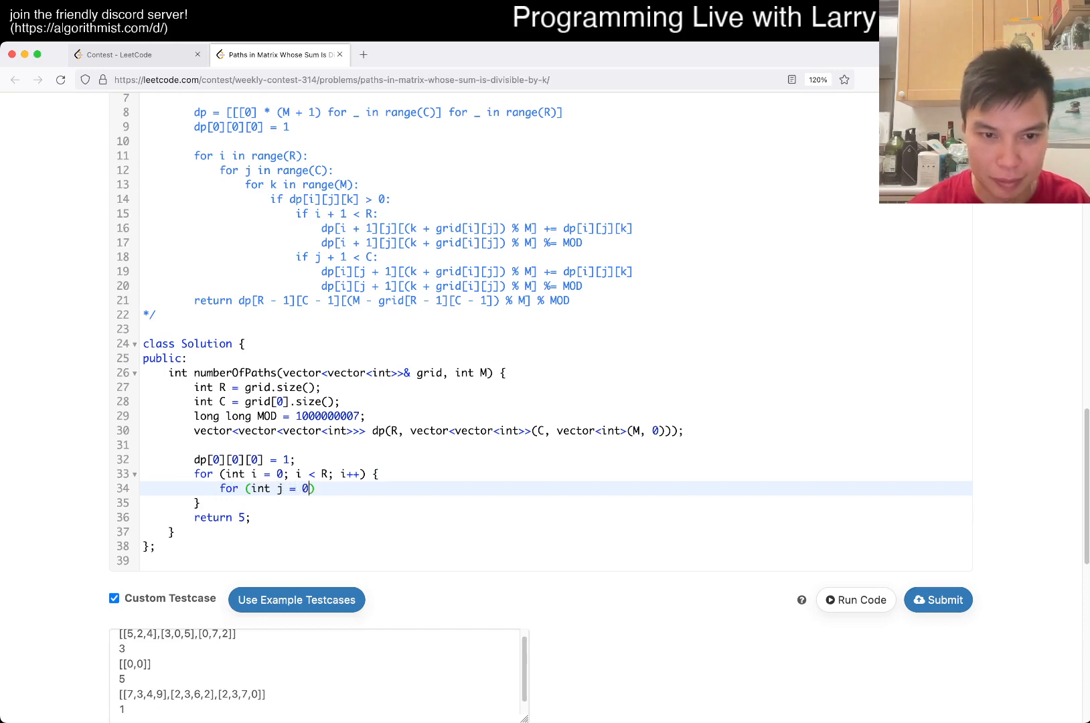
pyautogui.write('; j < C; j++) {')
pyautogui.write('for (int k = 0; k < M')
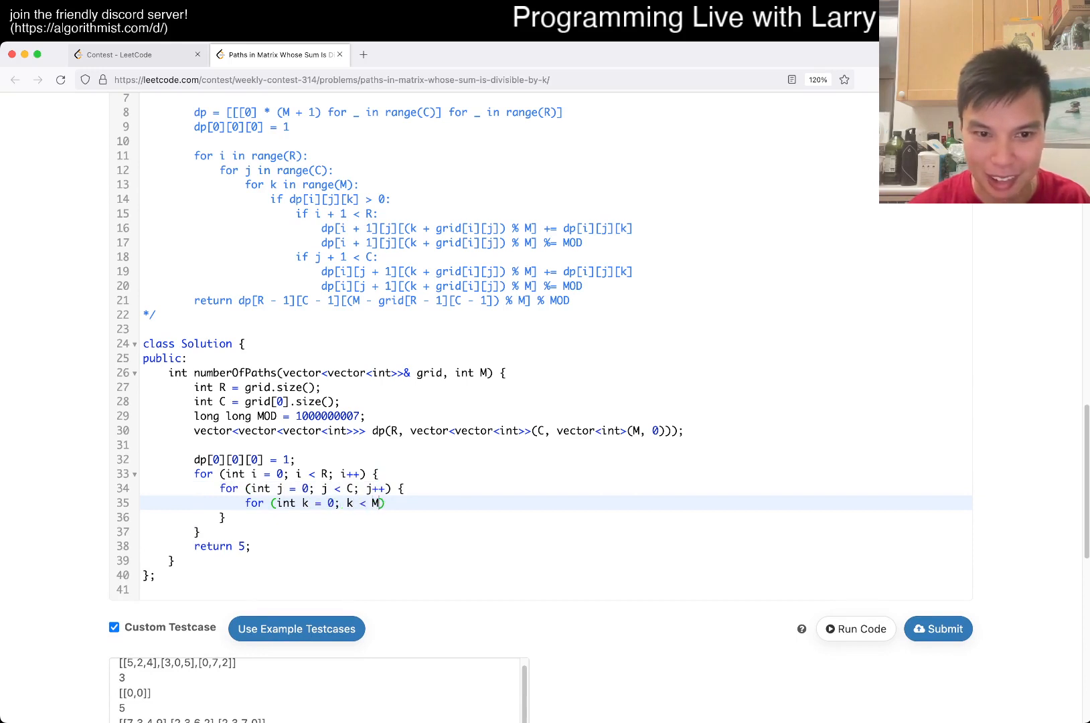
pyautogui.write('; k++) {')
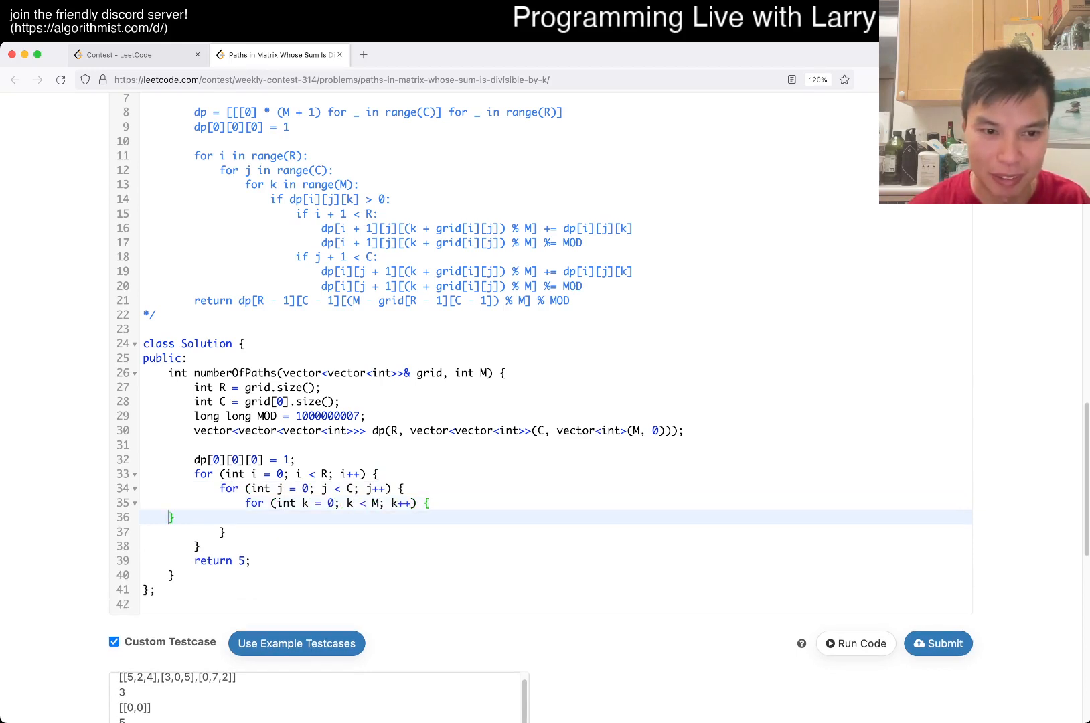
# - Add the downward (i + 1 < R) and rightward (j + 1 < C) modulo transition blocks
pyautogui.write('if ()')
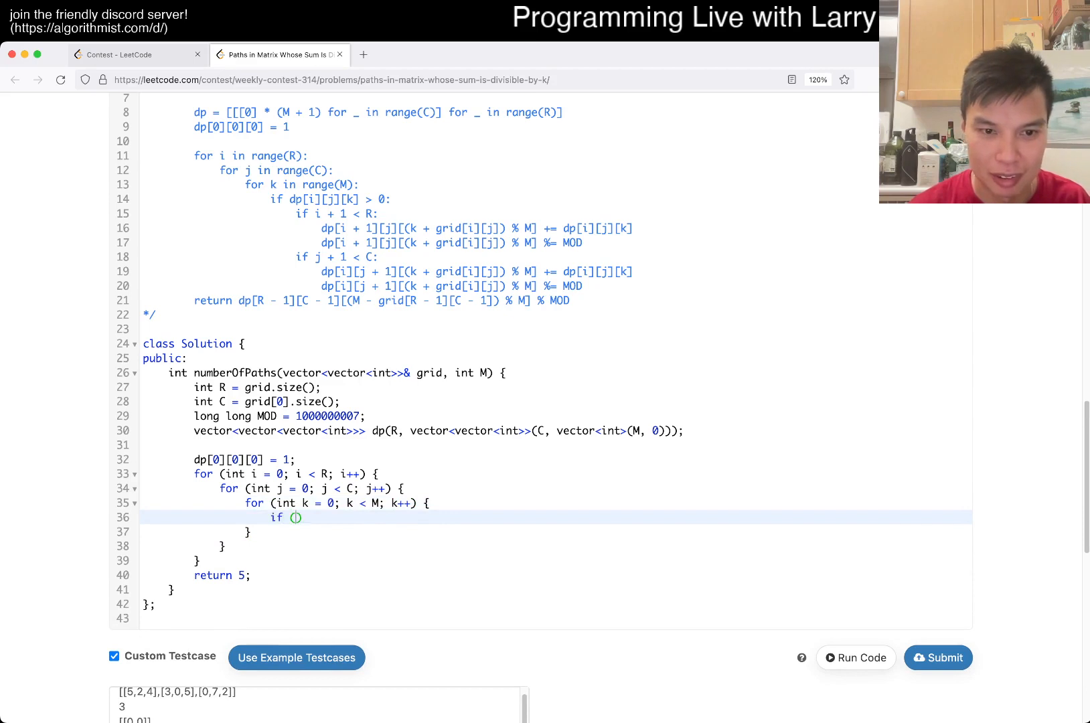
pyautogui.write('i + 1 < R) {')
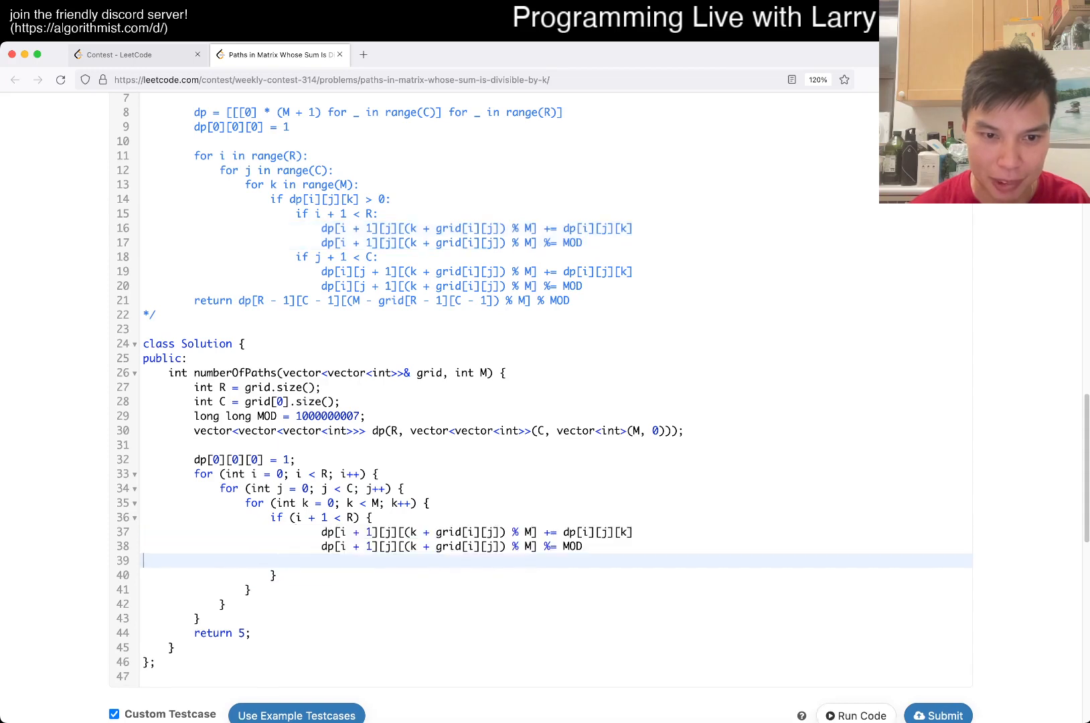
pyautogui.press('Backspace')
pyautogui.write(';')
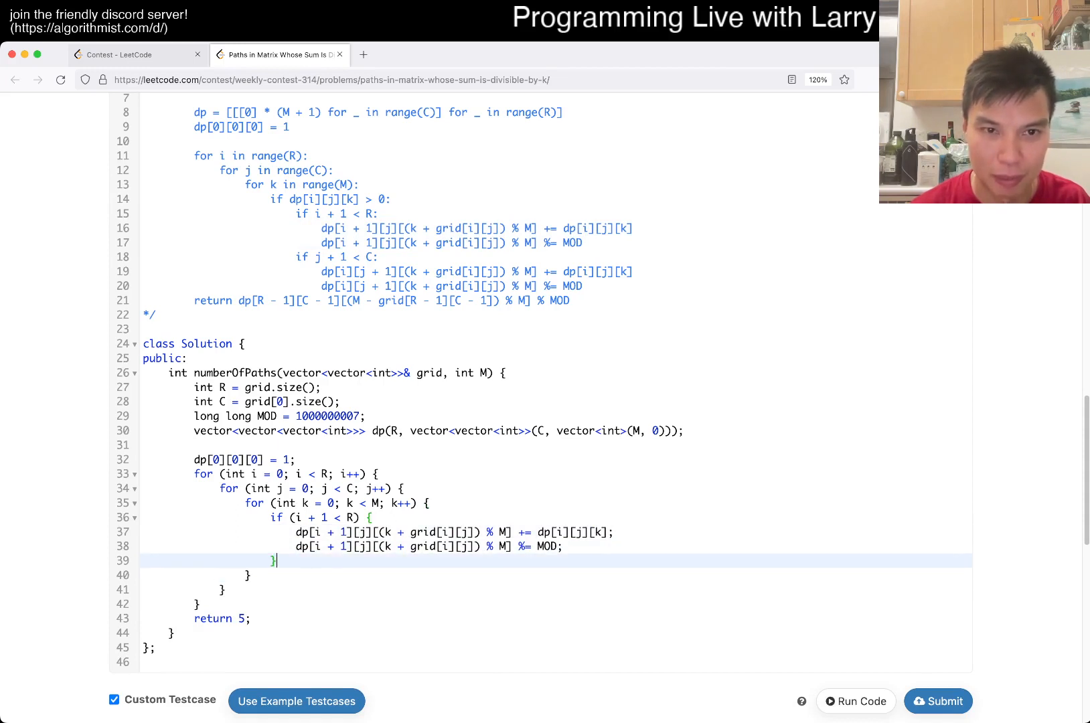
pyautogui.write('if (j + 1 <')
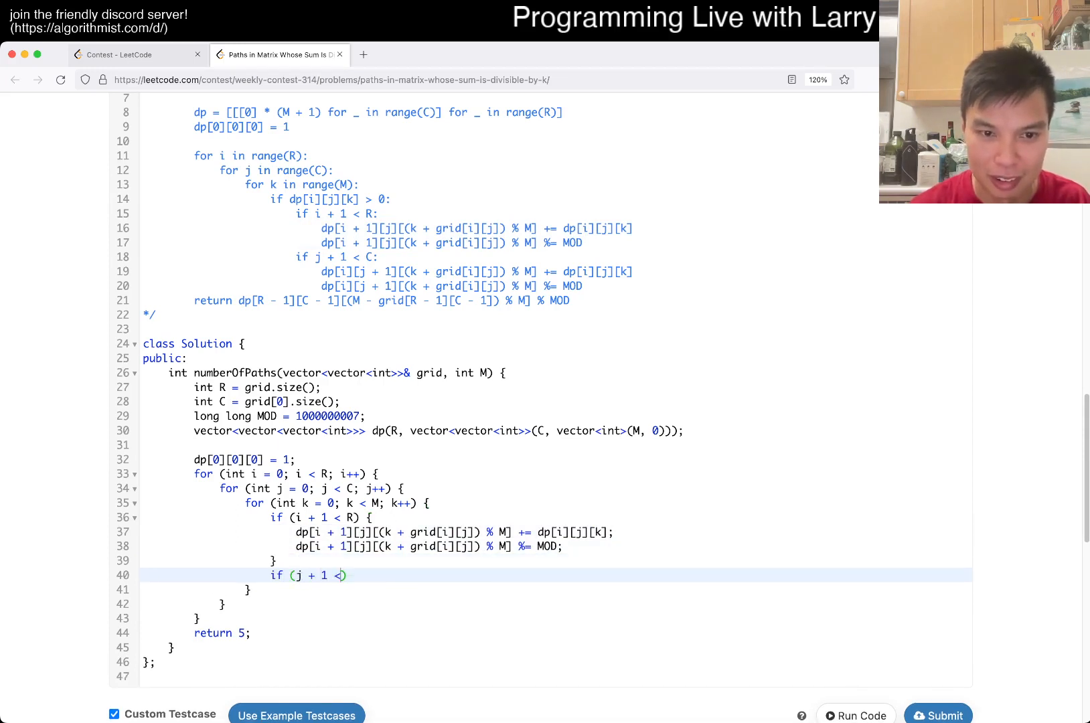
pyautogui.write('C) {')
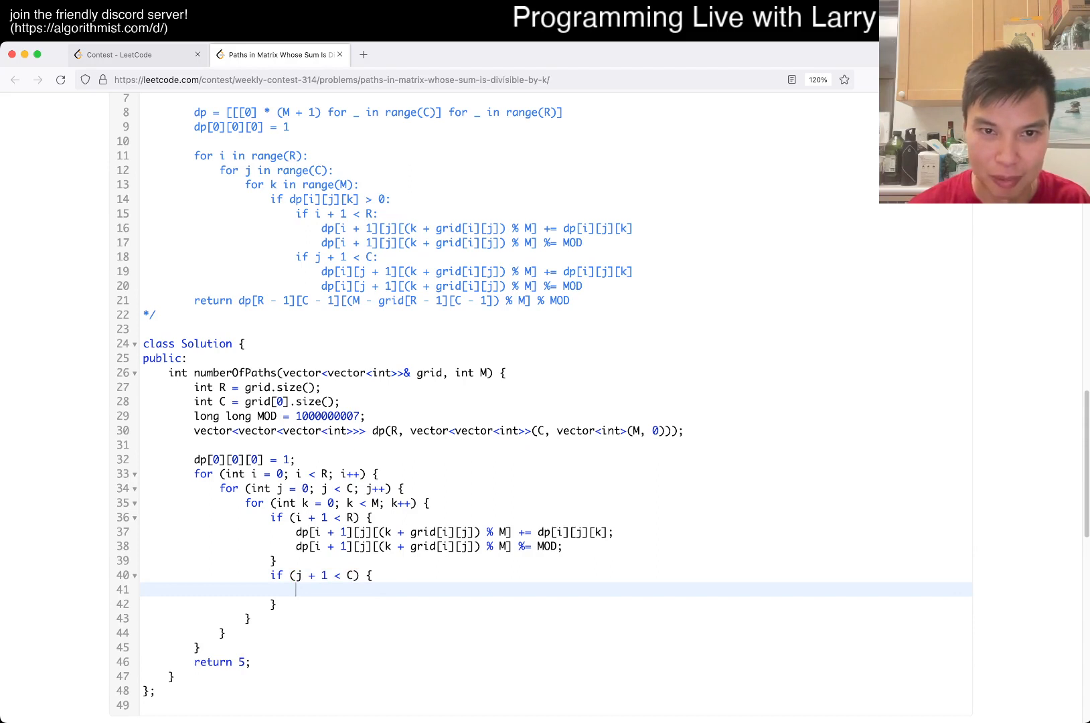
# - Return dp[R-1][C-1][(M - grid[R-1][C-1]) % M] % MOD and run the custom testcases
pyautogui.click(149, 314)
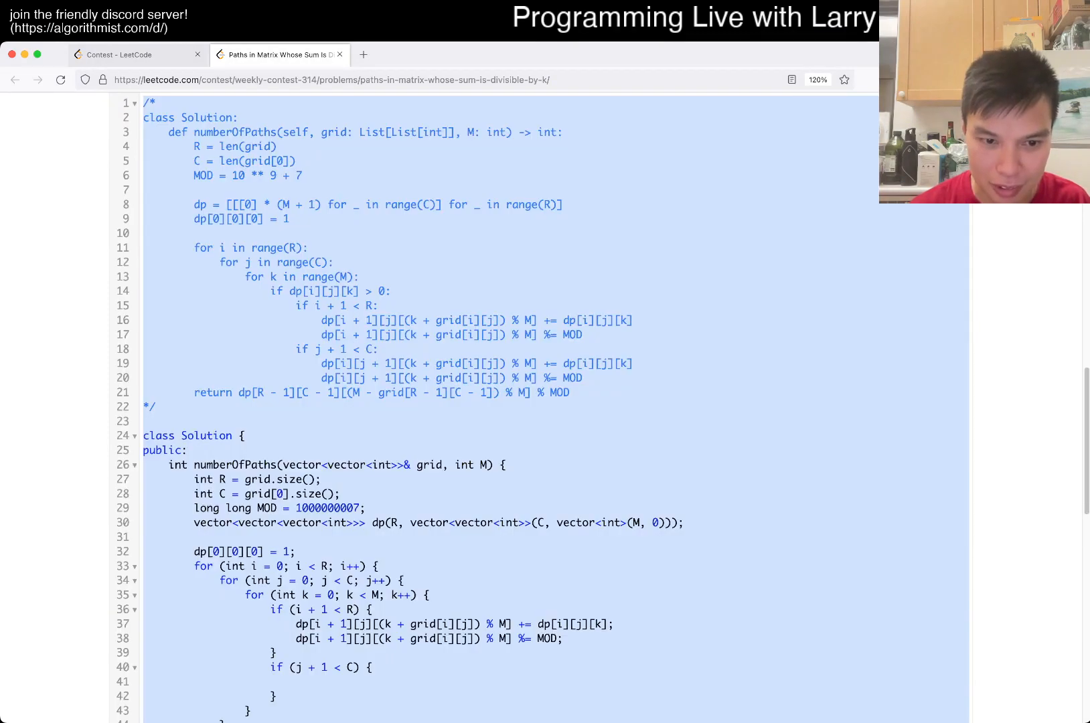
pyautogui.scroll(-3)
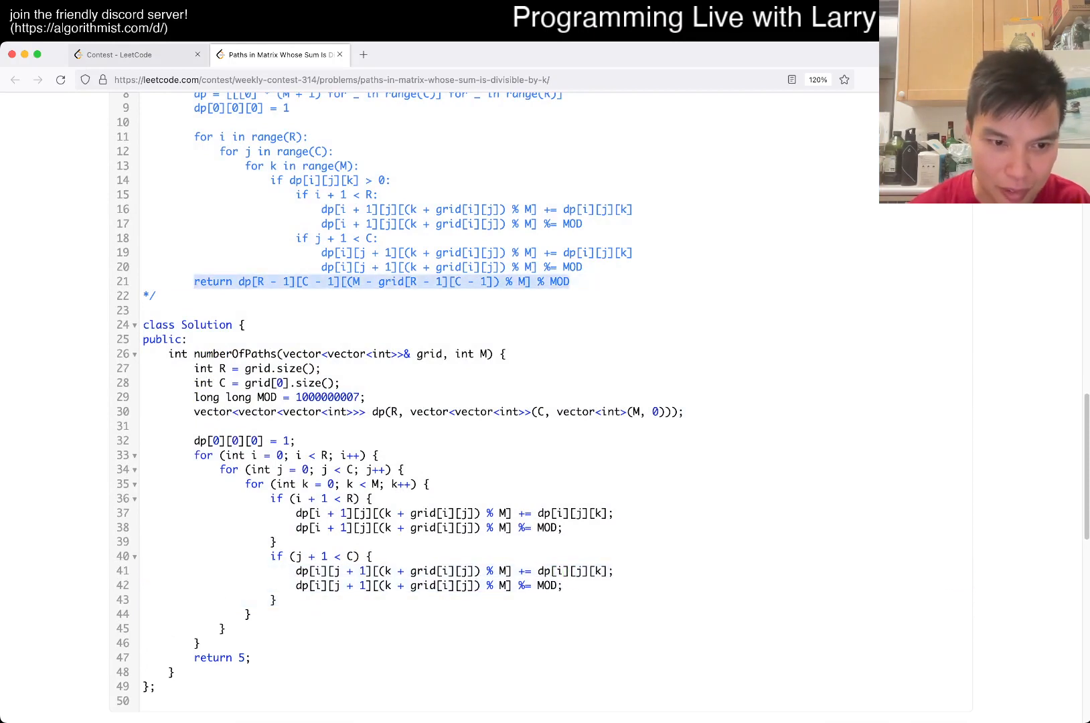
pyautogui.write('return dp[R - 1][C - 1][(M - grid[R - 1][C - 1]) % M] % MOD')
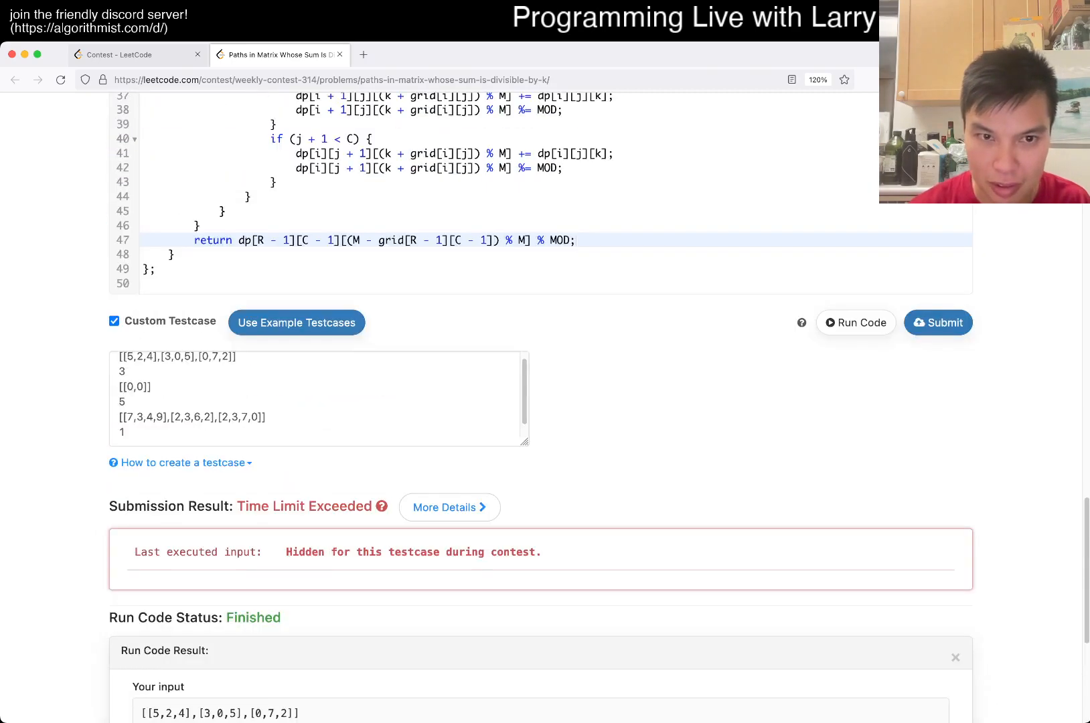
pyautogui.click(856, 323)
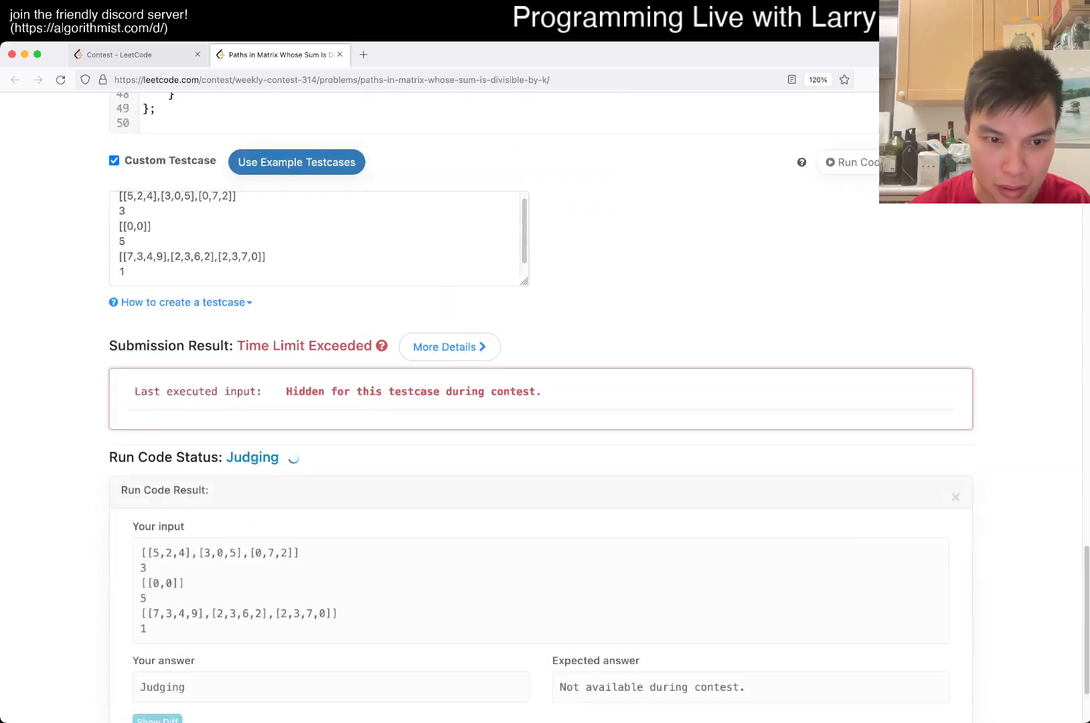
# - Scroll between the Runtime Error result and the code, fixing the return index with + M
pyautogui.scroll(3)
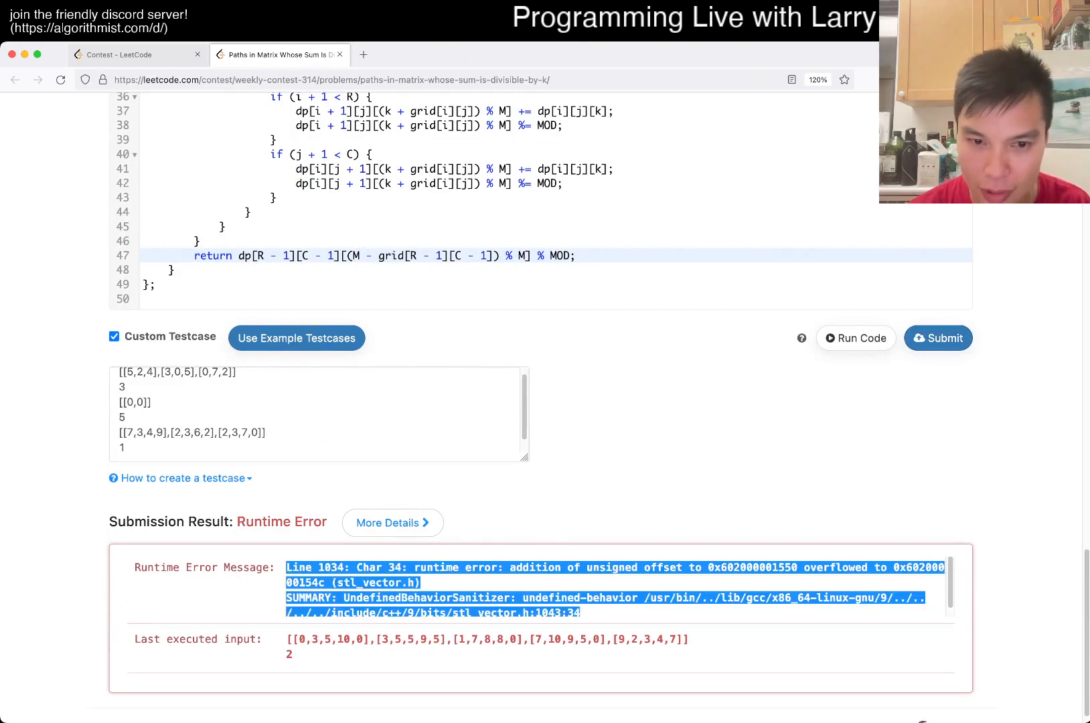
pyautogui.scroll(-3)
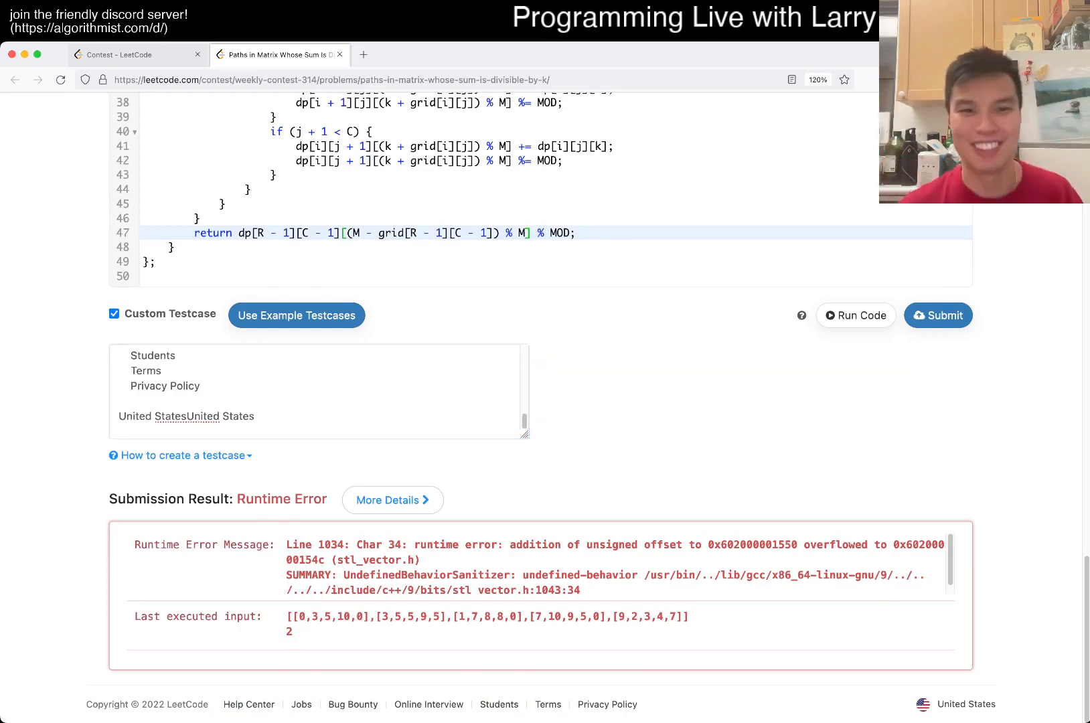
pyautogui.scroll(3)
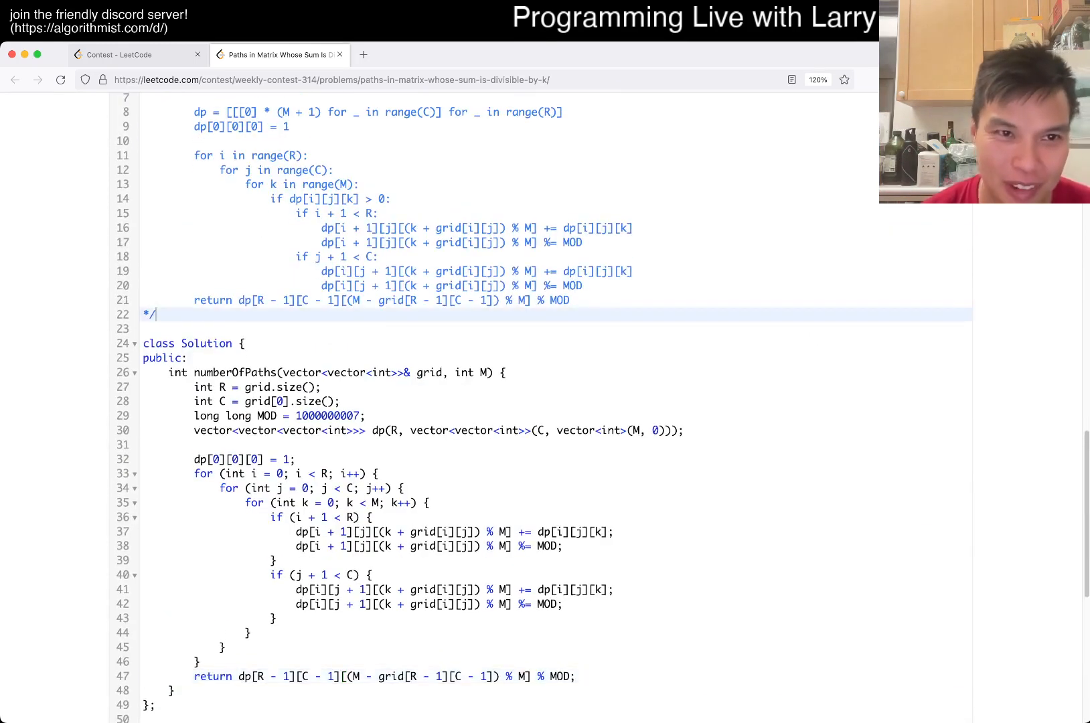
pyautogui.scroll(3)
pyautogui.write(' + M')
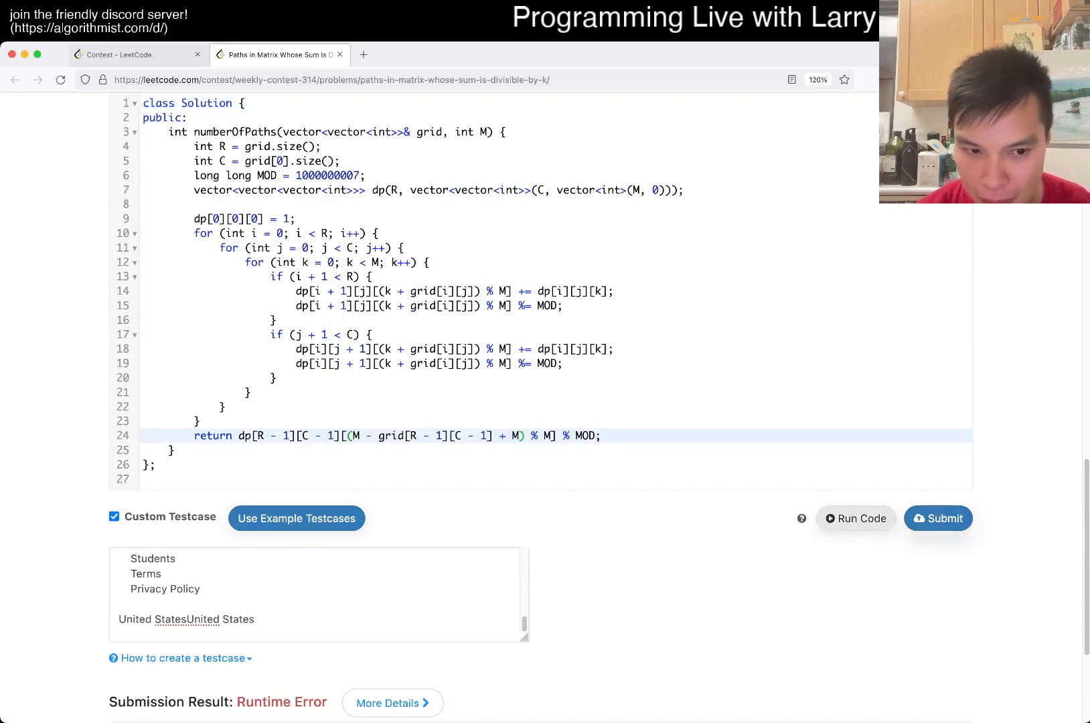
# - Resize the dp table to R + 1, C + 1, M + 1 and run the failing testcase
pyautogui.scroll(-3)
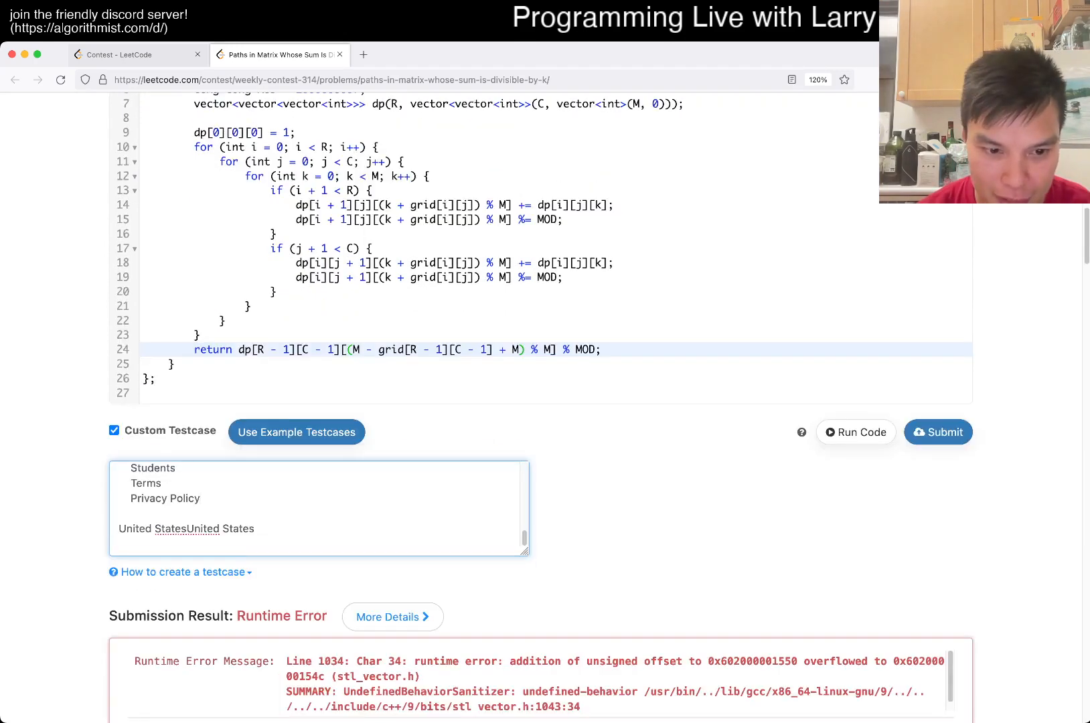
pyautogui.scroll(-3)
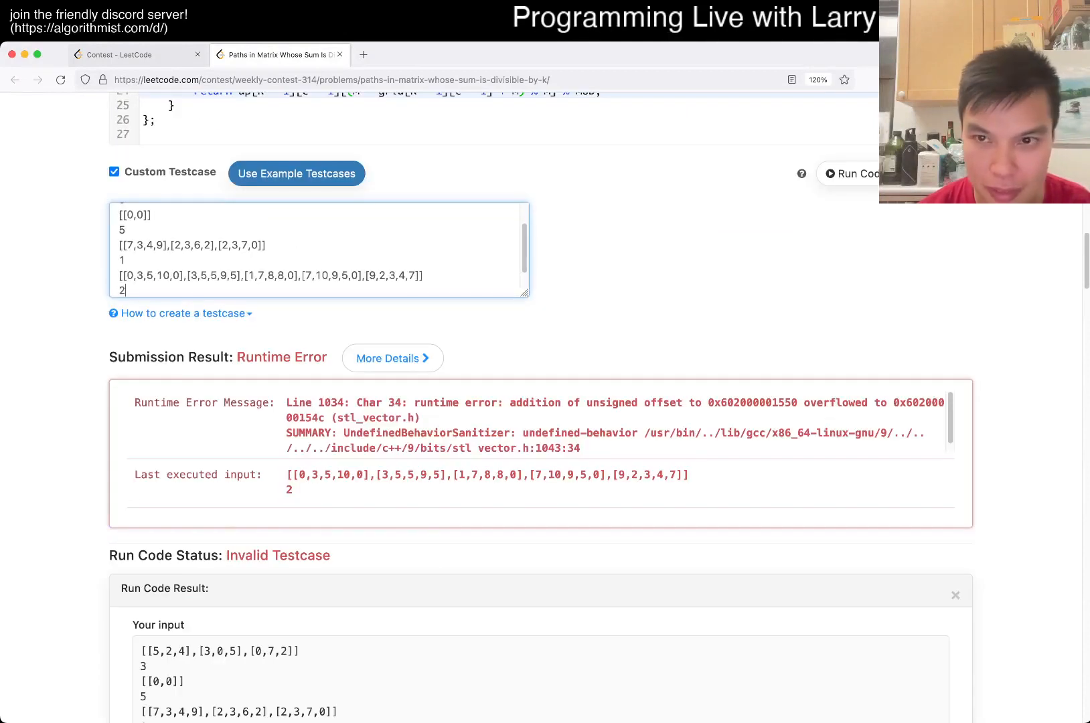
pyautogui.click(855, 285)
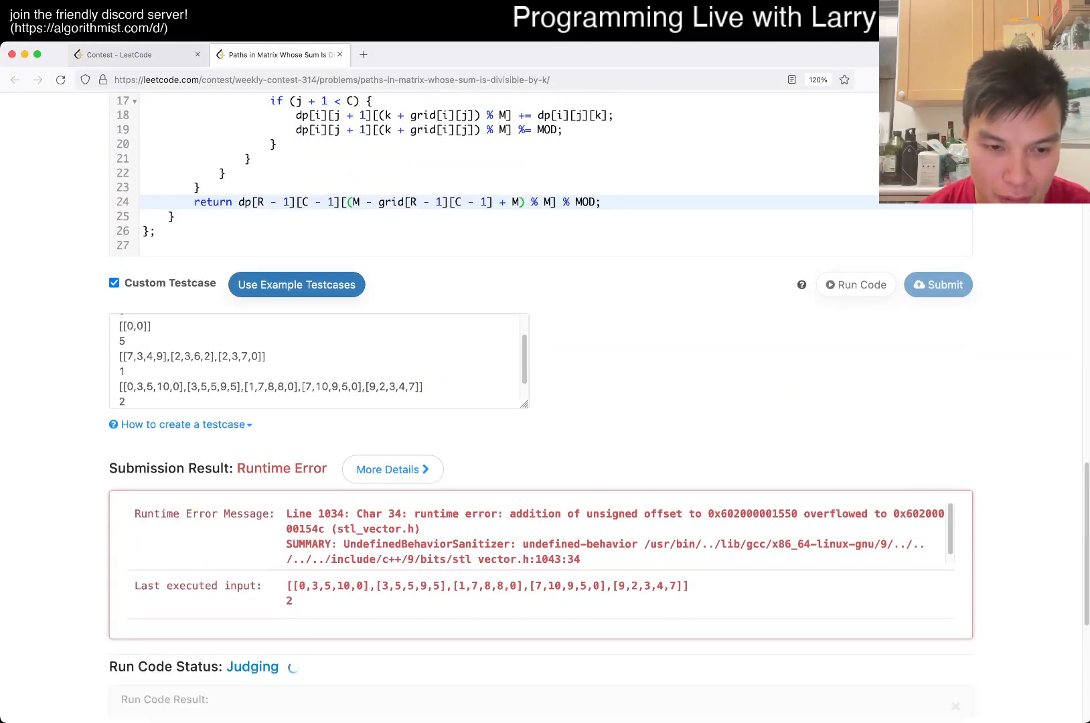
pyautogui.scroll(-3)
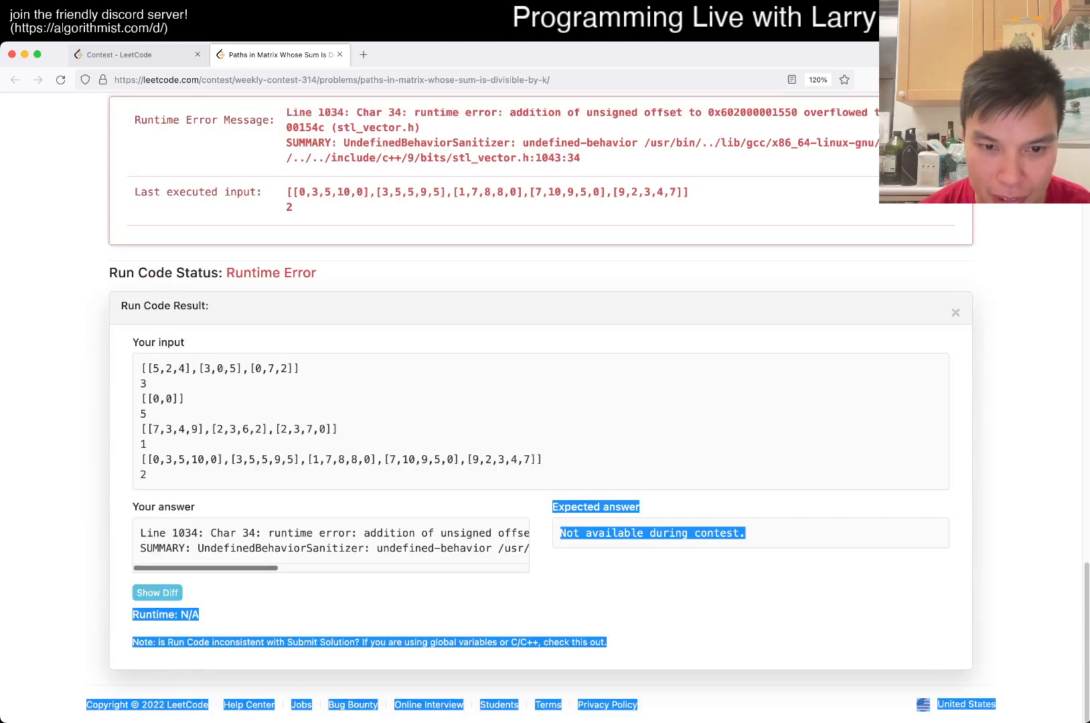
pyautogui.hscroll(3)
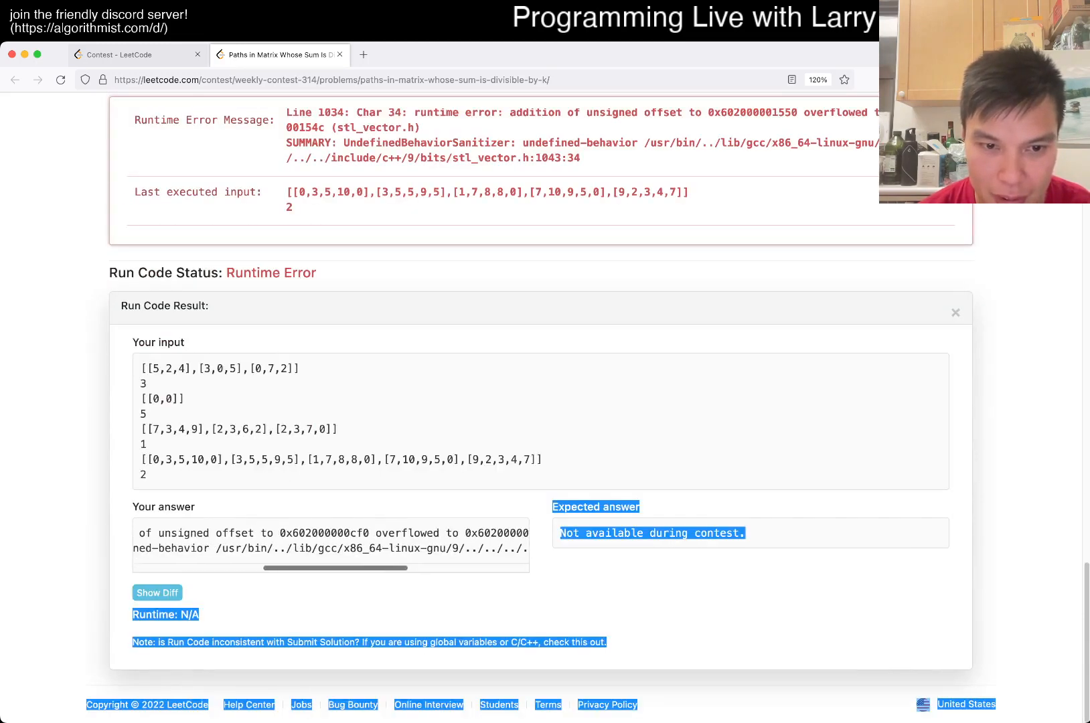
pyautogui.scroll(3)
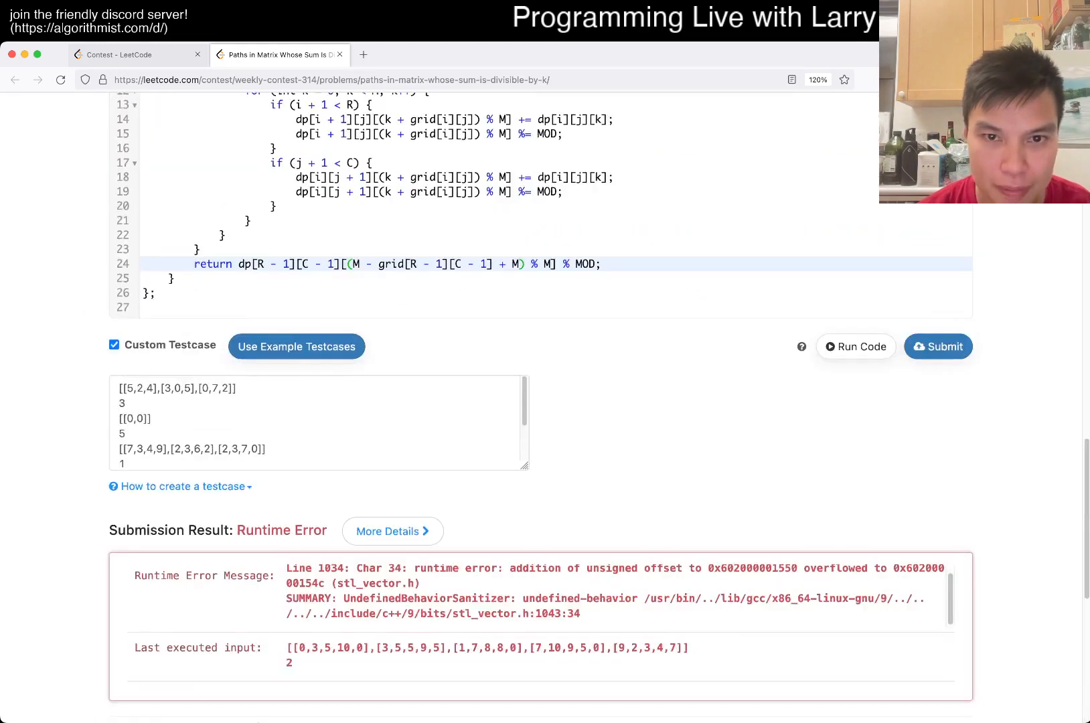
pyautogui.scroll(3)
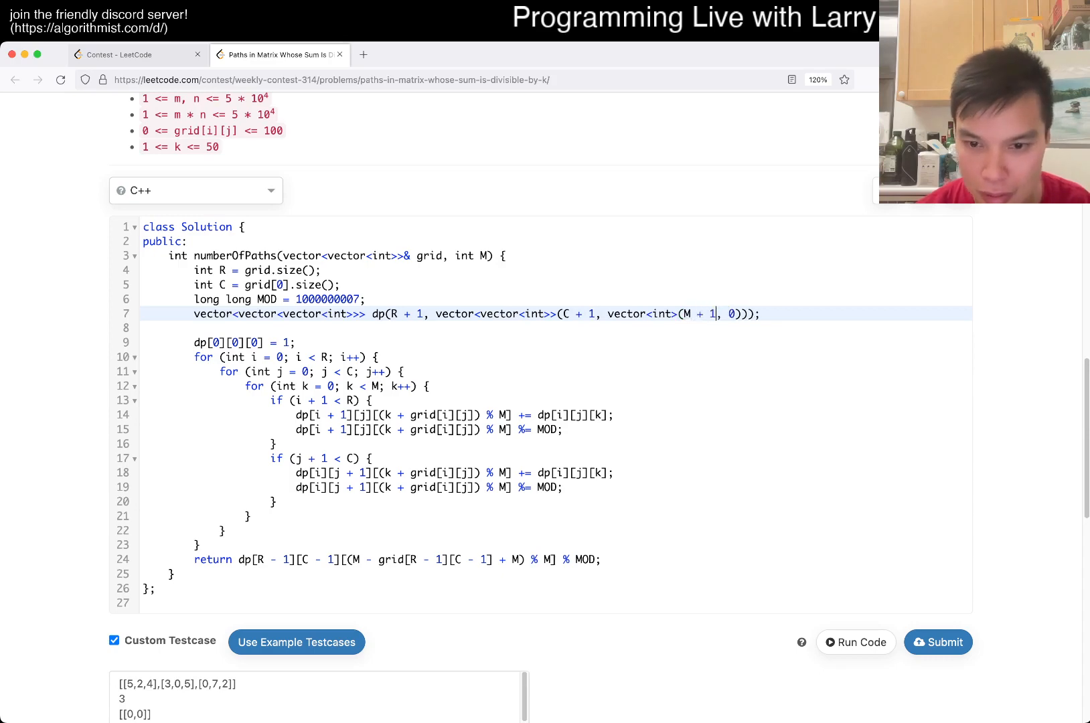
pyautogui.click(938, 641)
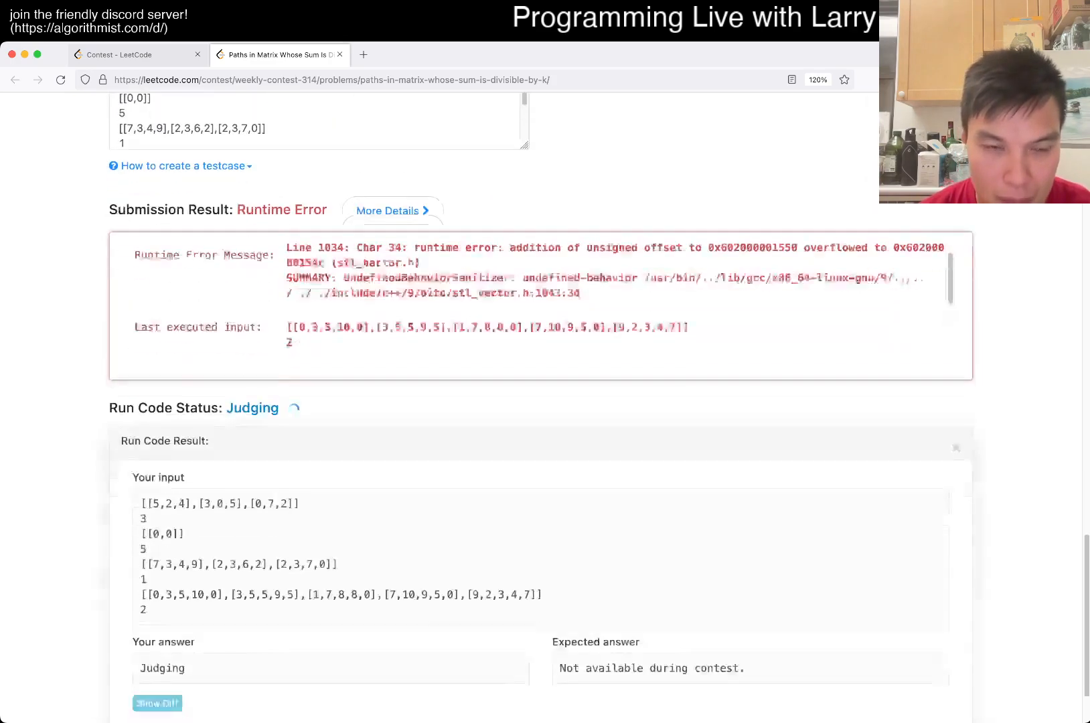
# - Rerun the custom tests, which still give a Runtime Error on the 5x5 grid with k=2
pyautogui.scroll(3)
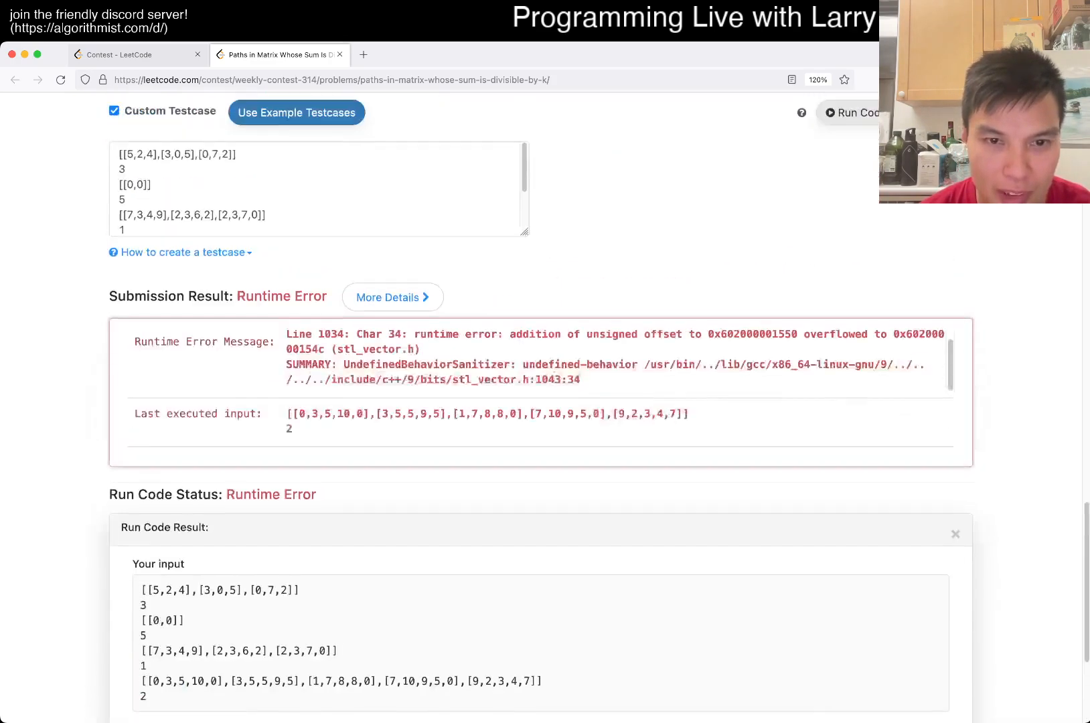
pyautogui.scroll(3)
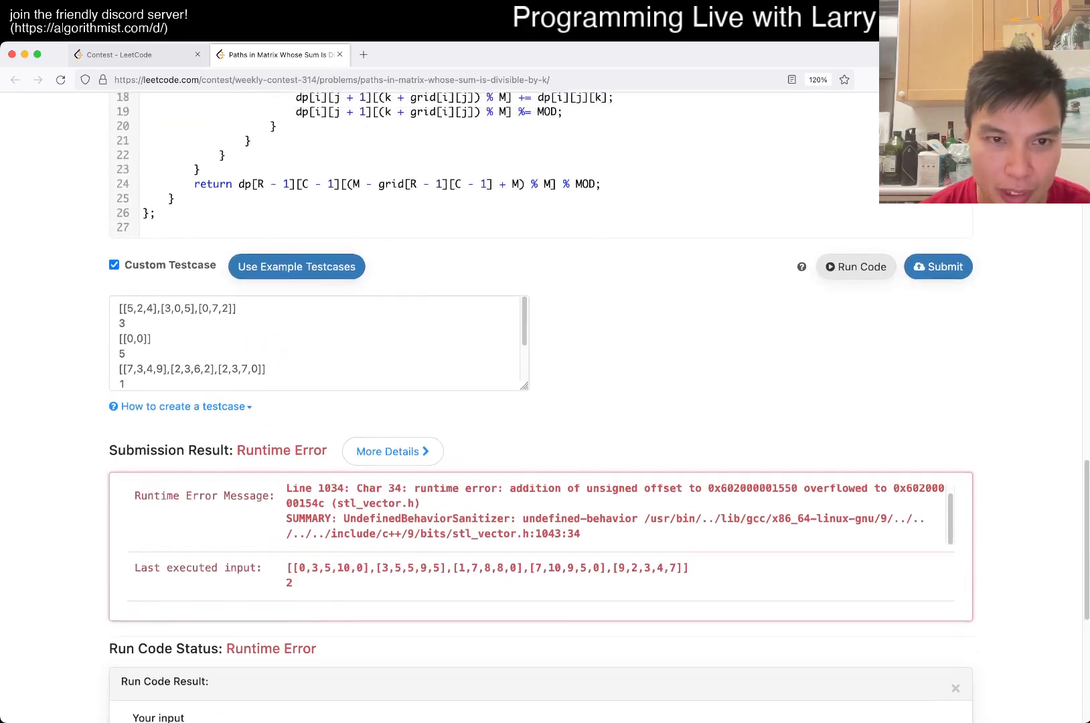
pyautogui.scroll(3)
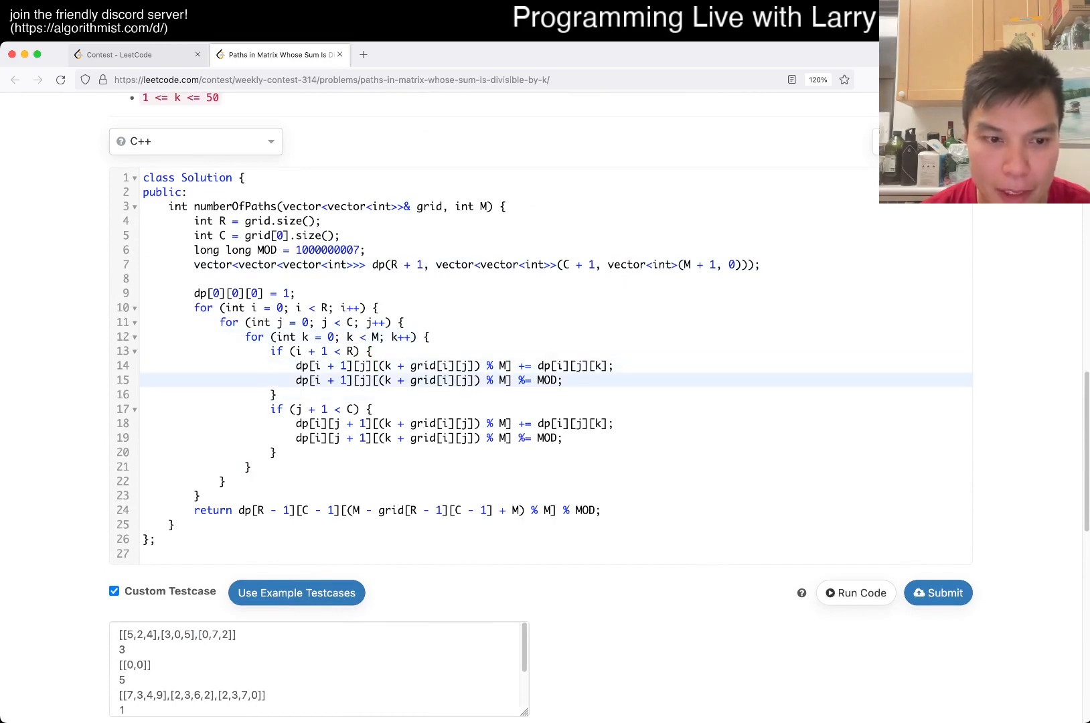
pyautogui.scroll(3)
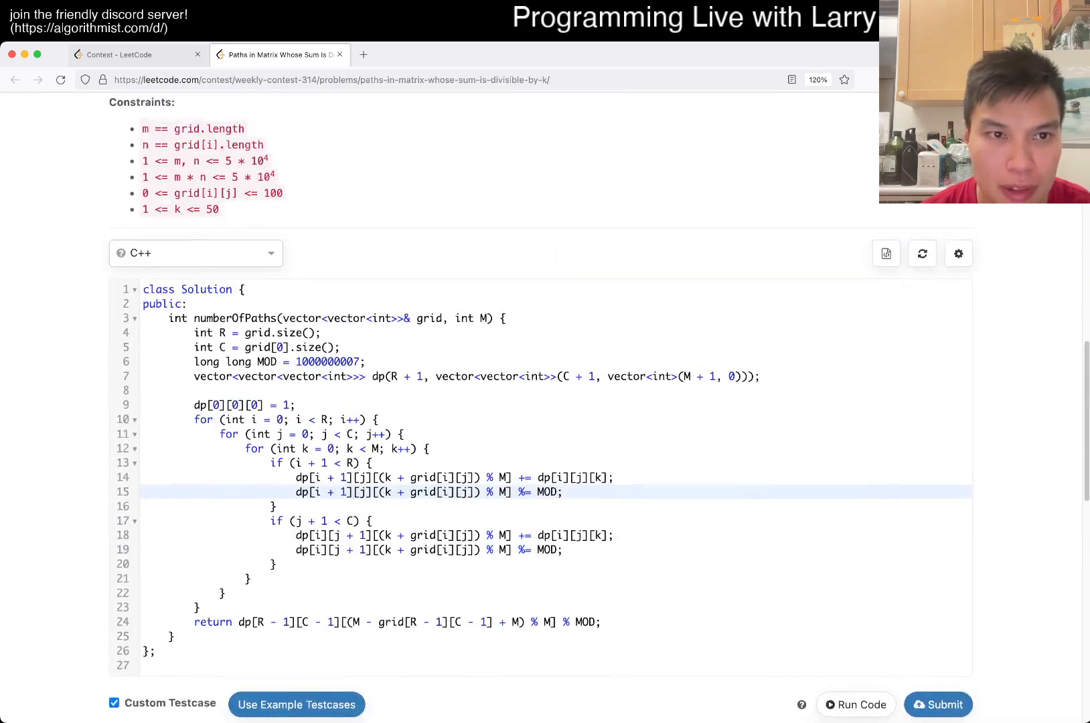
pyautogui.scroll(-3)
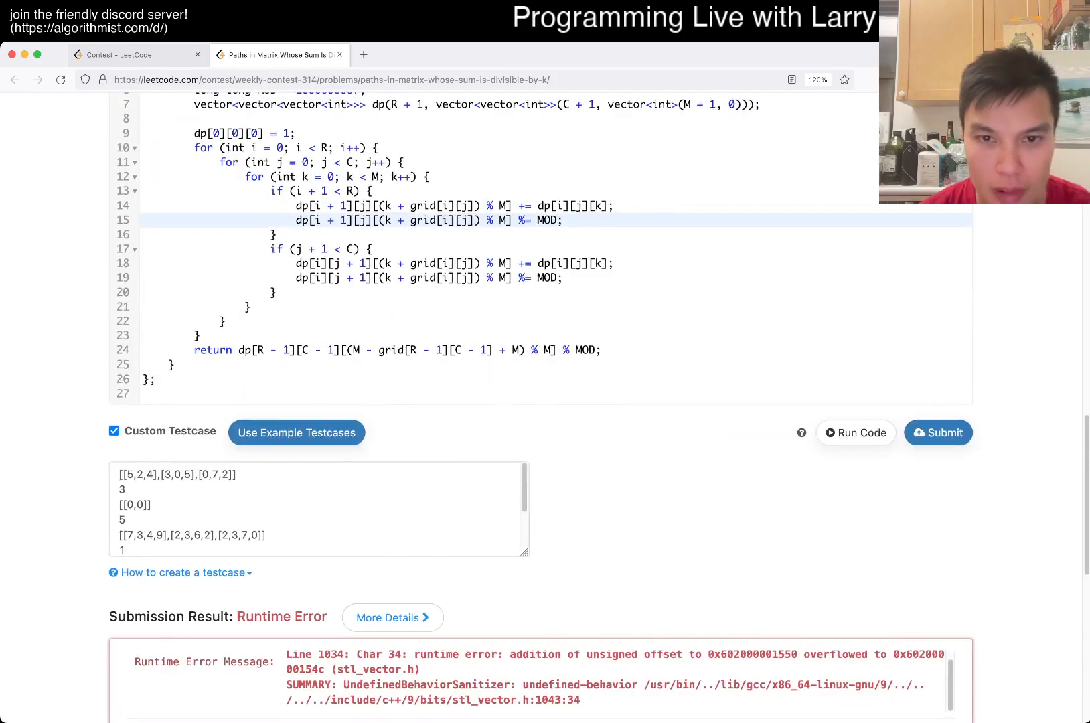
pyautogui.scroll(3)
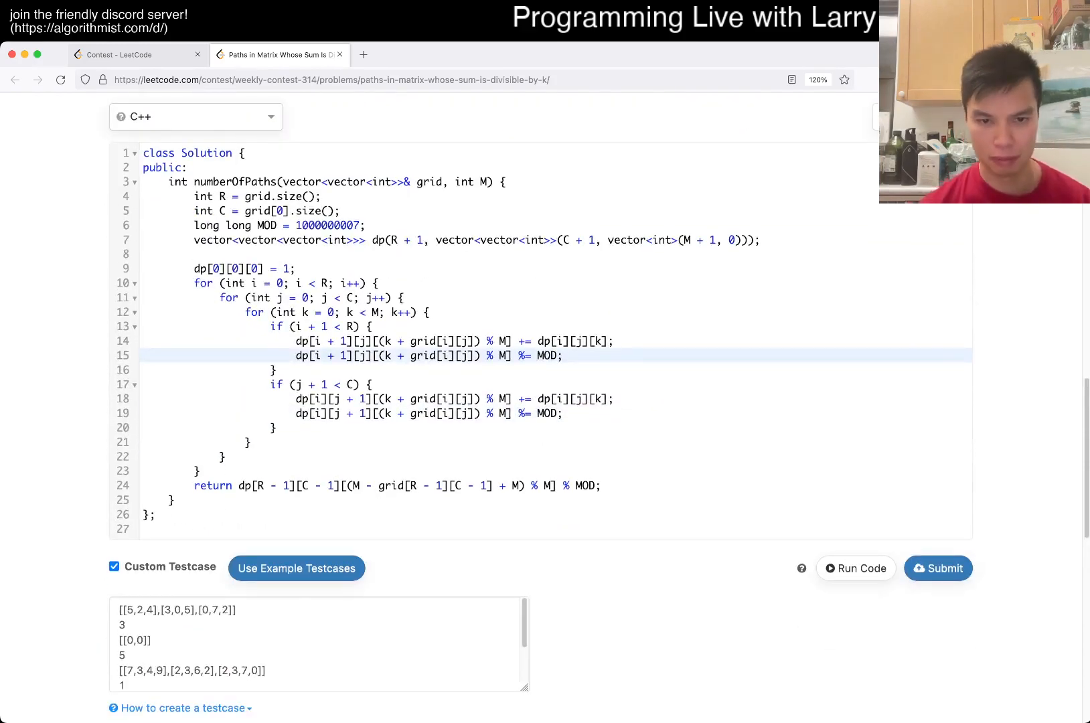
pyautogui.scroll(3)
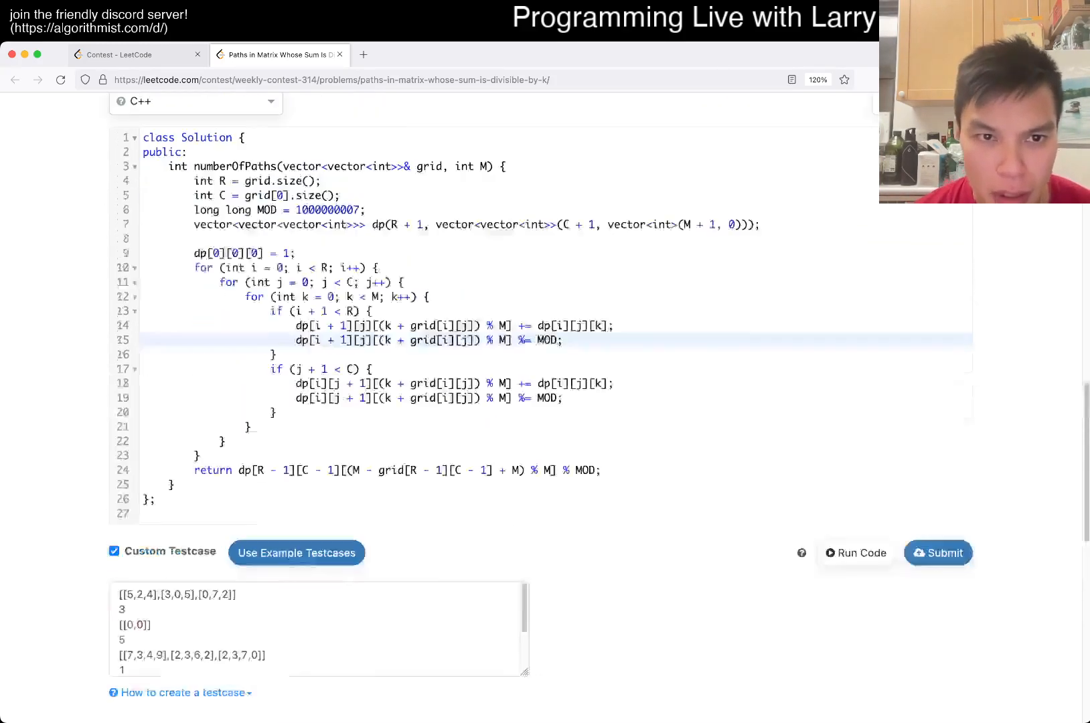
pyautogui.click(938, 553)
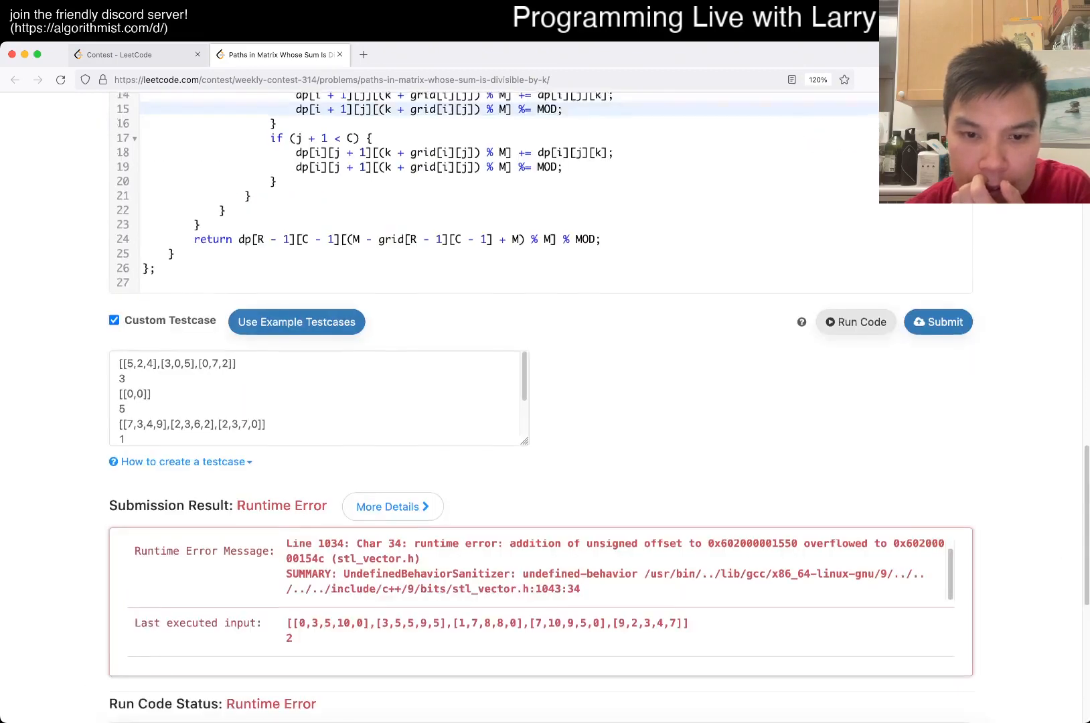
# - Change the return index to (M - grid[R-1][C-1] + M) % M, getting answers 2, 1, 10, 48
pyautogui.scroll(-3)
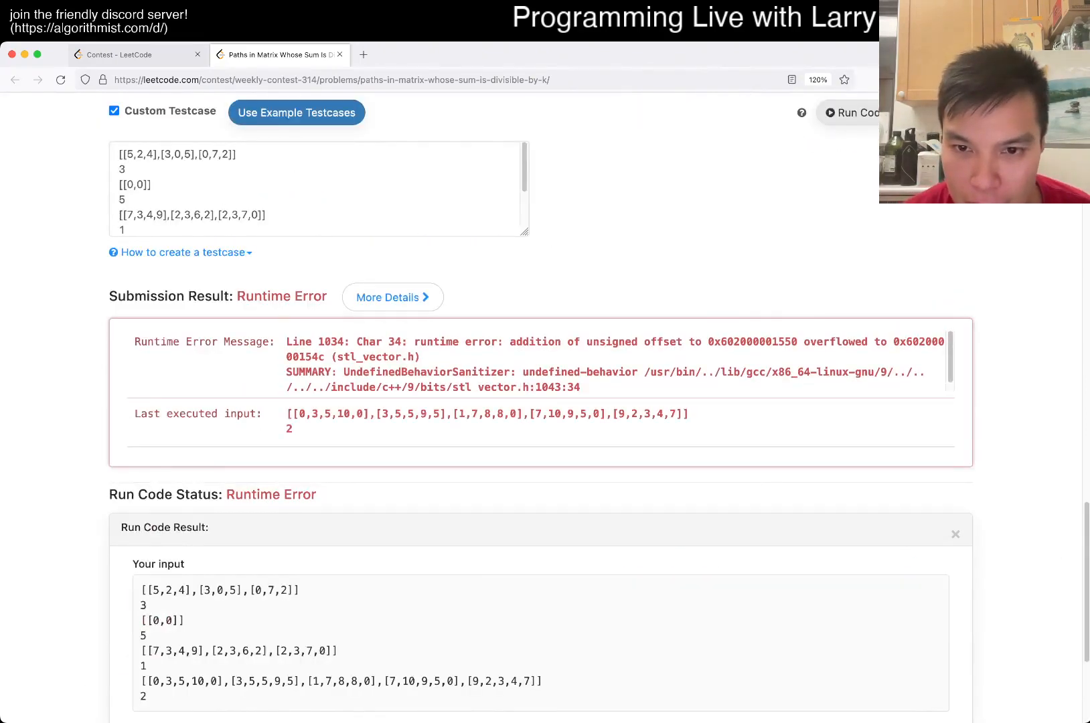
pyautogui.scroll(3)
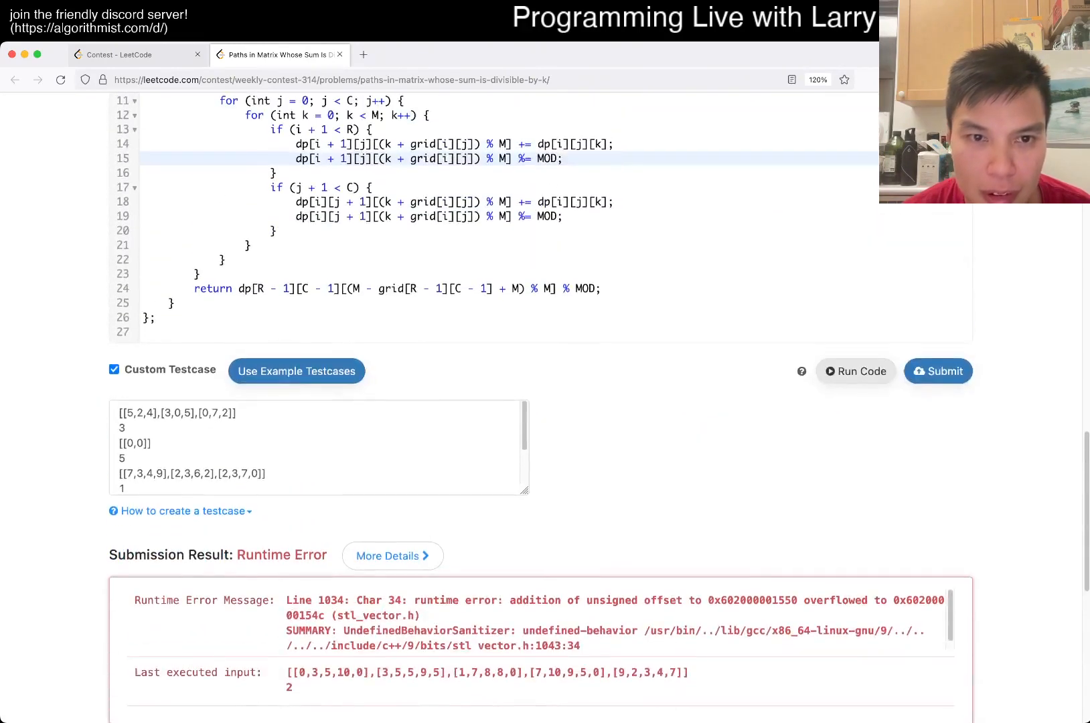
pyautogui.scroll(3)
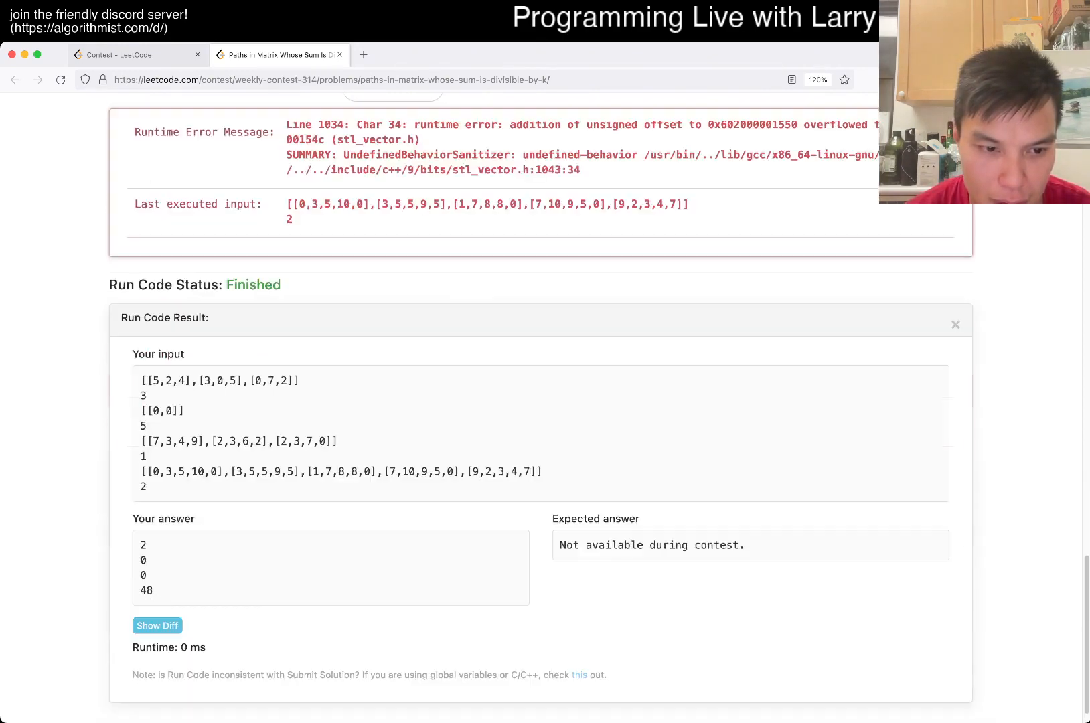
pyautogui.scroll(3)
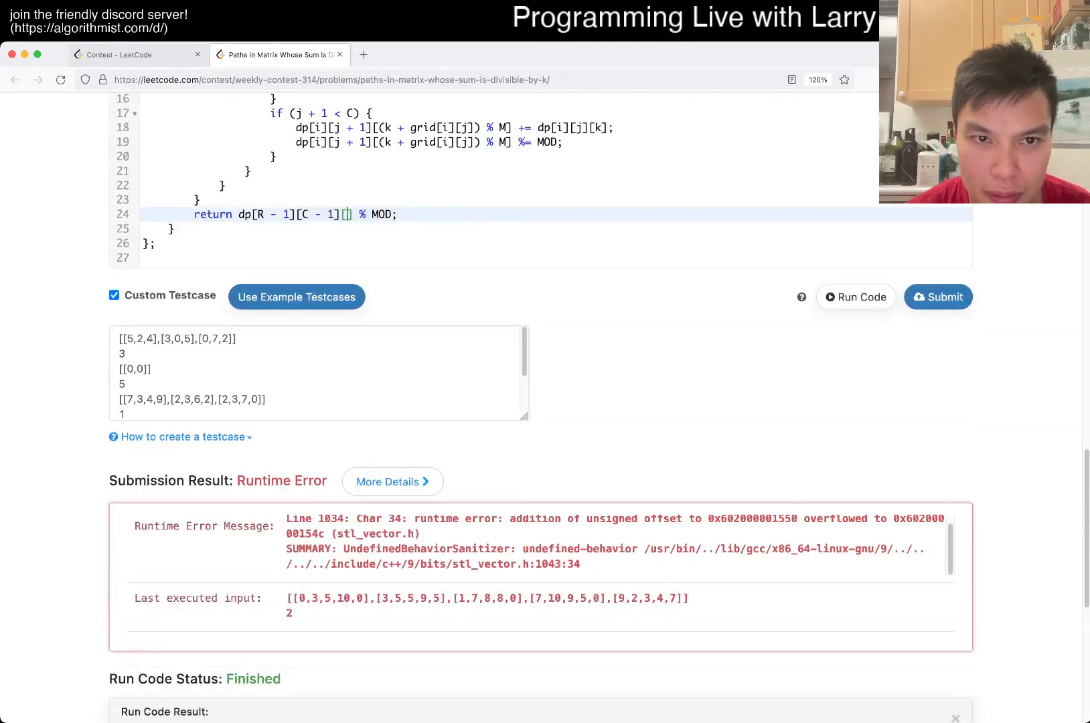
pyautogui.write('(M - grid[R - 1][C - 1] + M) % M')
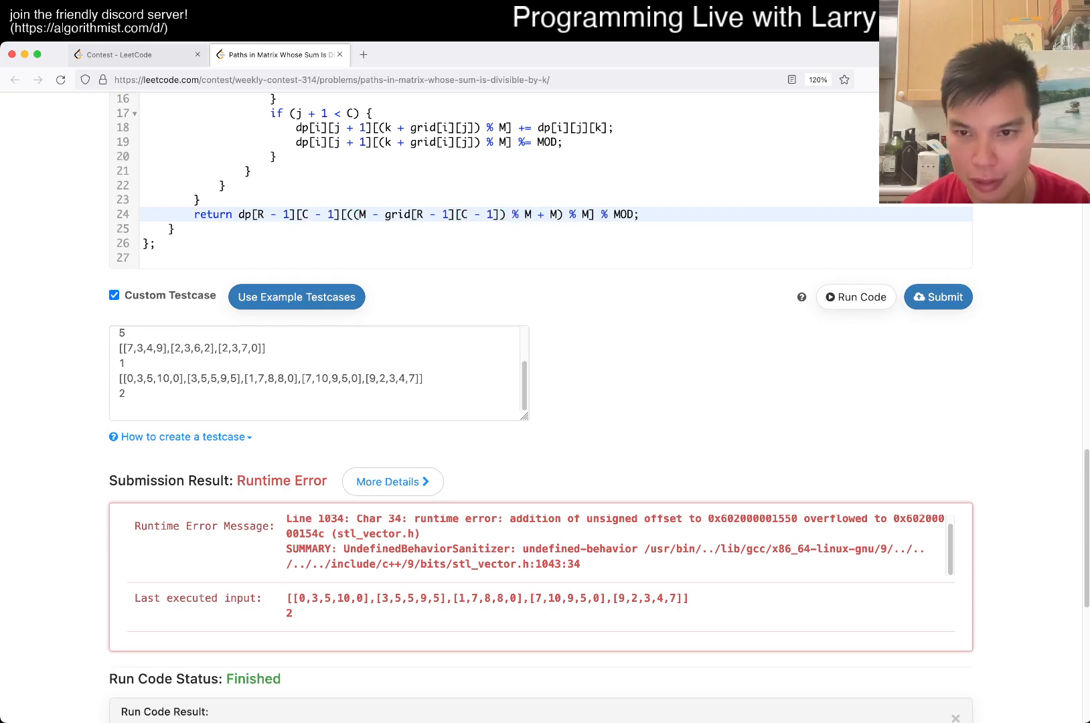
pyautogui.scroll(-3)
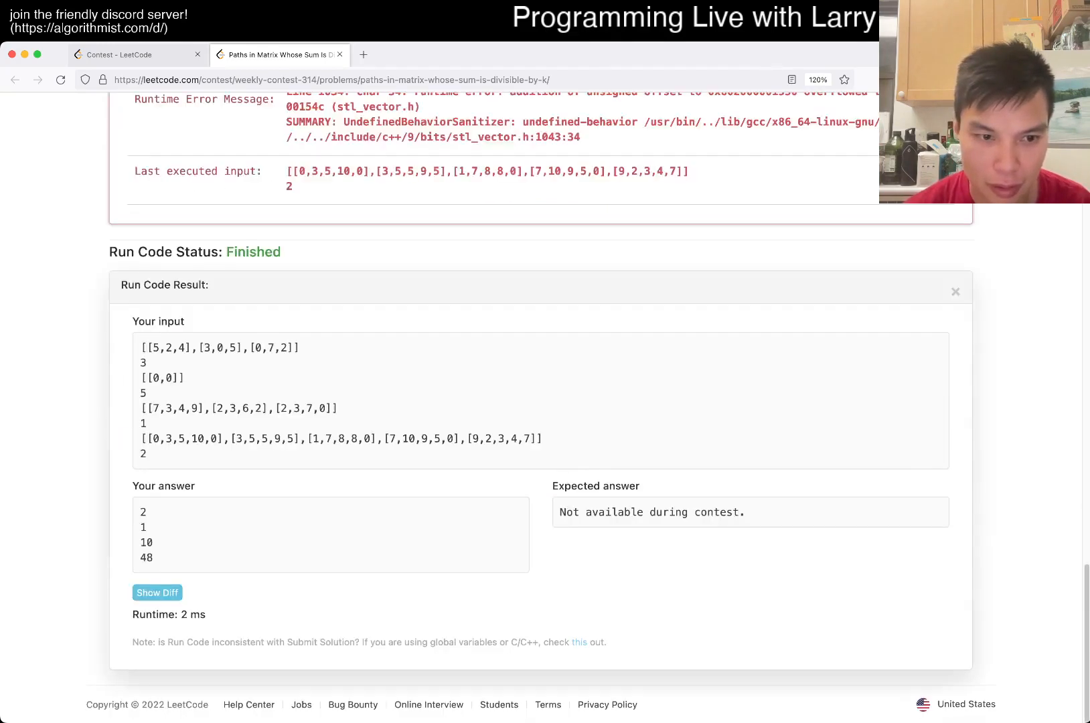
pyautogui.scroll(3)
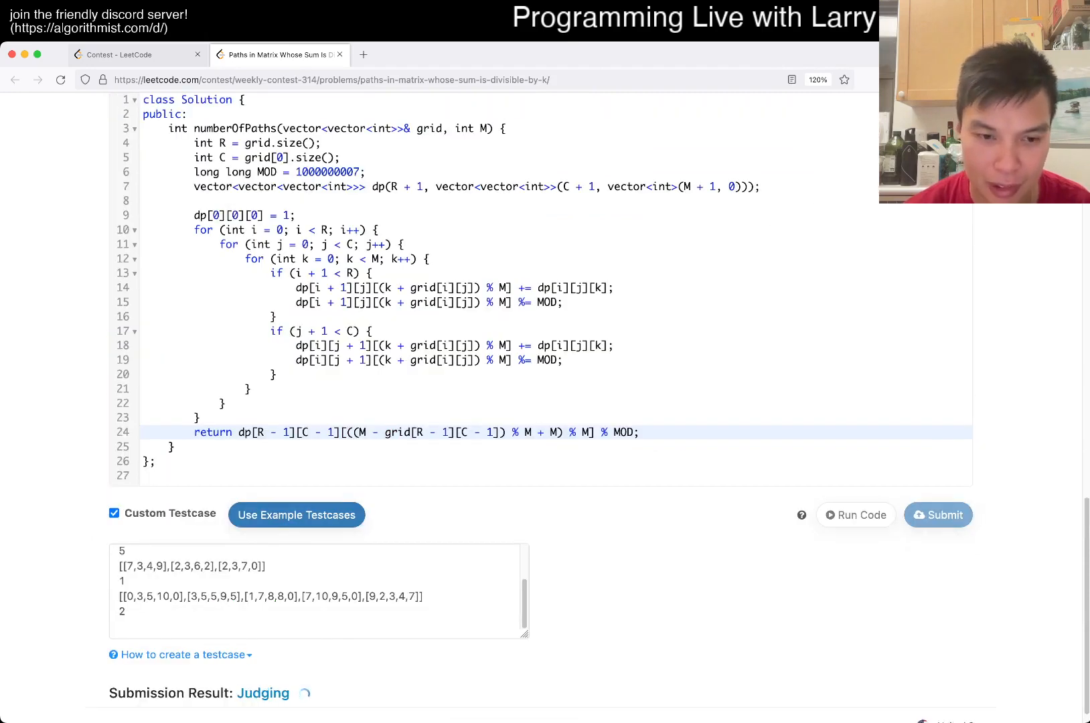
# - Scroll the Weekly Contest 314 ranking to find score 18 at rank 527 of 21425
pyautogui.scroll(-3)
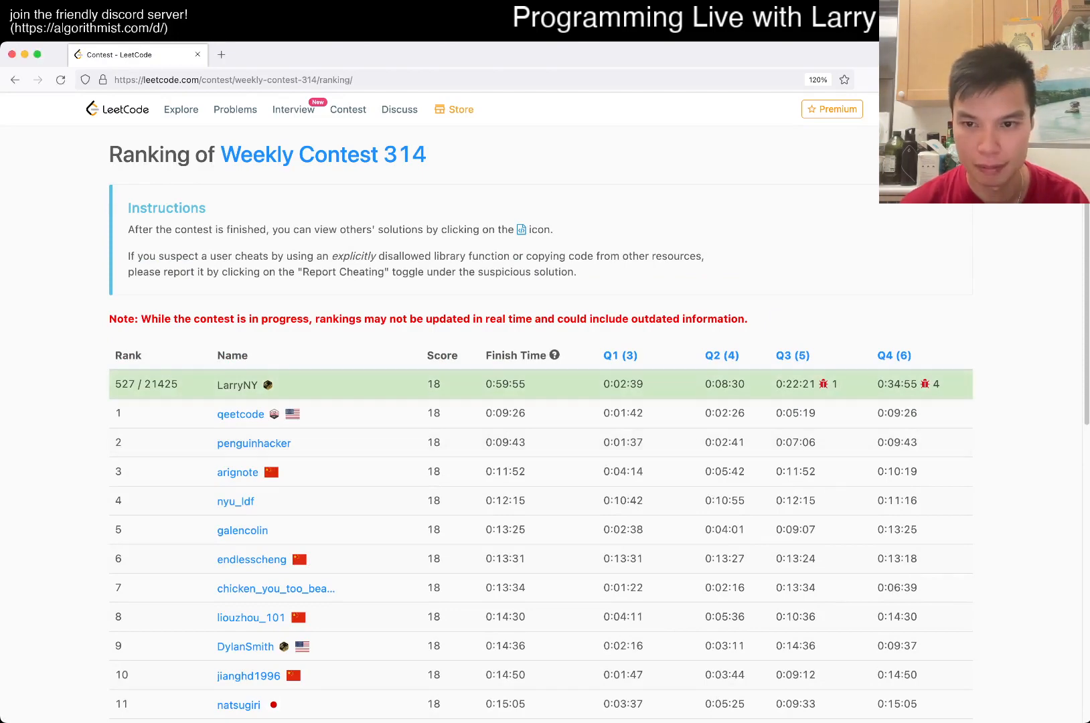
pyautogui.scroll(-3)
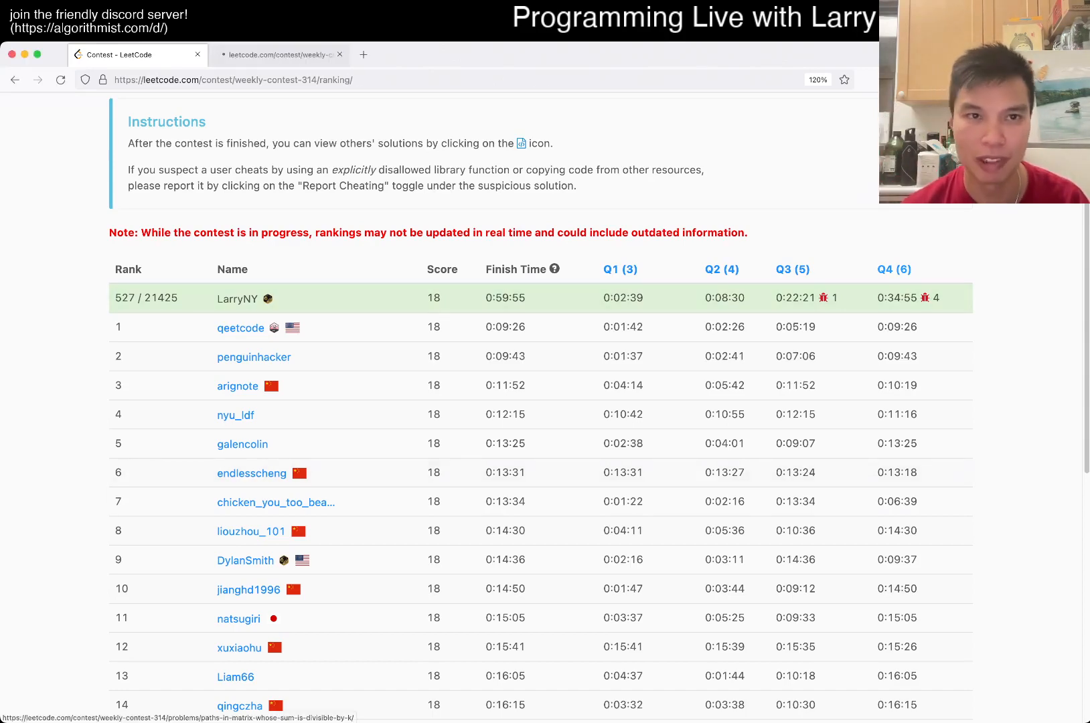
# - Open My Submissions and view, then close, the Wrong Answer submission's code
pyautogui.click(280, 54)
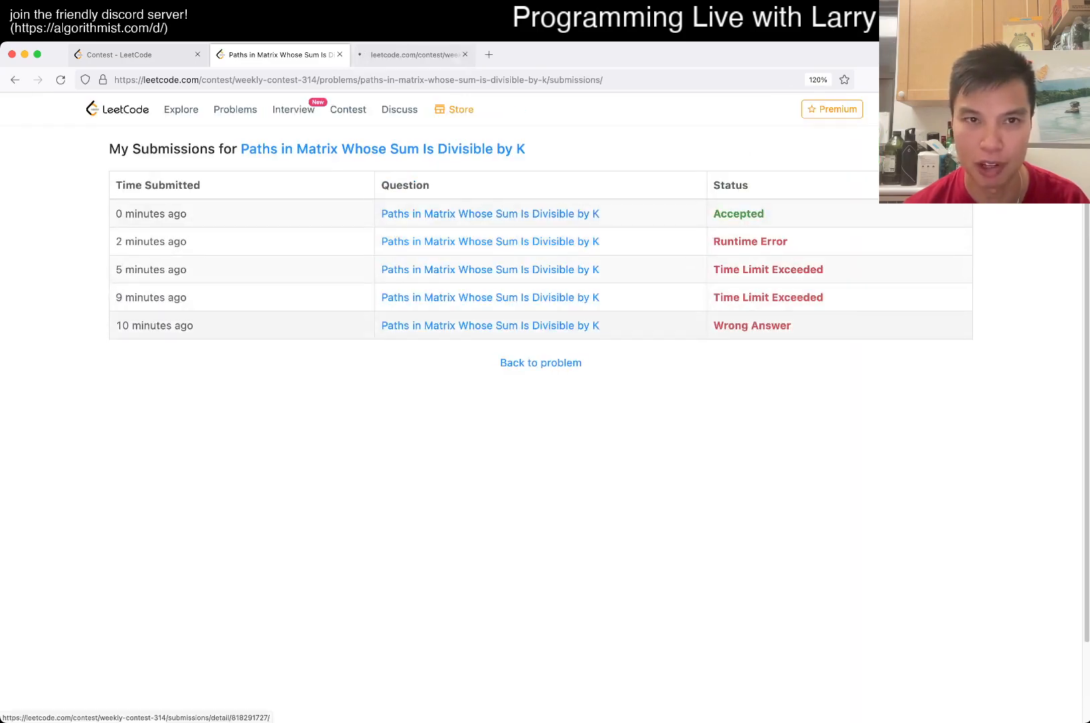
pyautogui.click(489, 325)
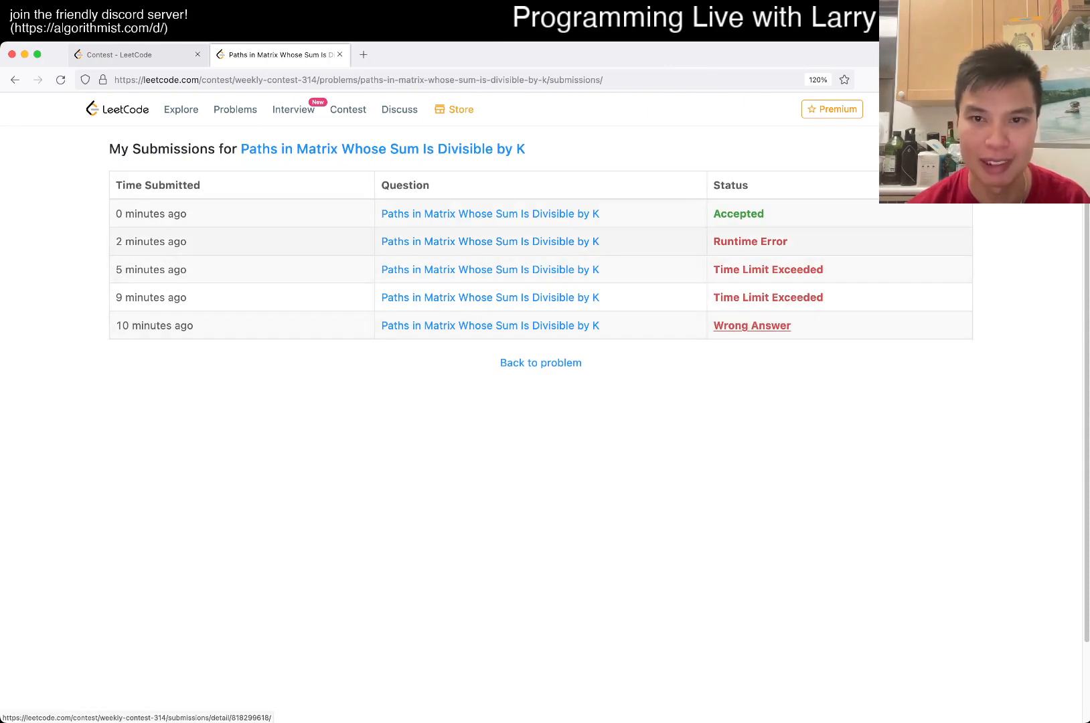
pyautogui.click(488, 213)
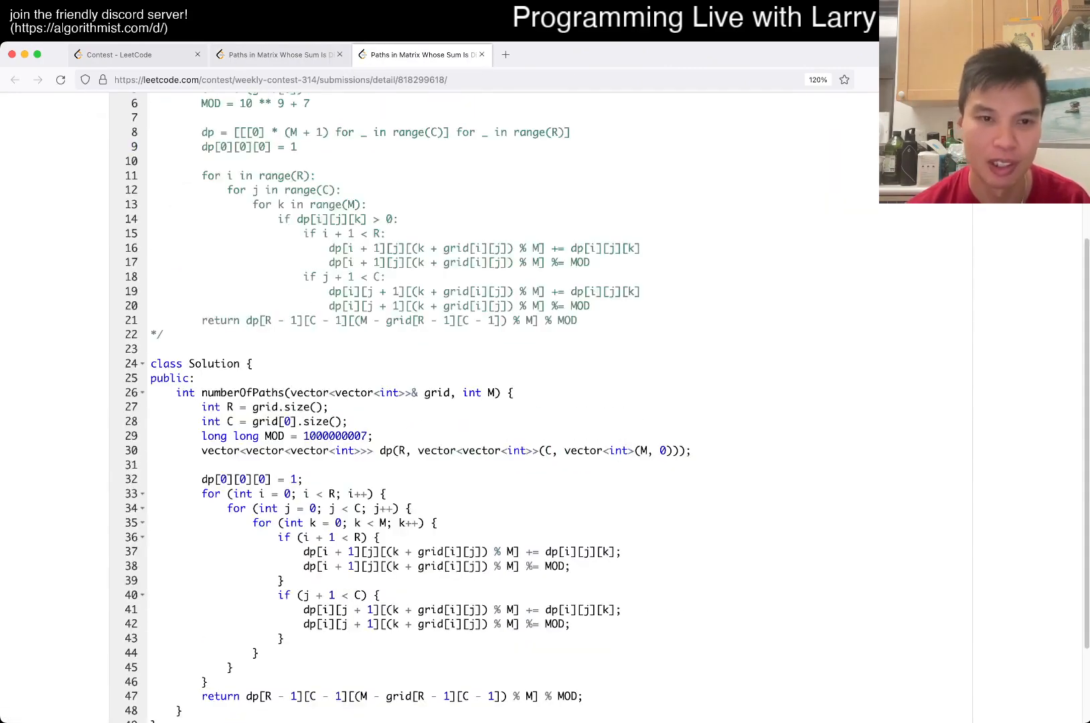
pyautogui.click(482, 54)
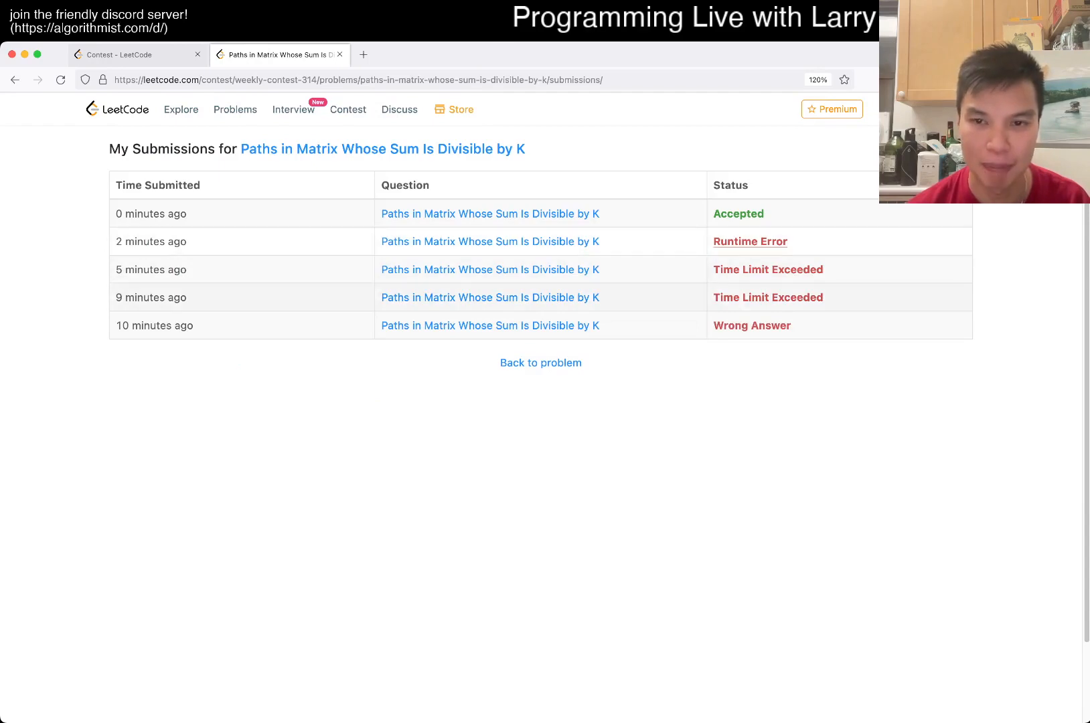
# - Check the contest ranking again, then return to the Paths in Matrix problem statement
pyautogui.click(132, 55)
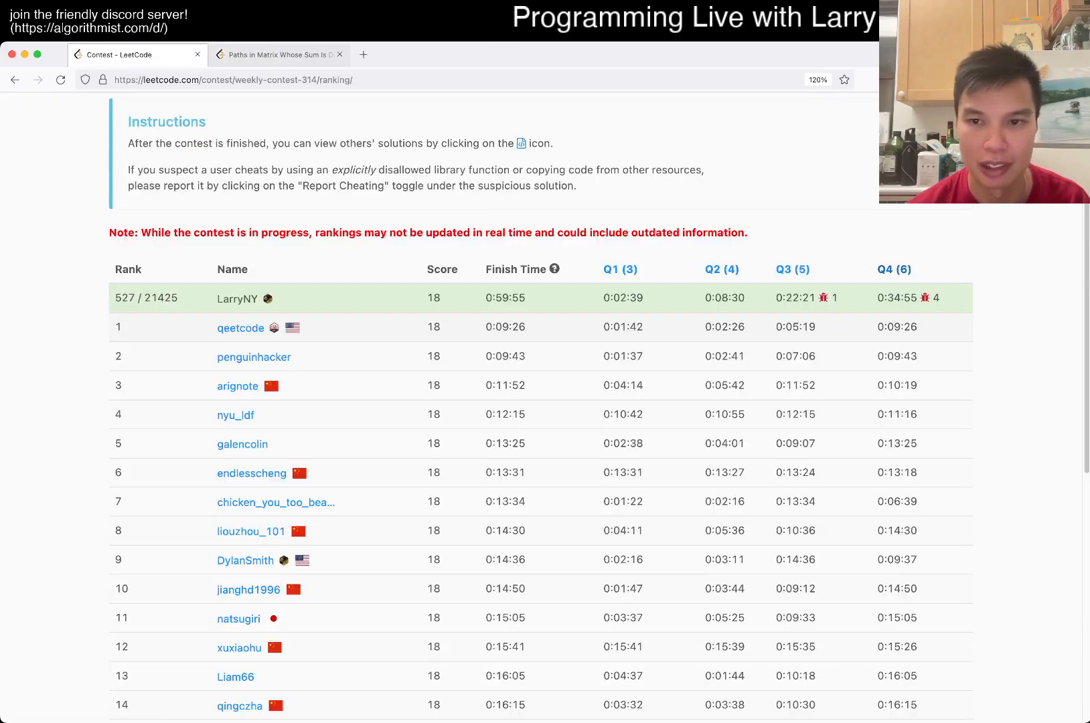
pyautogui.scroll(3)
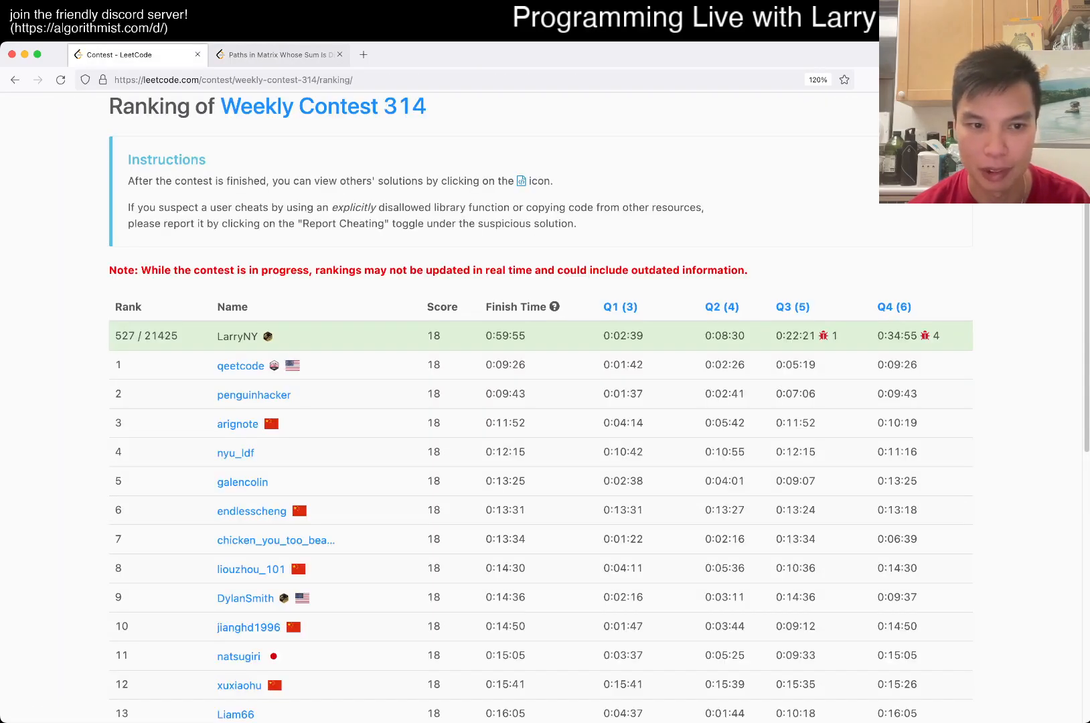
pyautogui.scroll(-3)
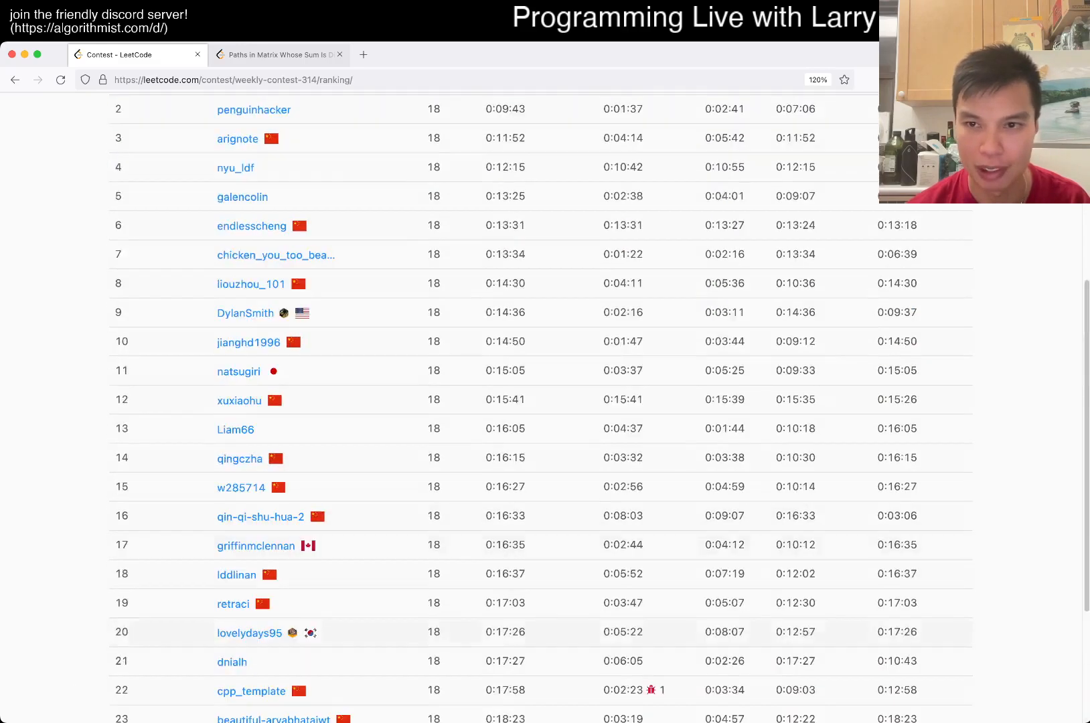
pyautogui.click(278, 54)
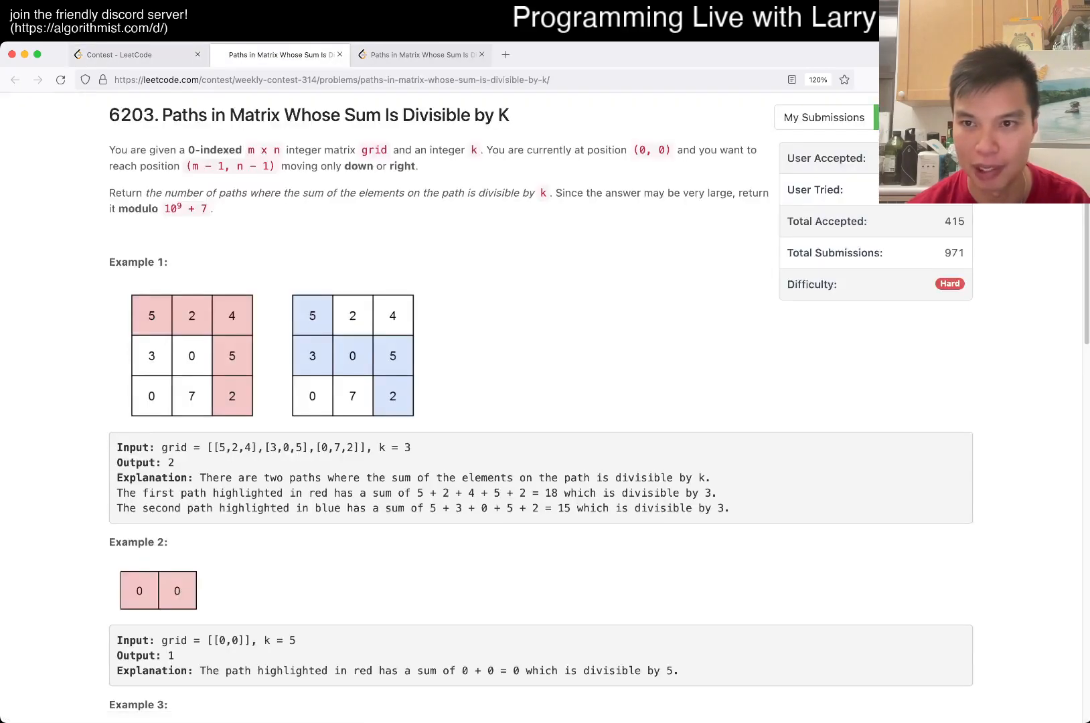